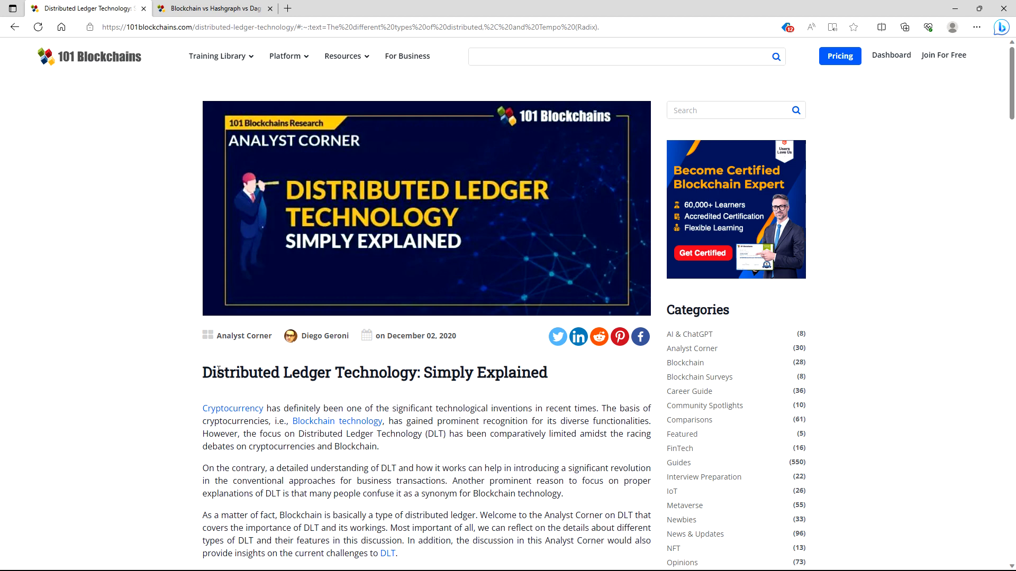
{"action": "mouse_move", "coordinate": [147, 416]}
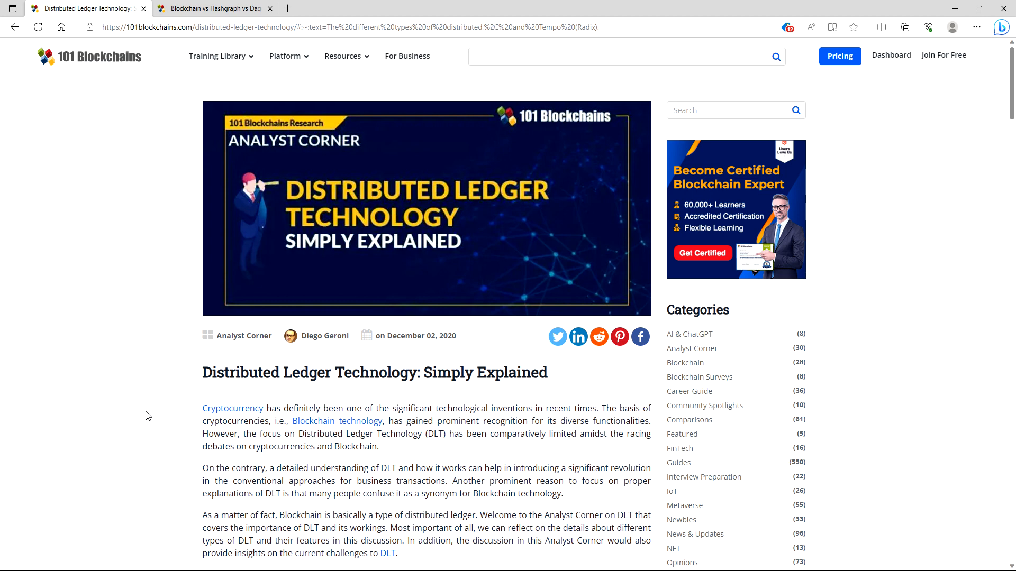
{"action": "mouse_move", "coordinate": [87, 460]}
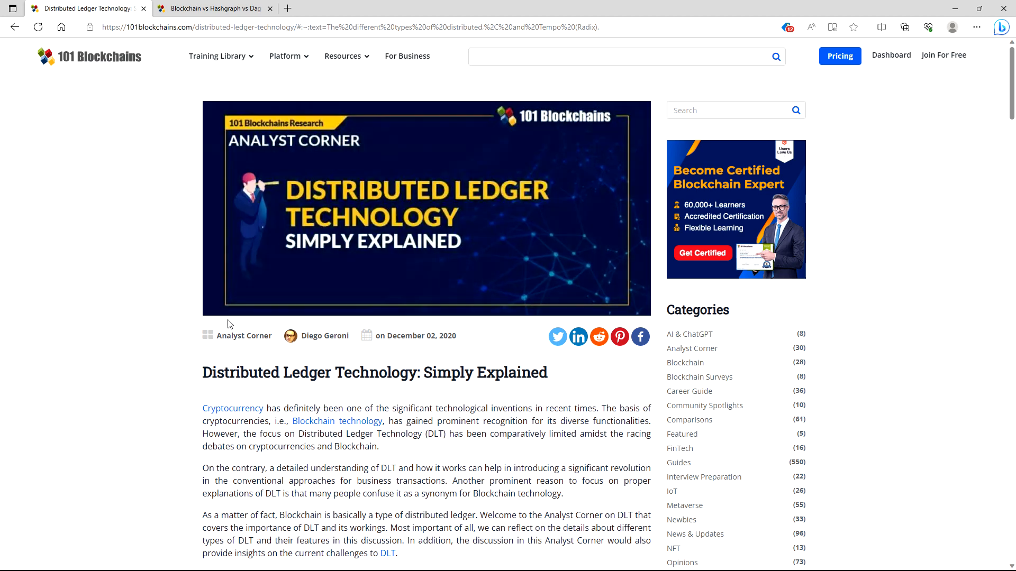
{"action": "mouse_move", "coordinate": [245, 306]}
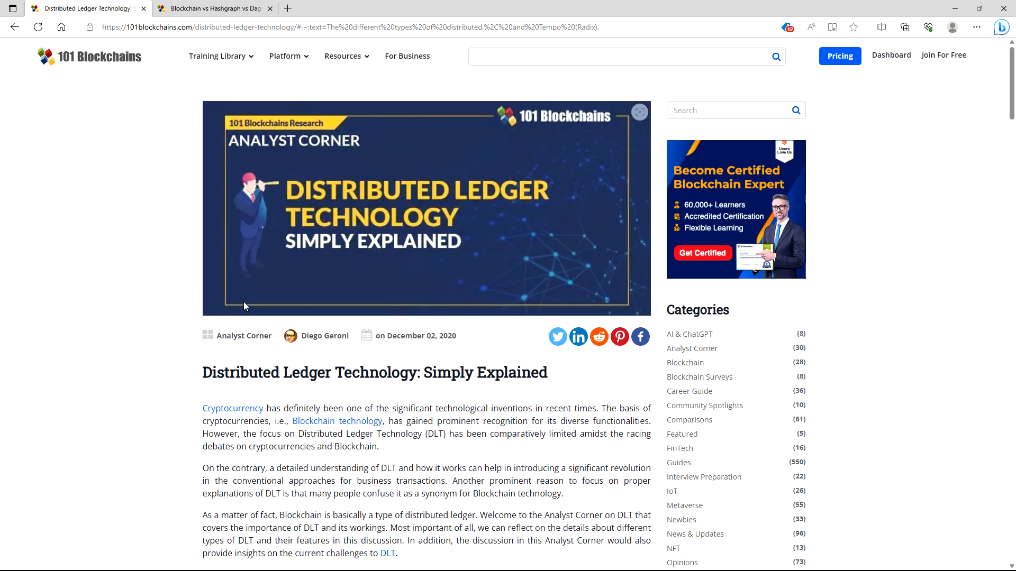
Step: Scroll down through the Types of DLT section, then back up to Origin and Significance of DLT
{"action": "scroll", "scroll_direction": "down", "scroll_amount": 3}
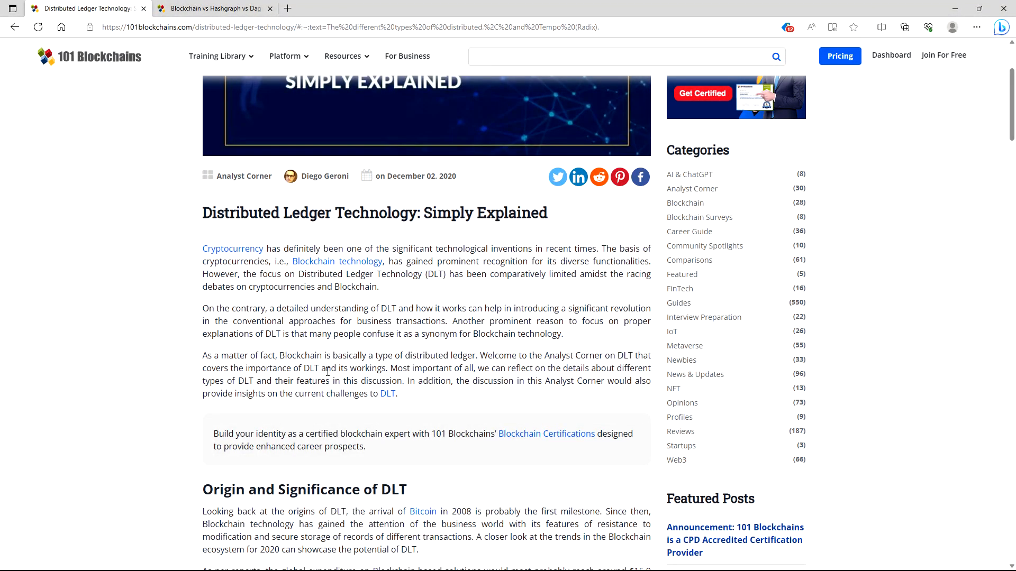
{"action": "scroll", "scroll_direction": "down", "scroll_amount": 3}
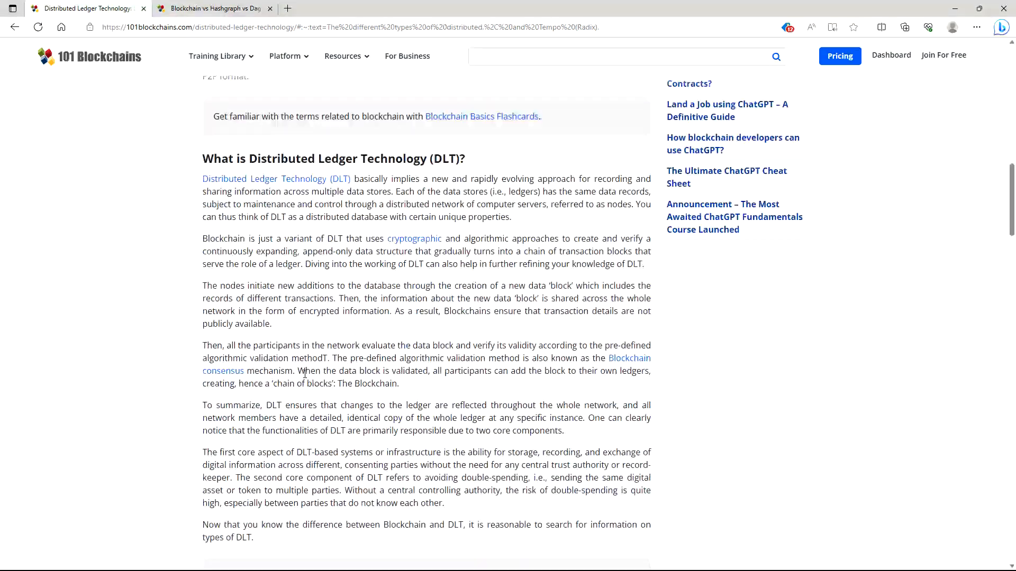
{"action": "scroll", "scroll_direction": "down", "scroll_amount": 3}
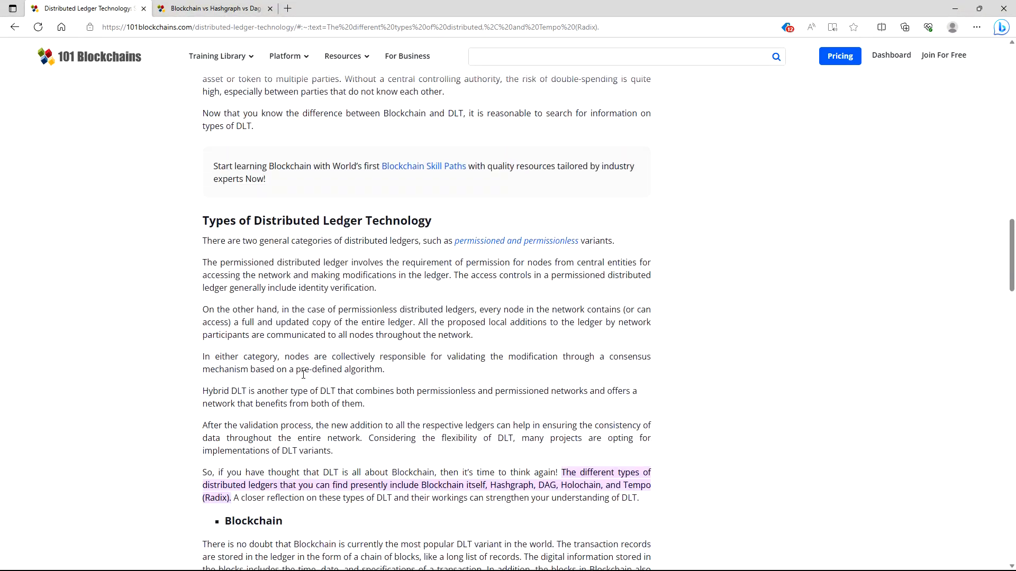
{"action": "scroll", "scroll_direction": "down", "scroll_amount": 3}
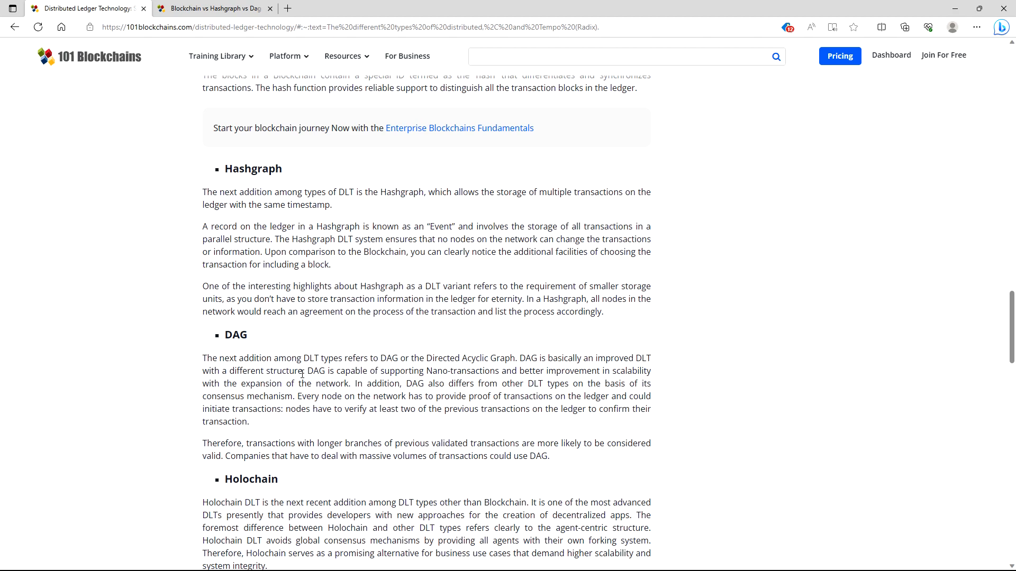
{"action": "scroll", "scroll_direction": "up", "scroll_amount": 3}
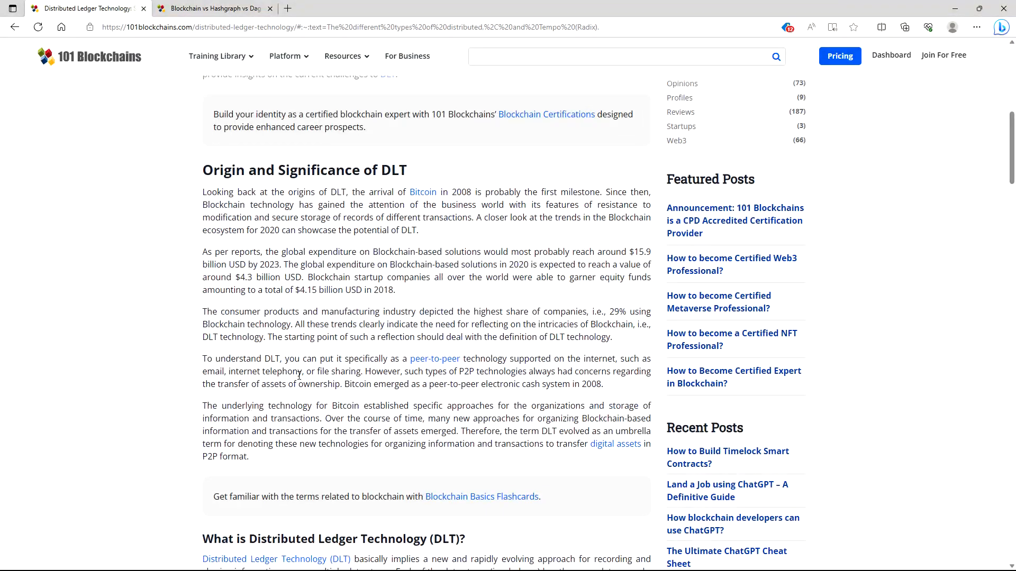
{"action": "left_click", "coordinate": [210, 9]}
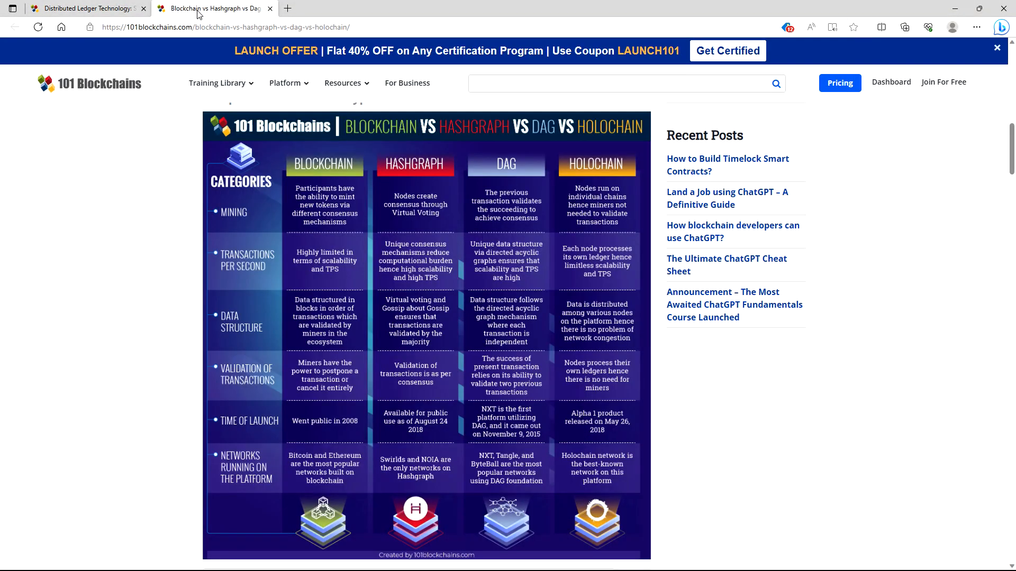
{"action": "left_click", "coordinate": [84, 8]}
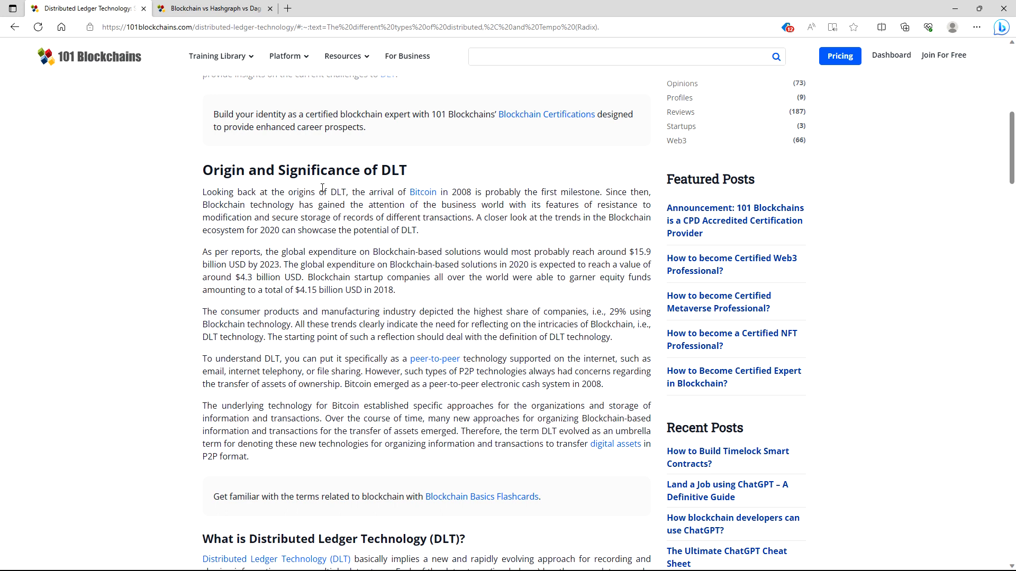
{"action": "mouse_move", "coordinate": [298, 247]}
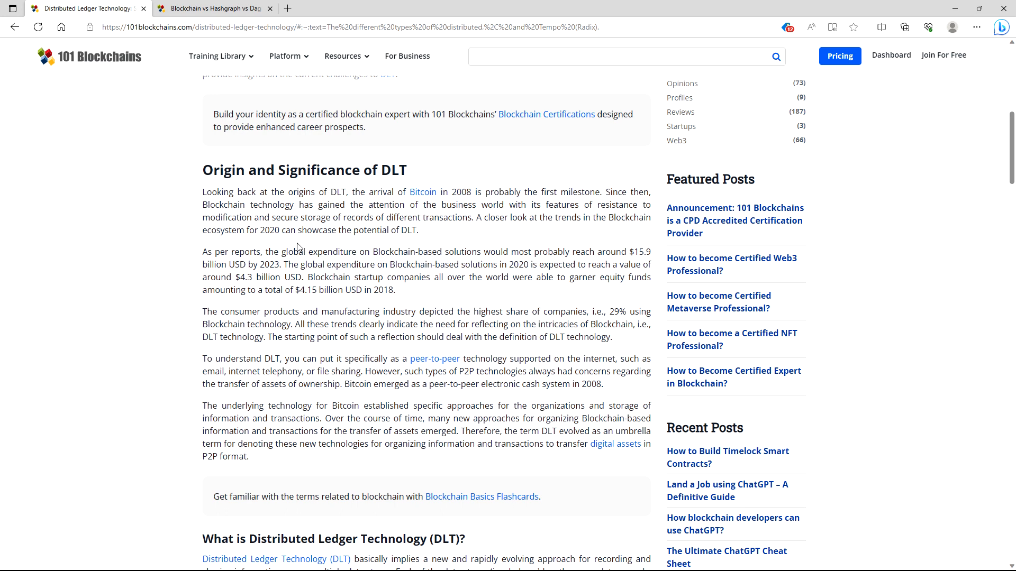
{"action": "mouse_move", "coordinate": [295, 251]}
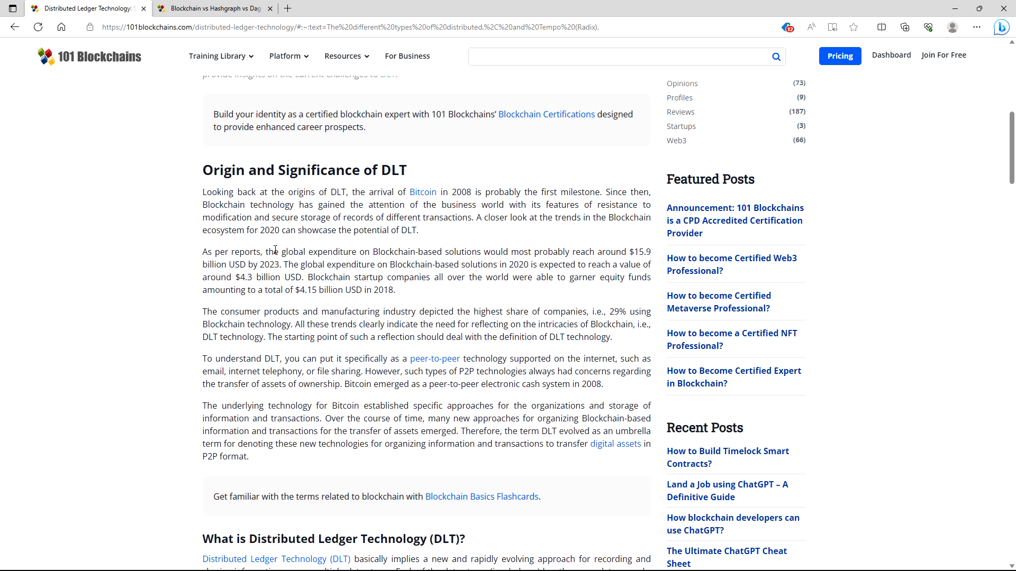
{"action": "mouse_move", "coordinate": [459, 214]}
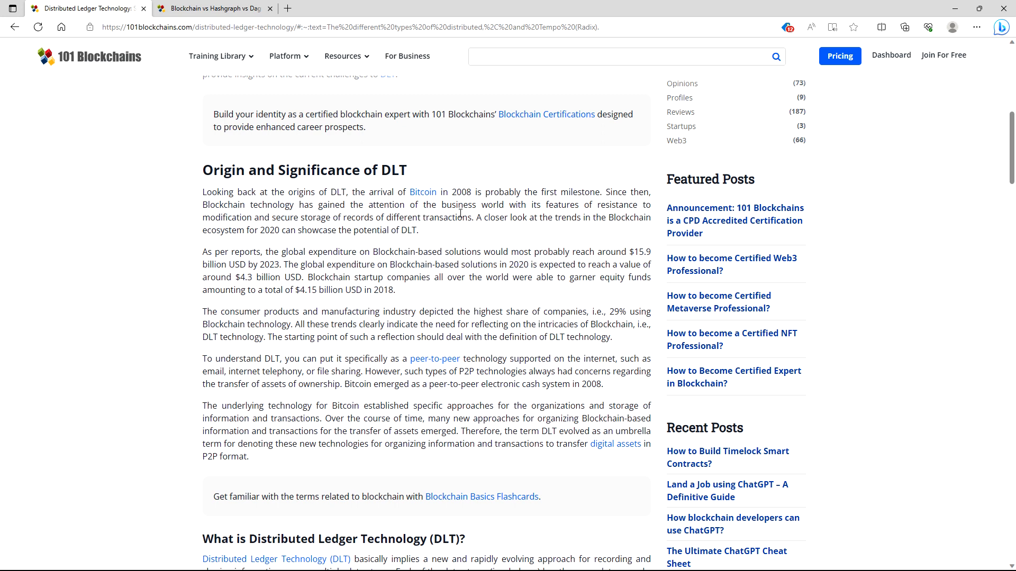
{"action": "mouse_move", "coordinate": [500, 217]}
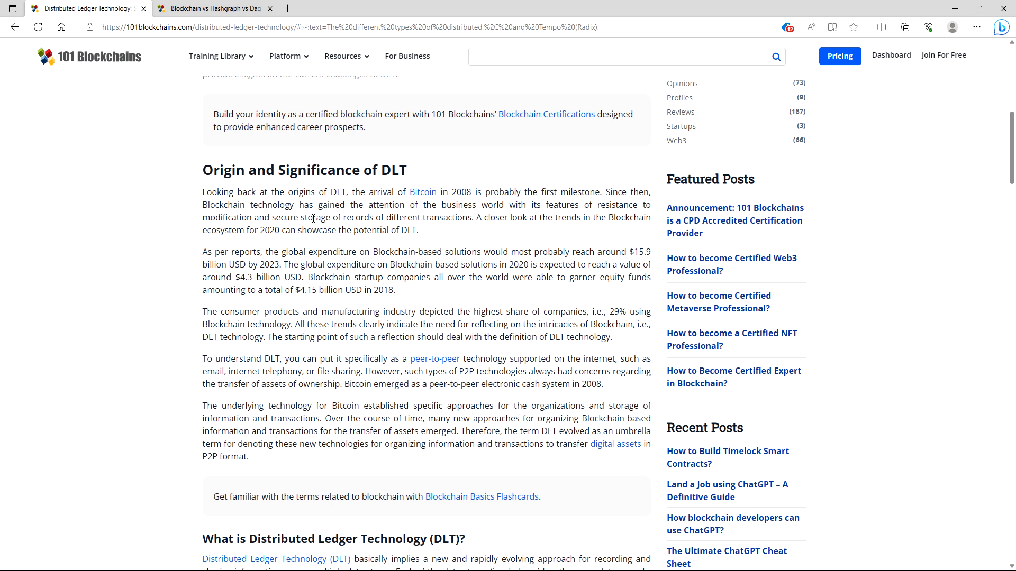
{"action": "mouse_move", "coordinate": [411, 226]}
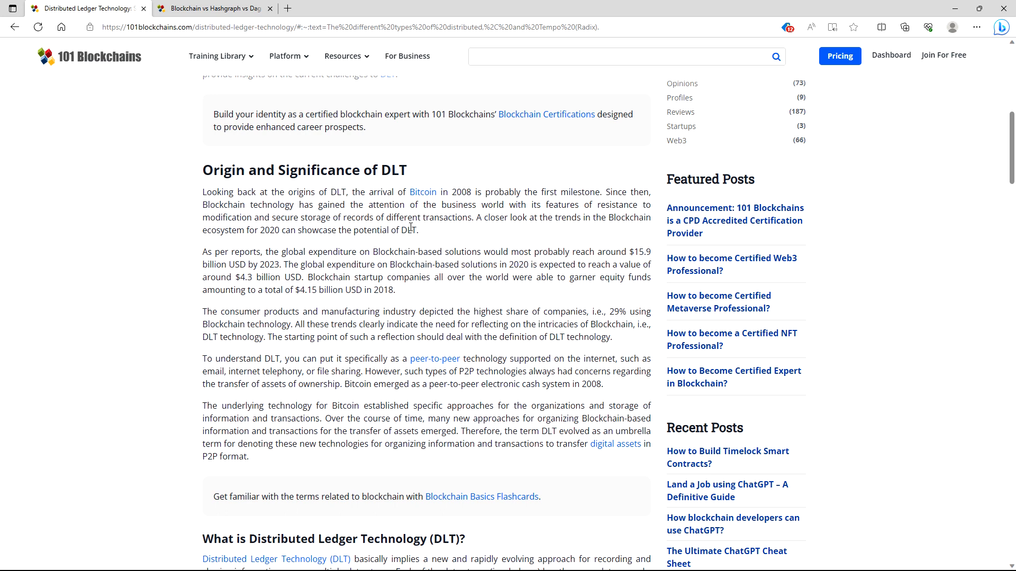
{"action": "mouse_move", "coordinate": [516, 235]}
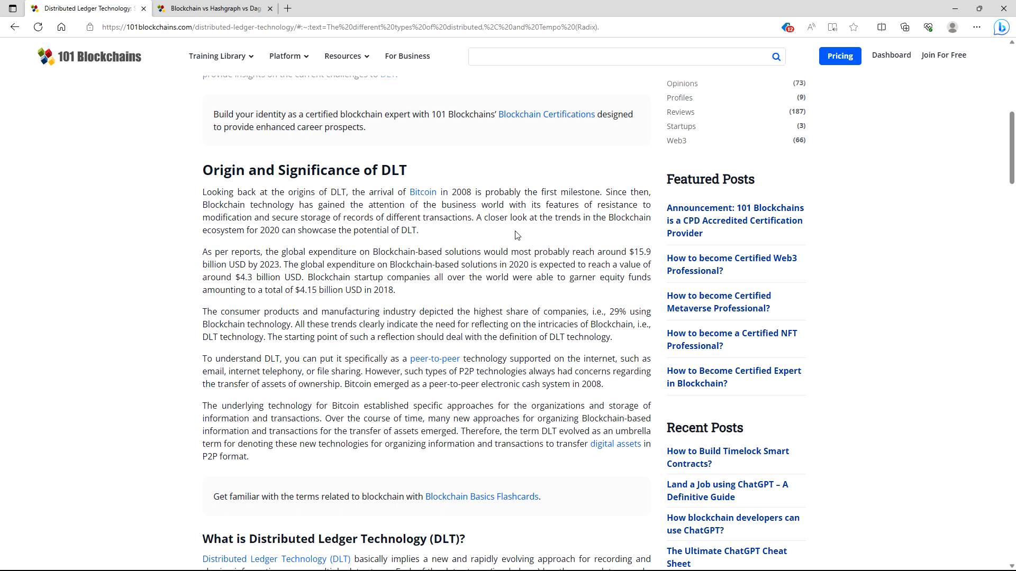
{"action": "mouse_move", "coordinate": [279, 240]}
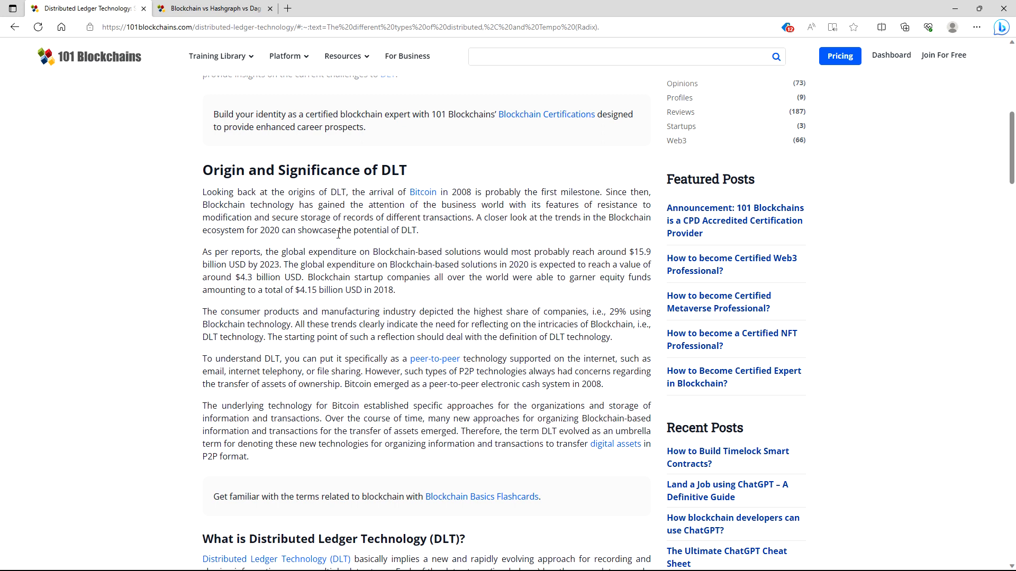
{"action": "mouse_move", "coordinate": [344, 234]}
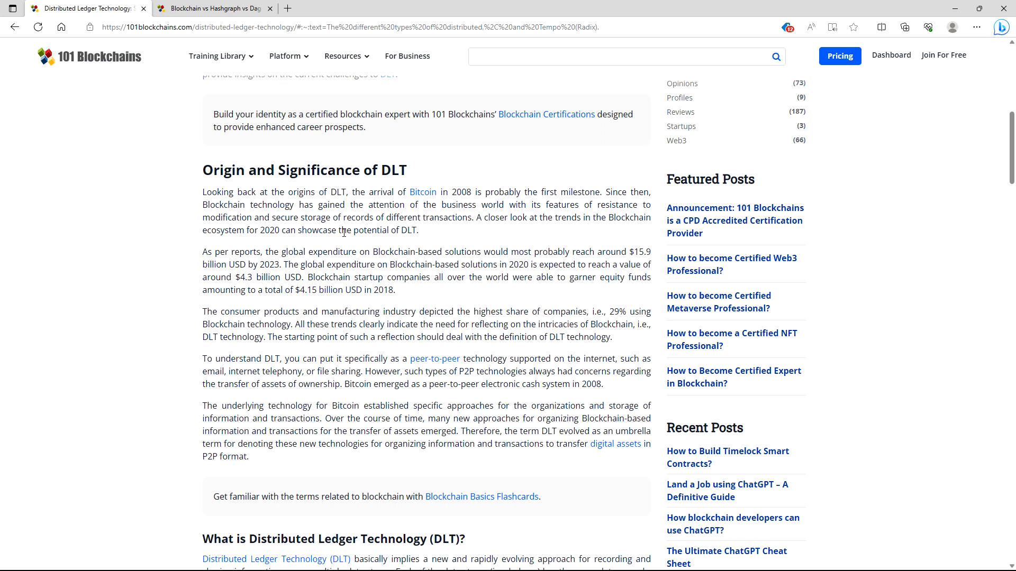
{"action": "mouse_move", "coordinate": [367, 235]}
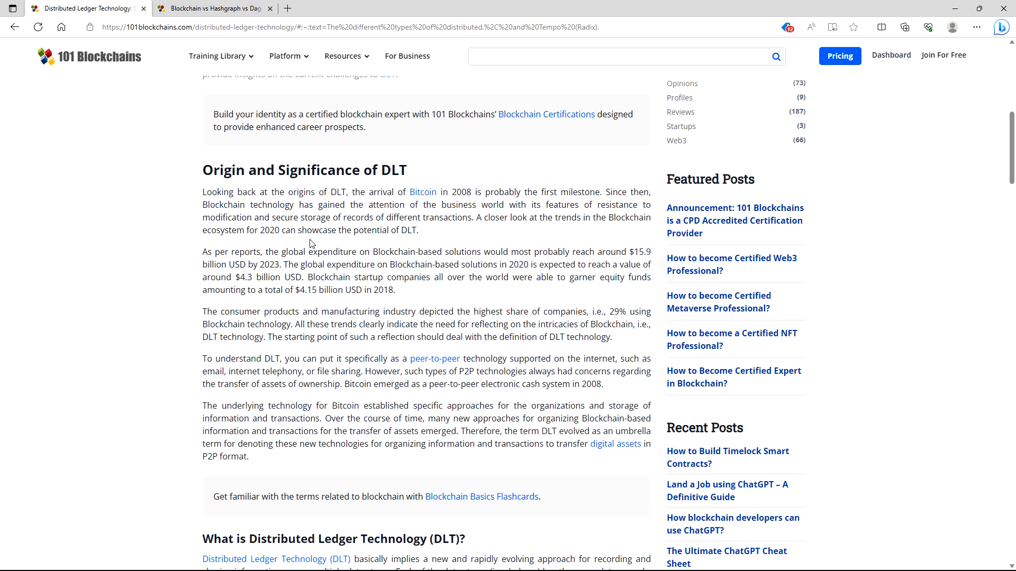
{"action": "mouse_move", "coordinate": [298, 247]}
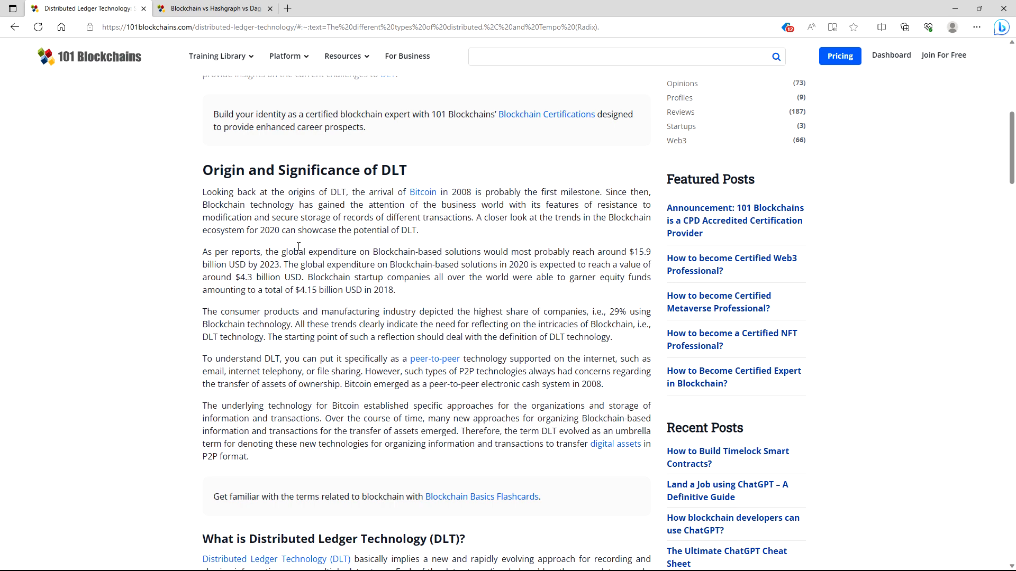
{"action": "scroll", "scroll_direction": "down", "scroll_amount": 3}
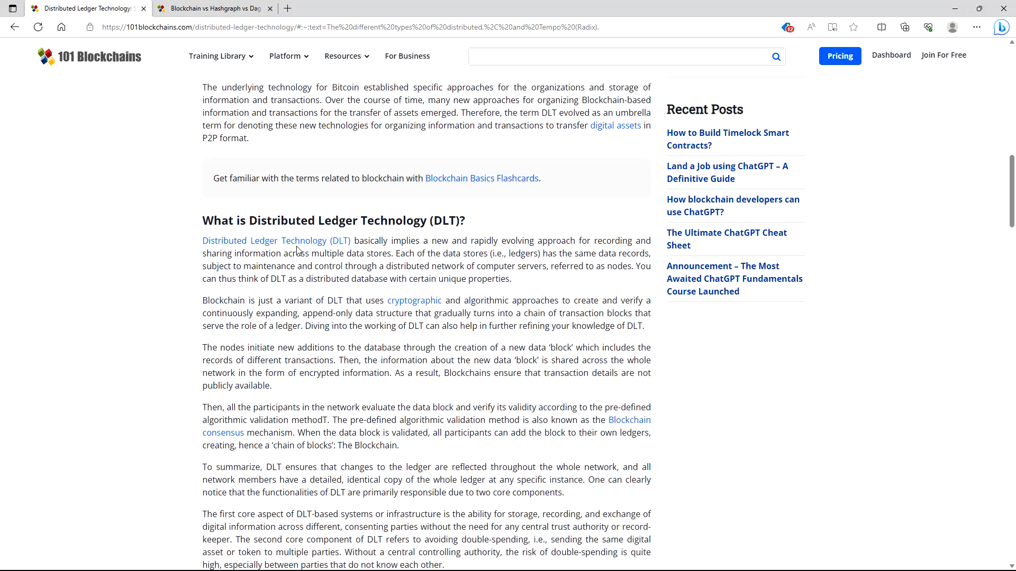
{"action": "scroll", "scroll_direction": "down", "scroll_amount": 3}
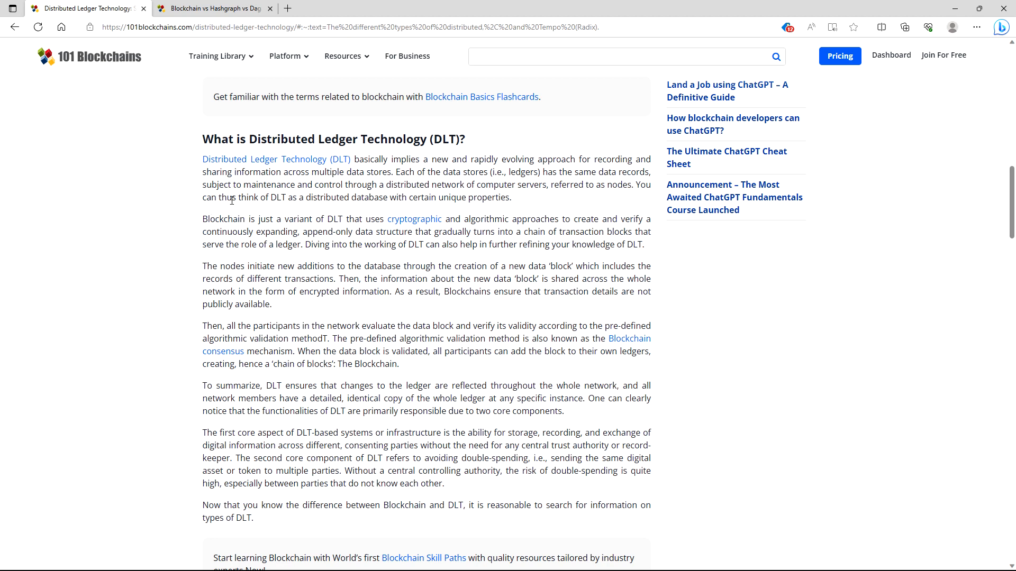
{"action": "mouse_move", "coordinate": [309, 167]}
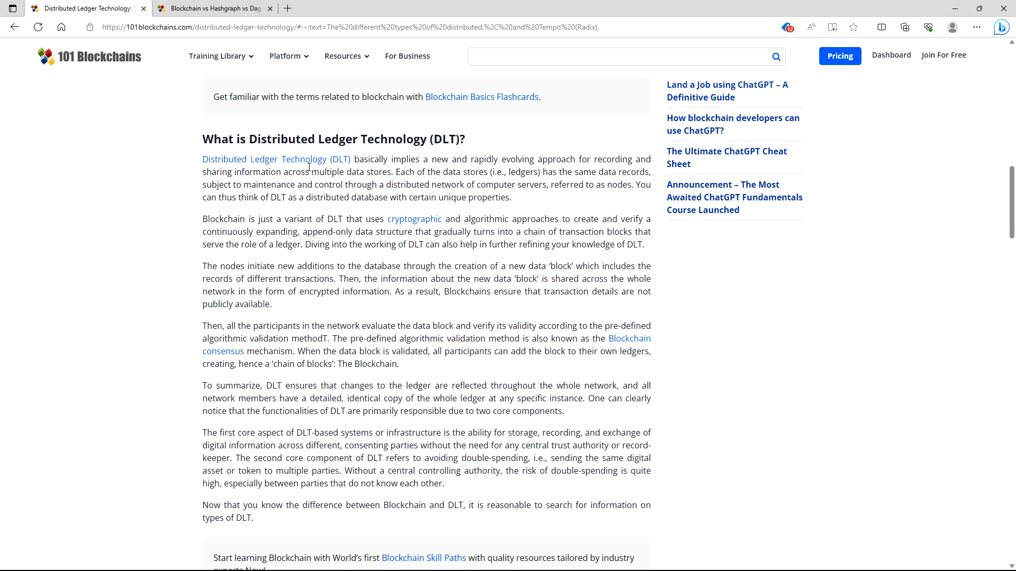
{"action": "mouse_move", "coordinate": [386, 170]}
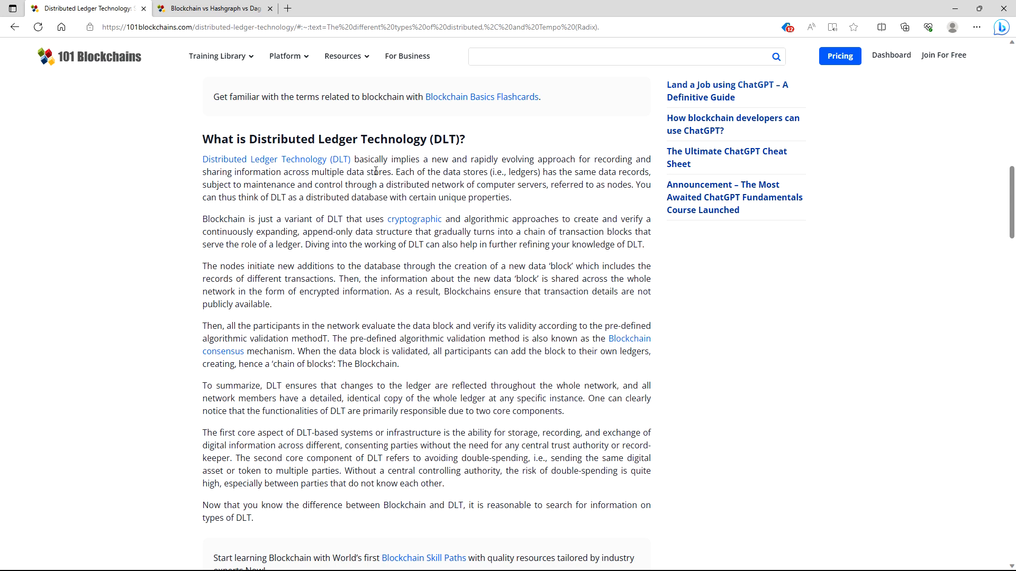
{"action": "mouse_move", "coordinate": [523, 183]}
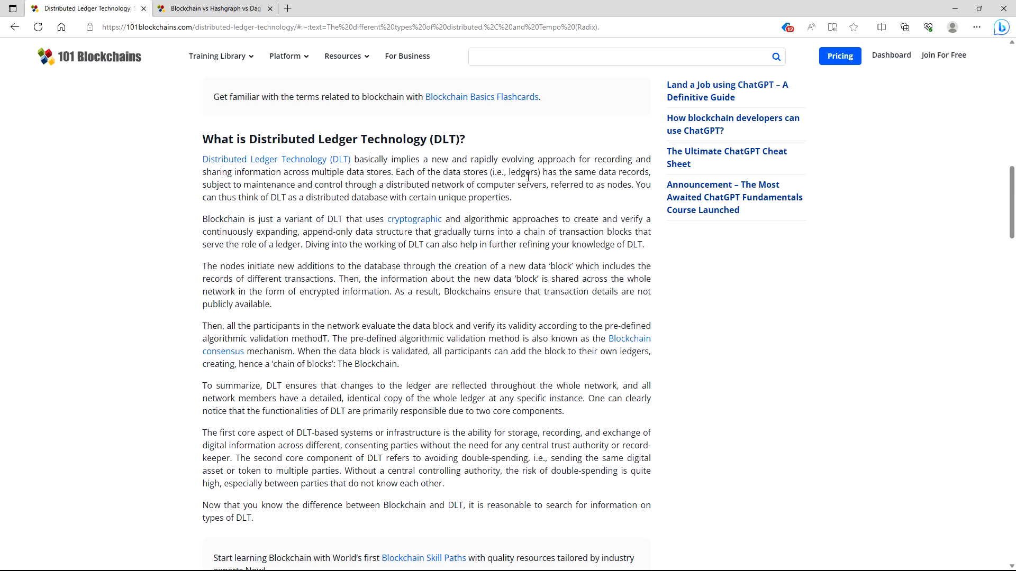
{"action": "mouse_move", "coordinate": [526, 175]}
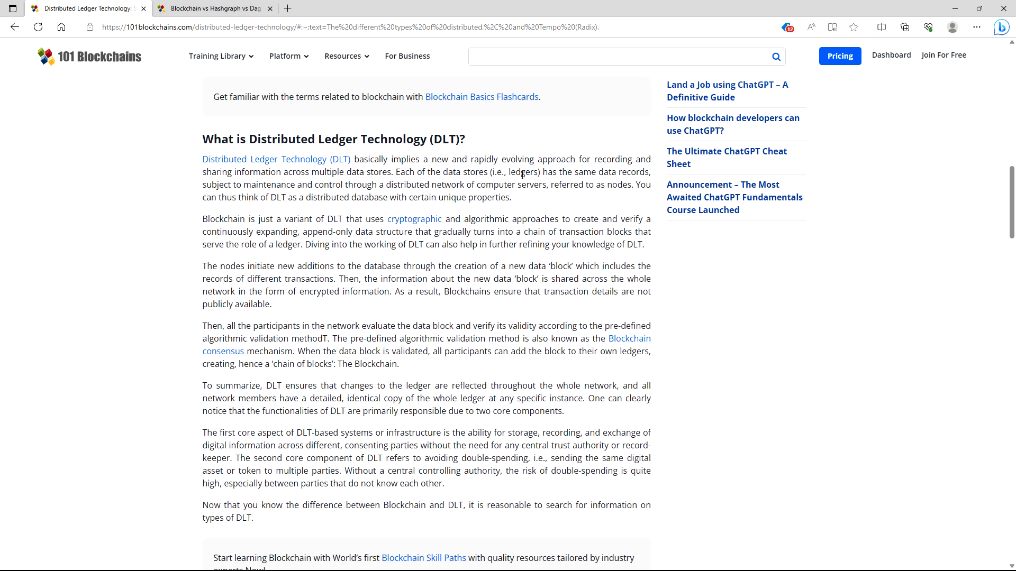
{"action": "mouse_move", "coordinate": [503, 181]}
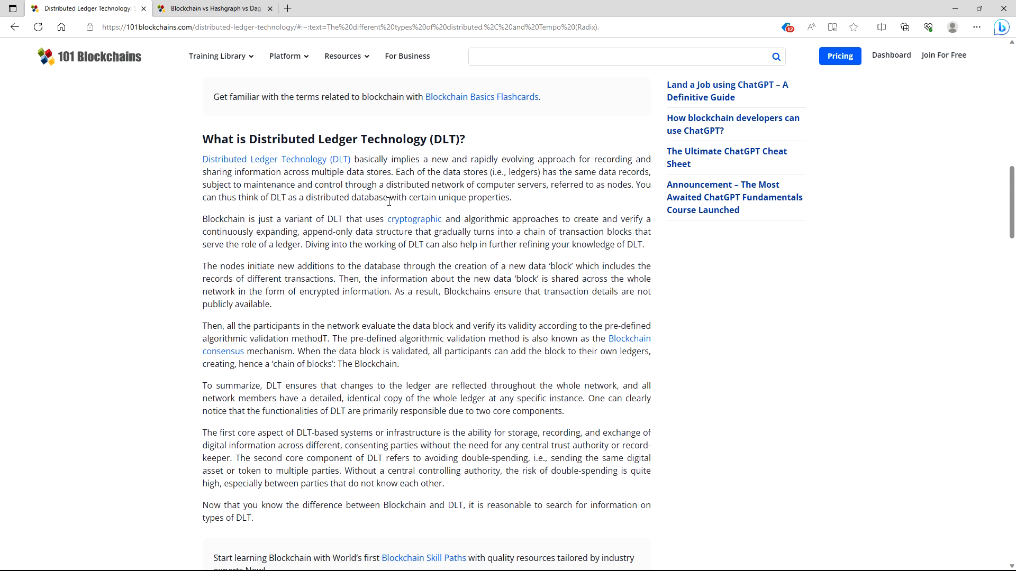
{"action": "mouse_move", "coordinate": [420, 199]}
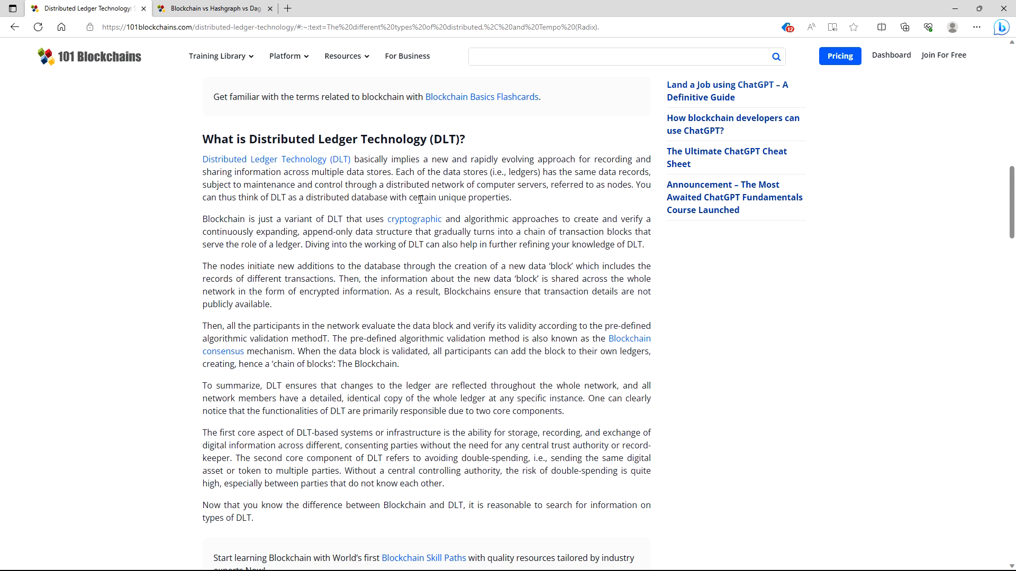
{"action": "mouse_move", "coordinate": [289, 201]}
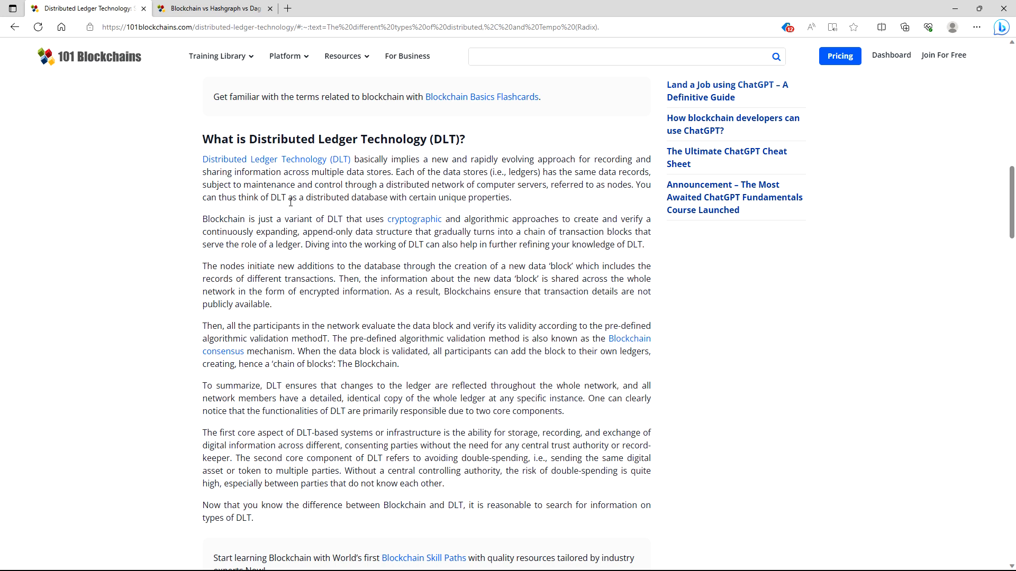
{"action": "mouse_move", "coordinate": [282, 210]}
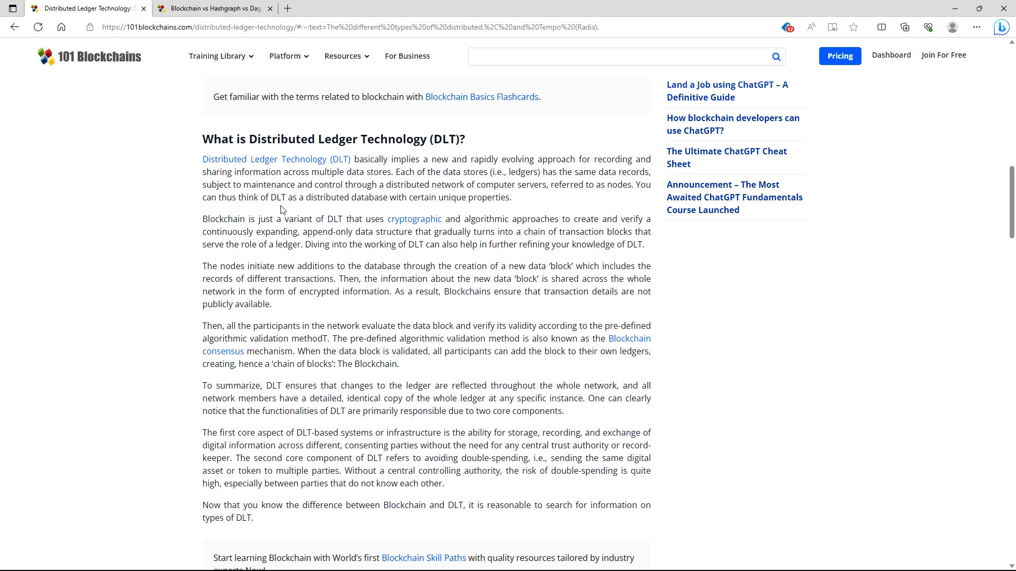
{"action": "mouse_move", "coordinate": [312, 211]}
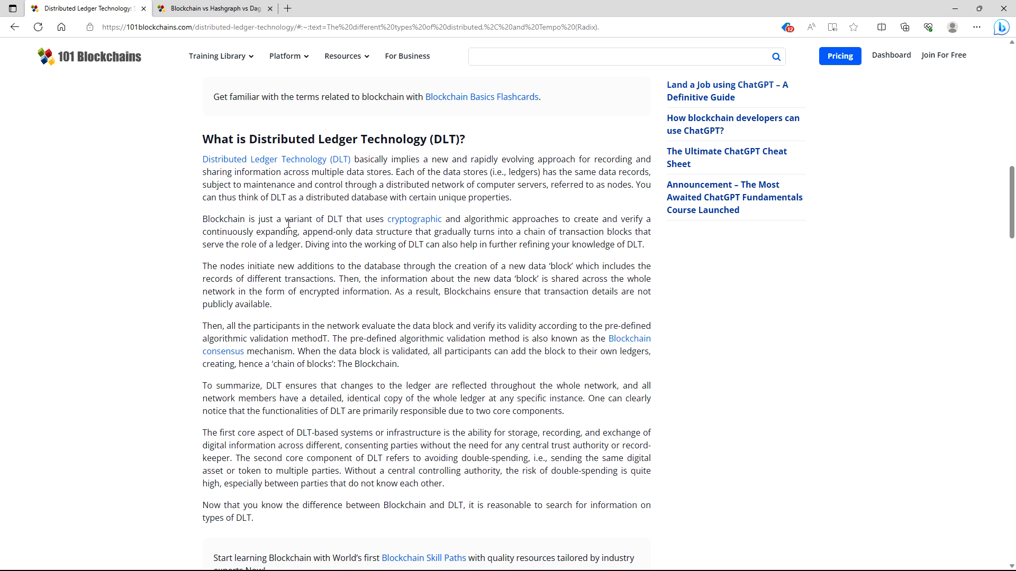
{"action": "mouse_move", "coordinate": [276, 234]}
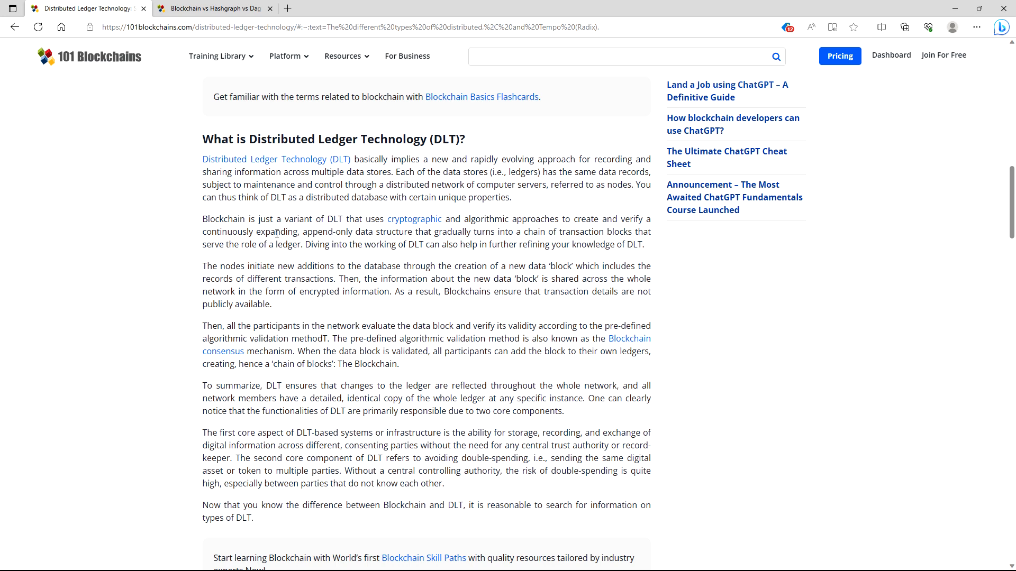
{"action": "mouse_move", "coordinate": [320, 237]}
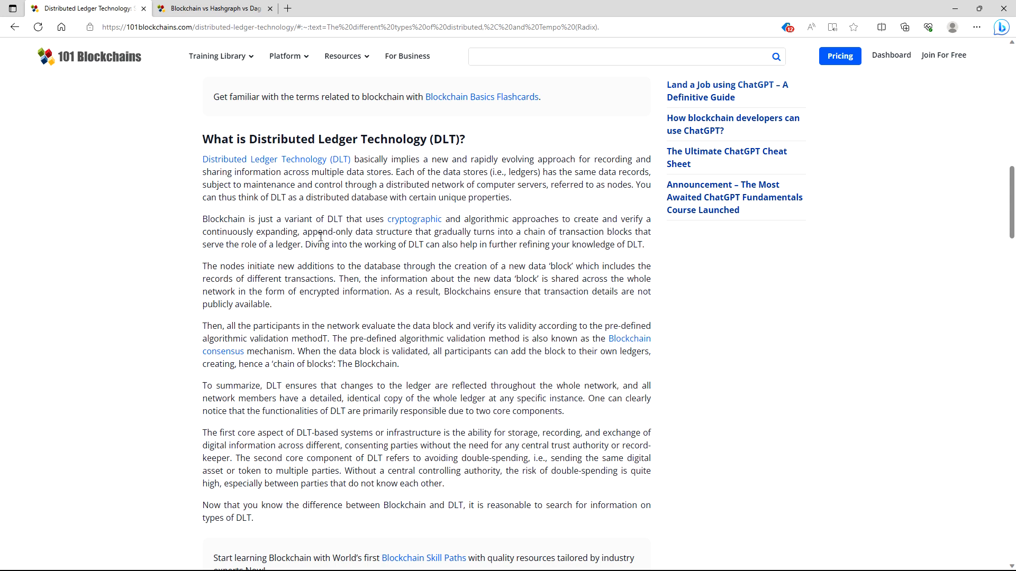
{"action": "mouse_move", "coordinate": [480, 245]}
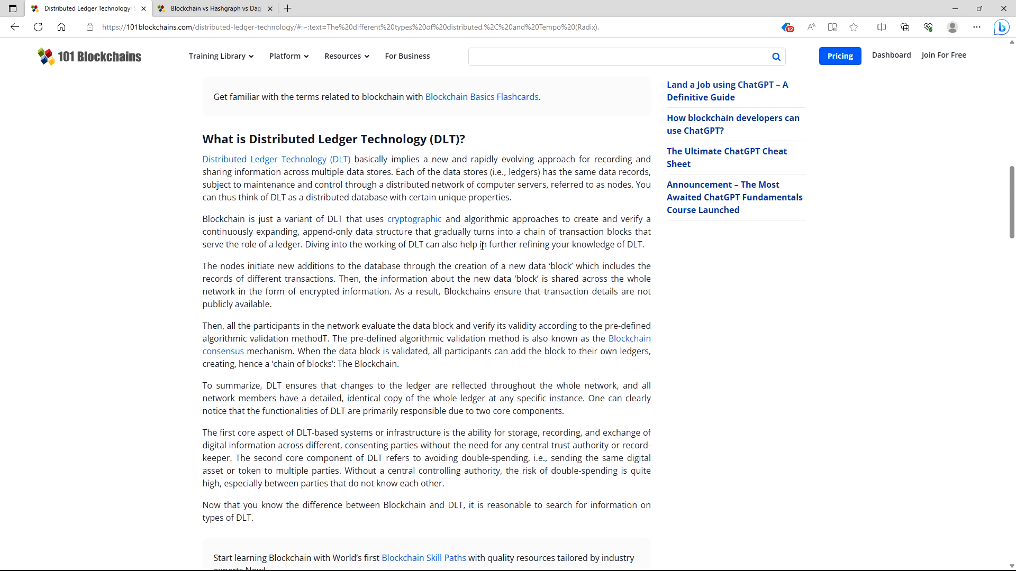
{"action": "mouse_move", "coordinate": [332, 245]}
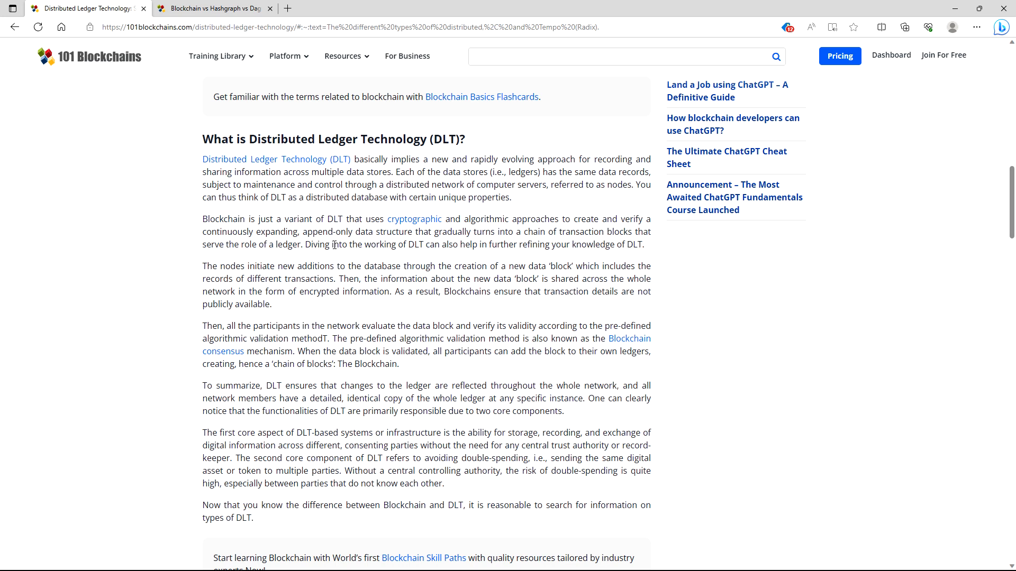
{"action": "mouse_move", "coordinate": [467, 245]}
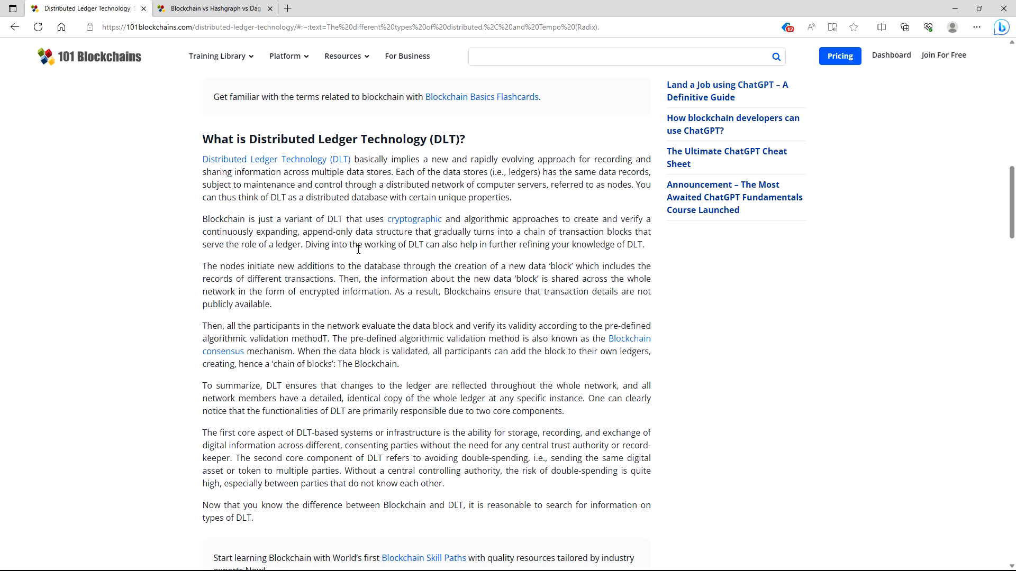
{"action": "mouse_move", "coordinate": [309, 259]}
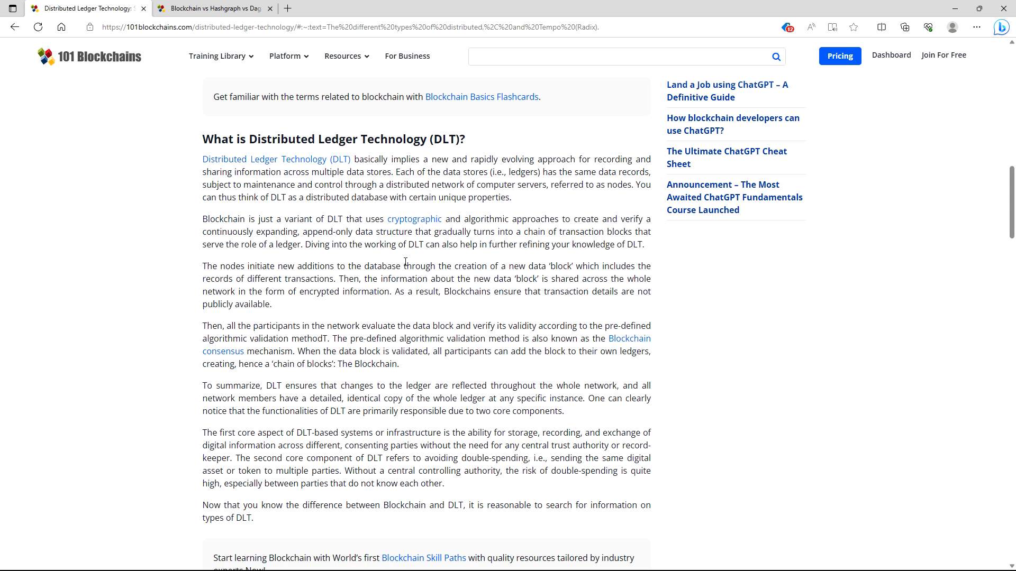
{"action": "mouse_move", "coordinate": [414, 262]}
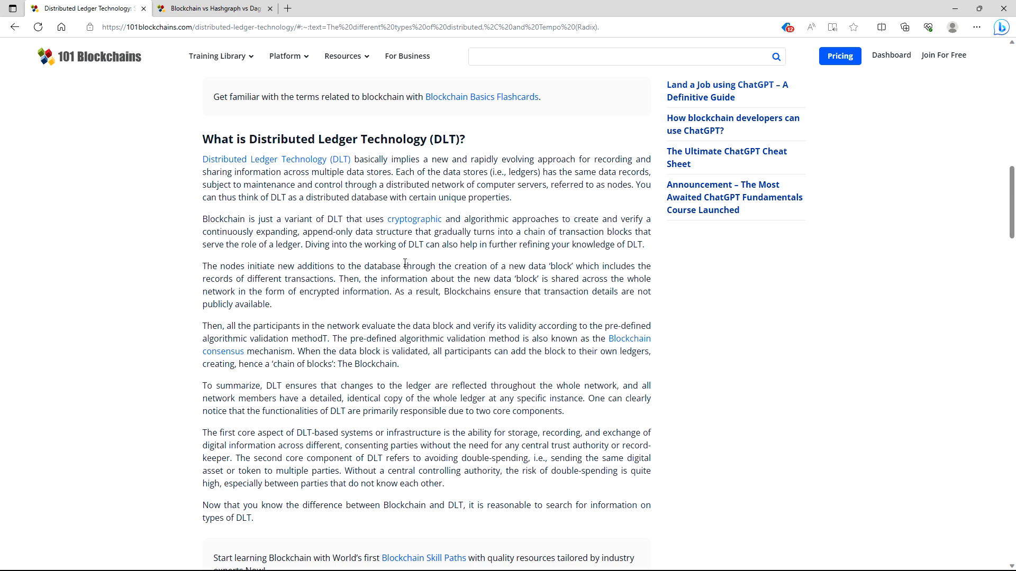
{"action": "mouse_move", "coordinate": [402, 266]}
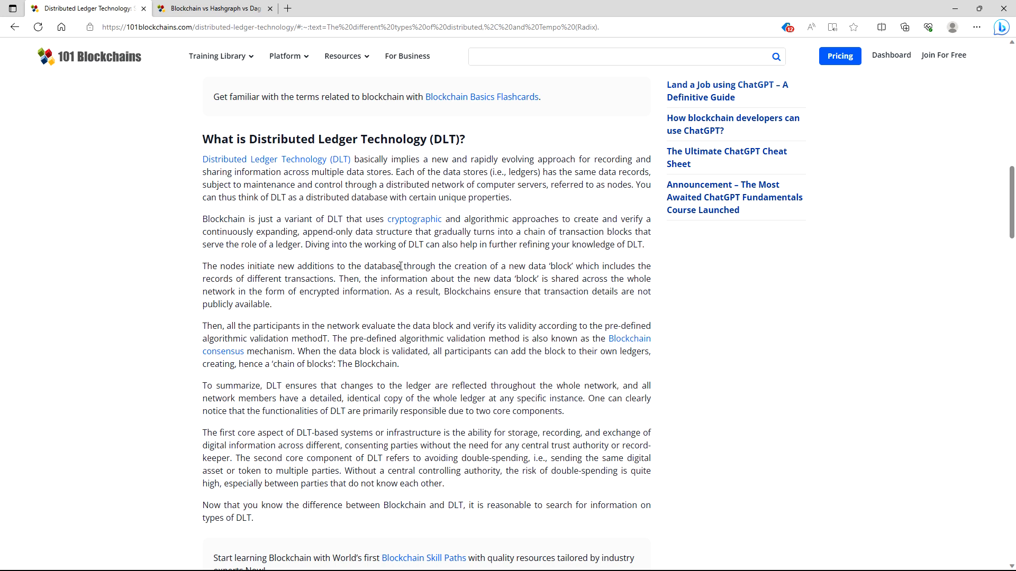
Step: Scroll down to the 'Types of Distributed Ledger Technology' heading
{"action": "scroll", "scroll_direction": "down", "scroll_amount": 3}
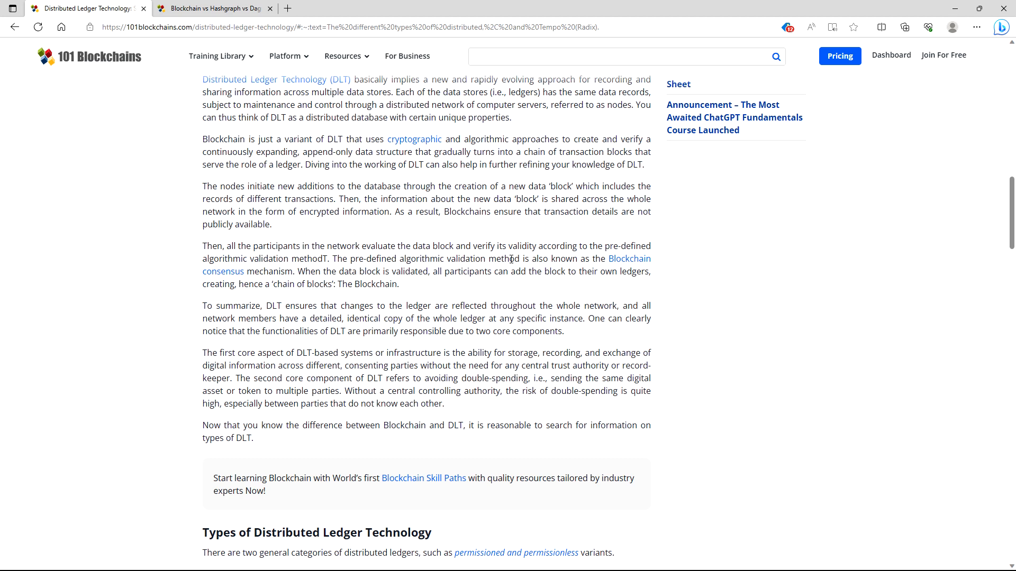
{"action": "mouse_move", "coordinate": [565, 254]}
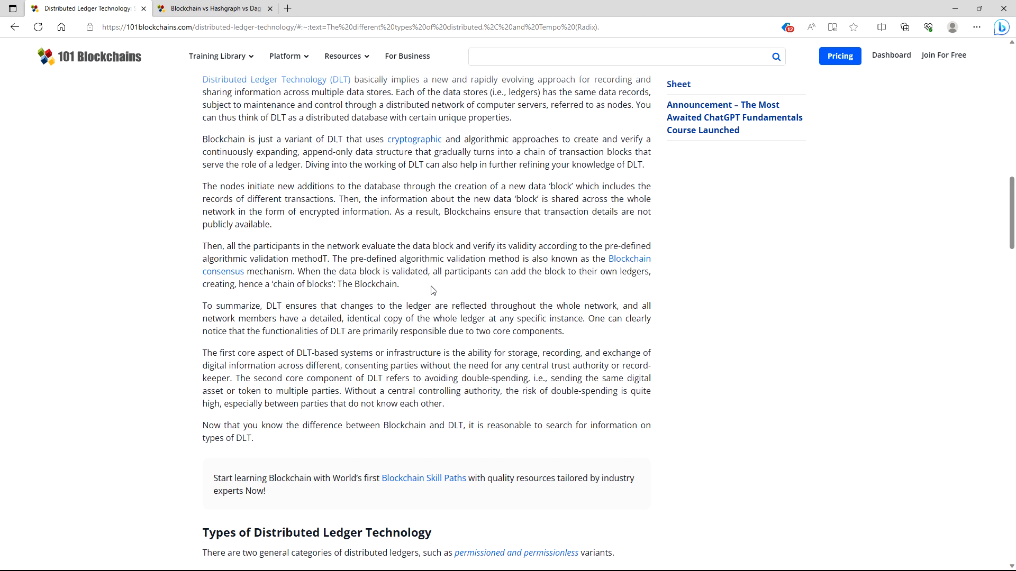
{"action": "mouse_move", "coordinate": [513, 286]}
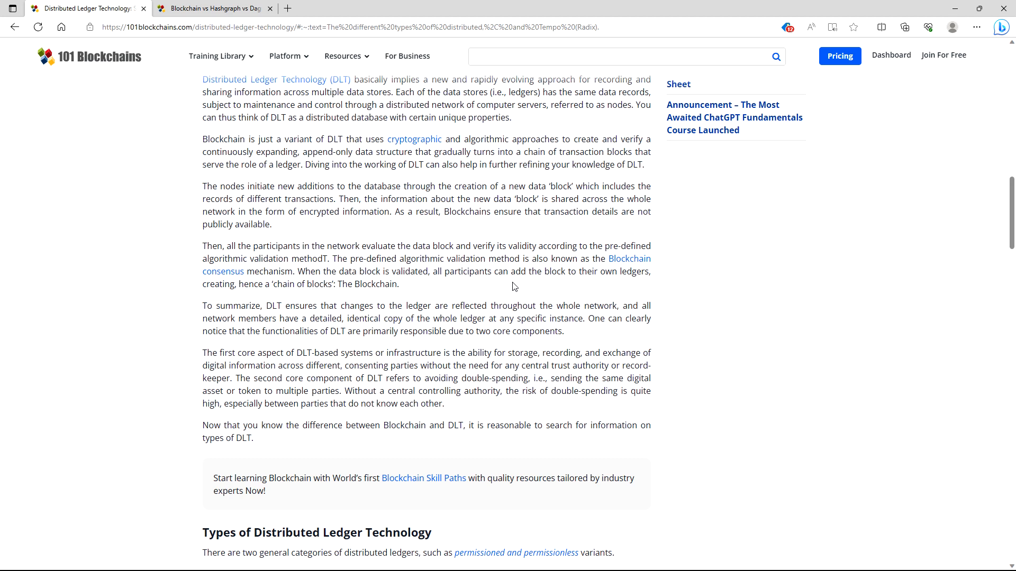
{"action": "mouse_move", "coordinate": [553, 287]}
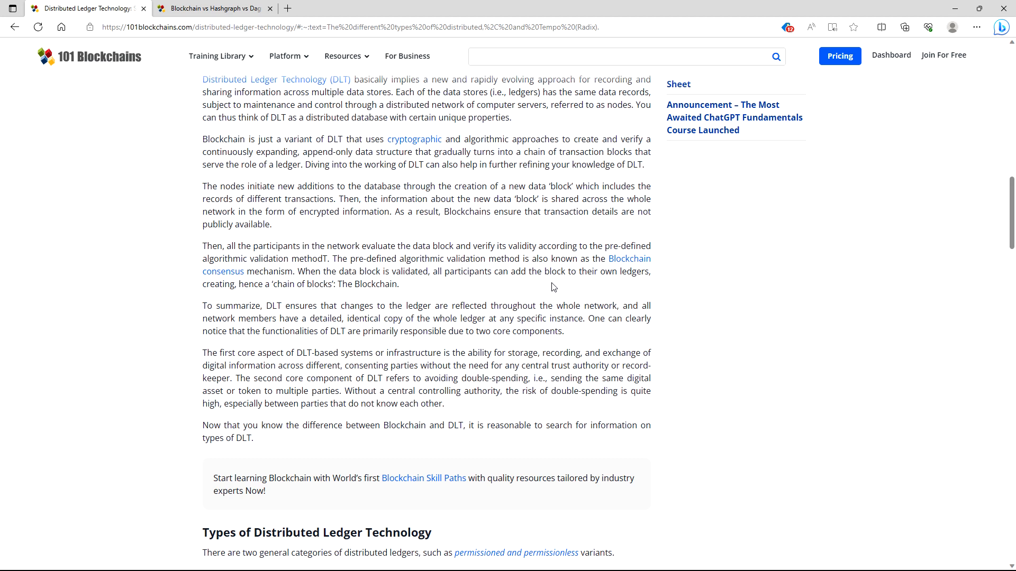
{"action": "mouse_move", "coordinate": [302, 296]}
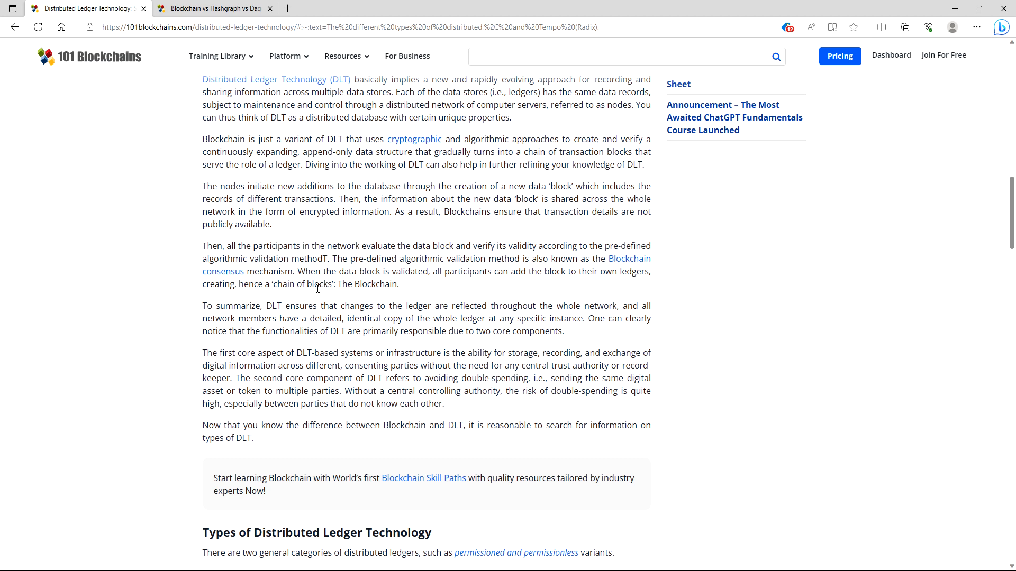
{"action": "mouse_move", "coordinate": [251, 320]}
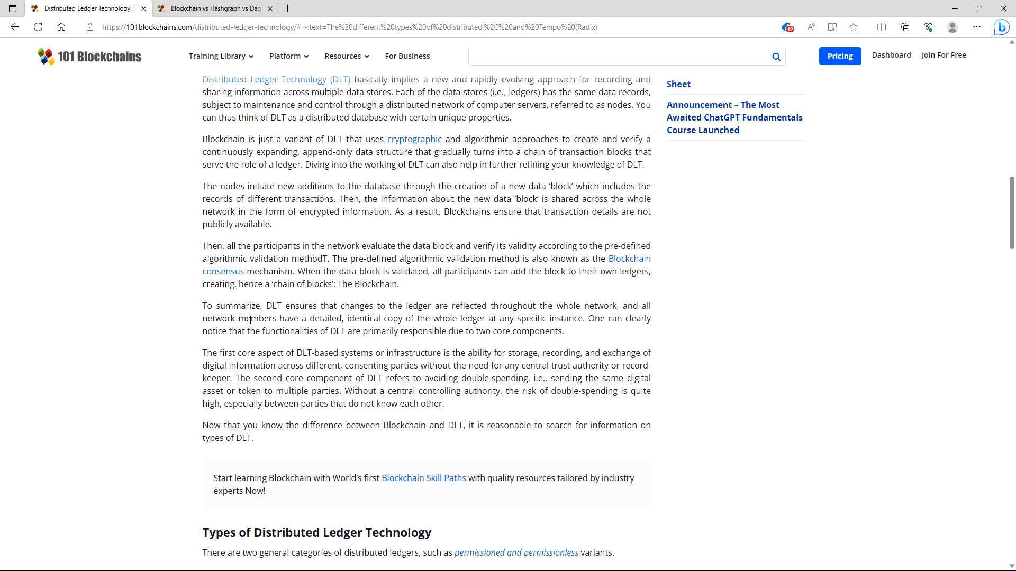
{"action": "mouse_move", "coordinate": [348, 321]}
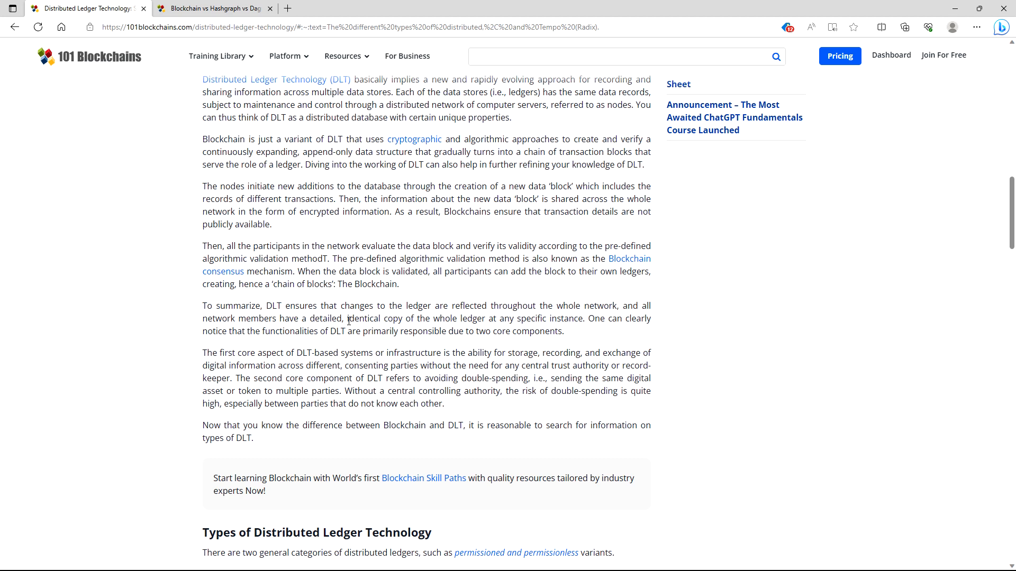
{"action": "mouse_move", "coordinate": [455, 315]}
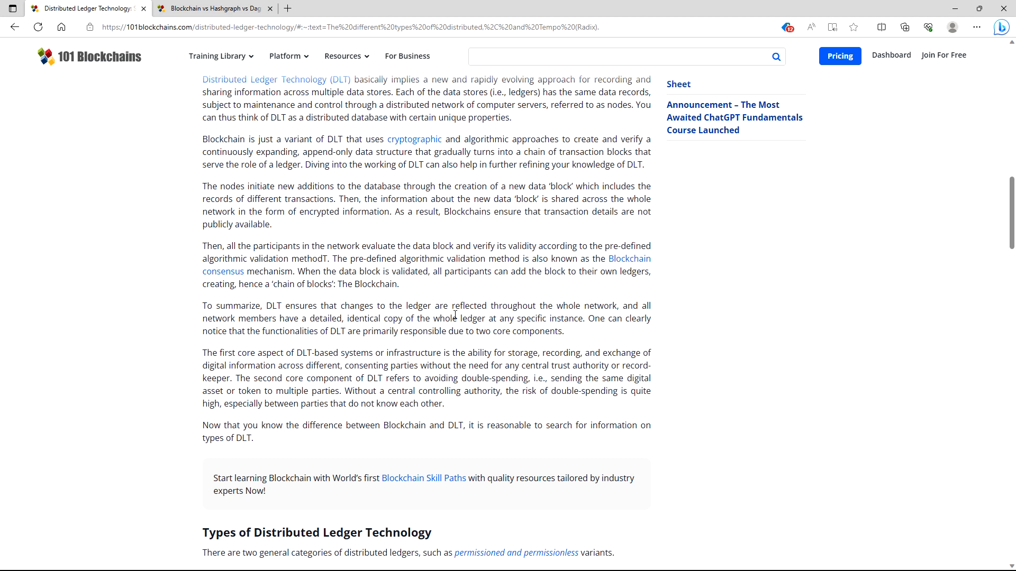
{"action": "mouse_move", "coordinate": [349, 343]}
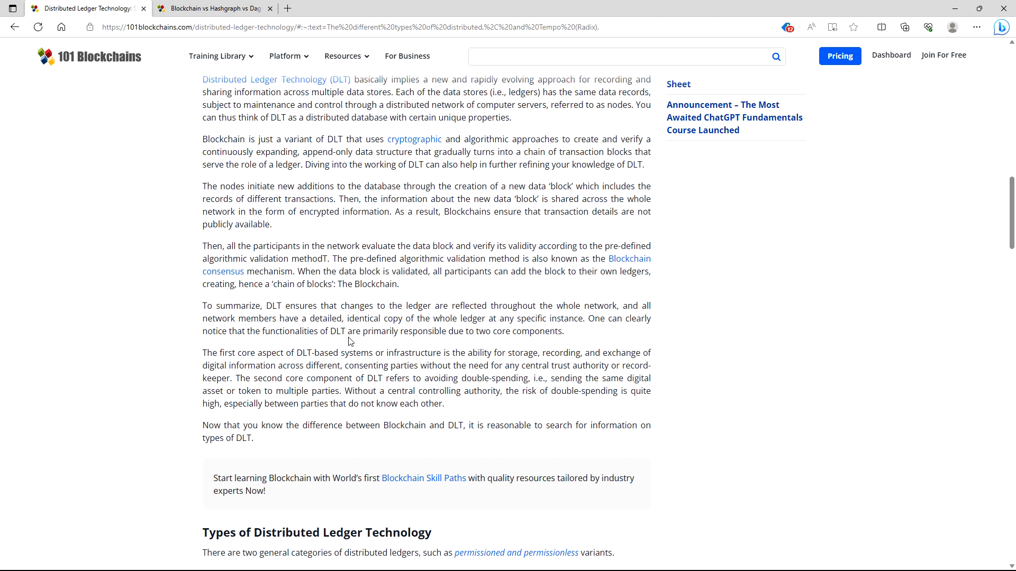
{"action": "mouse_move", "coordinate": [360, 342]}
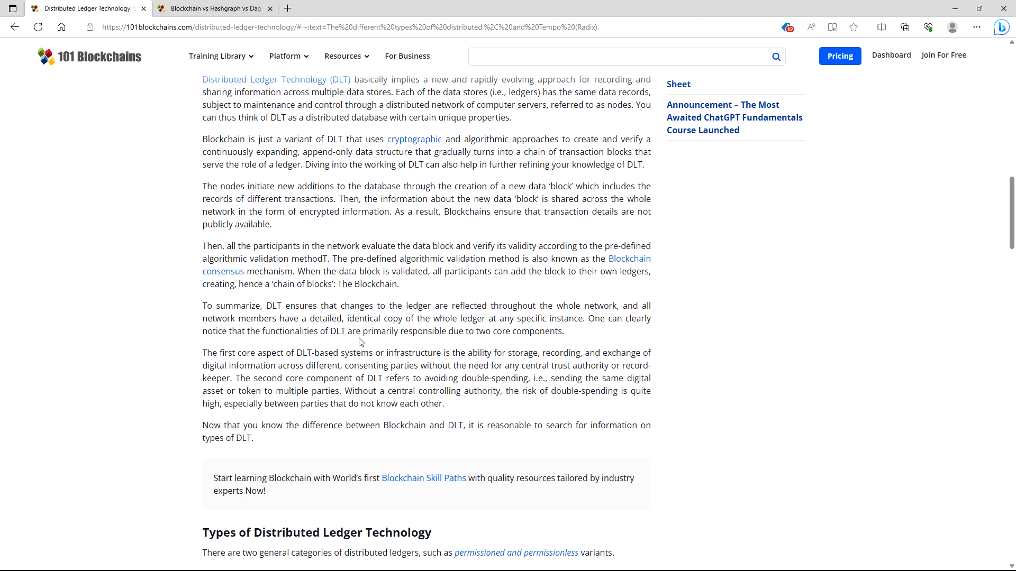
{"action": "mouse_move", "coordinate": [355, 348]}
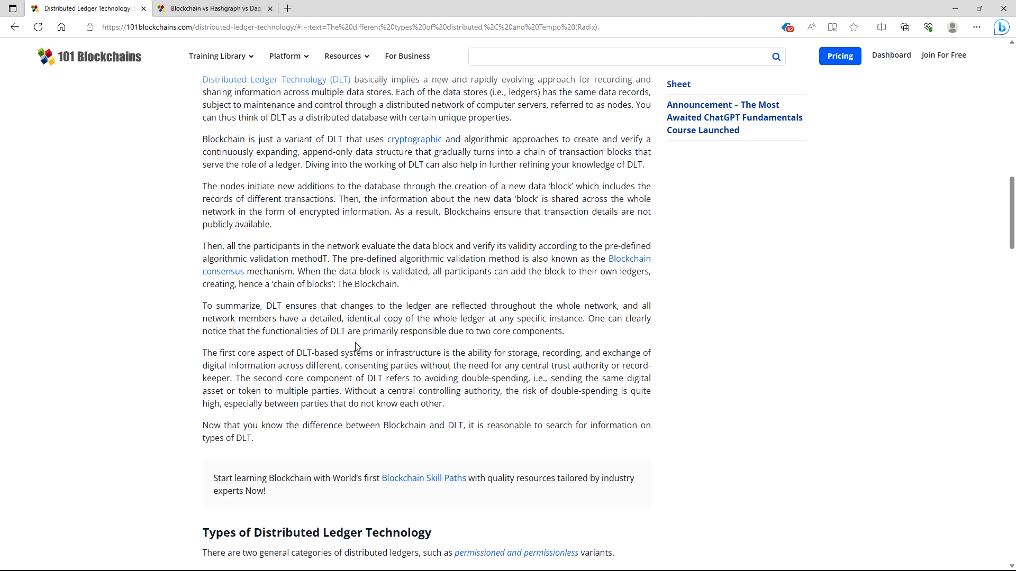
{"action": "mouse_move", "coordinate": [361, 347]}
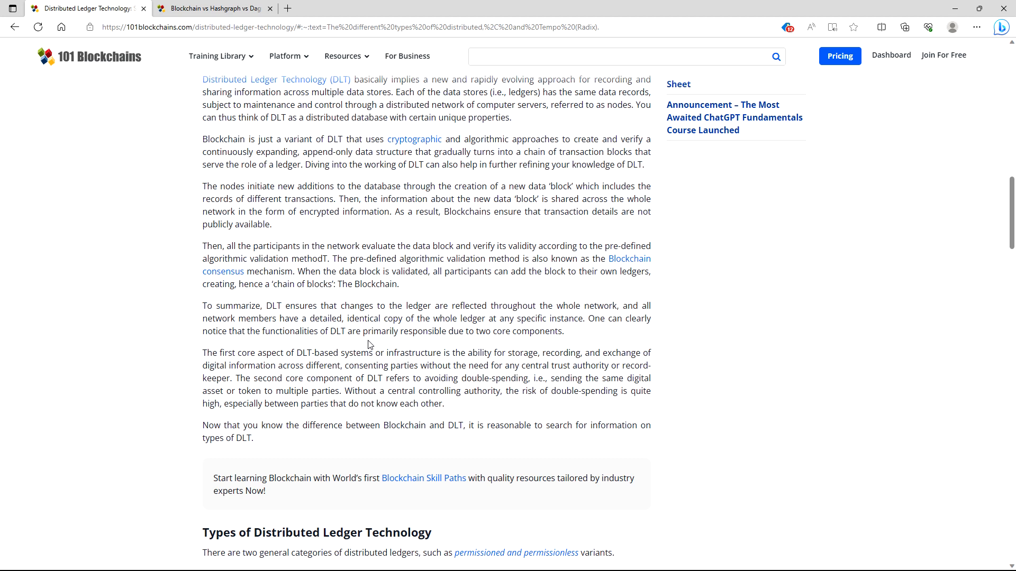
{"action": "mouse_move", "coordinate": [347, 337]}
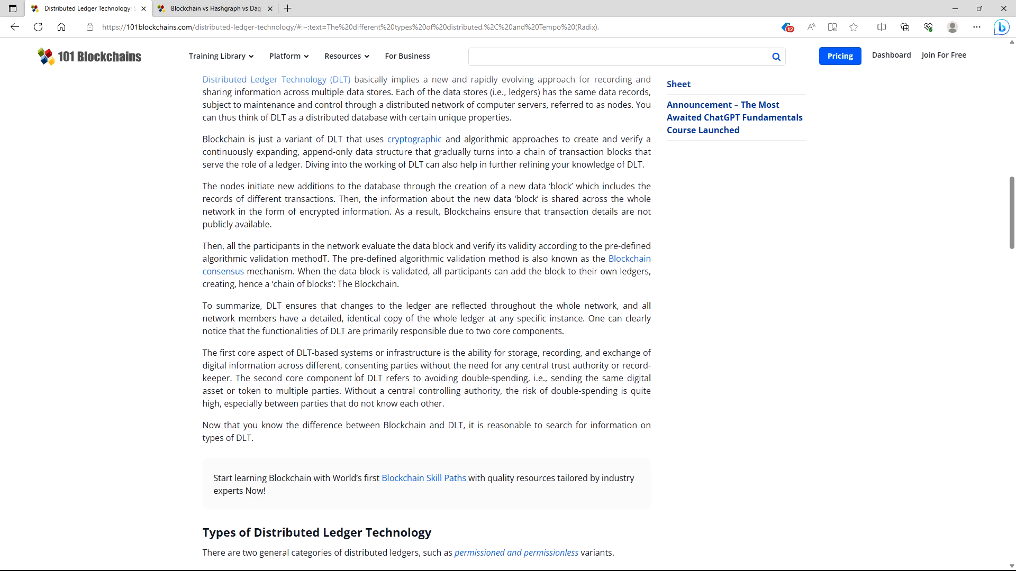
Step: Scroll past the Types of DLT section to the Blockchain, Hashgraph and DAG subsections
{"action": "scroll", "scroll_direction": "down", "scroll_amount": 3}
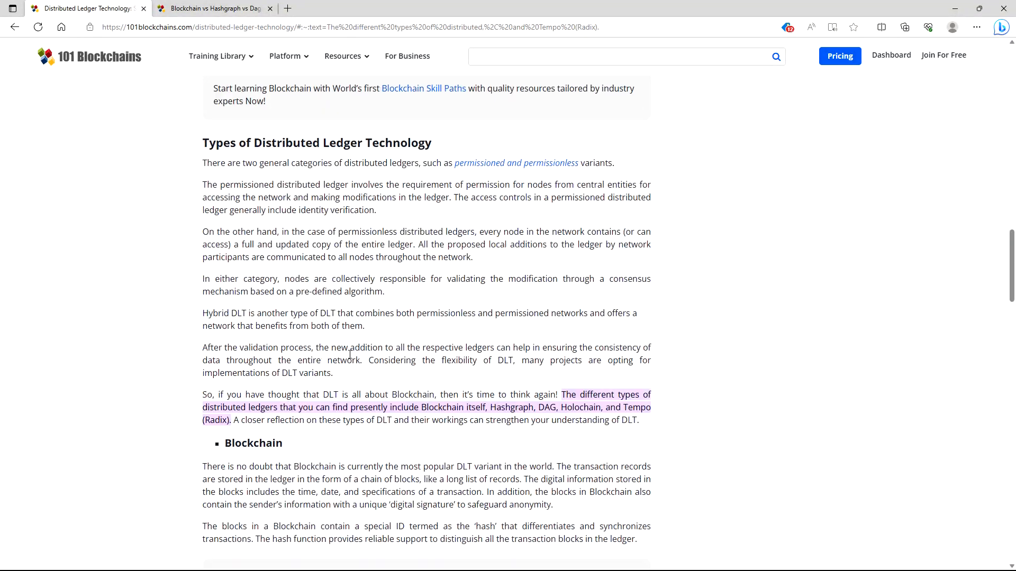
{"action": "scroll", "scroll_direction": "down", "scroll_amount": 3}
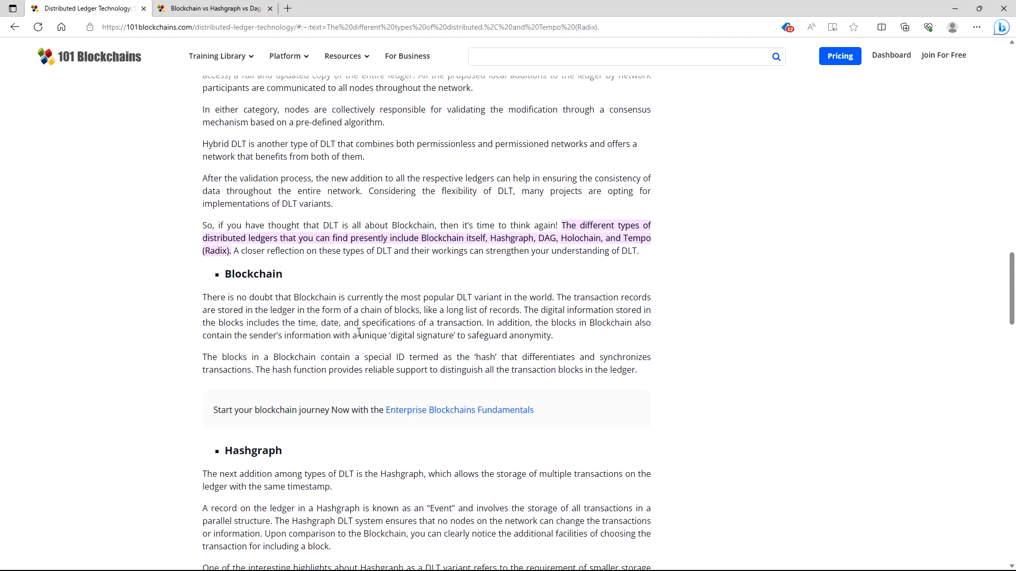
{"action": "scroll", "scroll_direction": "down", "scroll_amount": 3}
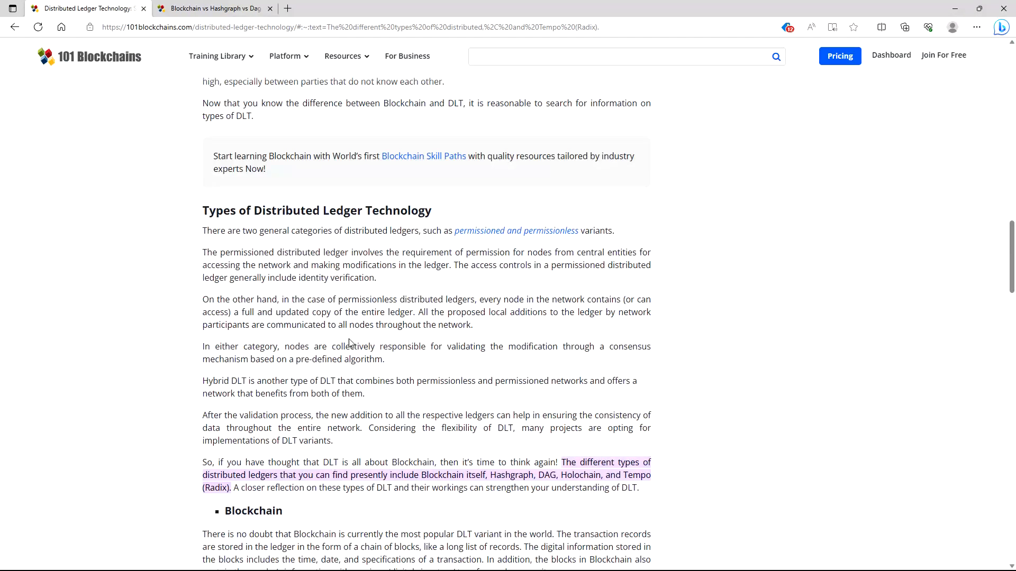
{"action": "scroll", "scroll_direction": "down", "scroll_amount": 3}
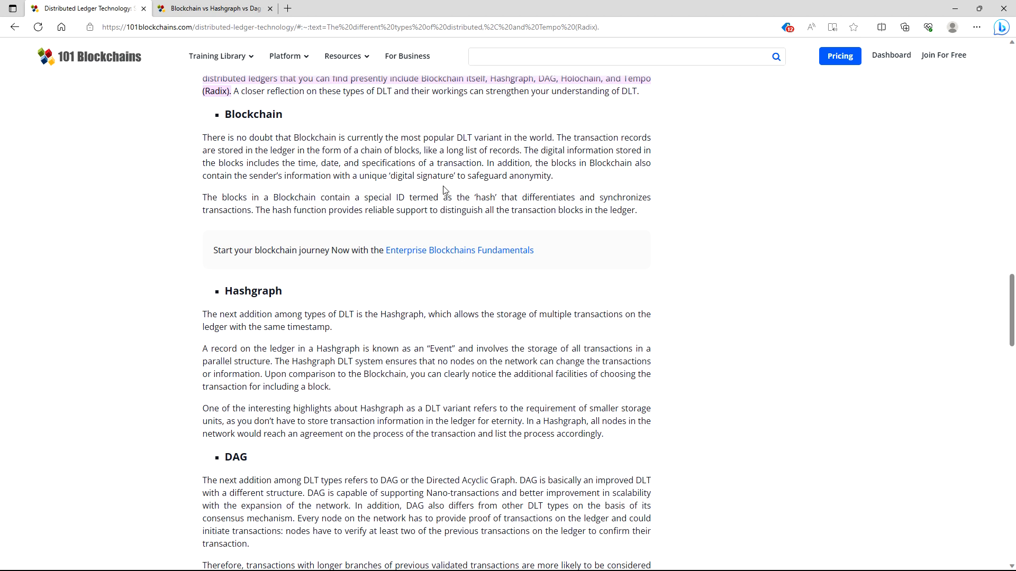
{"action": "mouse_move", "coordinate": [386, 561]}
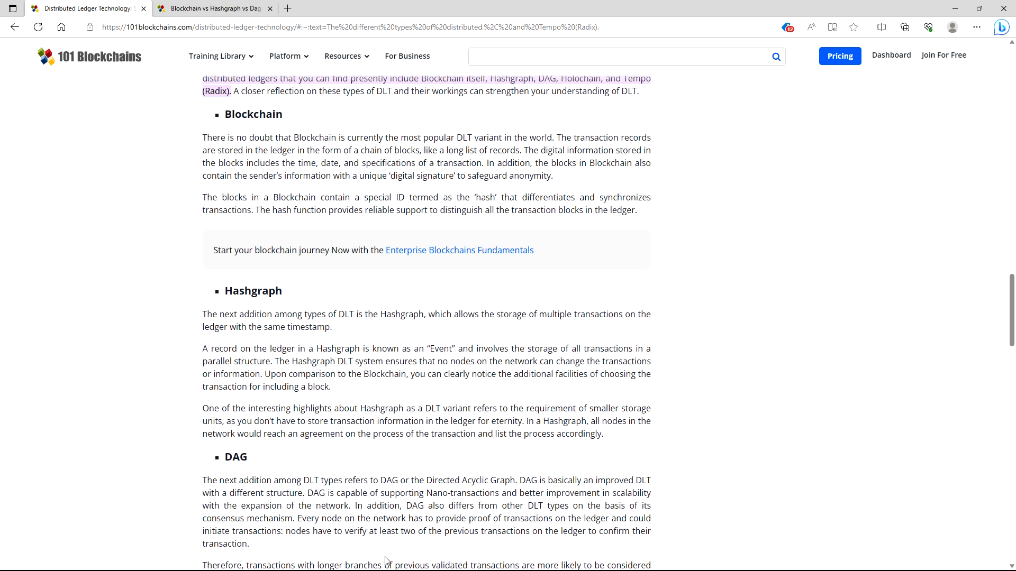
{"action": "mouse_move", "coordinate": [275, 151]}
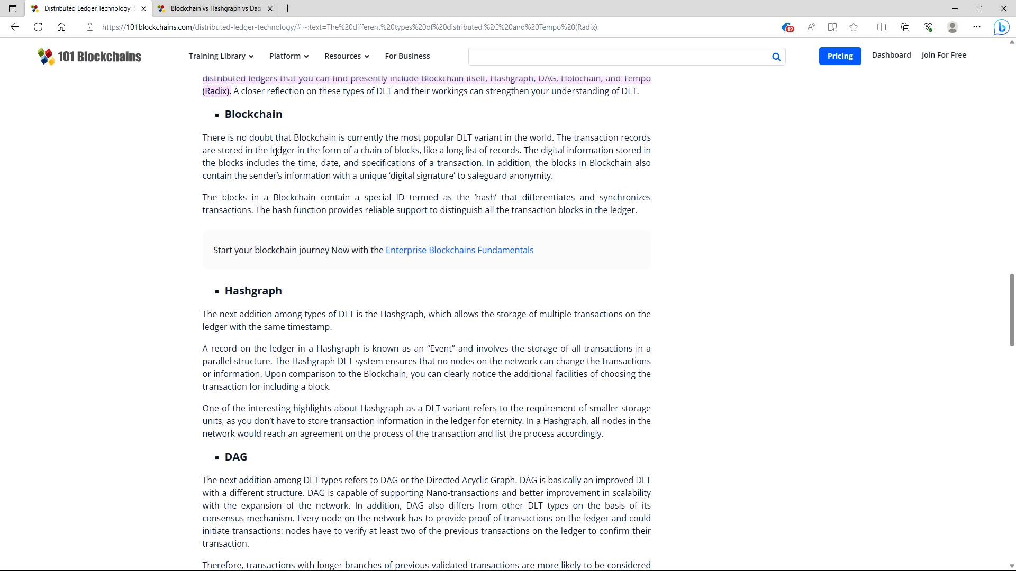
{"action": "mouse_move", "coordinate": [294, 162]}
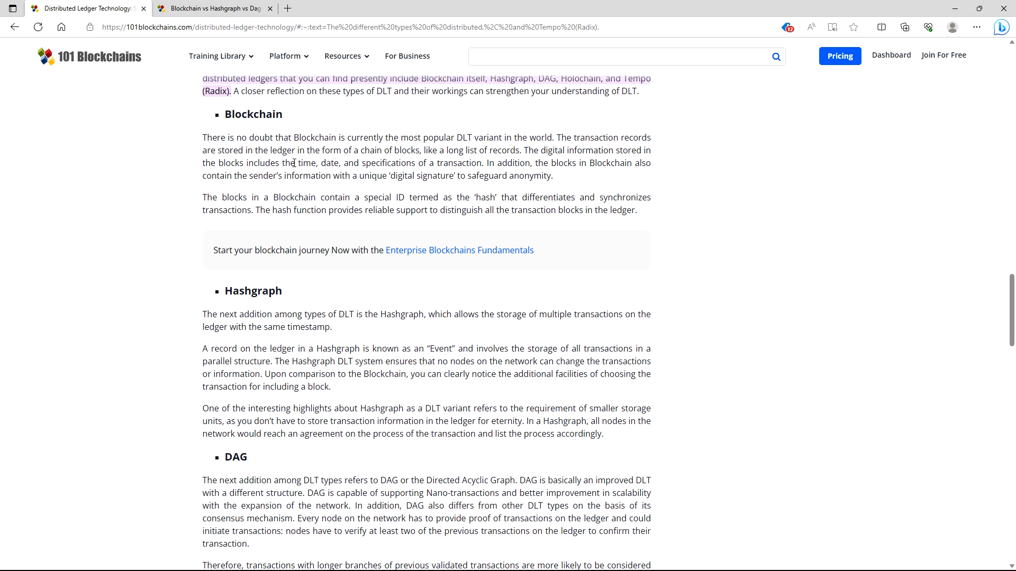
{"action": "mouse_move", "coordinate": [374, 147]}
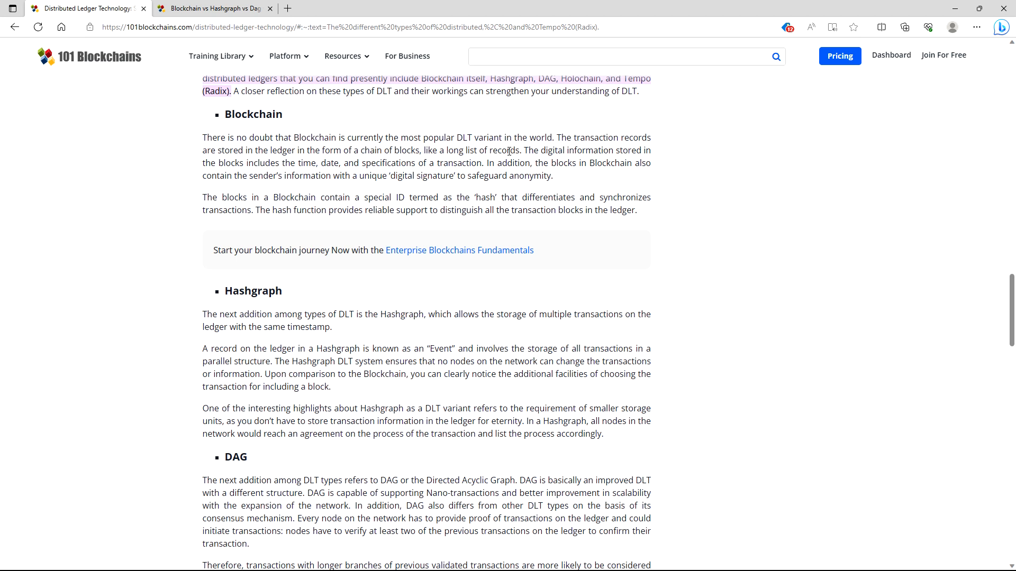
{"action": "mouse_move", "coordinate": [572, 153]}
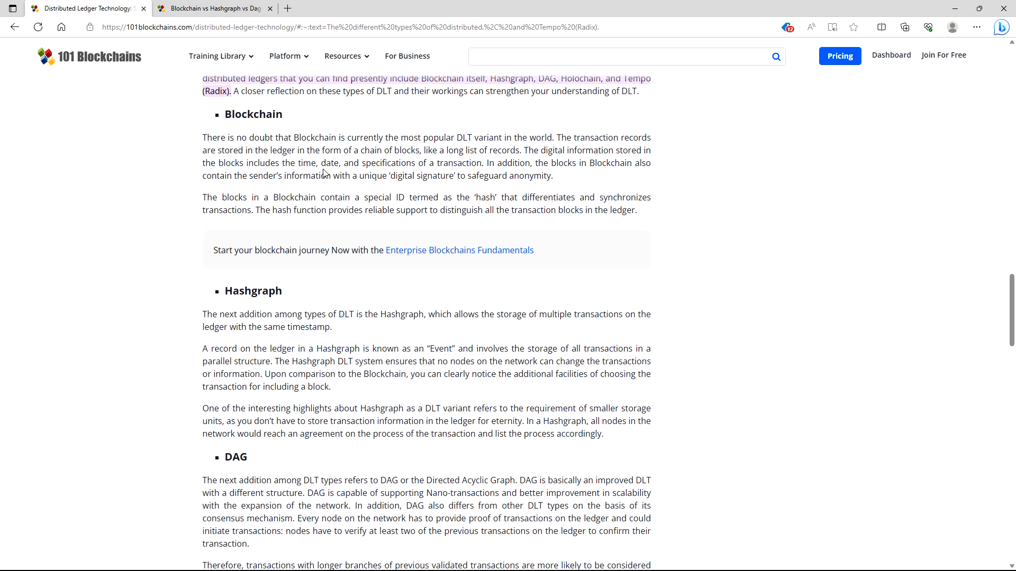
{"action": "mouse_move", "coordinate": [398, 163]}
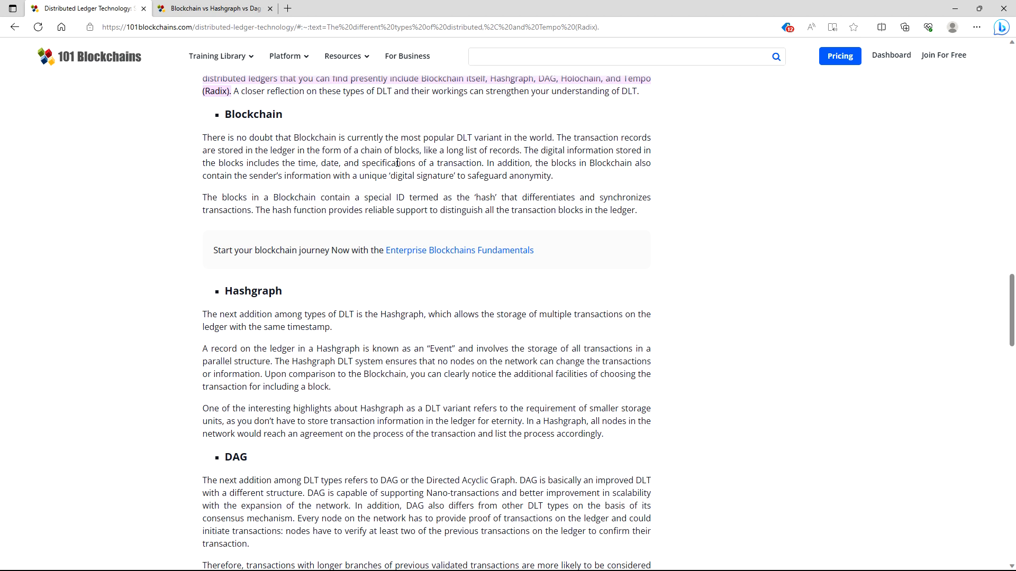
{"action": "mouse_move", "coordinate": [468, 163]}
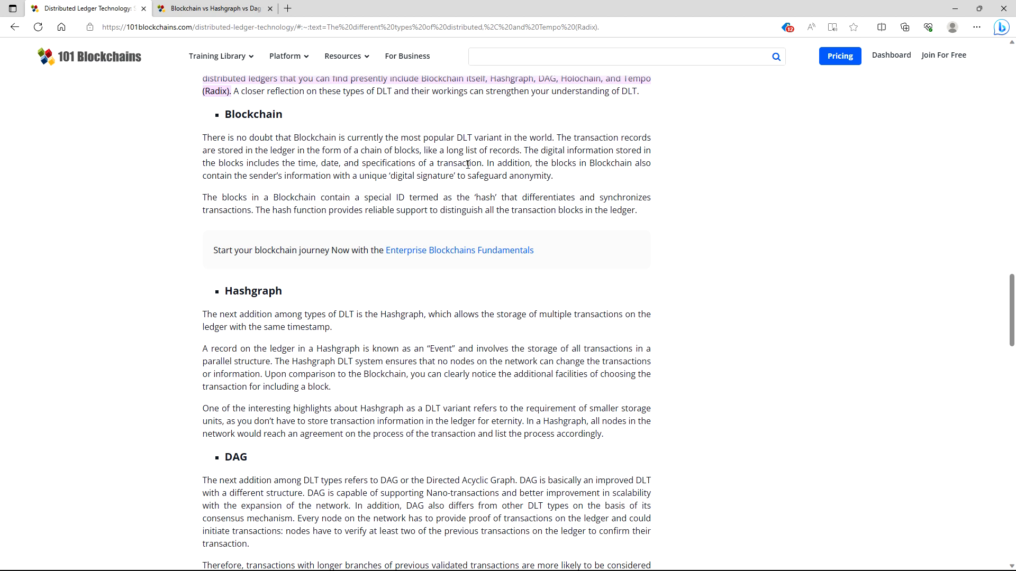
{"action": "mouse_move", "coordinate": [274, 190]}
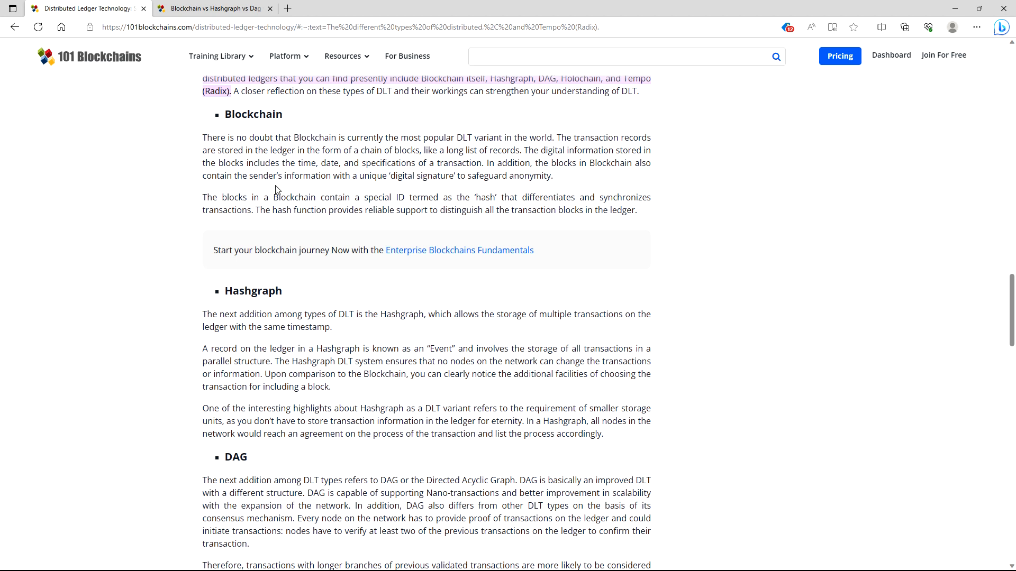
{"action": "mouse_move", "coordinate": [370, 172]}
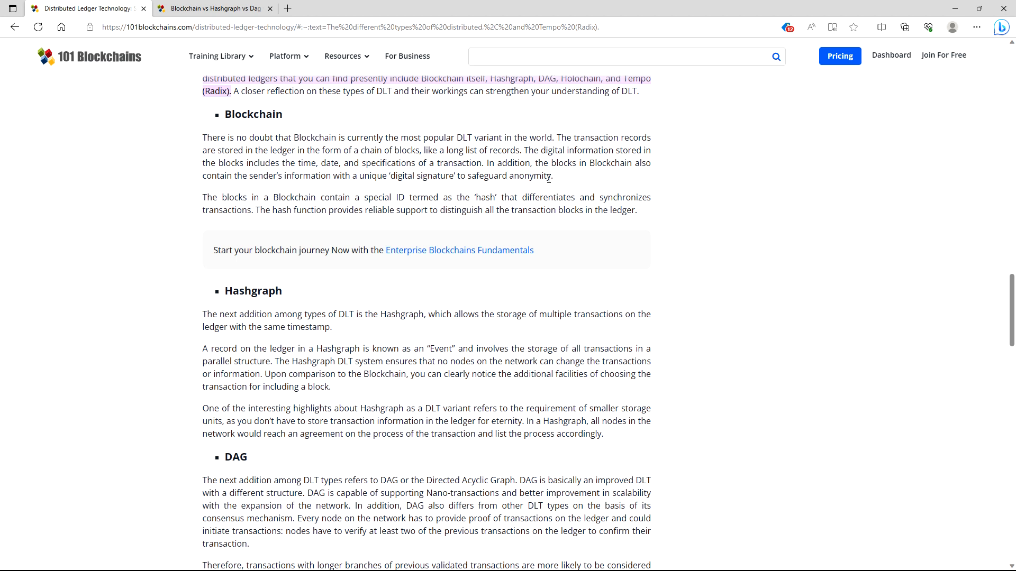
{"action": "mouse_move", "coordinate": [288, 207]}
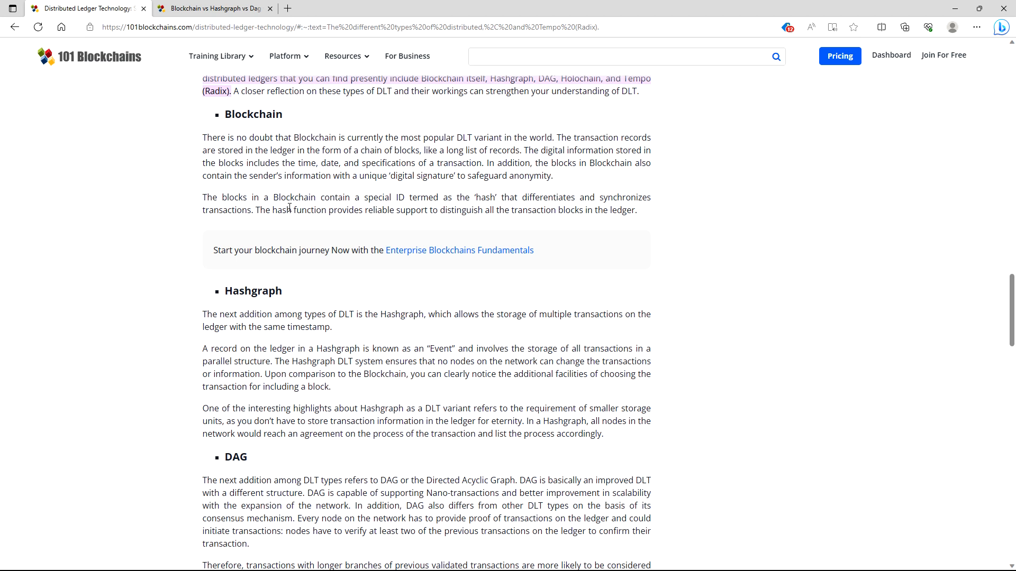
{"action": "mouse_move", "coordinate": [323, 194]}
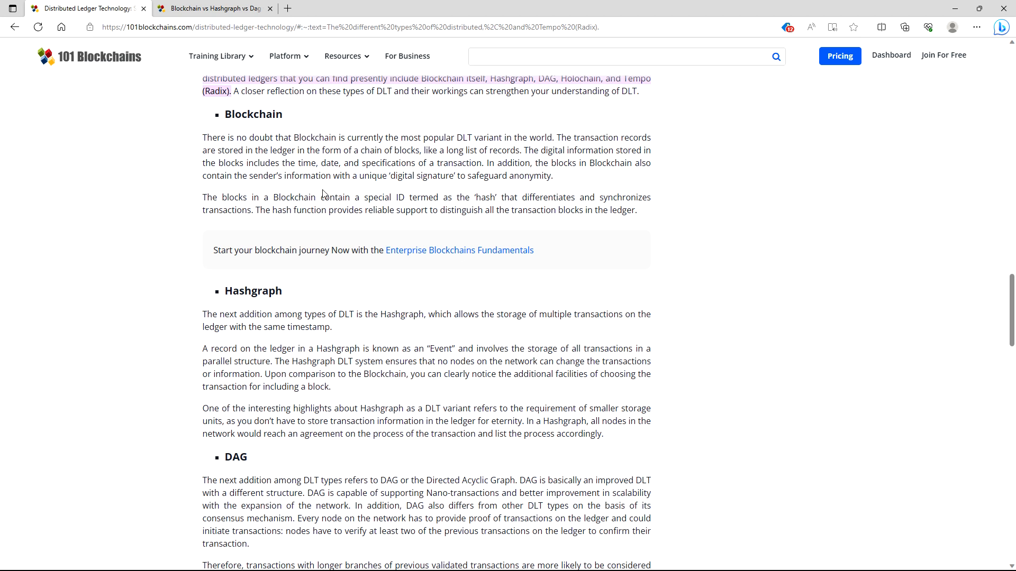
{"action": "mouse_move", "coordinate": [432, 196]}
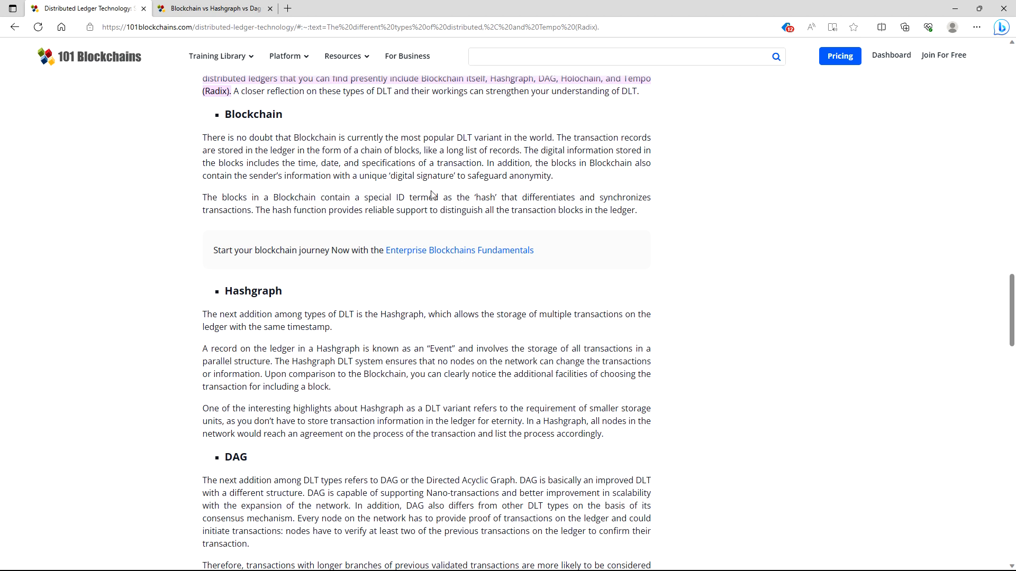
{"action": "mouse_move", "coordinate": [507, 194]}
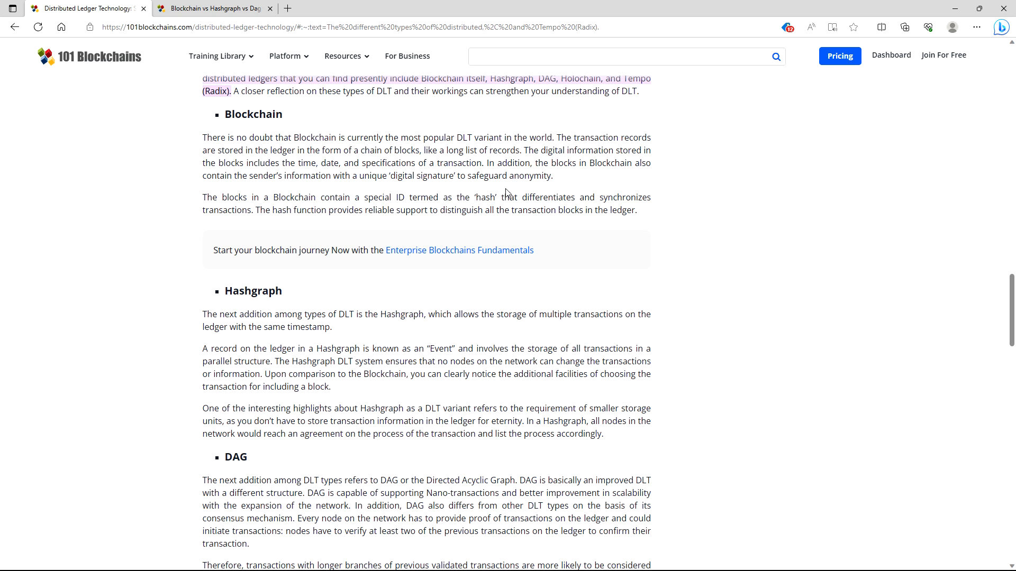
{"action": "mouse_move", "coordinate": [511, 192]}
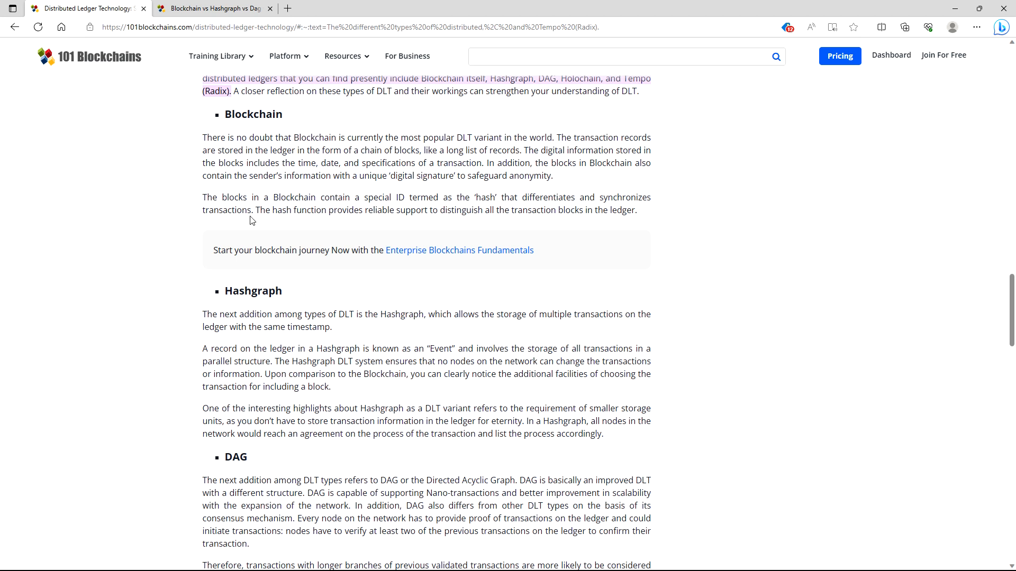
{"action": "mouse_move", "coordinate": [368, 210]}
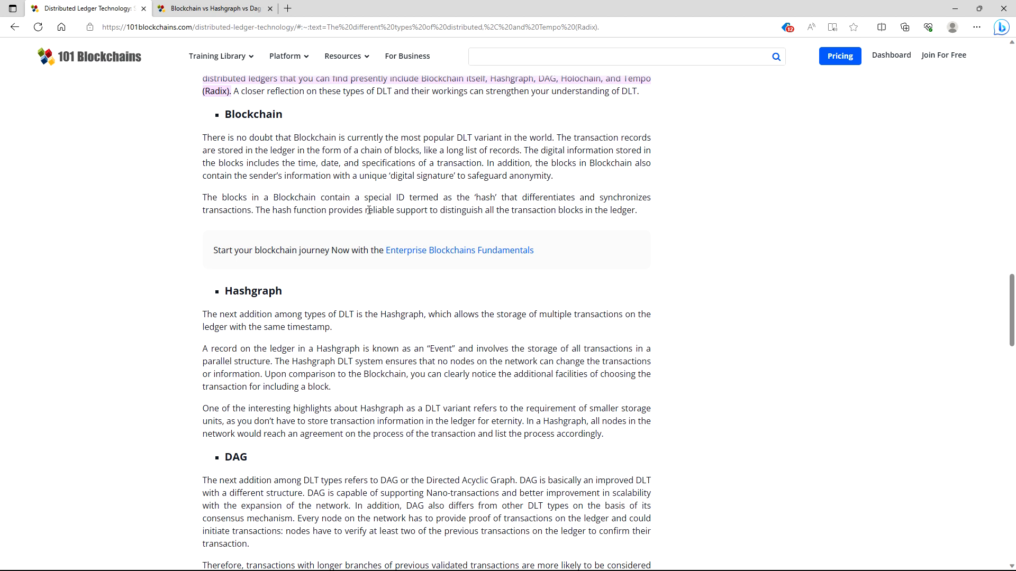
{"action": "mouse_move", "coordinate": [412, 212]}
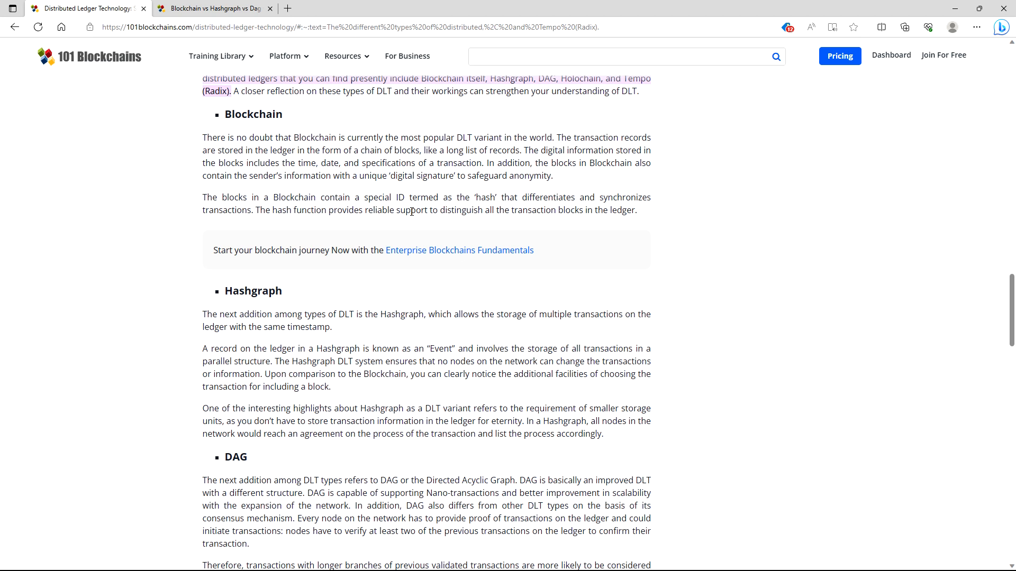
{"action": "mouse_move", "coordinate": [482, 221]}
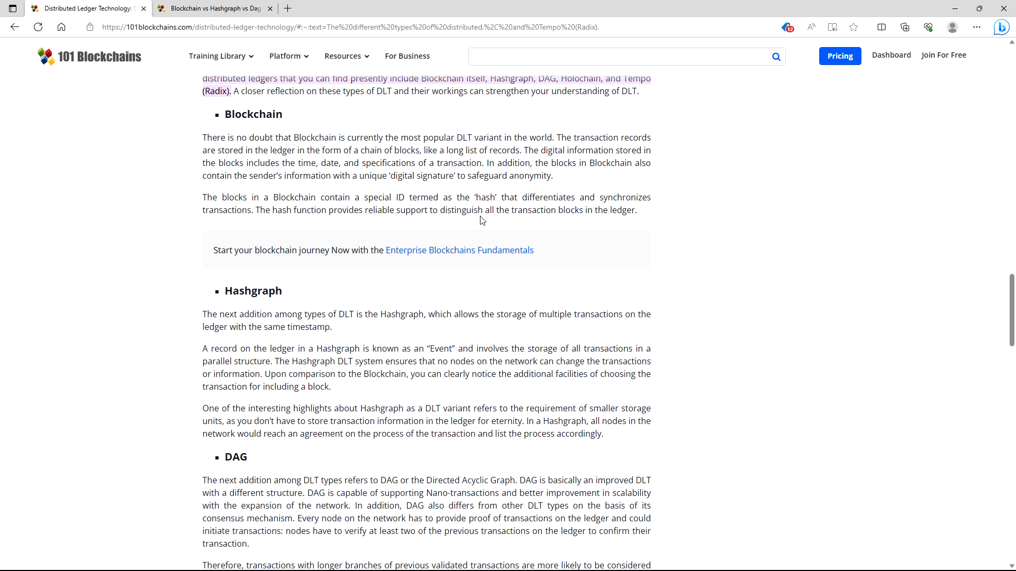
{"action": "mouse_move", "coordinate": [556, 211]}
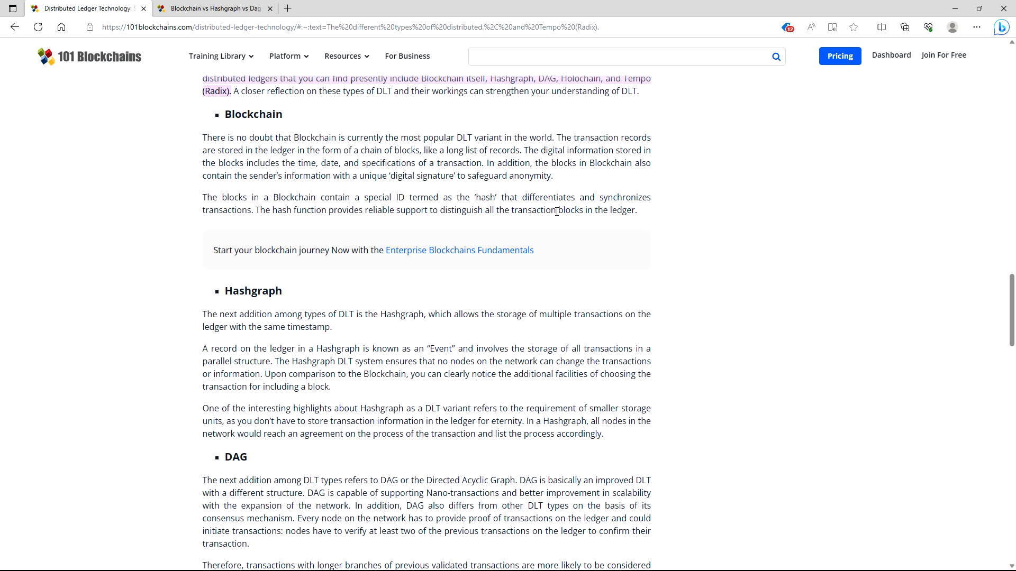
{"action": "mouse_move", "coordinate": [264, 222]}
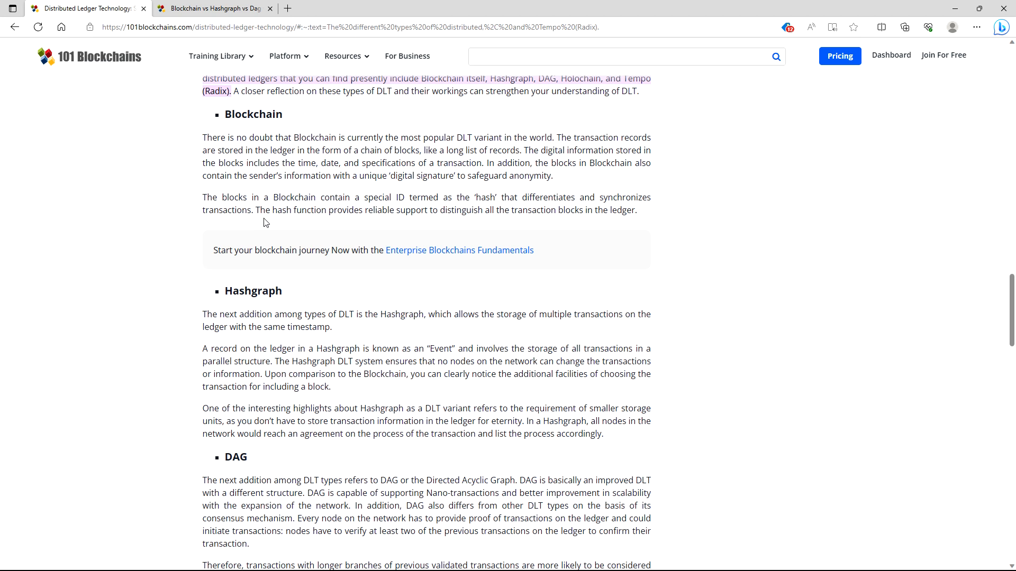
{"action": "mouse_move", "coordinate": [356, 225]}
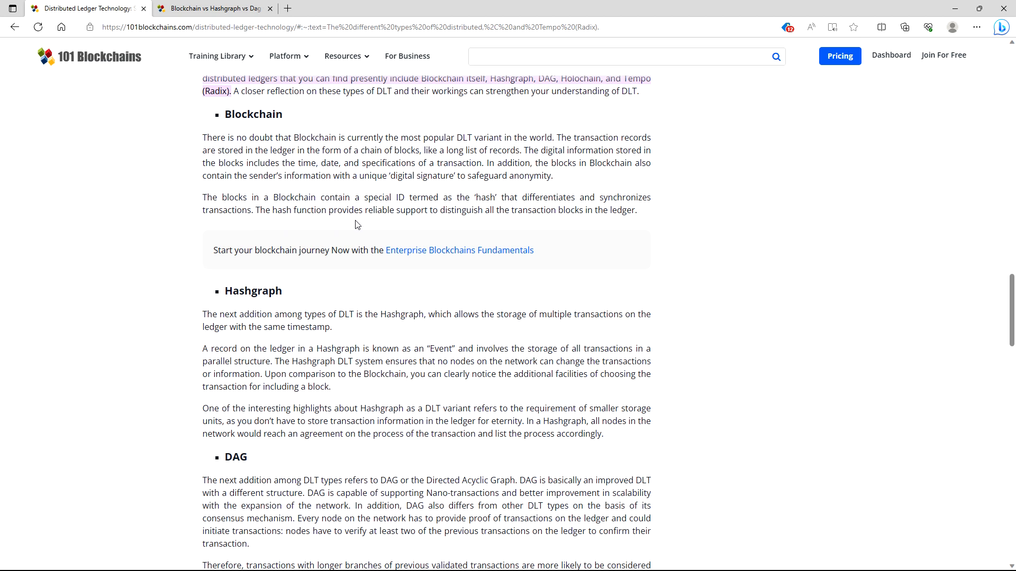
{"action": "mouse_move", "coordinate": [438, 228]}
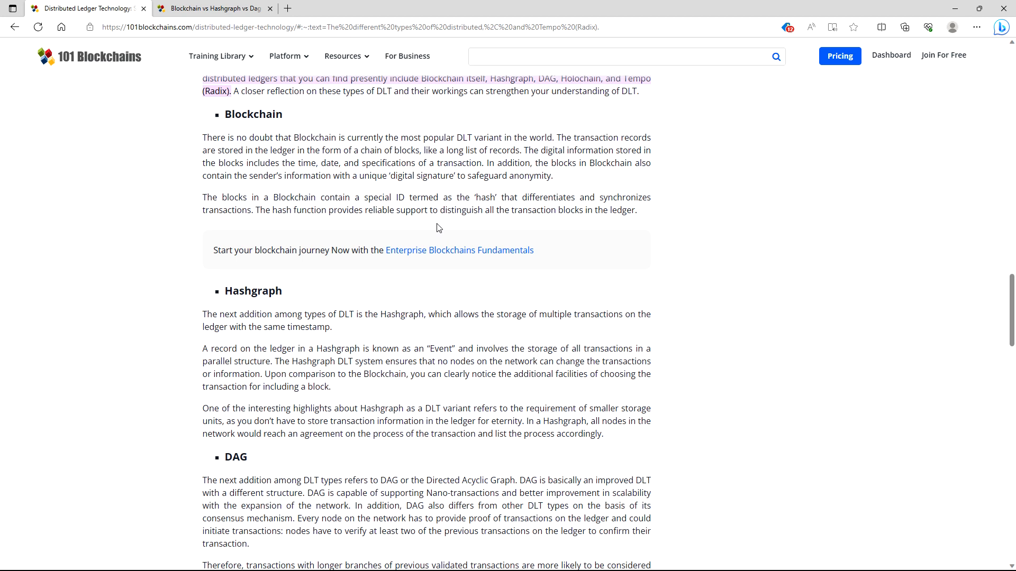
{"action": "mouse_move", "coordinate": [488, 226]}
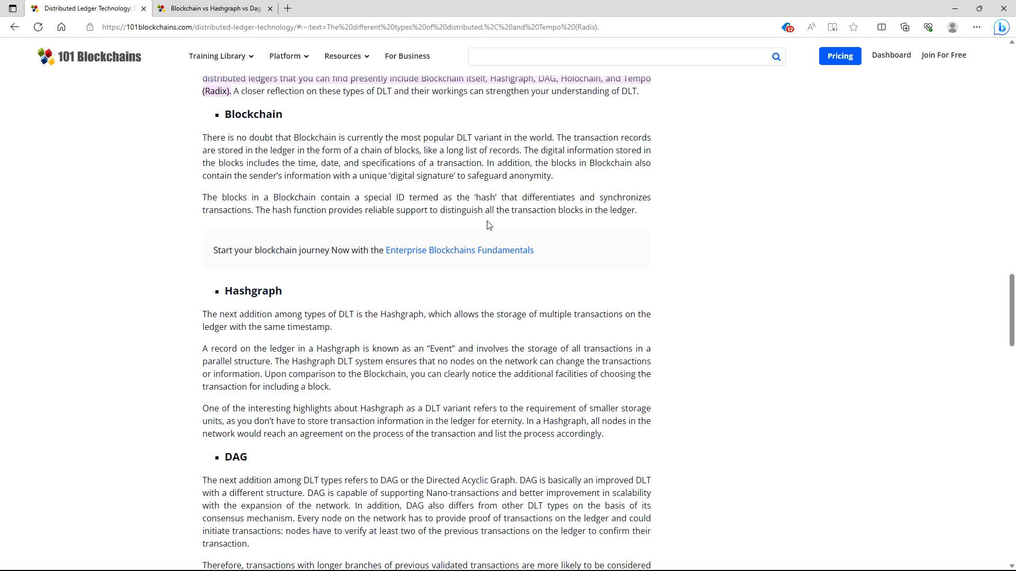
{"action": "mouse_move", "coordinate": [492, 225]}
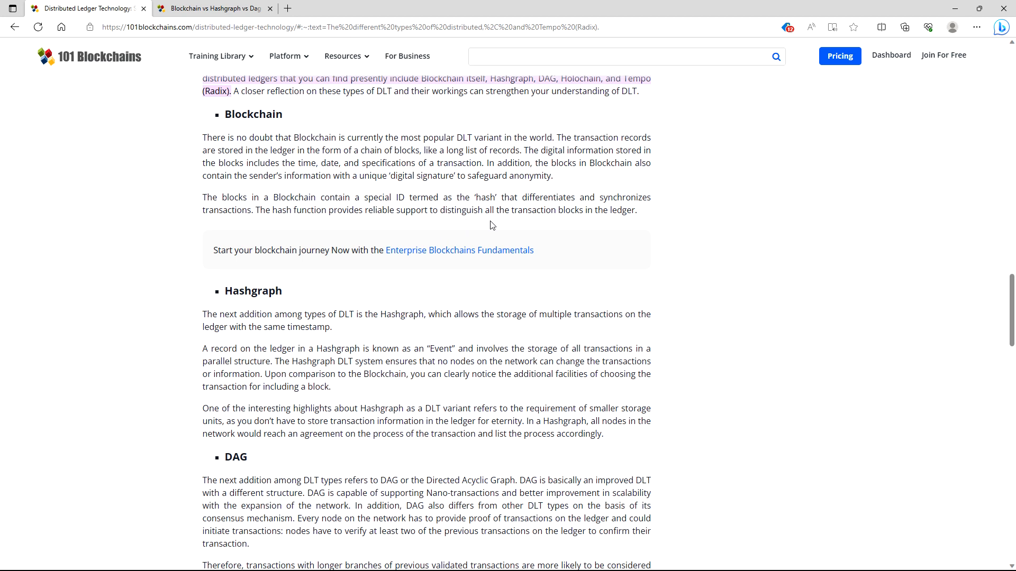
Step: Scroll through Holochain and Tempo (Radix) to the Challenges with DLT heading
{"action": "scroll", "scroll_direction": "down", "scroll_amount": 3}
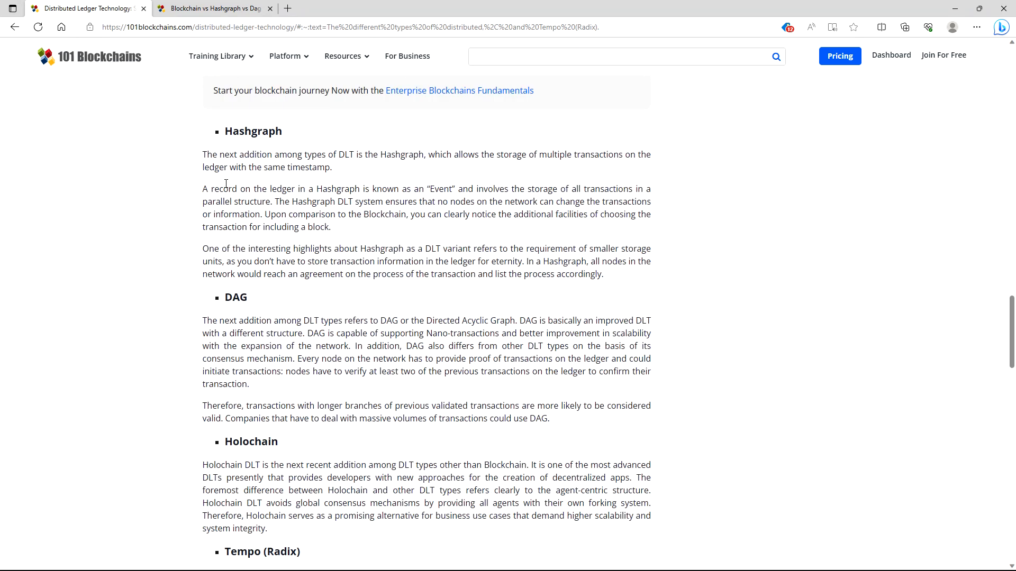
{"action": "mouse_move", "coordinate": [337, 167]}
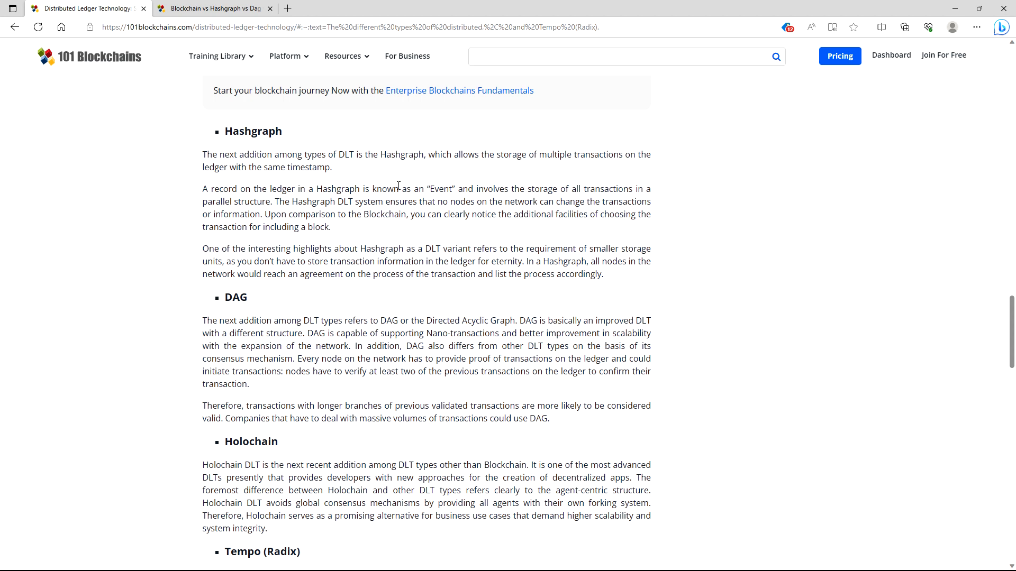
{"action": "mouse_move", "coordinate": [589, 173]}
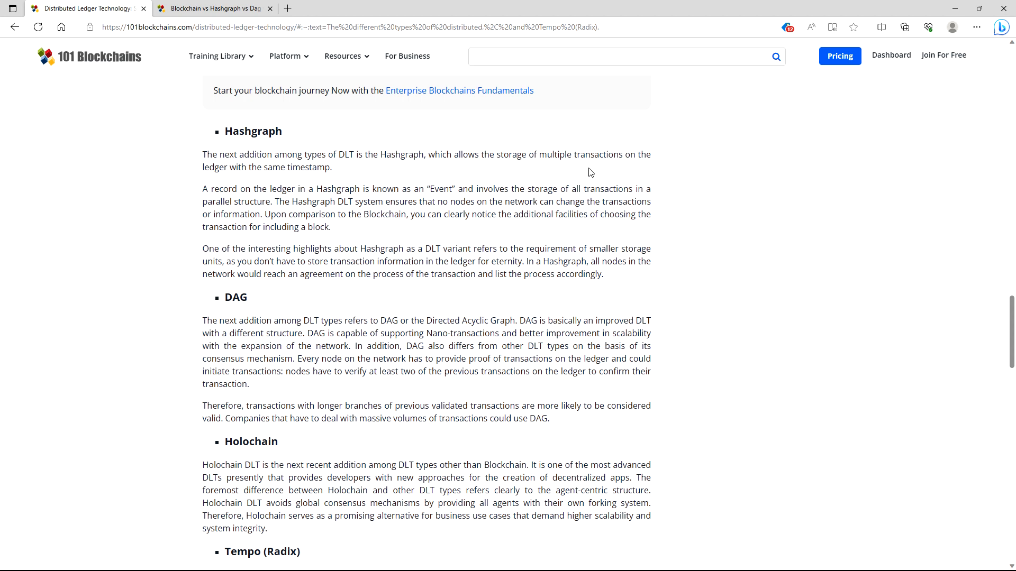
{"action": "mouse_move", "coordinate": [351, 200]}
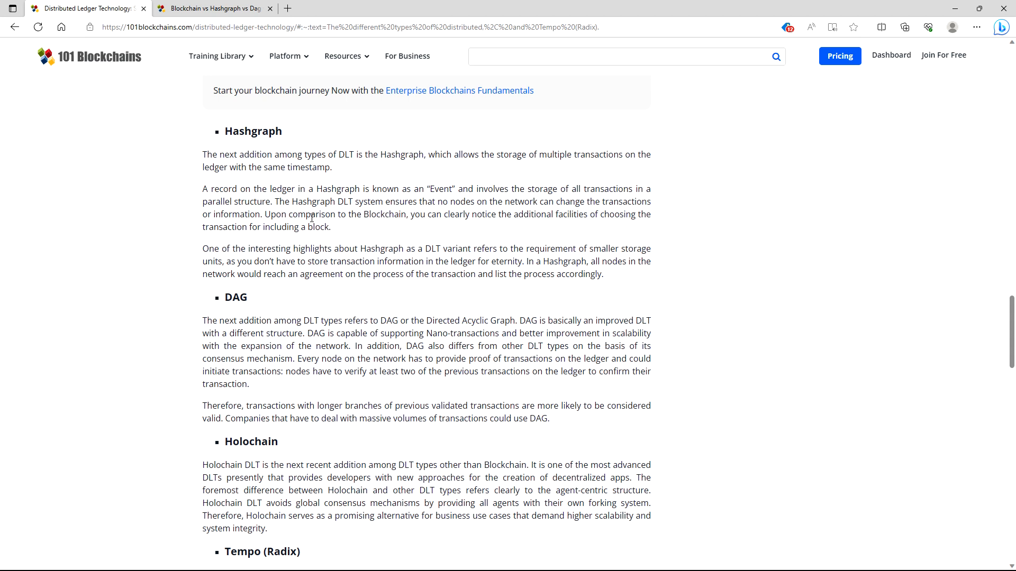
{"action": "mouse_move", "coordinate": [310, 215]}
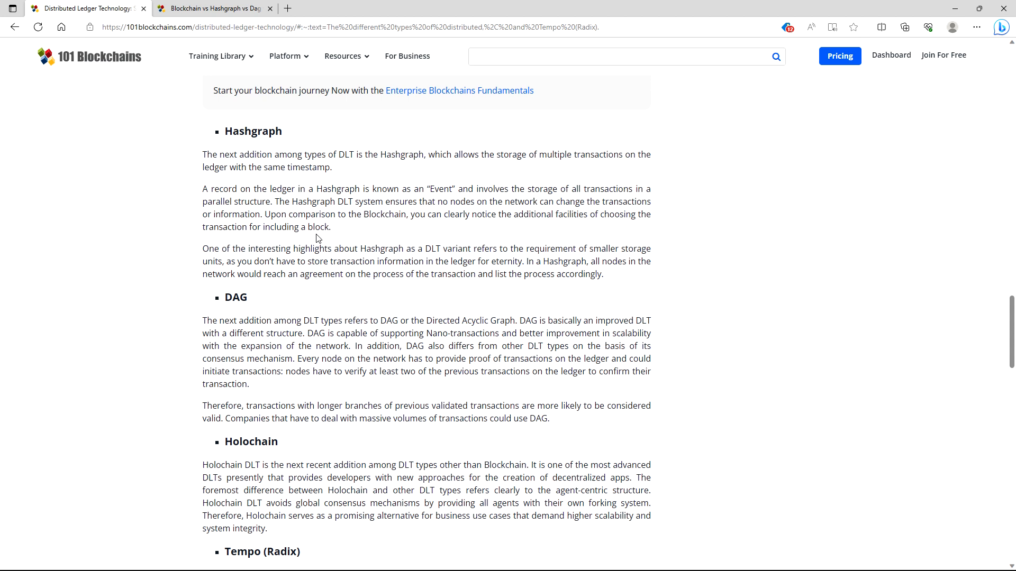
{"action": "mouse_move", "coordinate": [511, 234]}
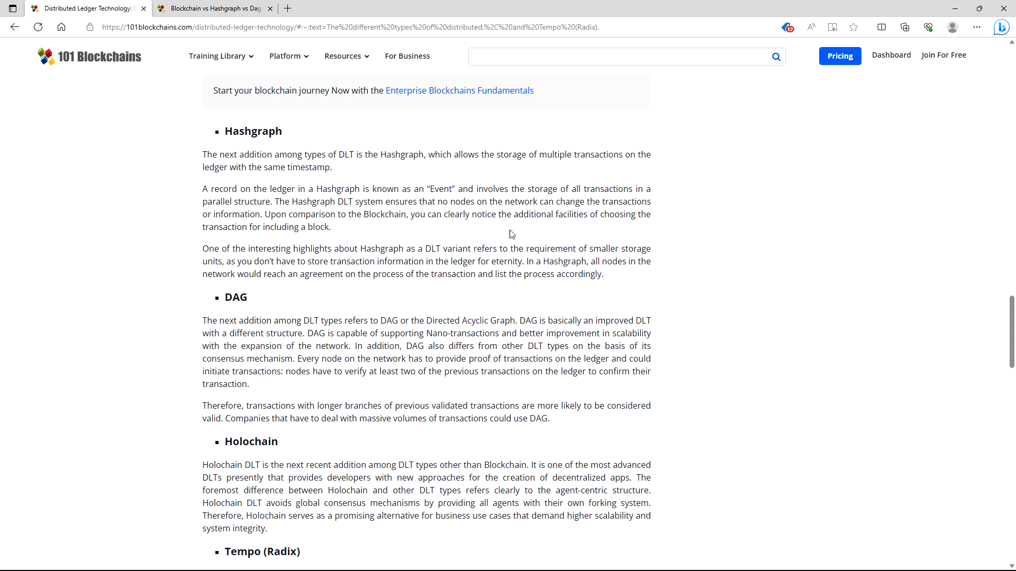
{"action": "mouse_move", "coordinate": [578, 231]}
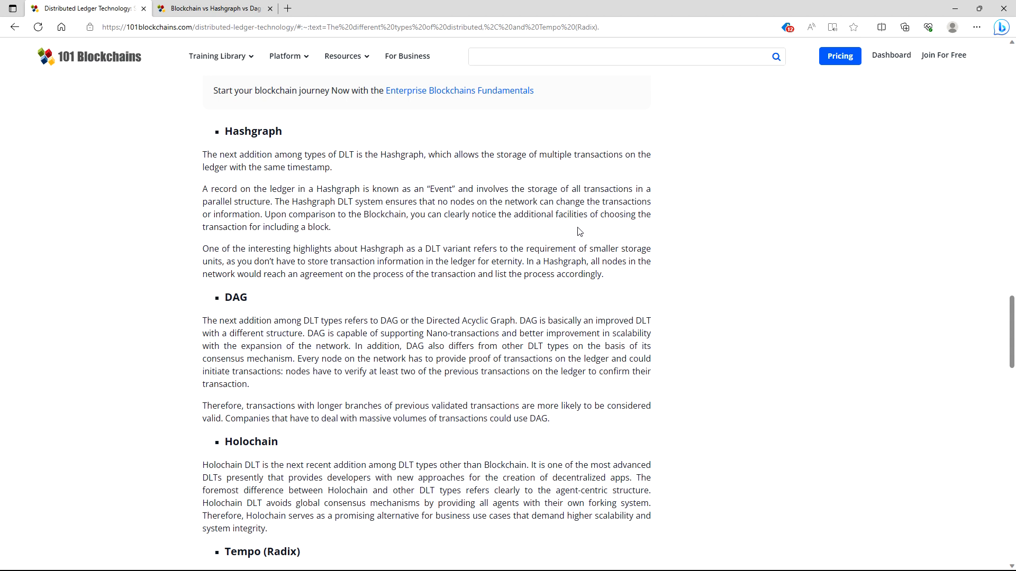
{"action": "mouse_move", "coordinate": [332, 245]}
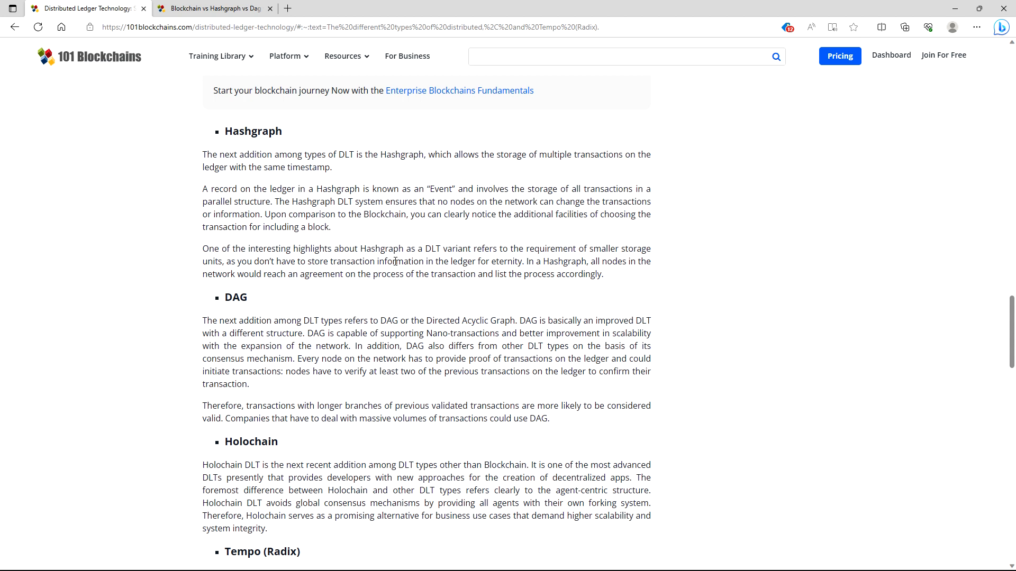
{"action": "mouse_move", "coordinate": [233, 277]}
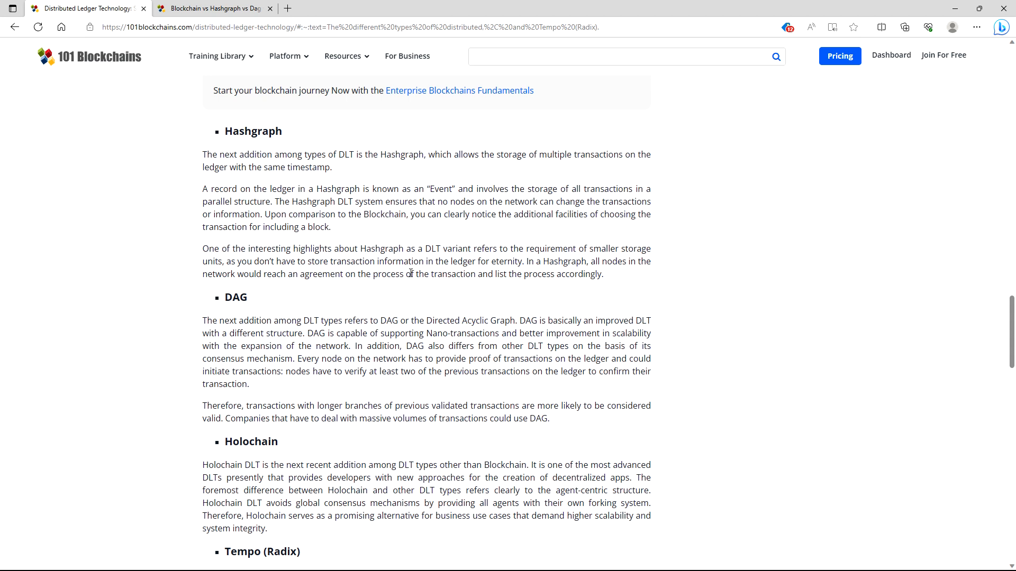
{"action": "mouse_move", "coordinate": [531, 275]}
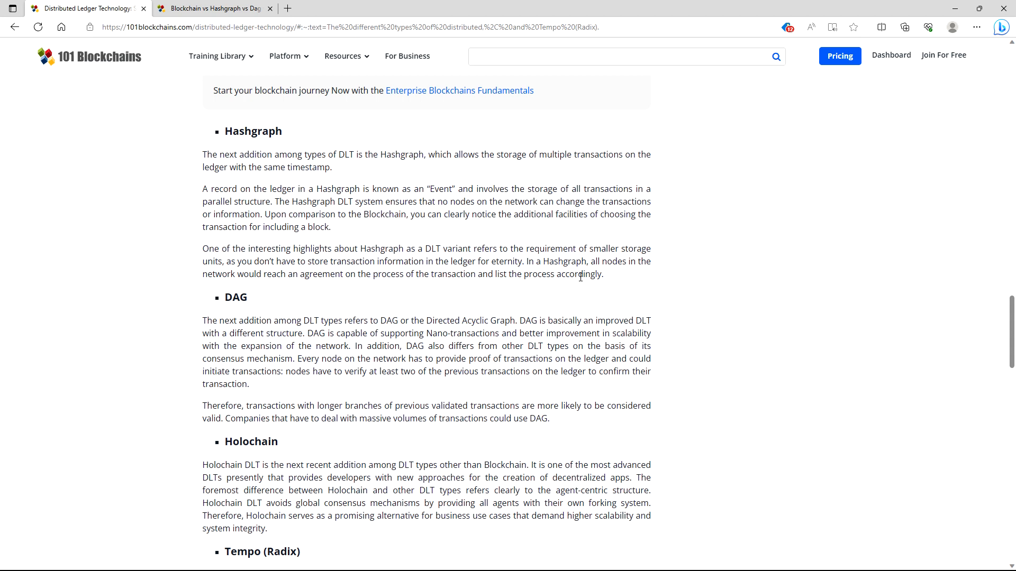
{"action": "mouse_move", "coordinate": [343, 288]}
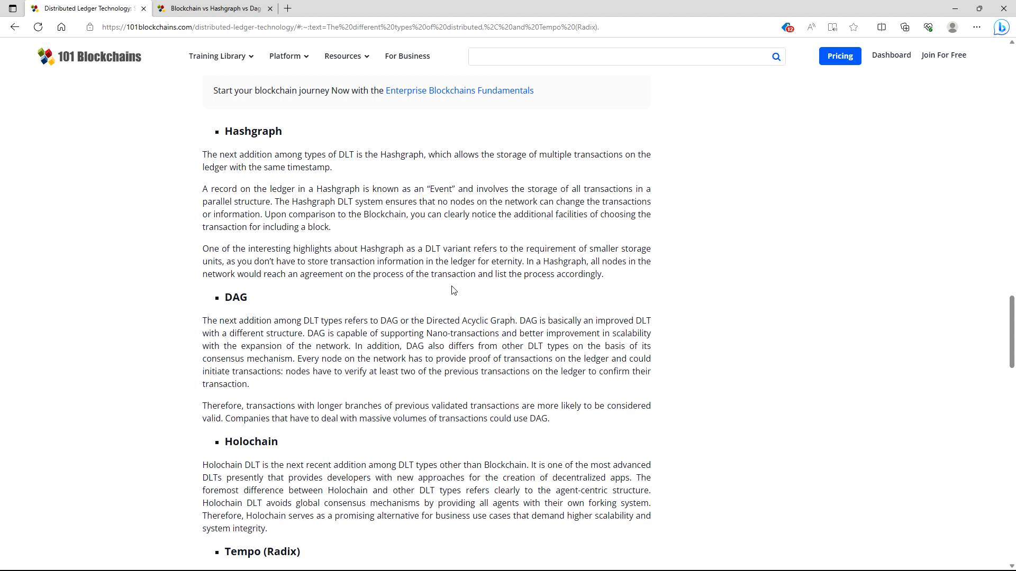
{"action": "mouse_move", "coordinate": [476, 287]}
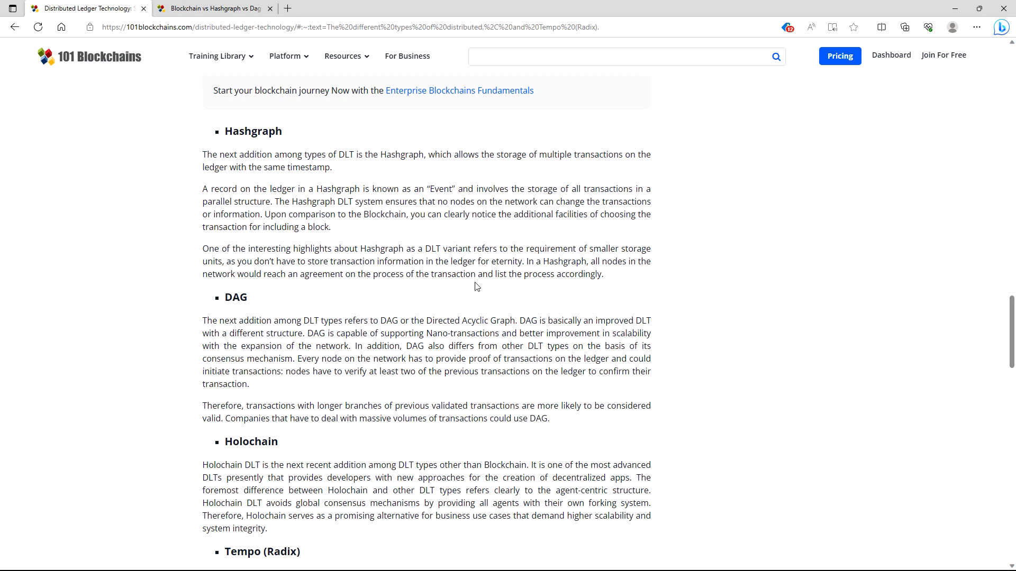
{"action": "scroll", "scroll_direction": "down", "scroll_amount": 3}
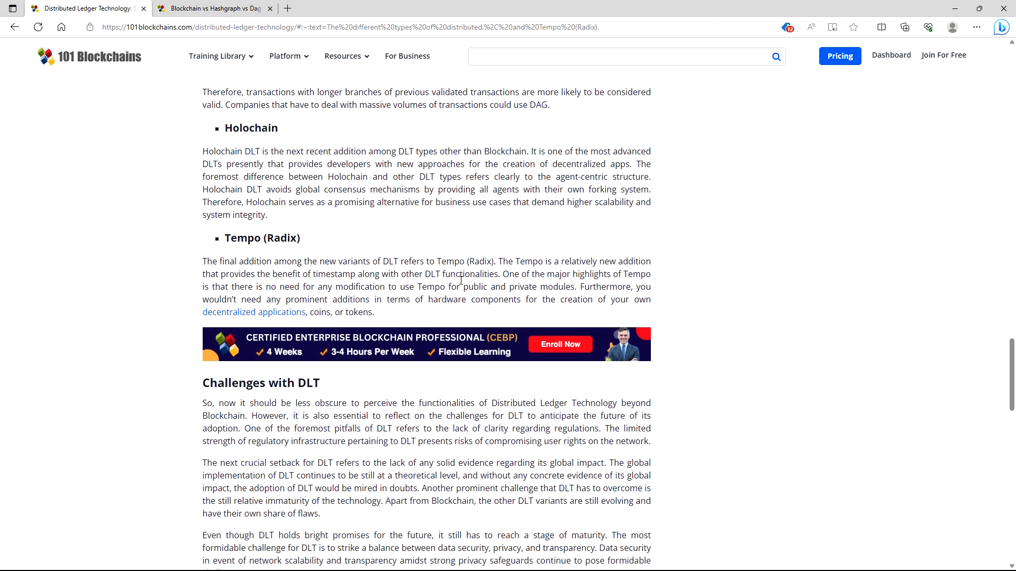
{"action": "scroll", "scroll_direction": "down", "scroll_amount": 3}
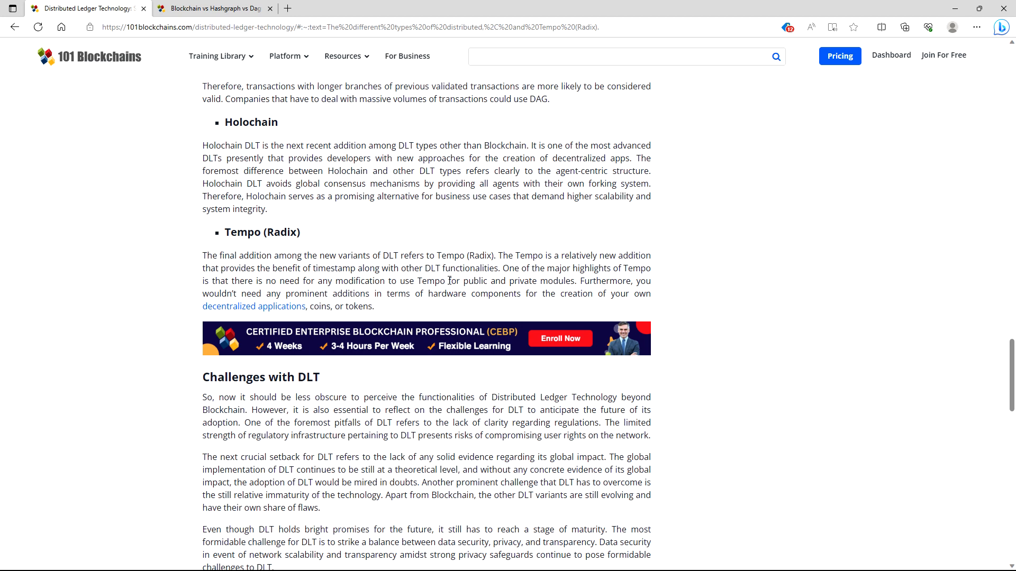
Step: Scroll down to show Challenges with DLT and the Final Words heading
{"action": "scroll", "scroll_direction": "down", "scroll_amount": 3}
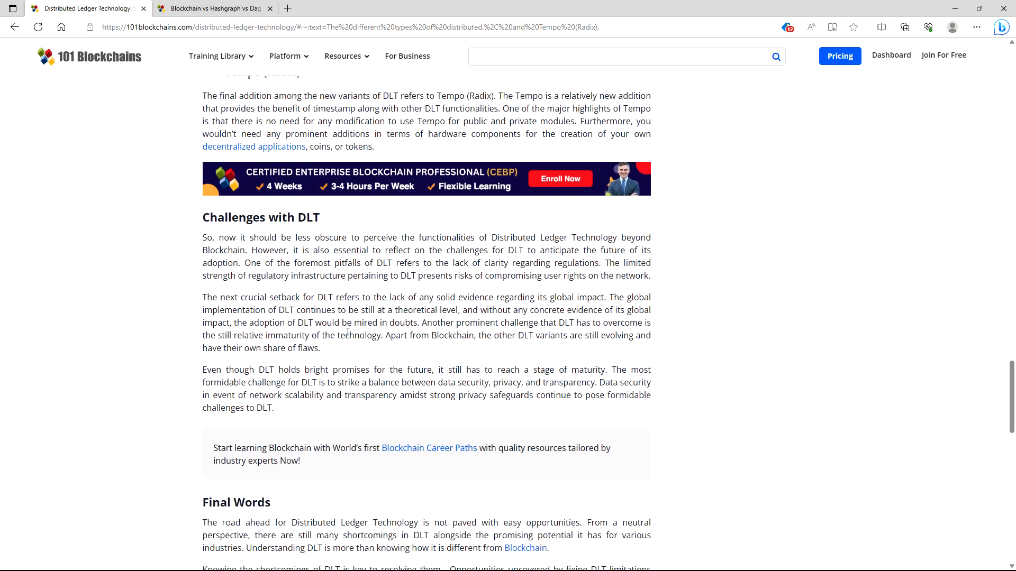
Step: Scroll toward About Author, then back up to the Final Words section and disclaimer
{"action": "scroll", "scroll_direction": "down", "scroll_amount": 3}
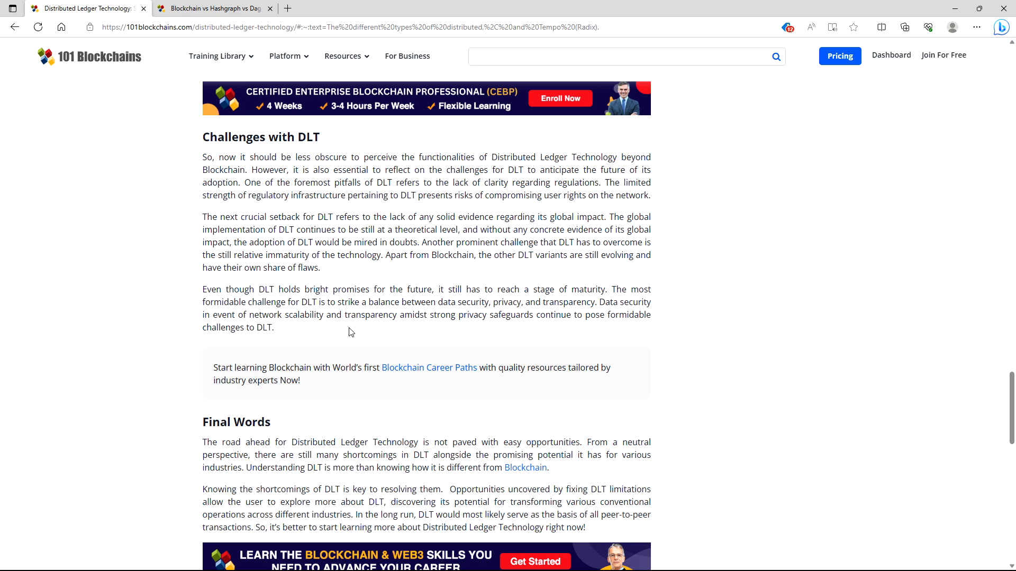
{"action": "scroll", "scroll_direction": "down", "scroll_amount": 3}
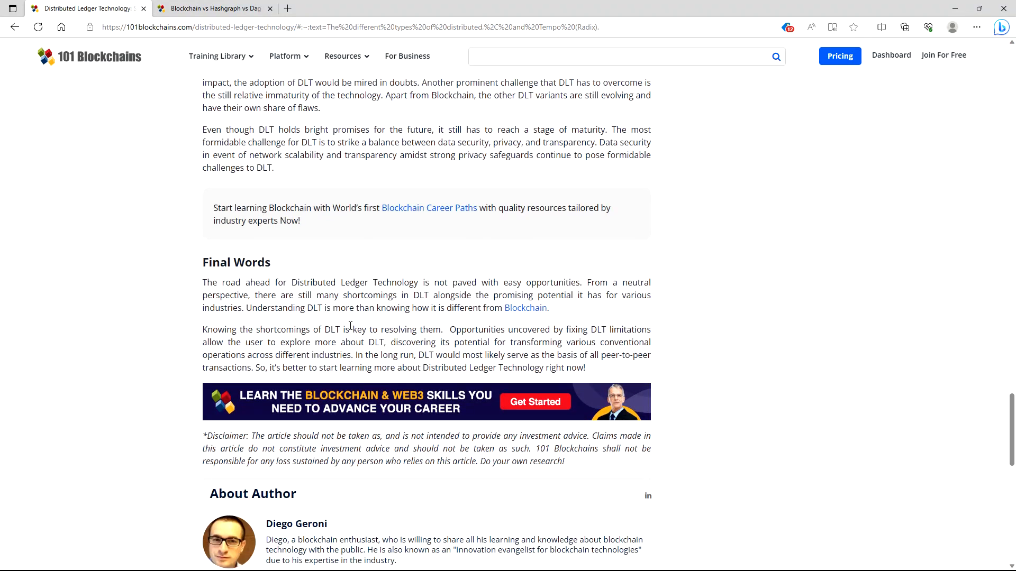
{"action": "scroll", "scroll_direction": "up", "scroll_amount": 3}
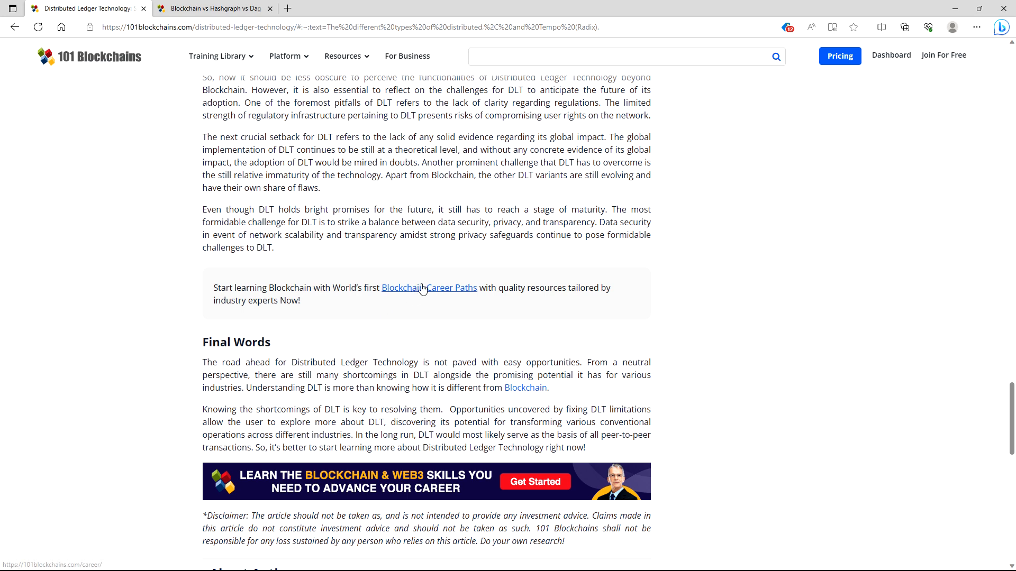
{"action": "mouse_move", "coordinate": [416, 292]}
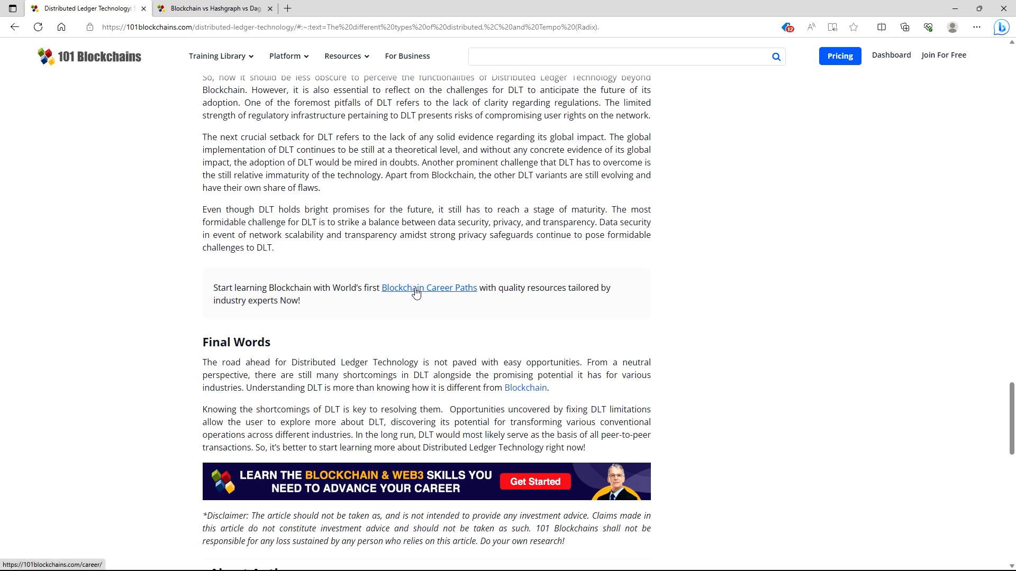
{"action": "mouse_move", "coordinate": [219, 220]}
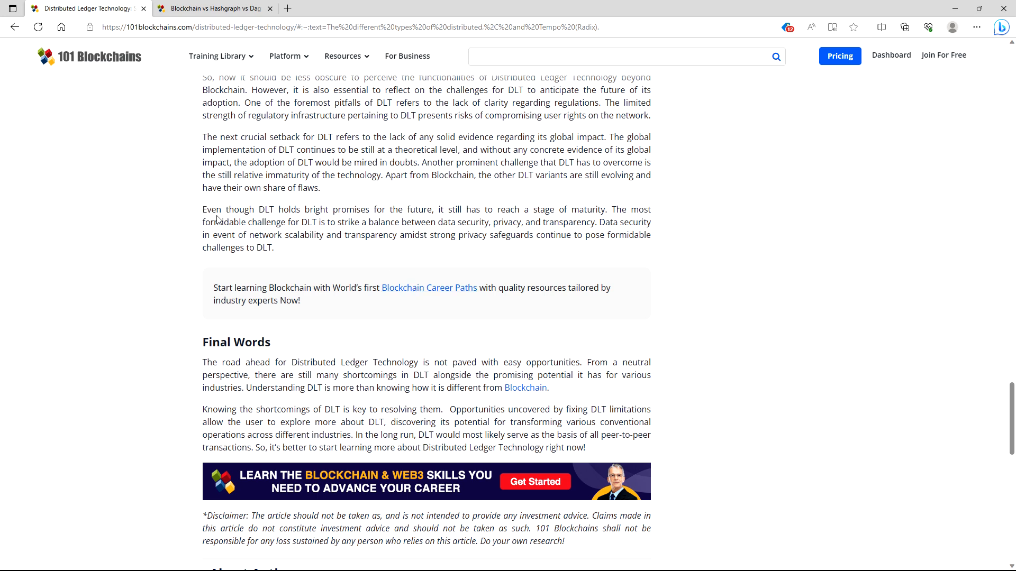
{"action": "mouse_move", "coordinate": [303, 211]}
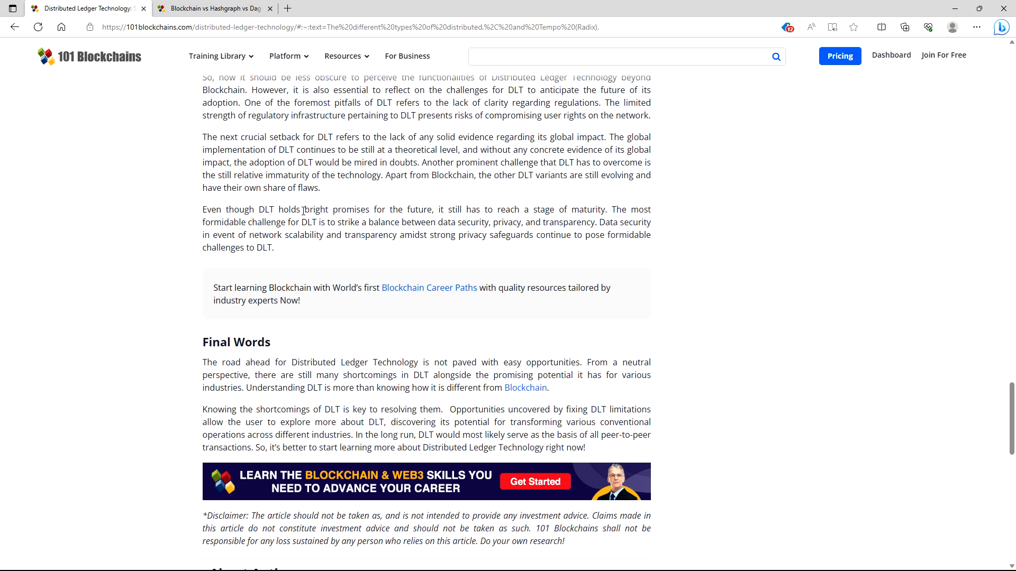
{"action": "mouse_move", "coordinate": [477, 210]}
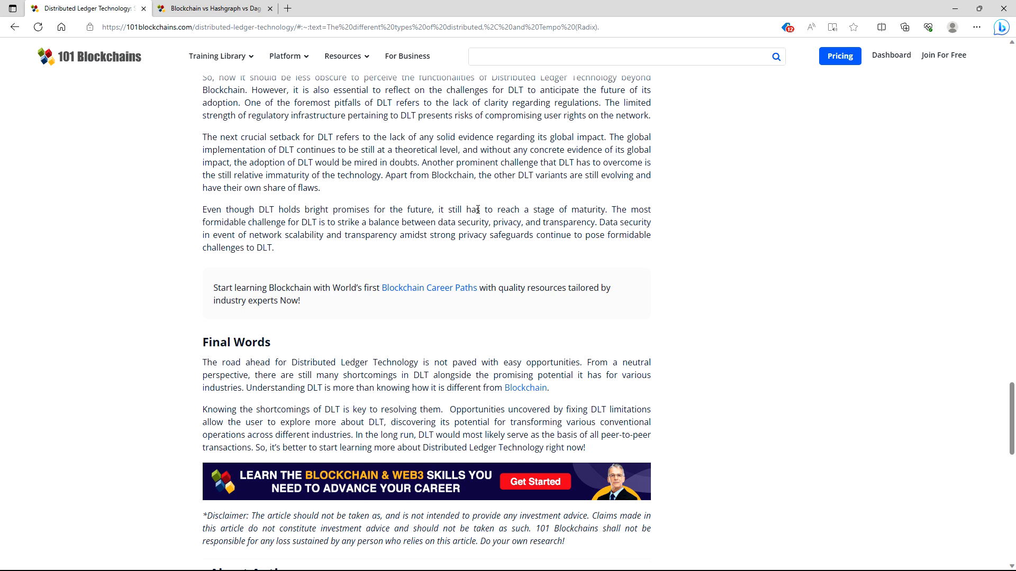
{"action": "mouse_move", "coordinate": [655, 207]}
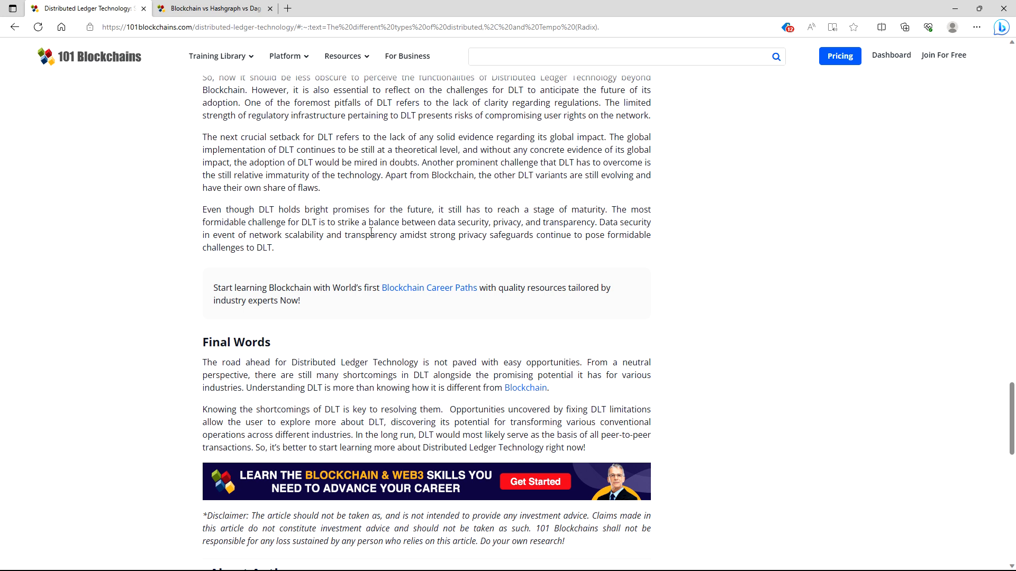
{"action": "mouse_move", "coordinate": [535, 231]}
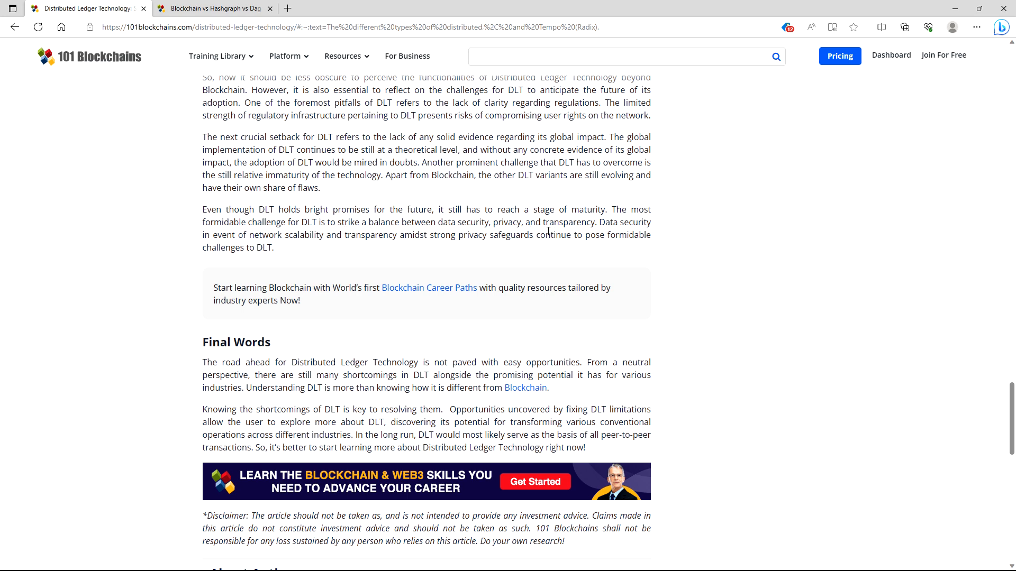
{"action": "mouse_move", "coordinate": [606, 254]}
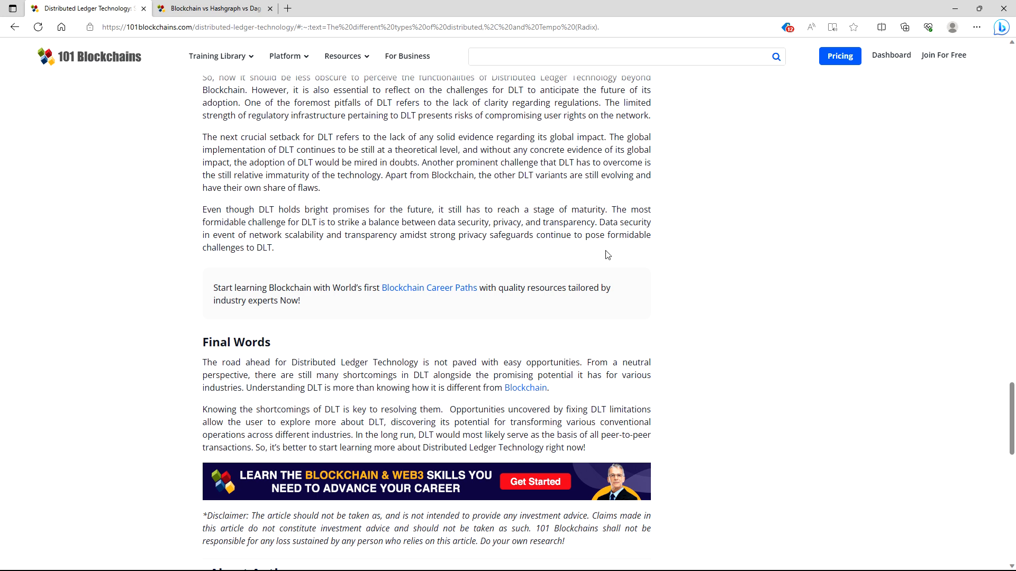
{"action": "mouse_move", "coordinate": [225, 258]}
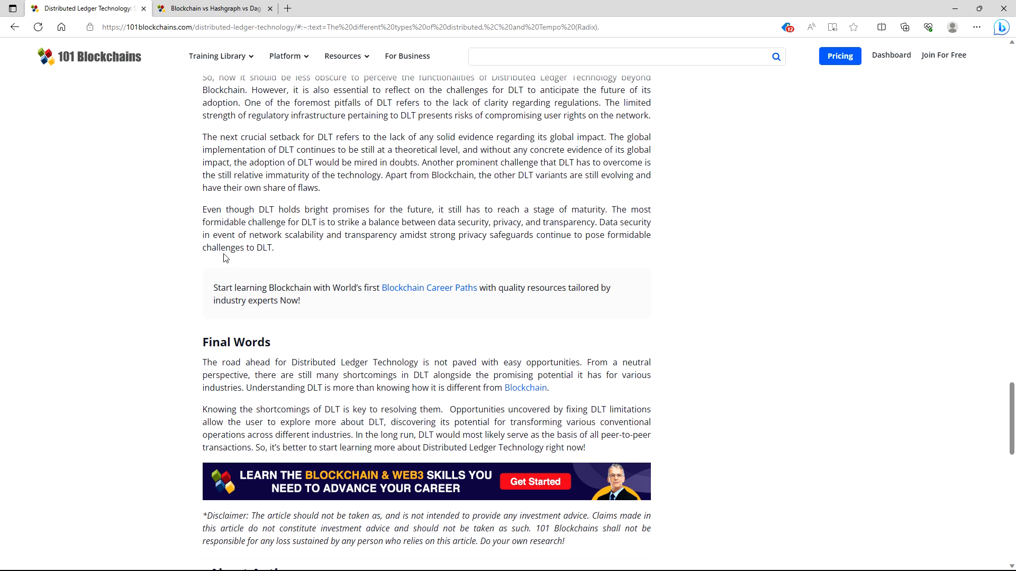
{"action": "mouse_move", "coordinate": [350, 234]}
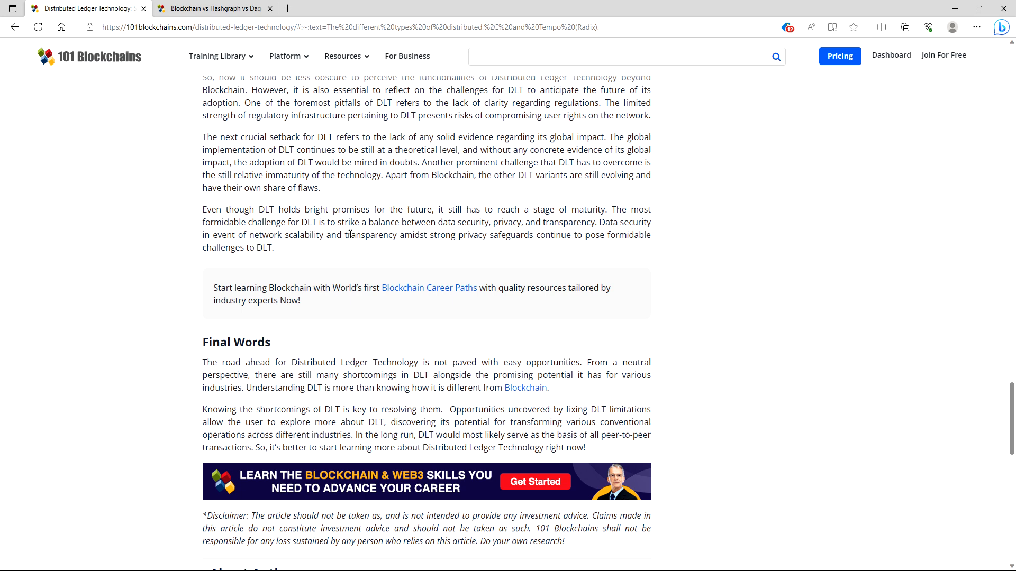
{"action": "mouse_move", "coordinate": [501, 239]}
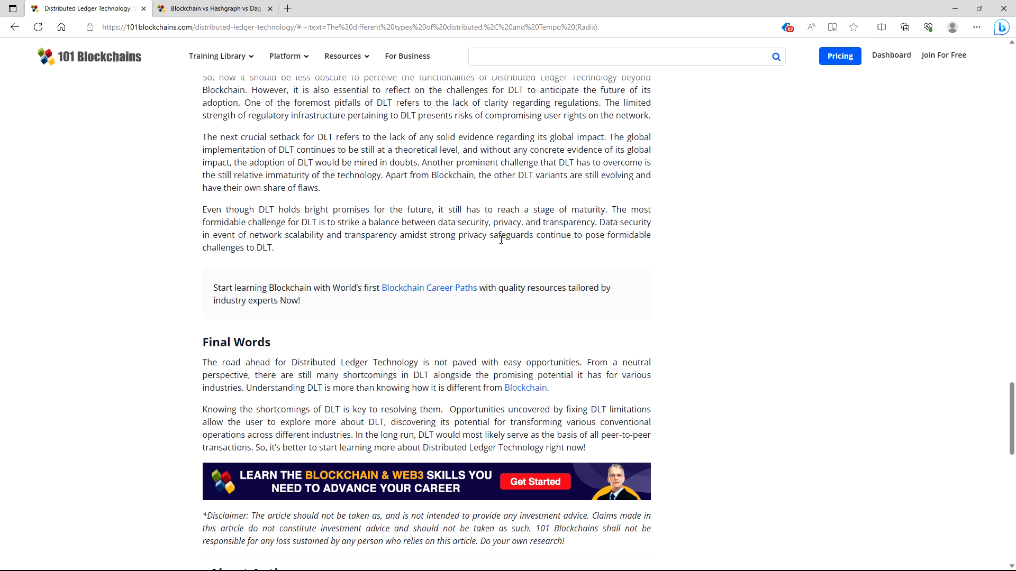
{"action": "mouse_move", "coordinate": [582, 248]}
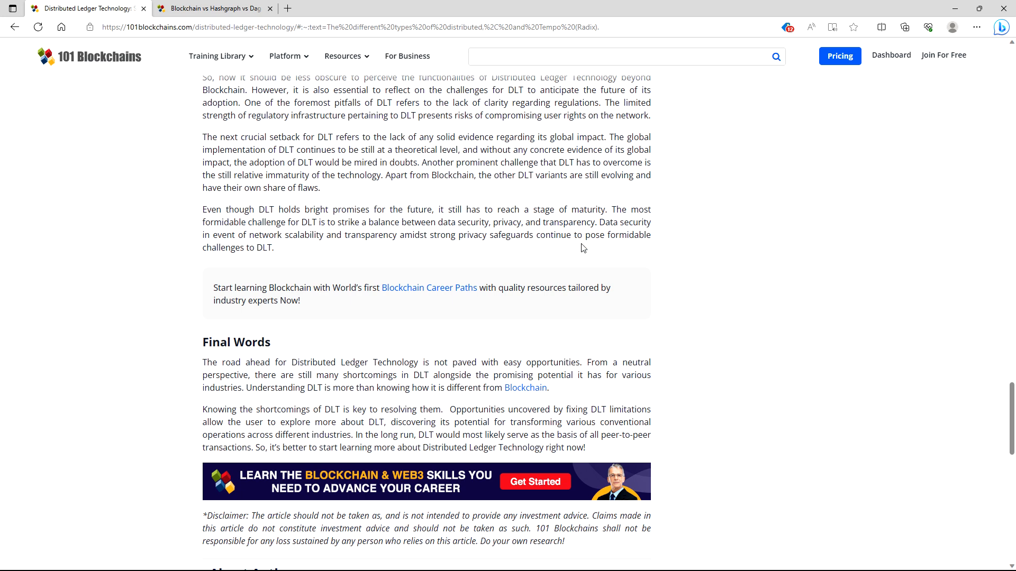
{"action": "mouse_move", "coordinate": [269, 273]}
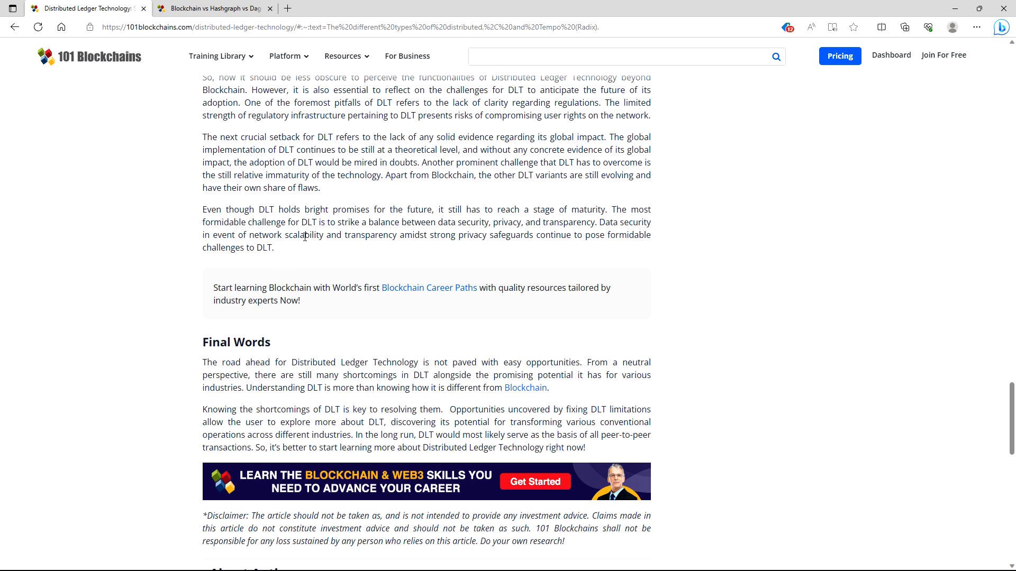
{"action": "mouse_move", "coordinate": [304, 233]}
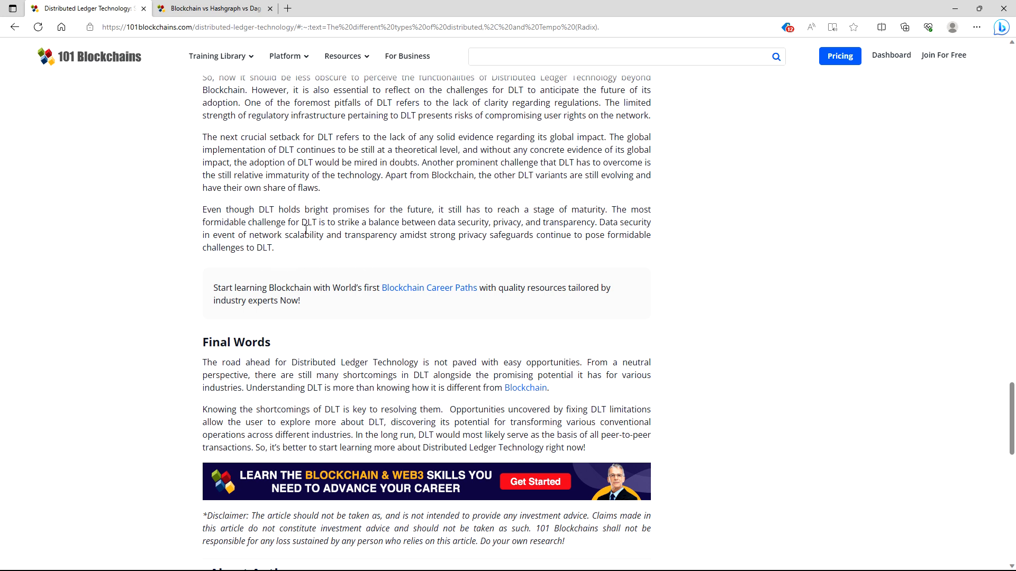
{"action": "scroll", "scroll_direction": "down", "scroll_amount": 3}
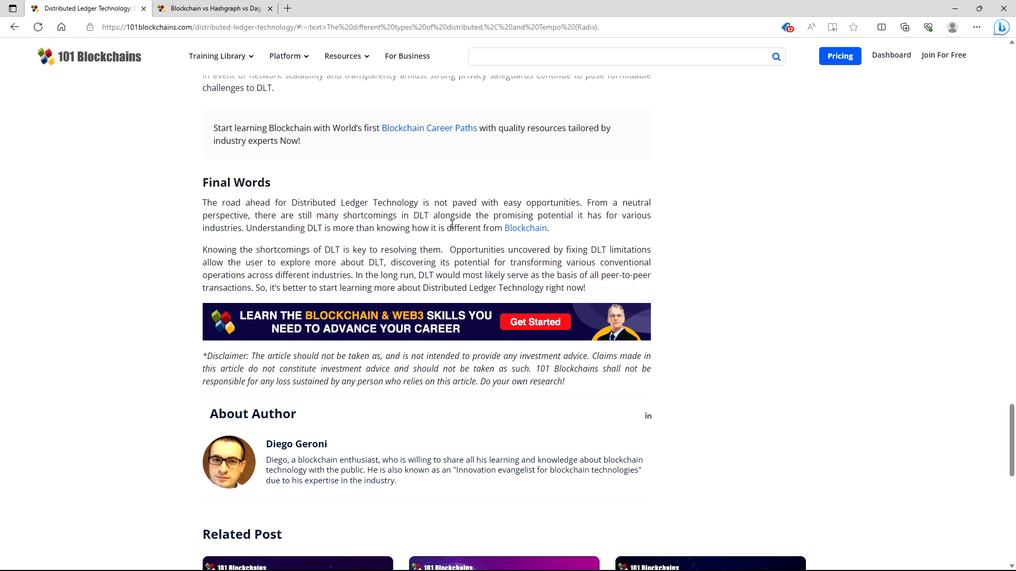
{"action": "mouse_move", "coordinate": [557, 229]}
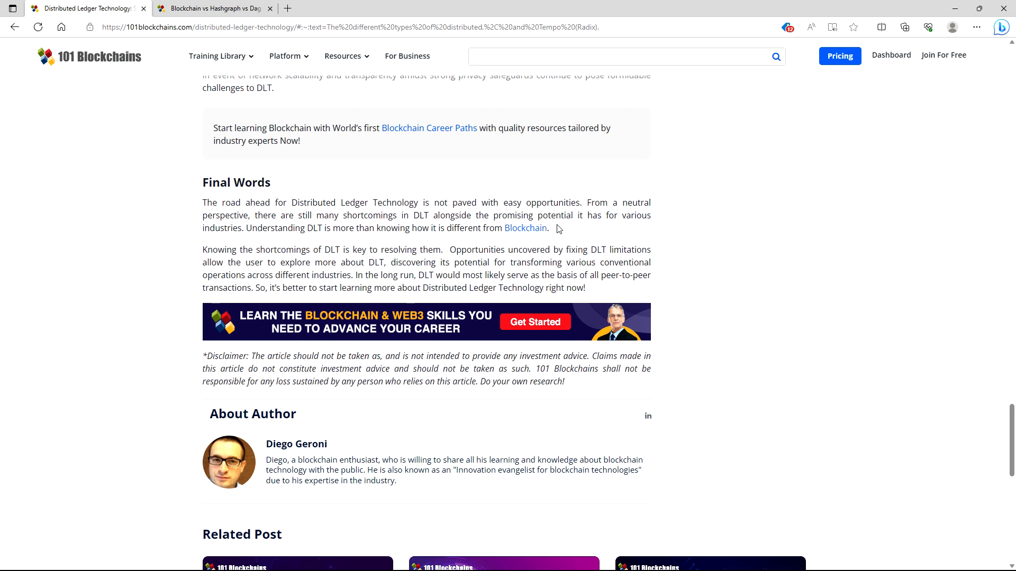
{"action": "mouse_move", "coordinate": [308, 240]}
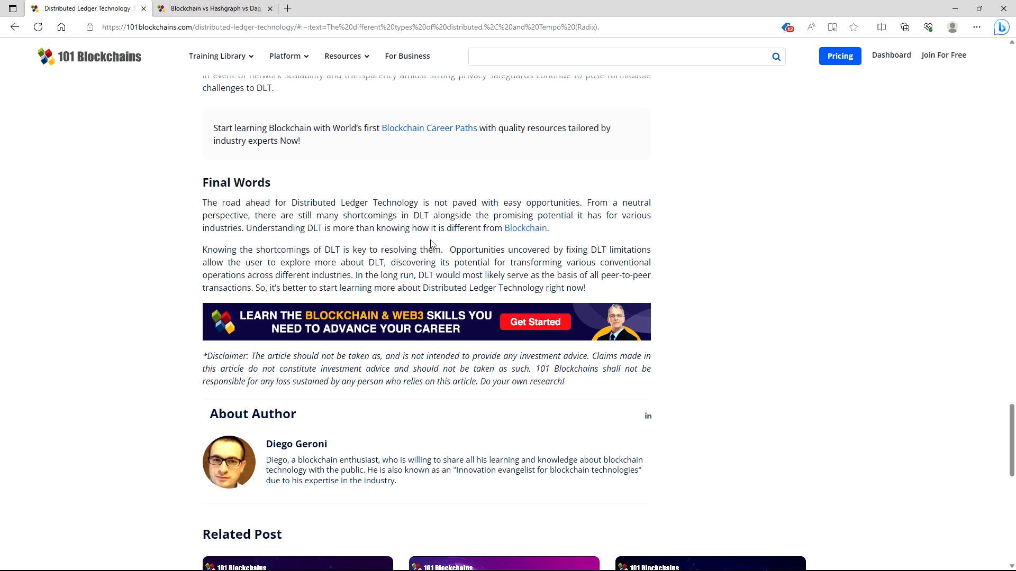
{"action": "mouse_move", "coordinate": [525, 228]}
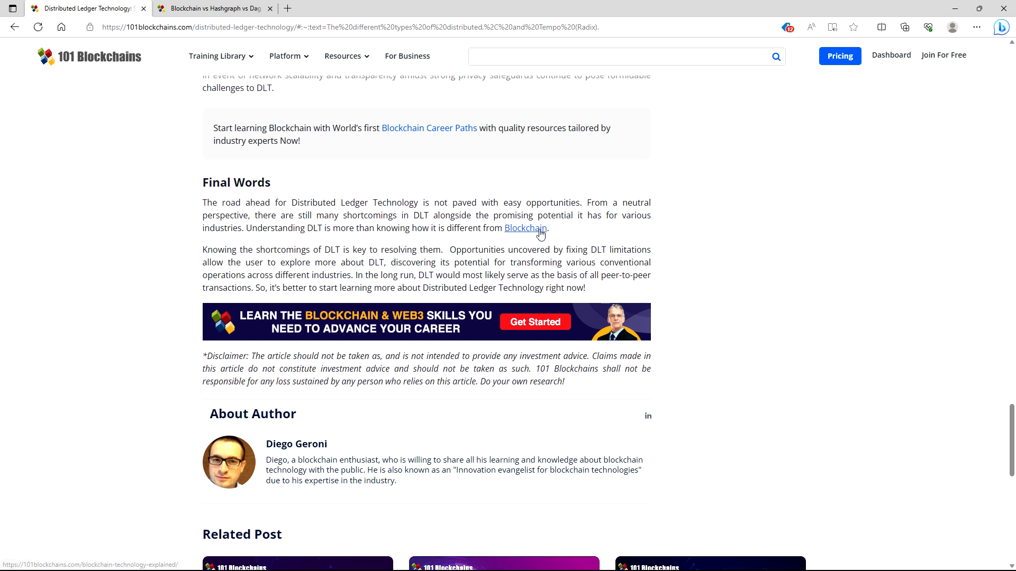
{"action": "mouse_move", "coordinate": [580, 234]}
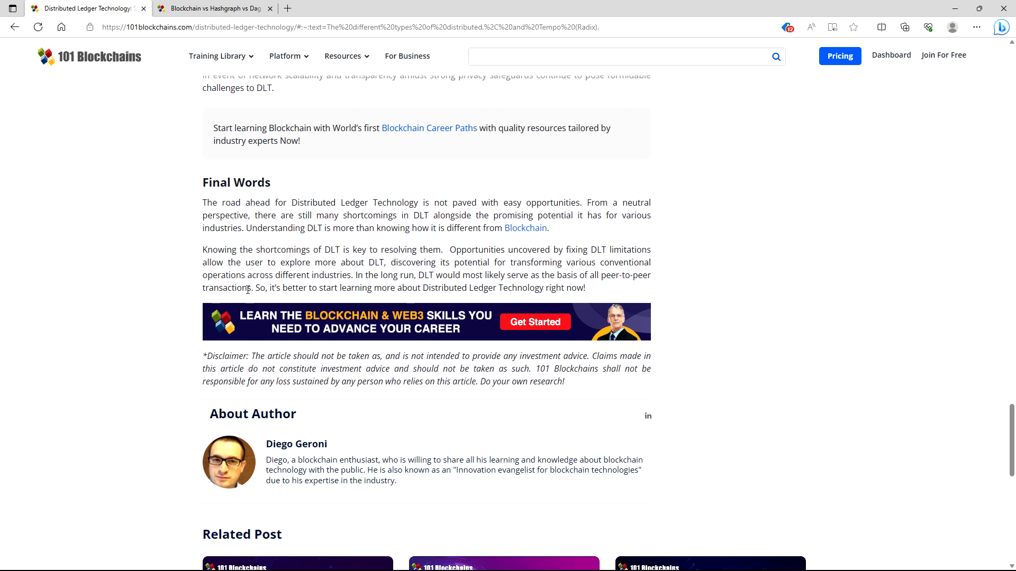
{"action": "mouse_move", "coordinate": [357, 260]}
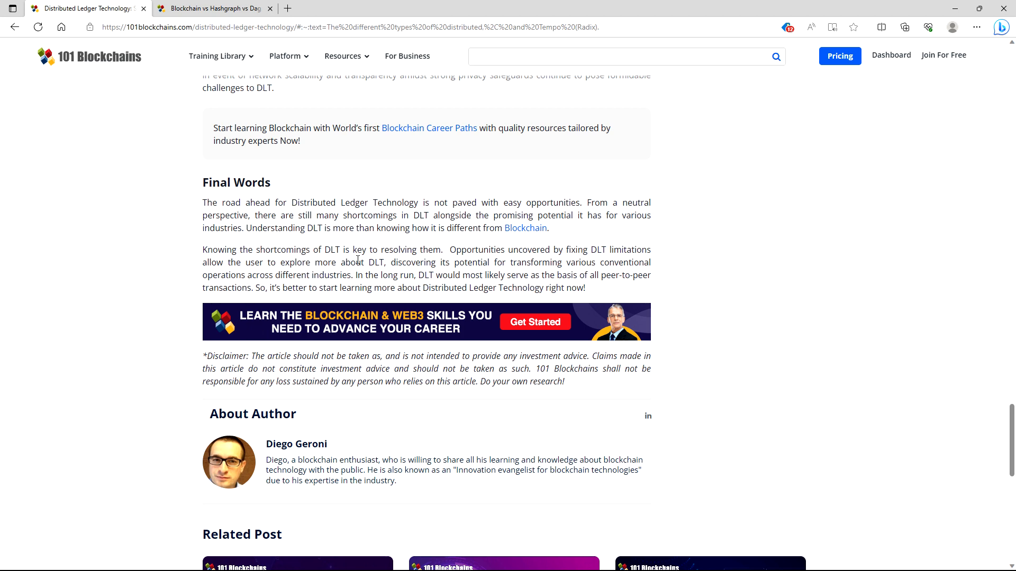
{"action": "mouse_move", "coordinate": [510, 279]}
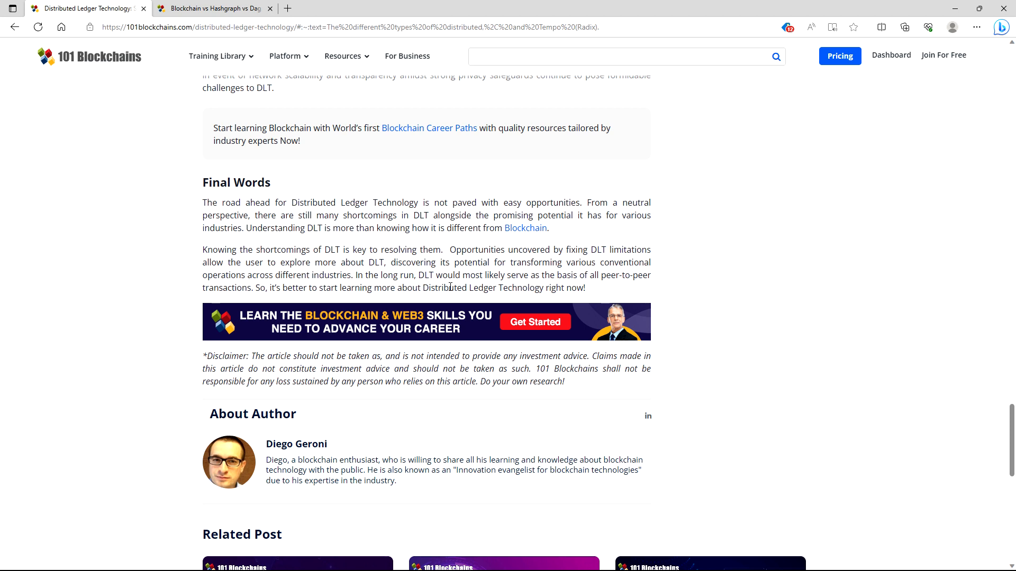
{"action": "mouse_move", "coordinate": [573, 317]}
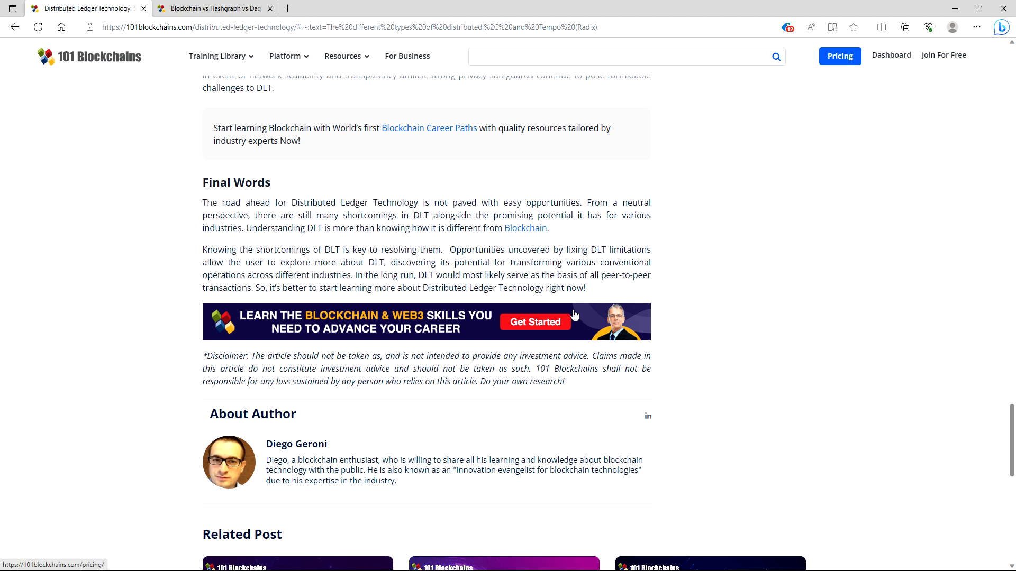
{"action": "mouse_move", "coordinate": [398, 309]}
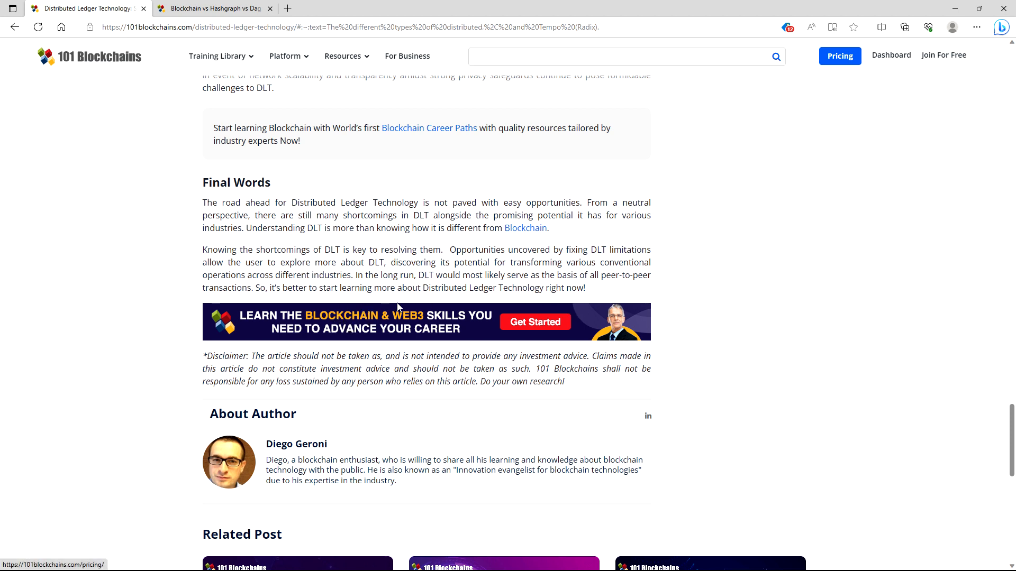
{"action": "mouse_move", "coordinate": [588, 302]}
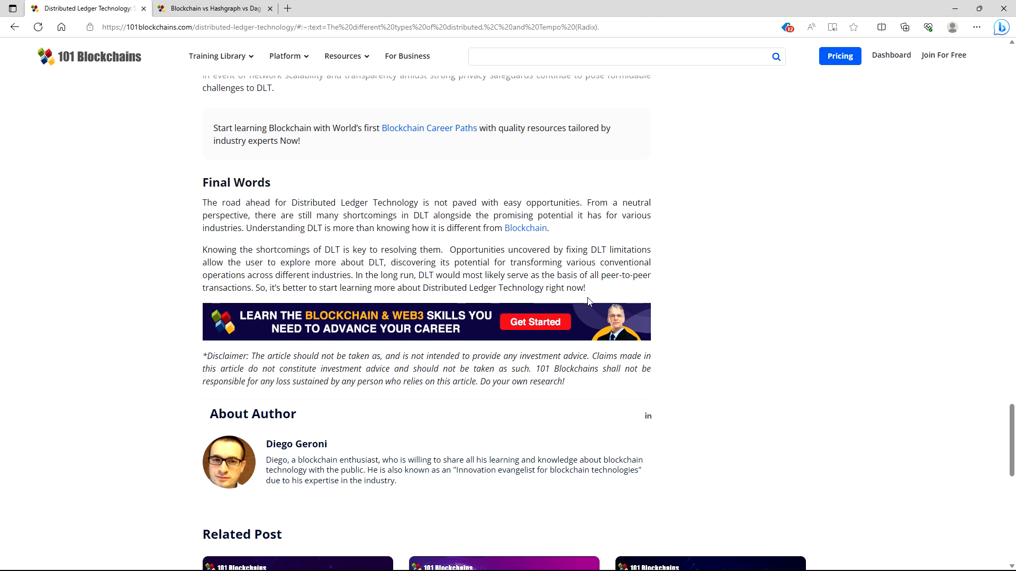
Step: Scroll down toward Final Words and the About Author box
{"action": "scroll", "scroll_direction": "down", "scroll_amount": 3}
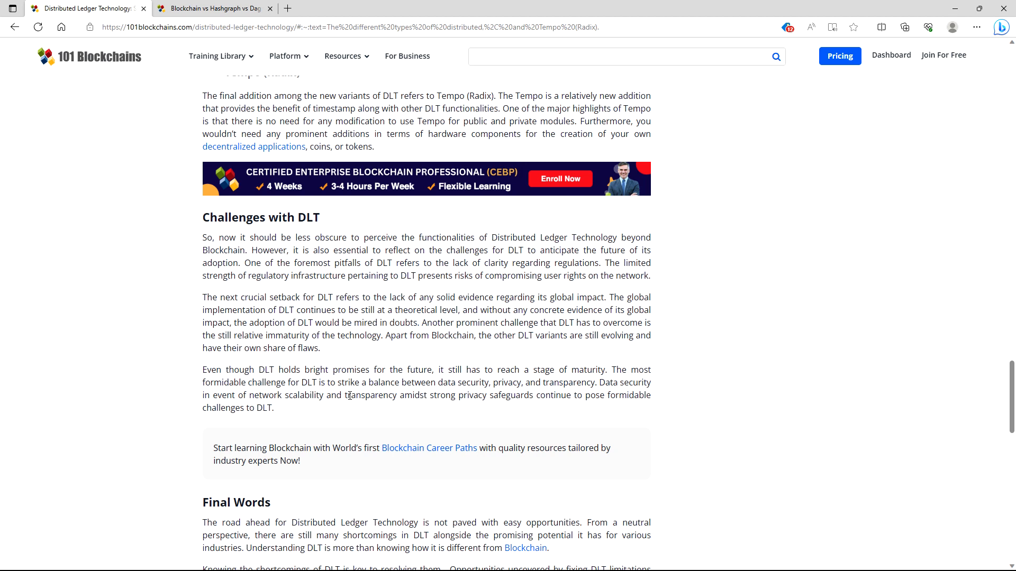
Step: Scroll back to Origin and Significance of DLT, then switch to the Blockchain vs Hashgraph vs DAG vs Holochain article
{"action": "scroll", "scroll_direction": "up", "scroll_amount": 3}
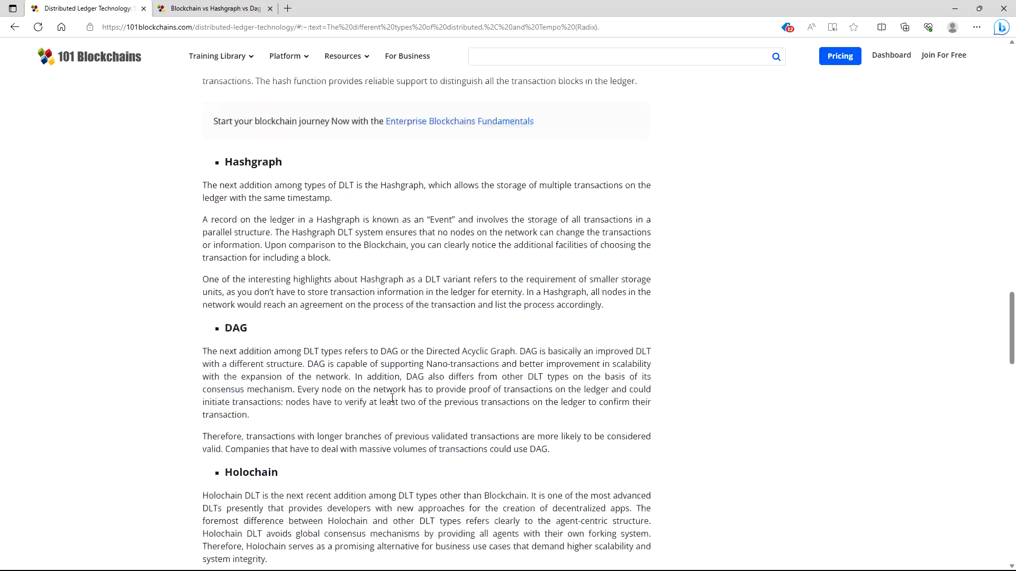
{"action": "scroll", "scroll_direction": "down", "scroll_amount": 3}
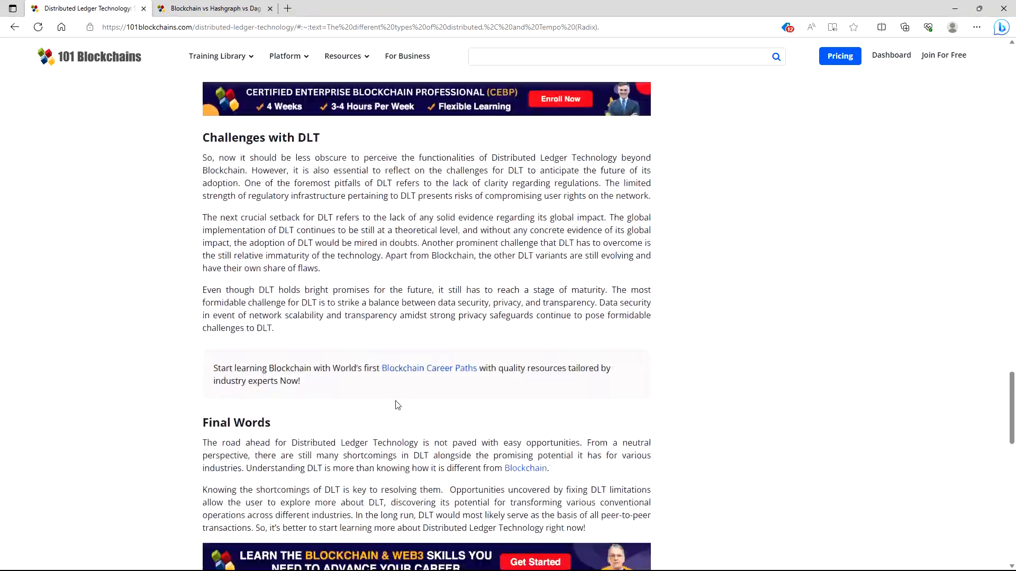
{"action": "scroll", "scroll_direction": "up", "scroll_amount": 3}
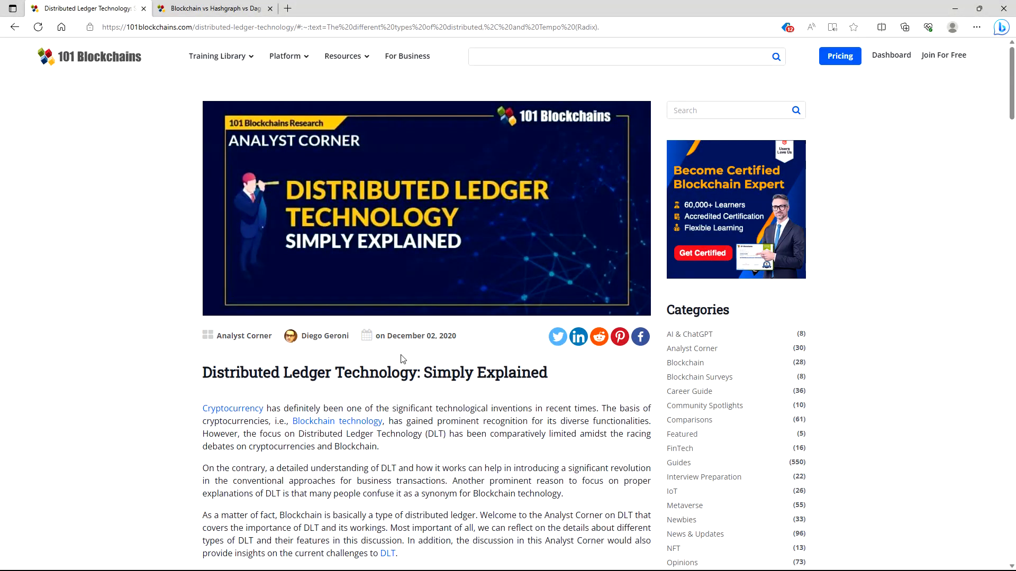
{"action": "scroll", "scroll_direction": "down", "scroll_amount": 3}
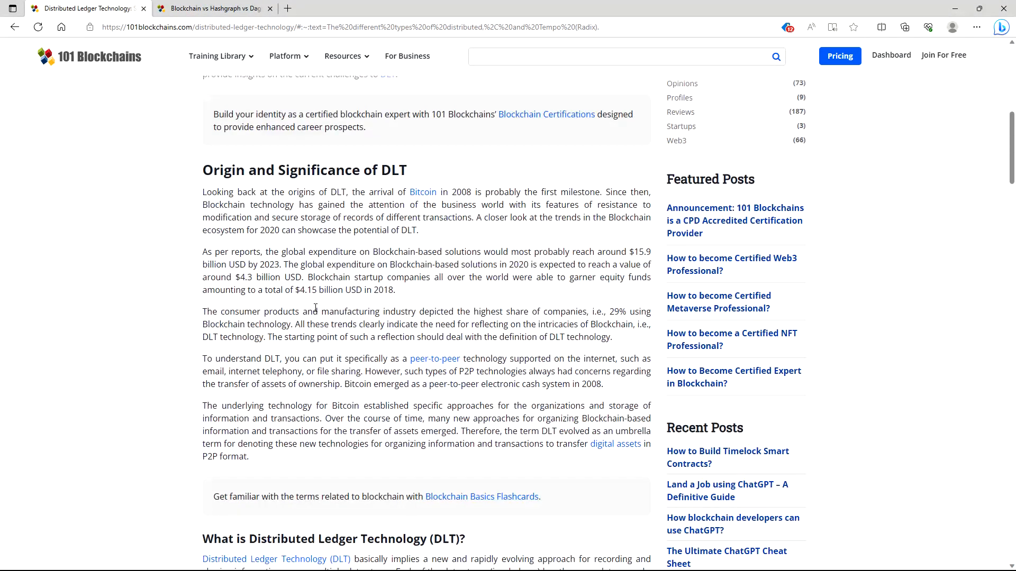
{"action": "scroll", "scroll_direction": "down", "scroll_amount": 3}
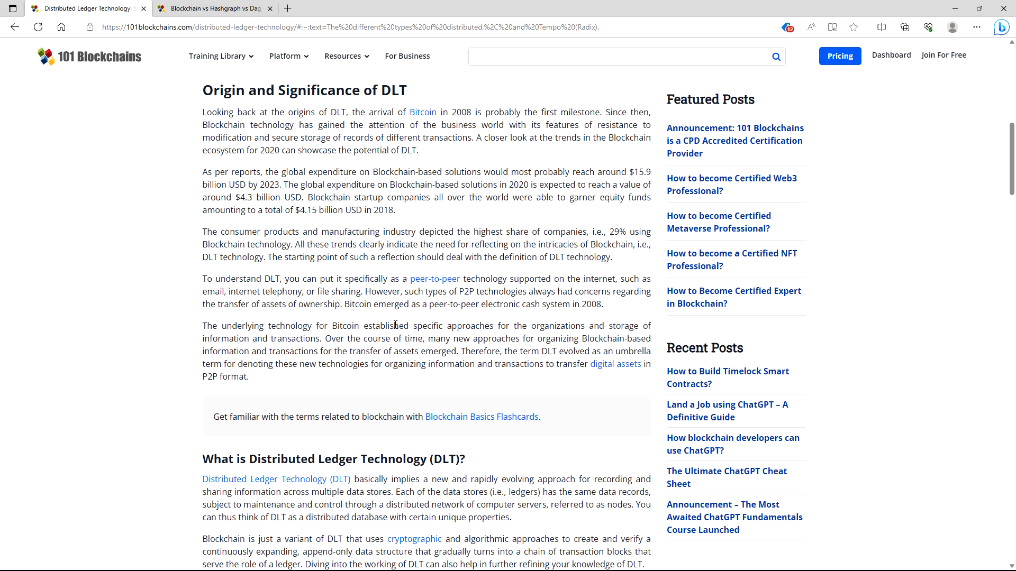
{"action": "mouse_move", "coordinate": [153, 84]}
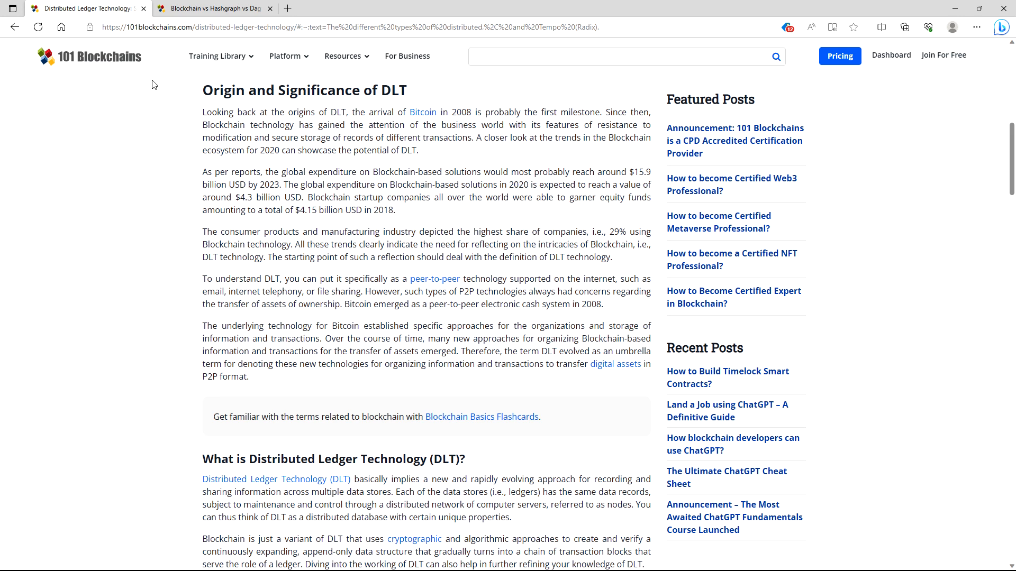
{"action": "left_click", "coordinate": [214, 9]}
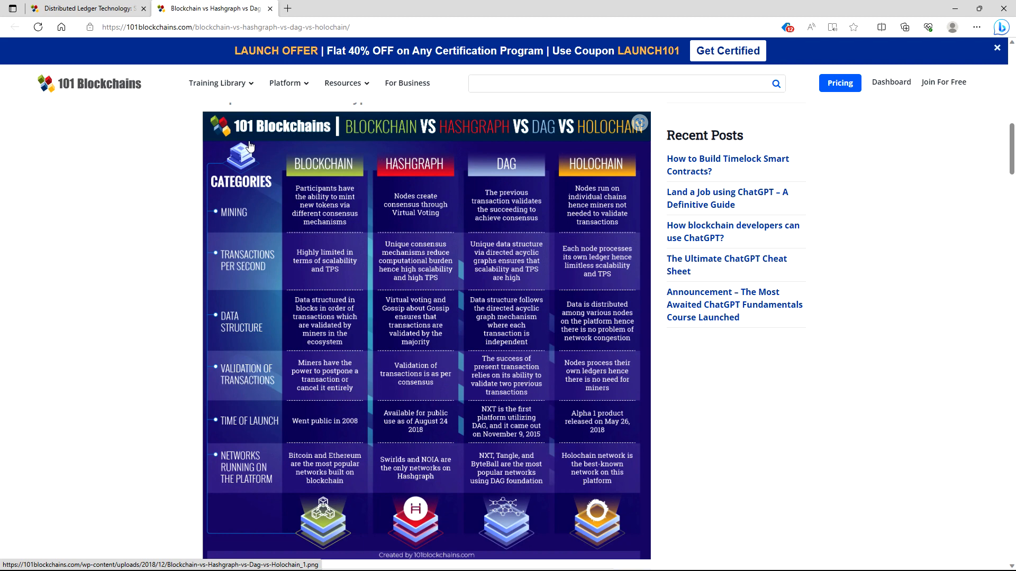
{"action": "mouse_move", "coordinate": [254, 199]}
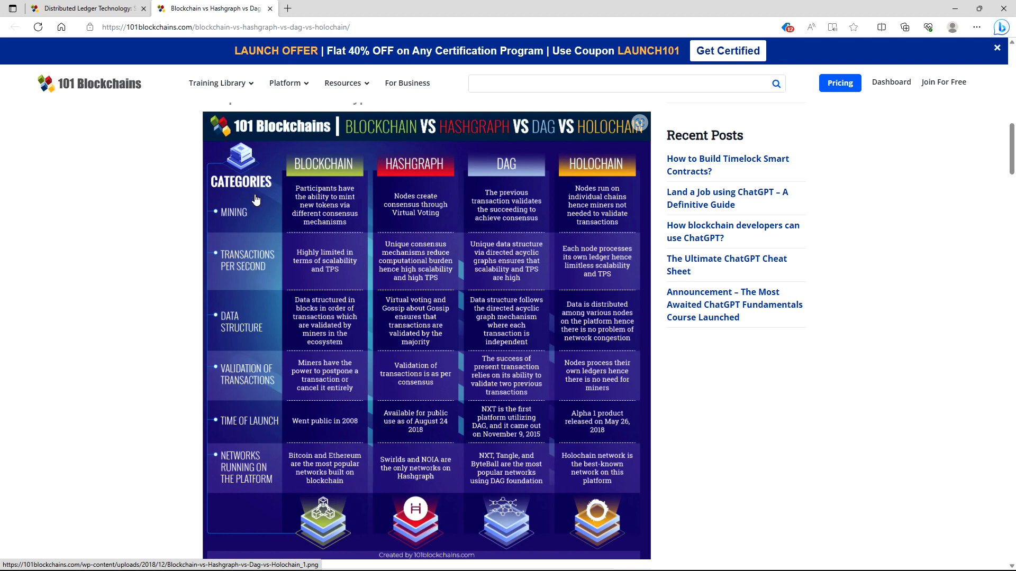
{"action": "mouse_move", "coordinate": [260, 202]}
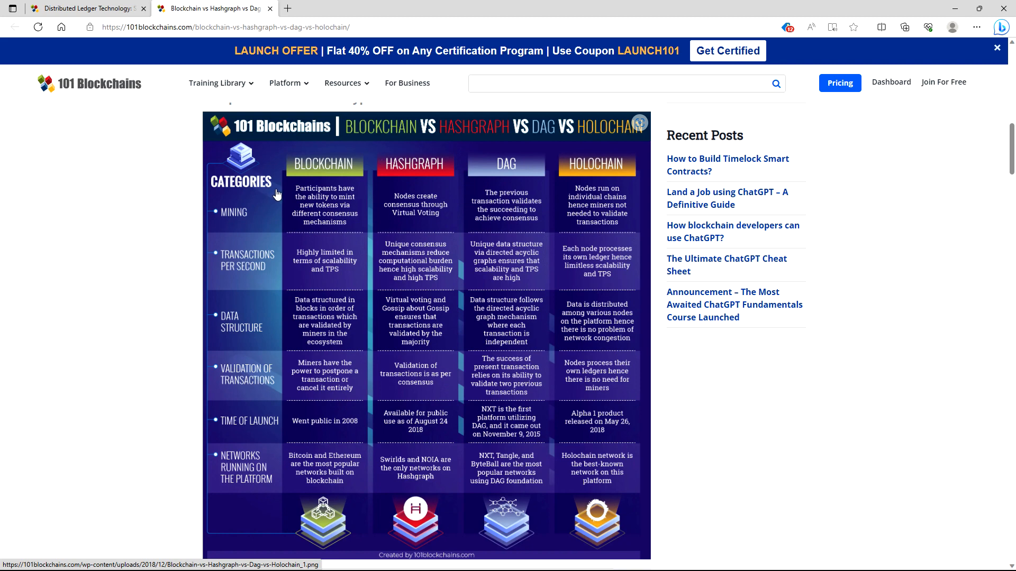
{"action": "mouse_move", "coordinate": [283, 189]}
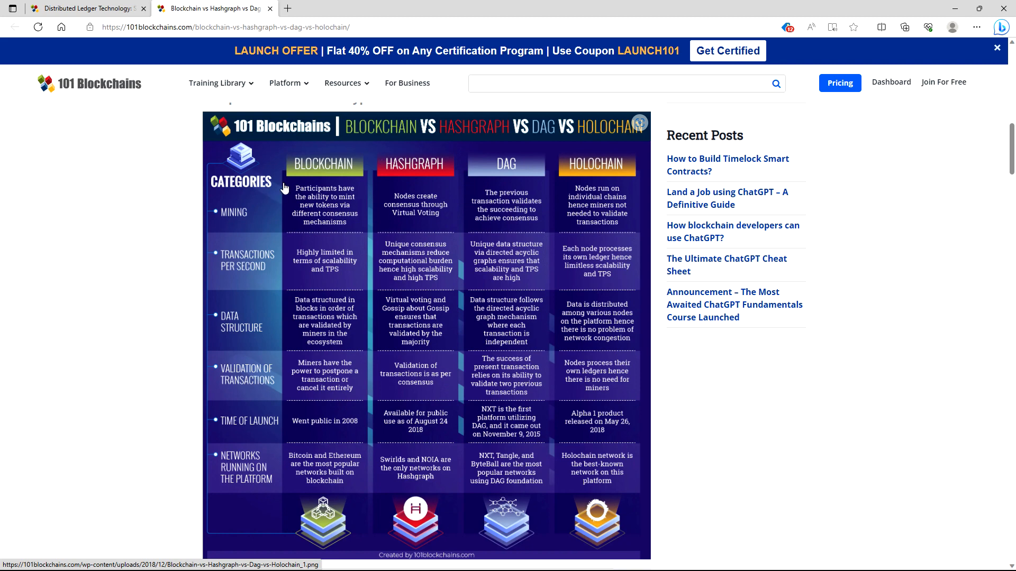
{"action": "mouse_move", "coordinate": [283, 185]}
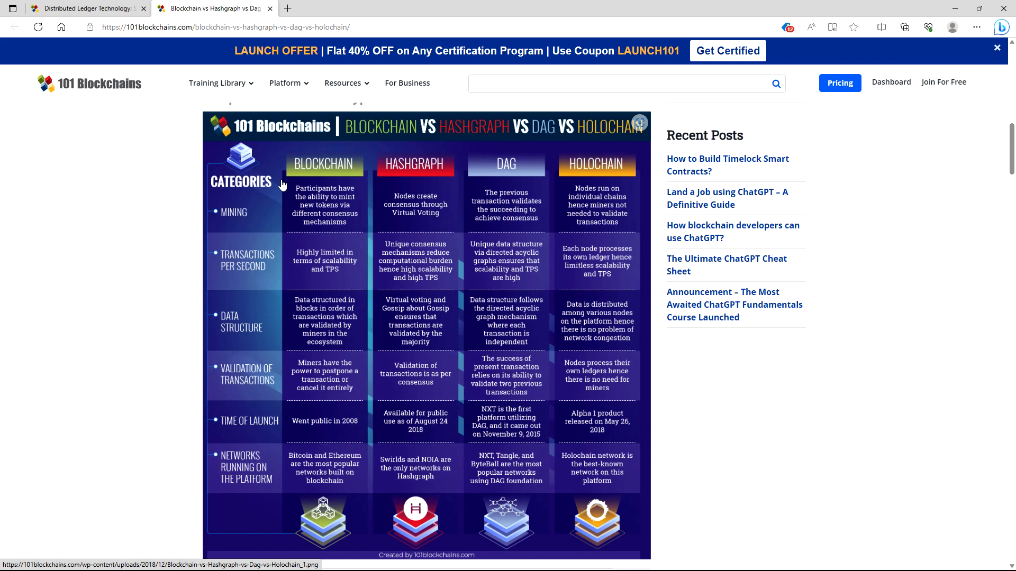
{"action": "mouse_move", "coordinate": [309, 230]}
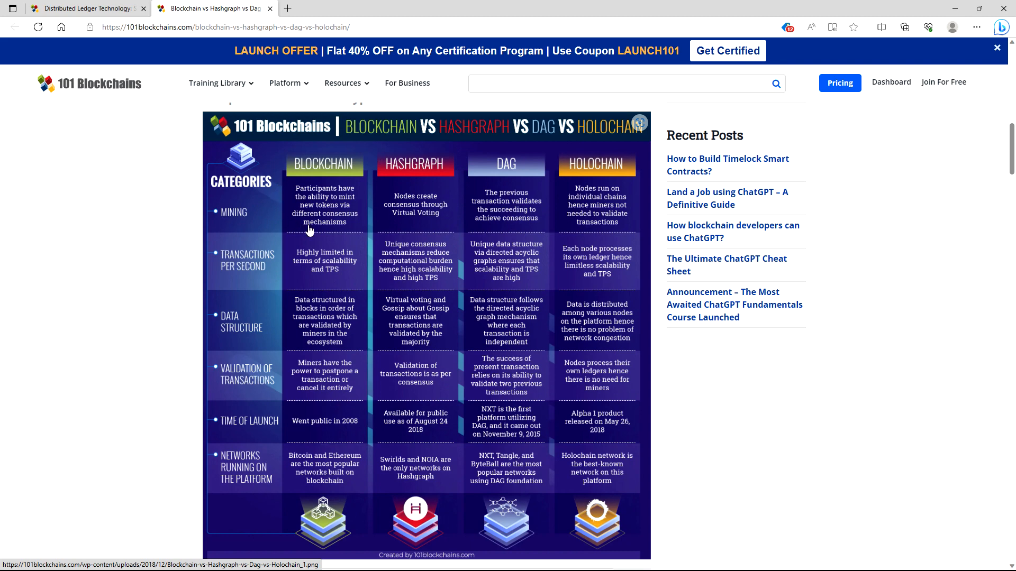
{"action": "mouse_move", "coordinate": [309, 235]}
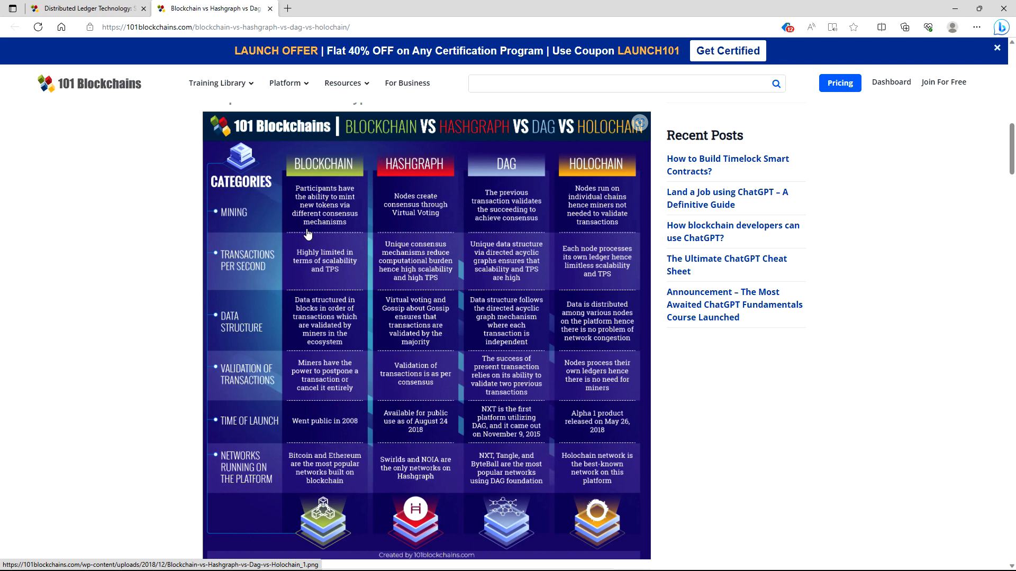
{"action": "mouse_move", "coordinate": [307, 251]}
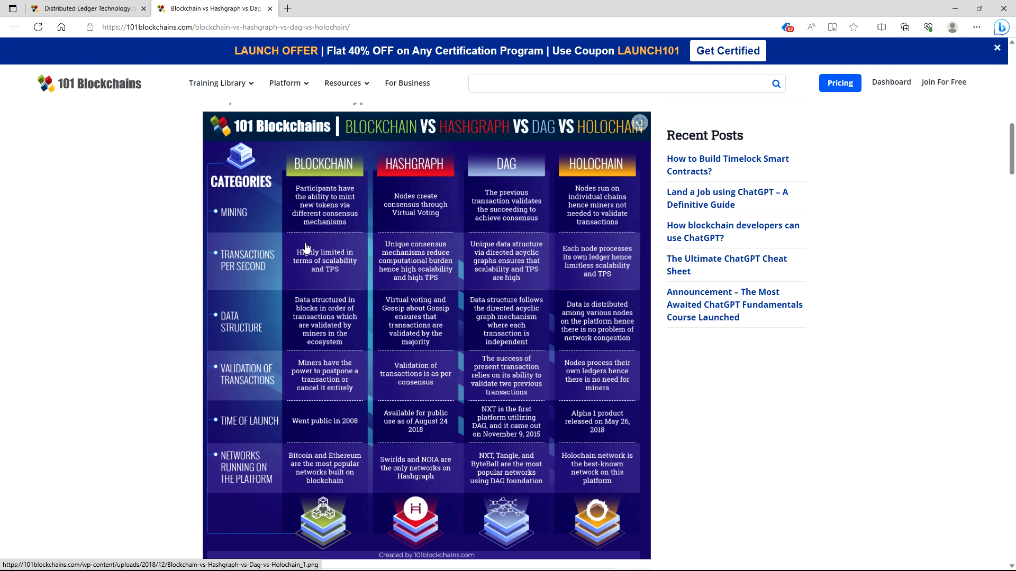
{"action": "mouse_move", "coordinate": [309, 240]}
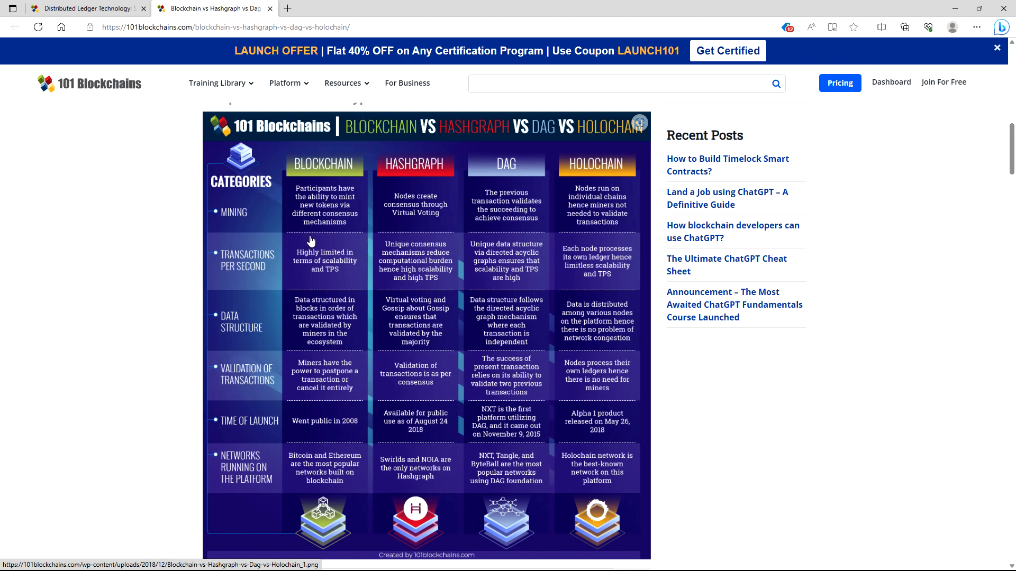
{"action": "mouse_move", "coordinate": [311, 245]}
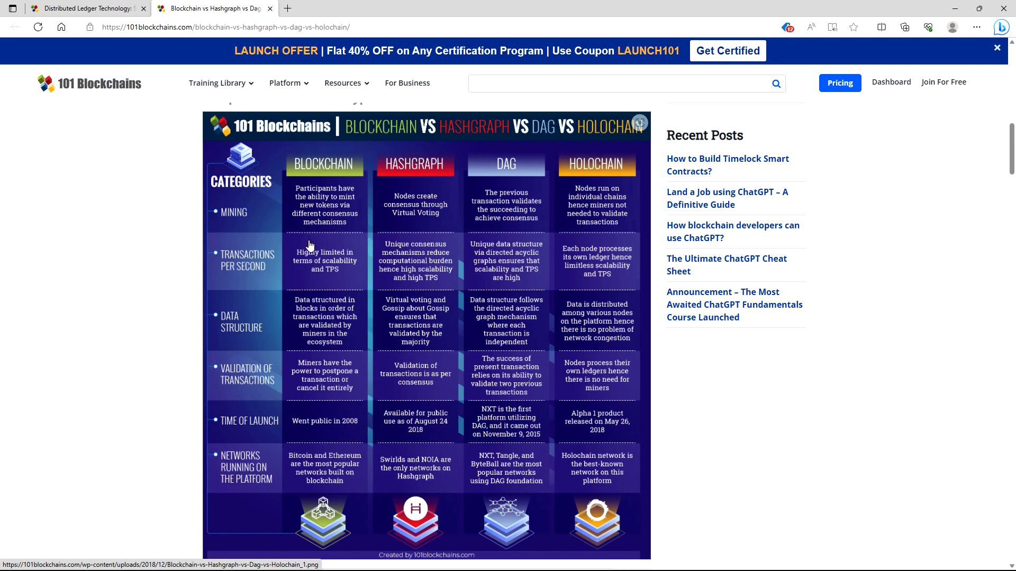
{"action": "mouse_move", "coordinate": [309, 251]}
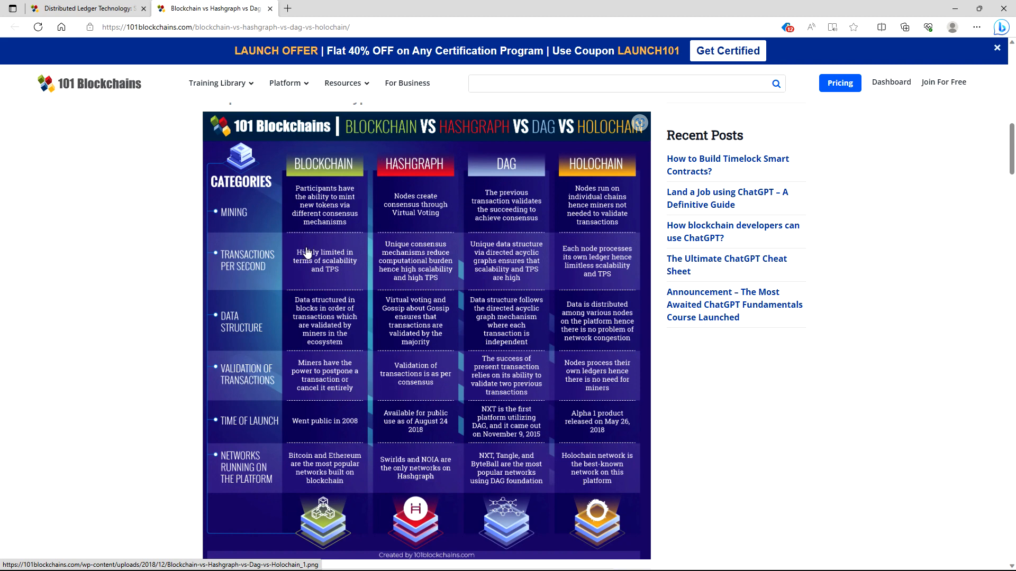
{"action": "mouse_move", "coordinate": [311, 251]}
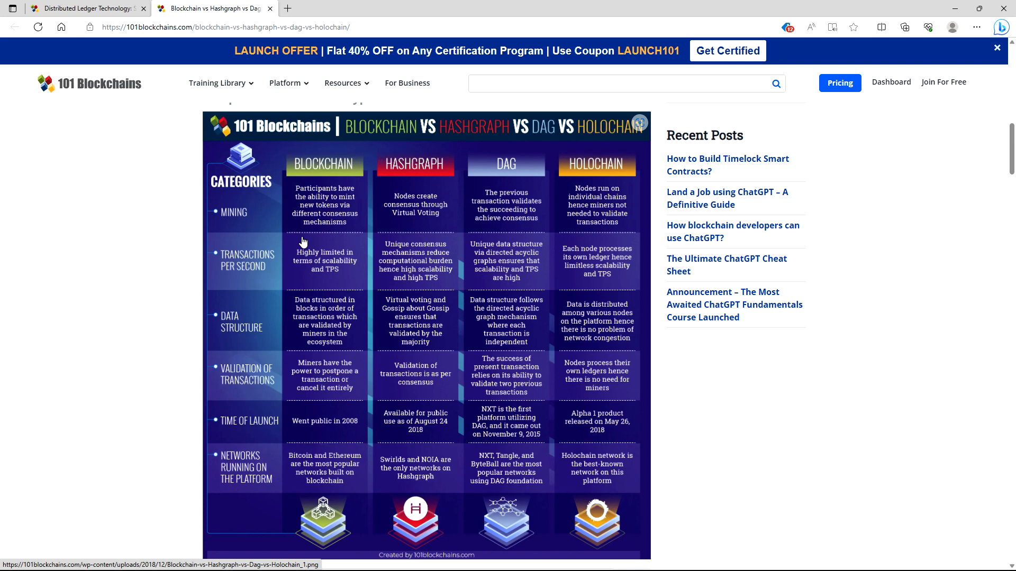
{"action": "mouse_move", "coordinate": [315, 305]}
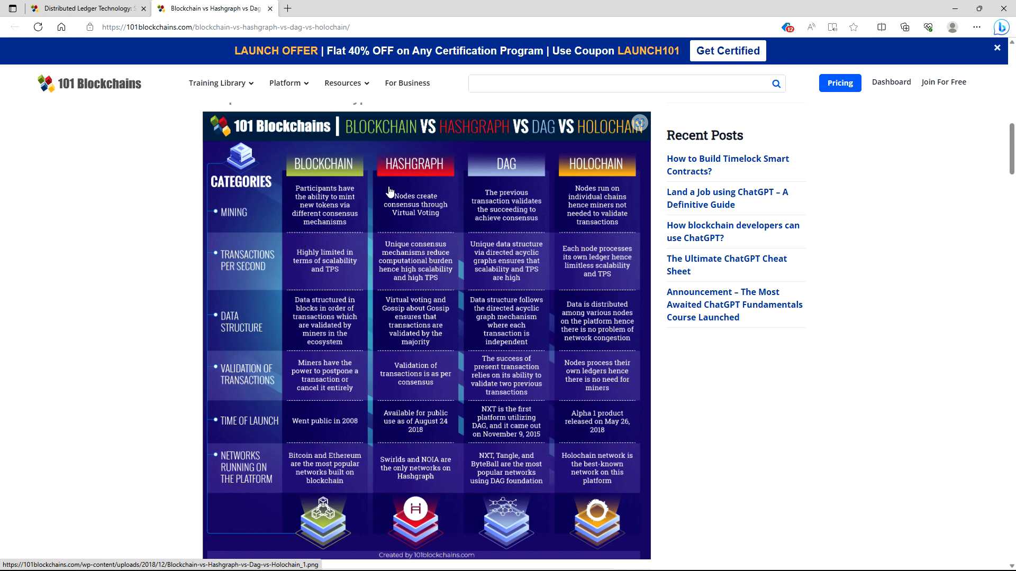
{"action": "mouse_move", "coordinate": [614, 182]}
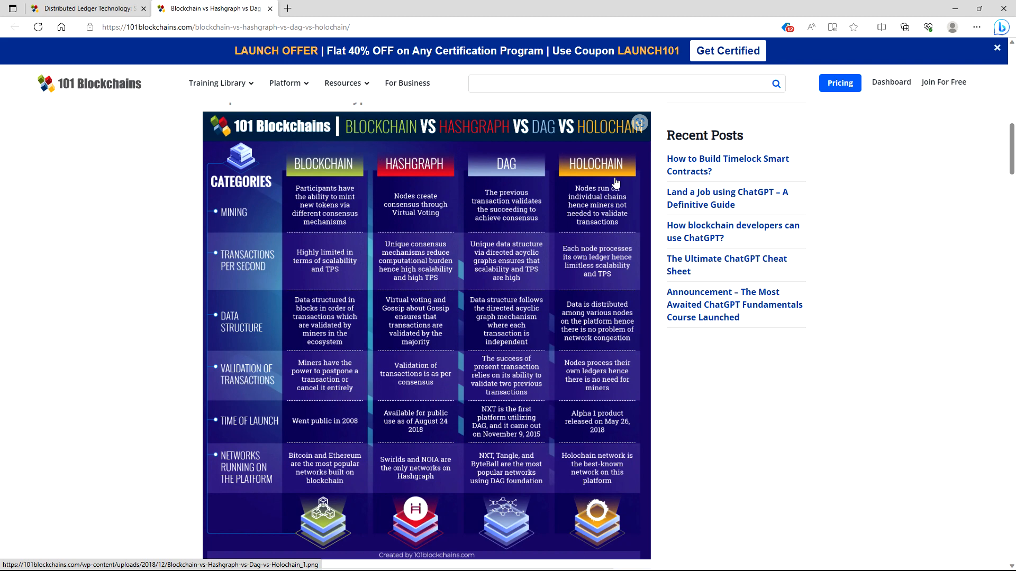
{"action": "mouse_move", "coordinate": [615, 181]}
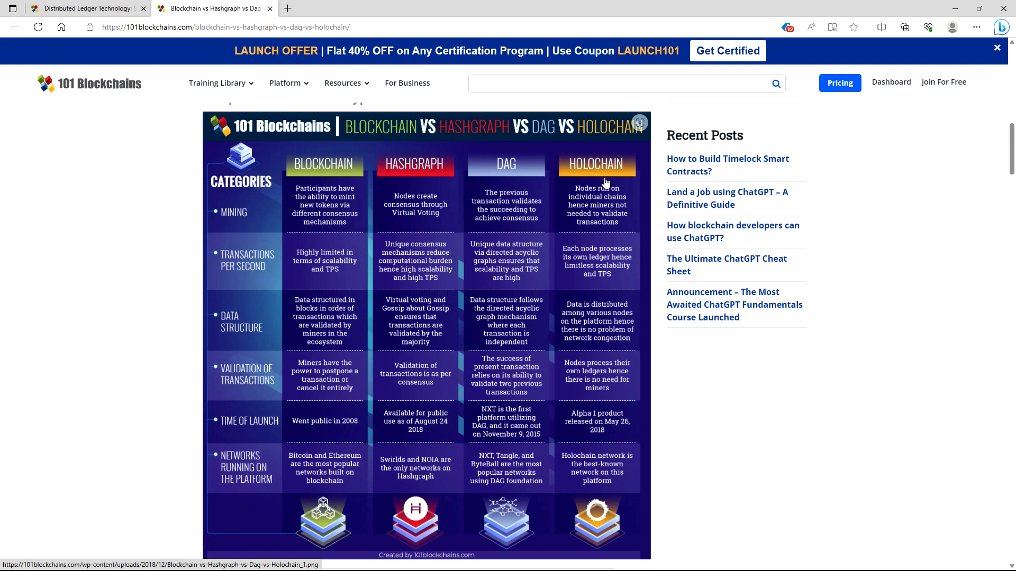
{"action": "mouse_move", "coordinate": [575, 206]}
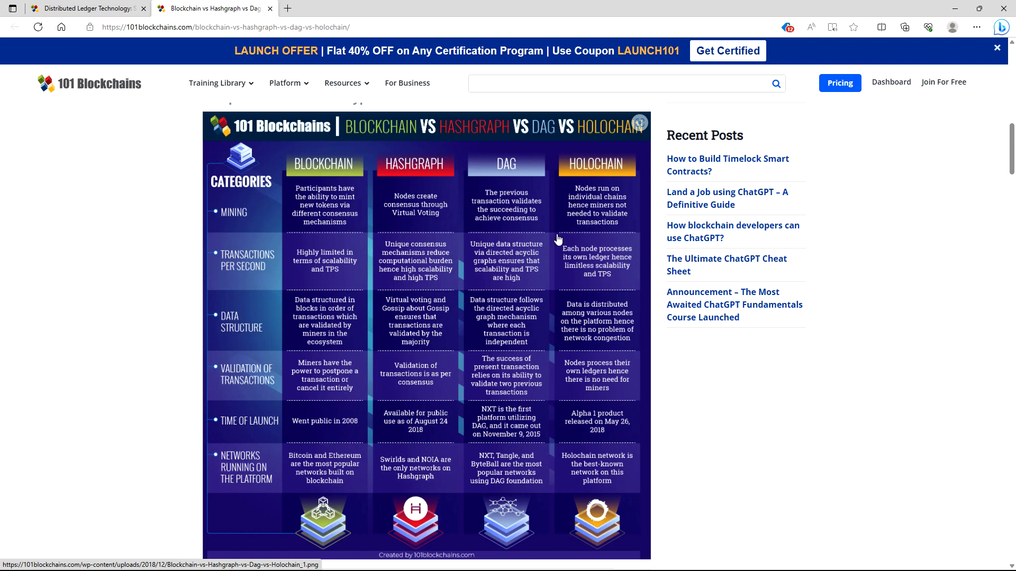
{"action": "mouse_move", "coordinate": [439, 245]}
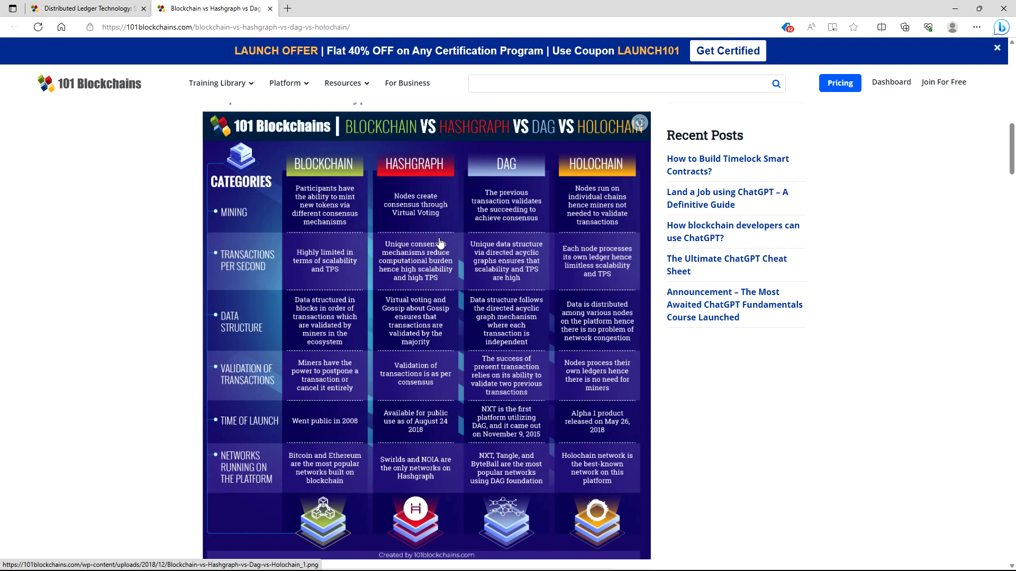
{"action": "mouse_move", "coordinate": [462, 282]}
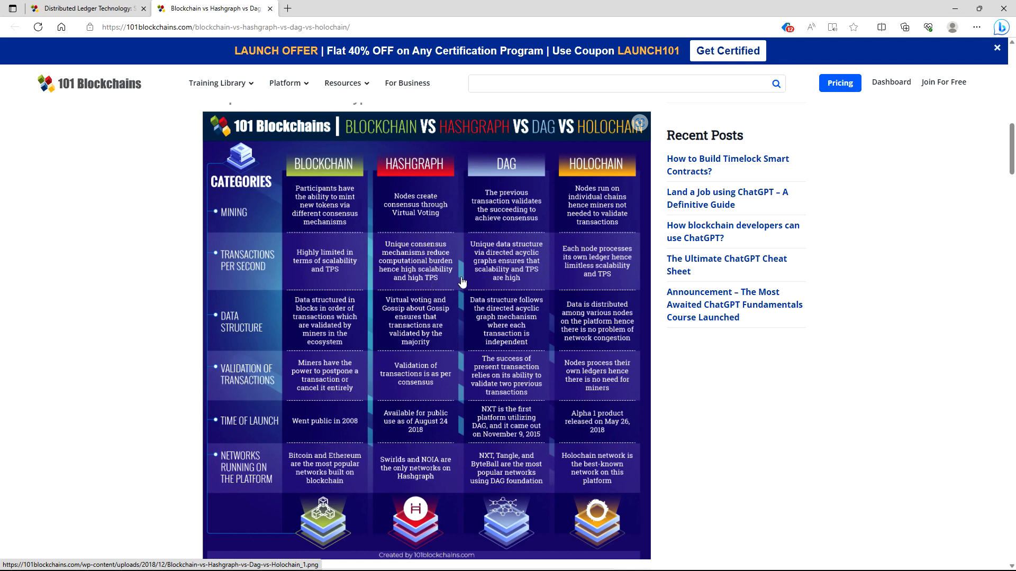
{"action": "mouse_move", "coordinate": [556, 227]}
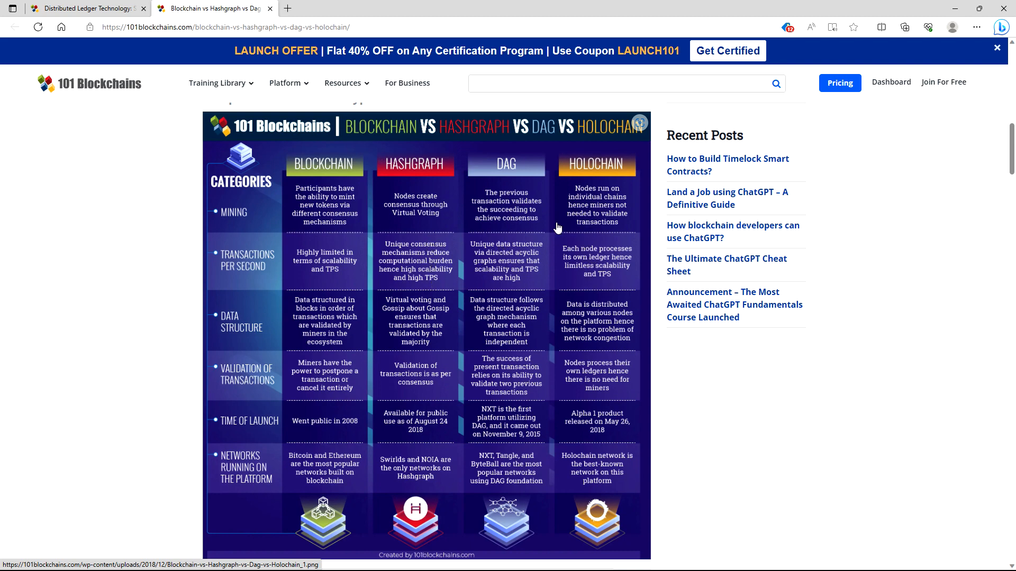
{"action": "mouse_move", "coordinate": [549, 202]}
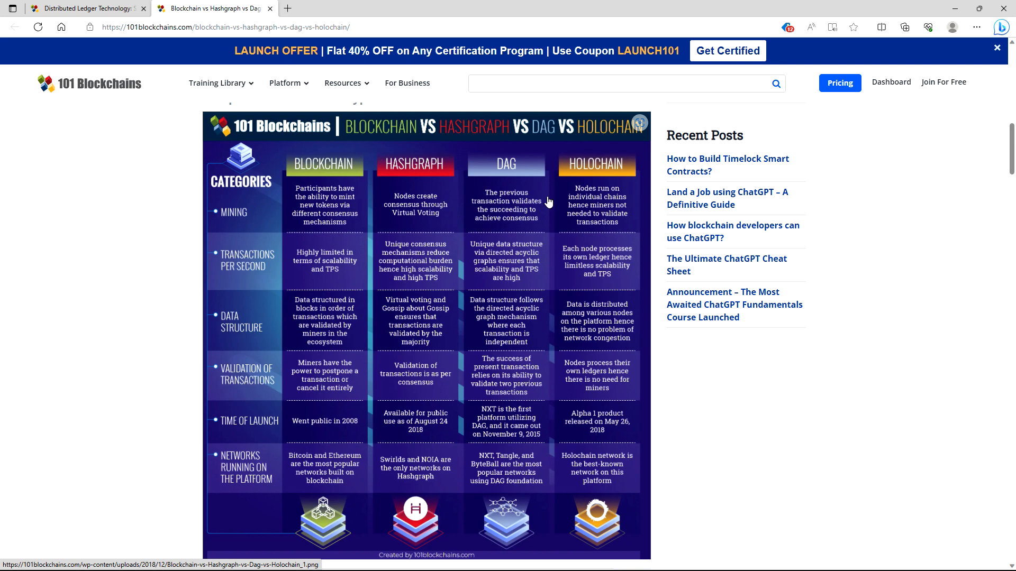
{"action": "mouse_move", "coordinate": [580, 204]}
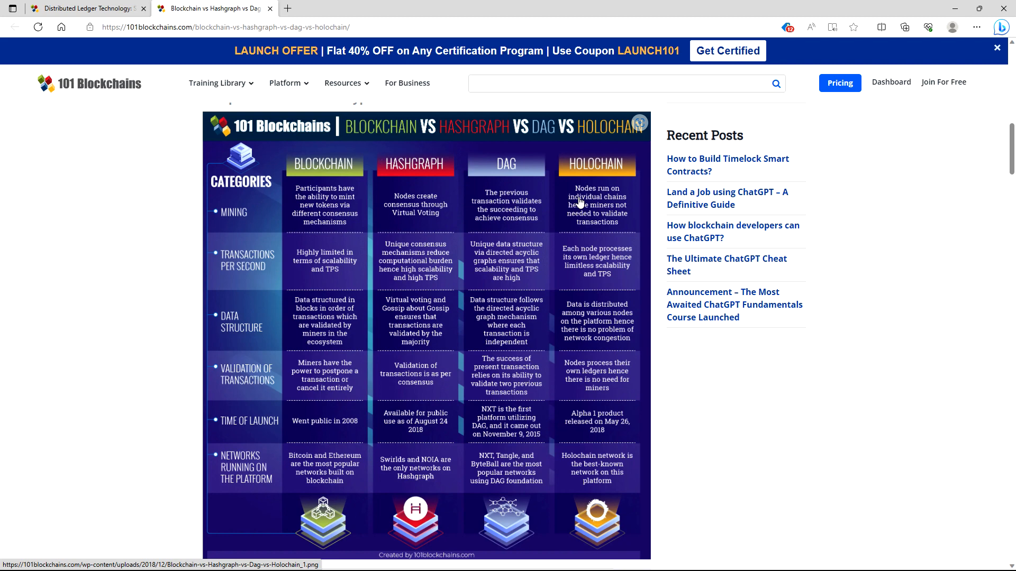
{"action": "mouse_move", "coordinate": [477, 225]}
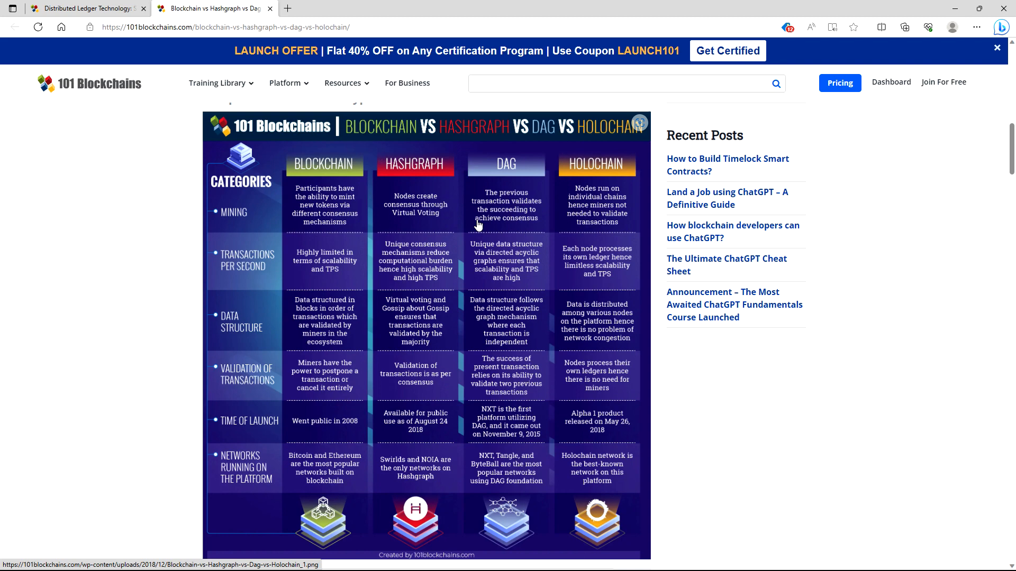
{"action": "mouse_move", "coordinate": [328, 166]}
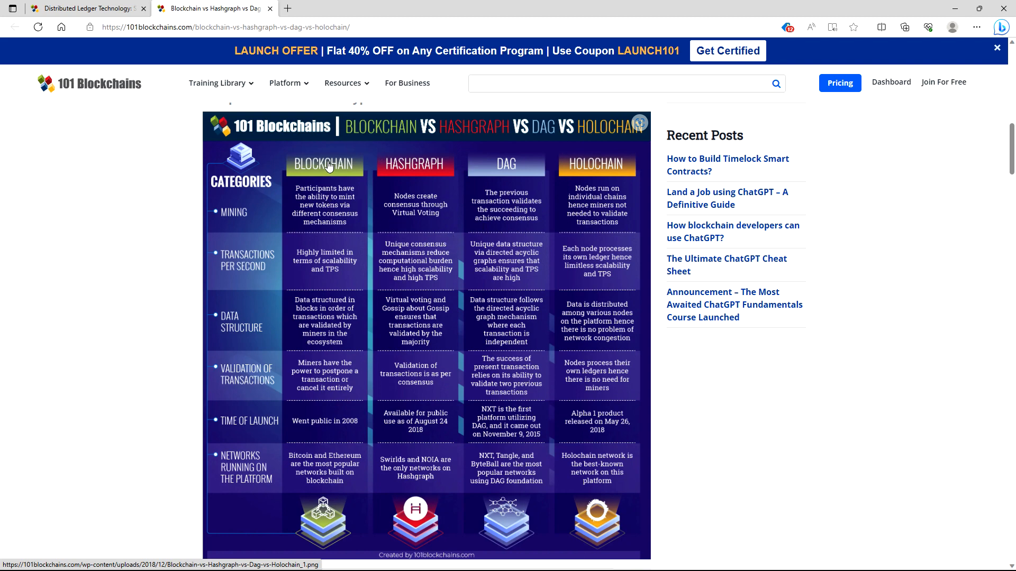
{"action": "mouse_move", "coordinate": [332, 189]}
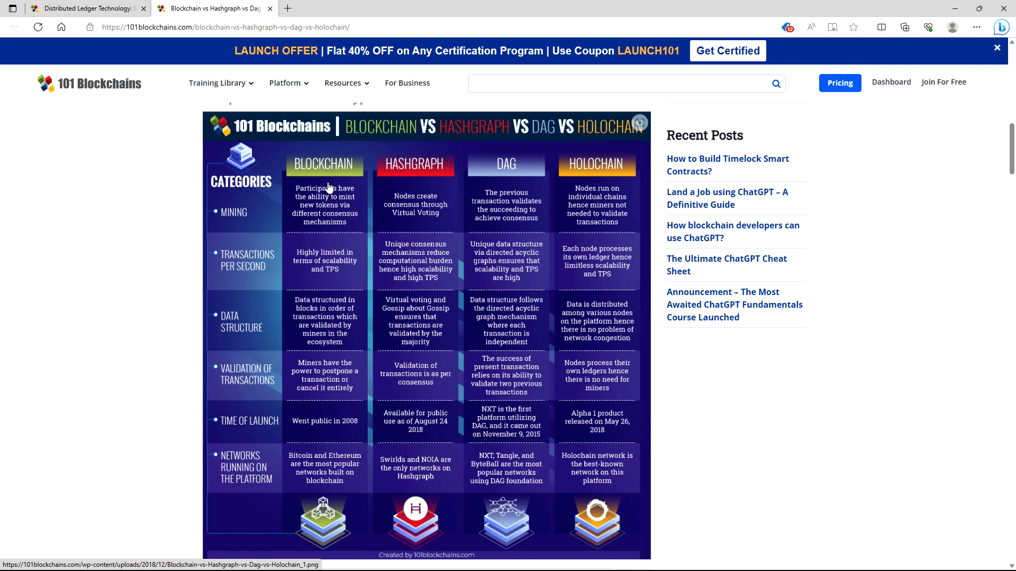
{"action": "mouse_move", "coordinate": [408, 201]}
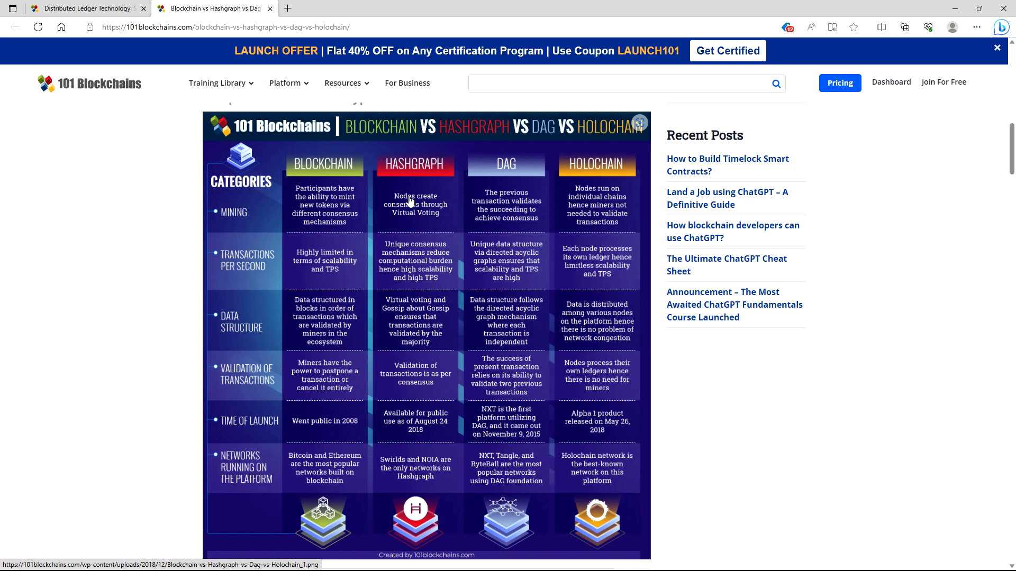
{"action": "mouse_move", "coordinate": [455, 181]}
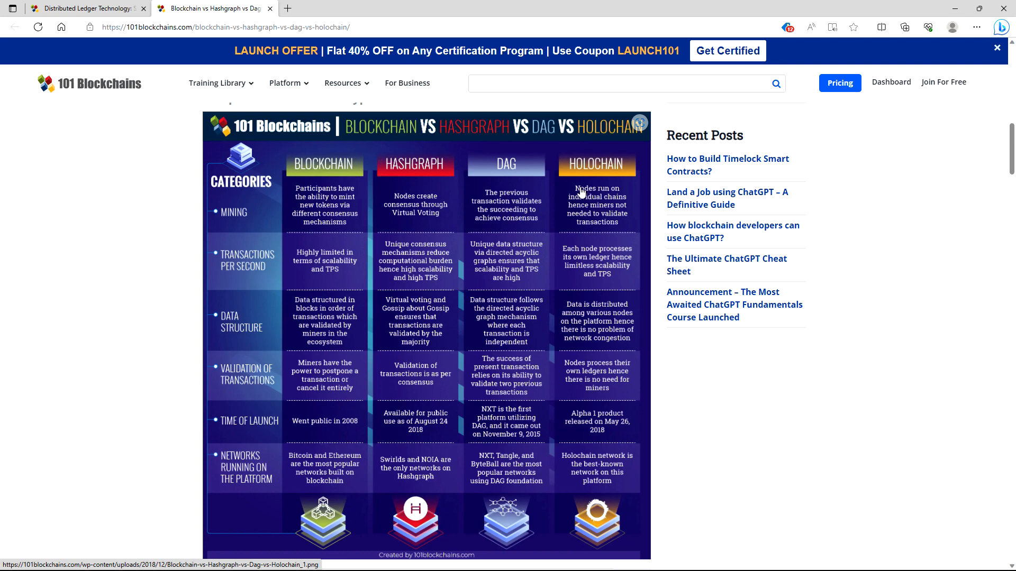
{"action": "mouse_move", "coordinate": [568, 202]}
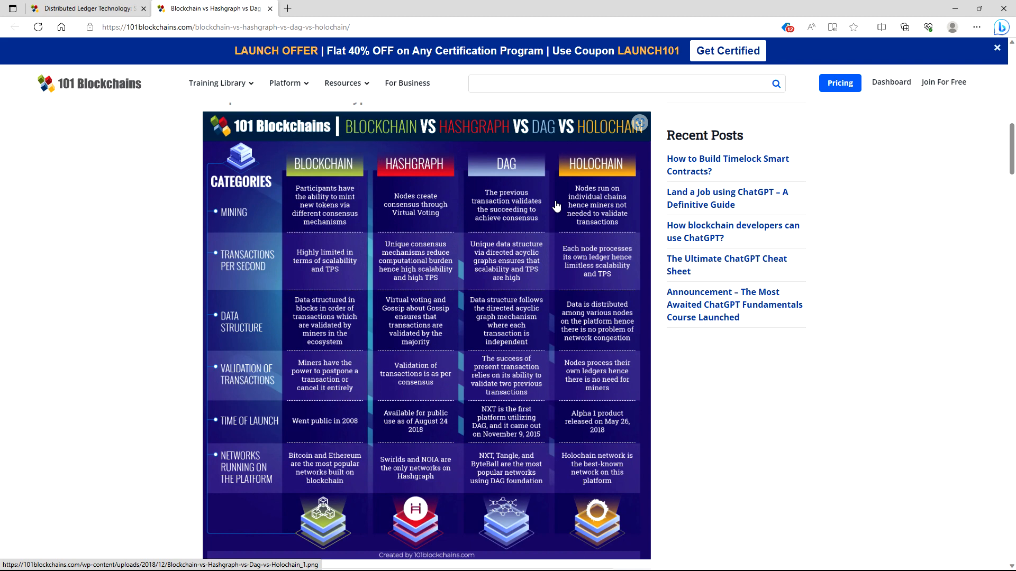
{"action": "mouse_move", "coordinate": [448, 186]}
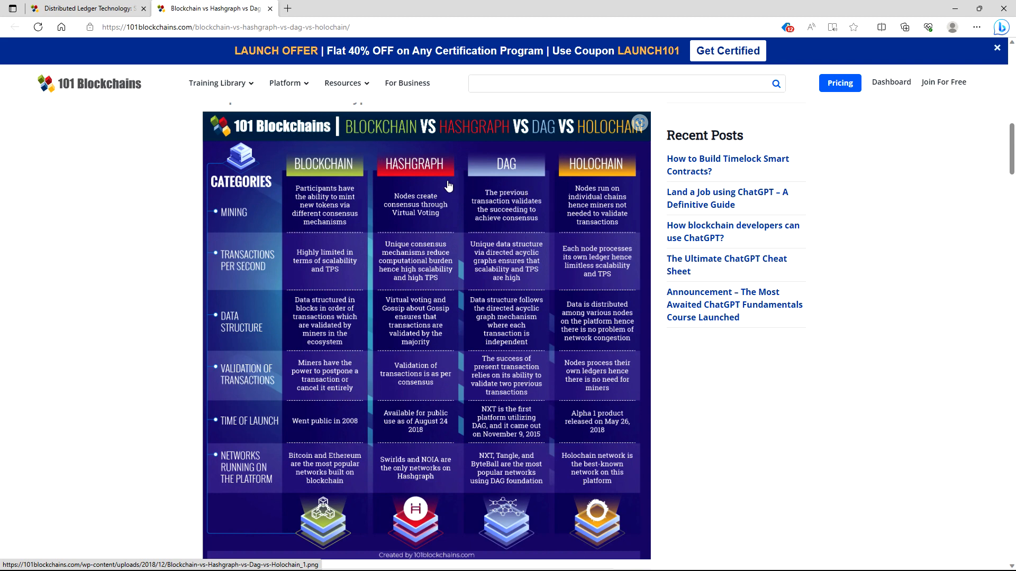
{"action": "mouse_move", "coordinate": [277, 166]}
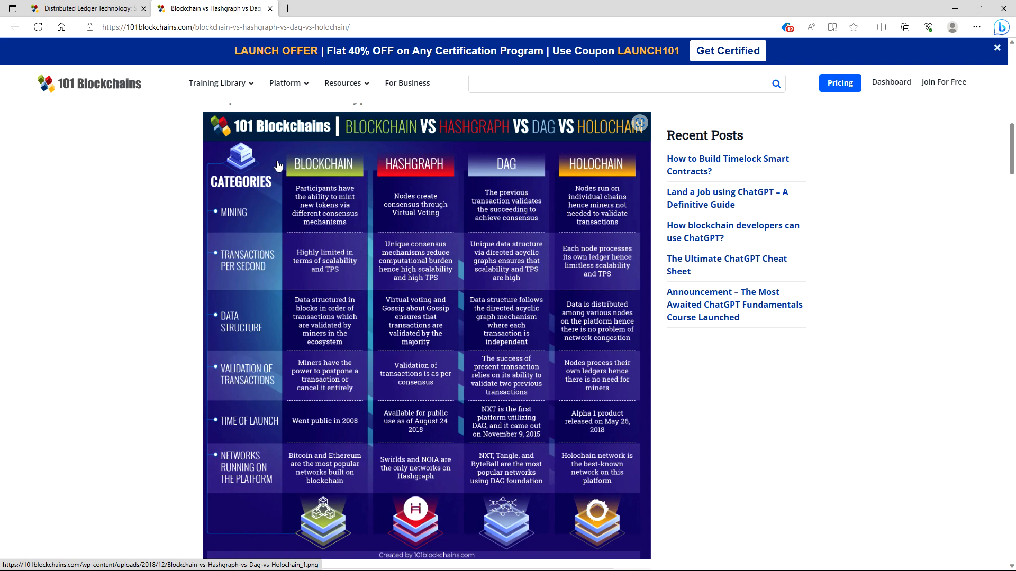
{"action": "mouse_move", "coordinate": [269, 219]}
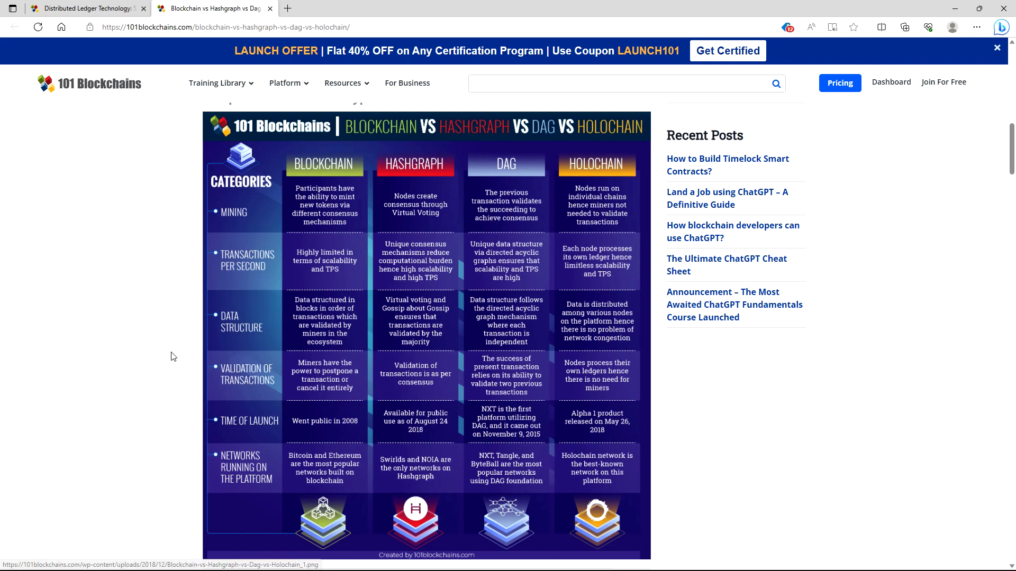
{"action": "mouse_move", "coordinate": [244, 451]}
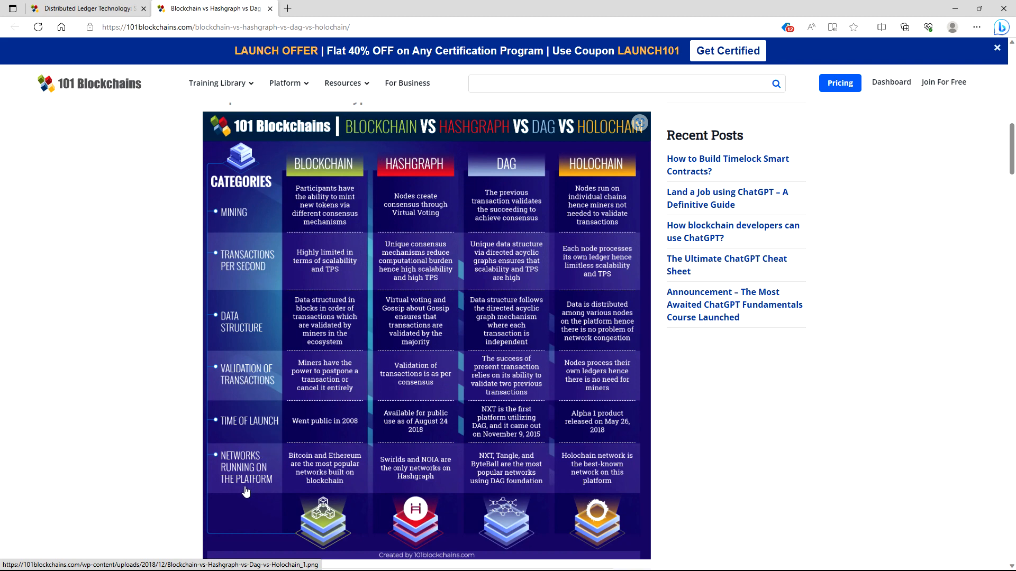
{"action": "mouse_move", "coordinate": [268, 486]}
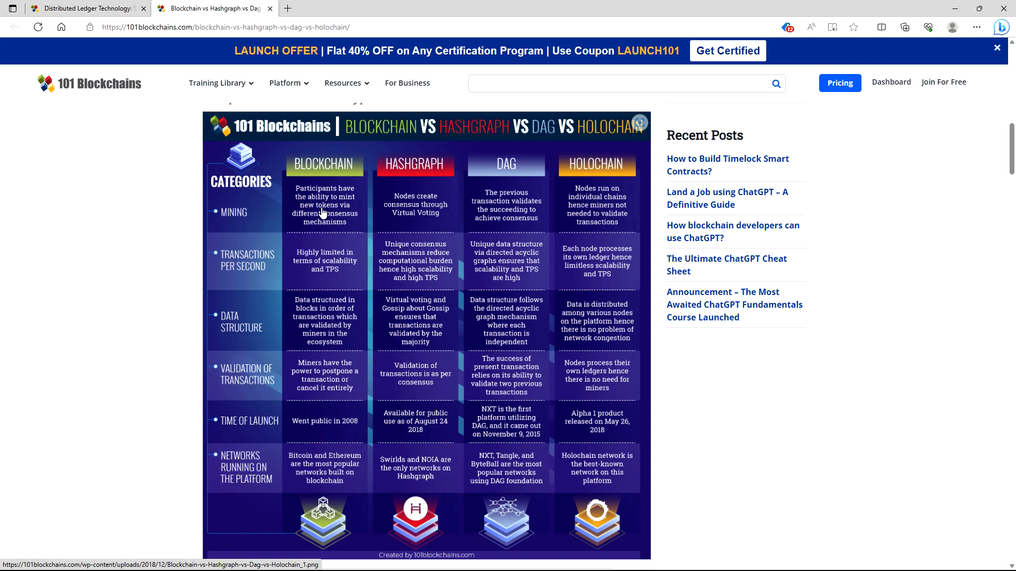
{"action": "mouse_move", "coordinate": [289, 217]}
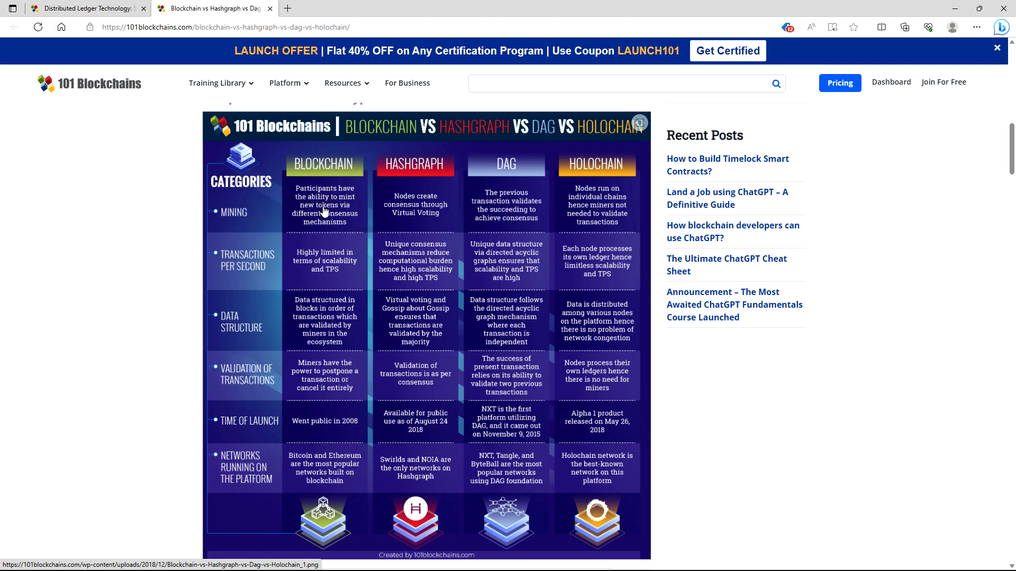
{"action": "mouse_move", "coordinate": [330, 225]}
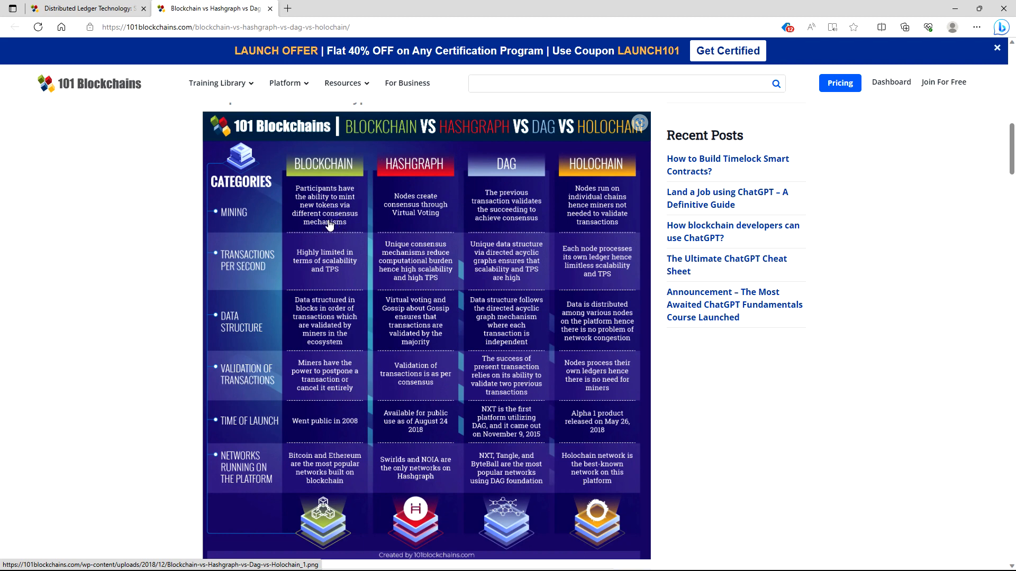
{"action": "mouse_move", "coordinate": [405, 211]}
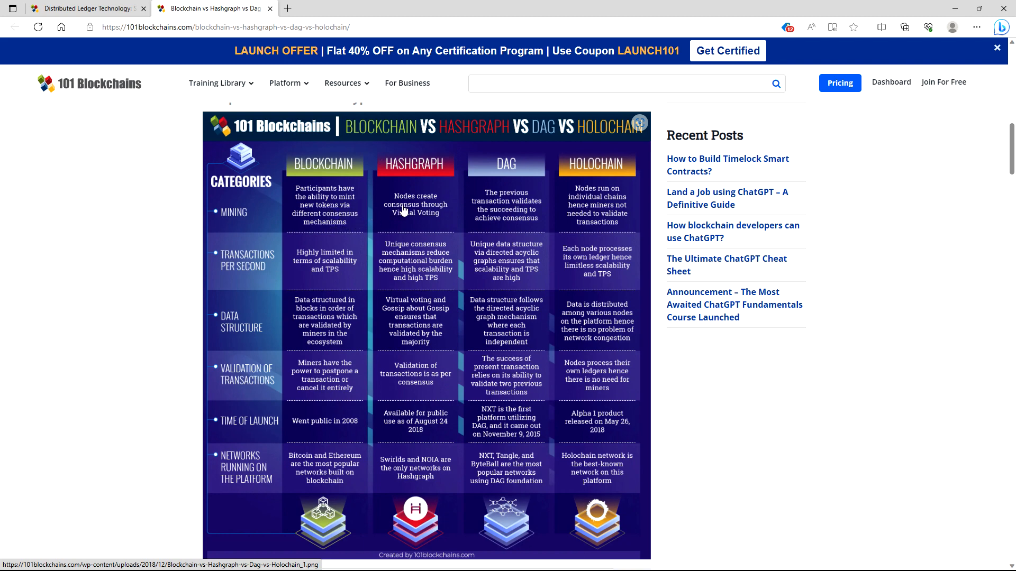
{"action": "mouse_move", "coordinate": [430, 220]}
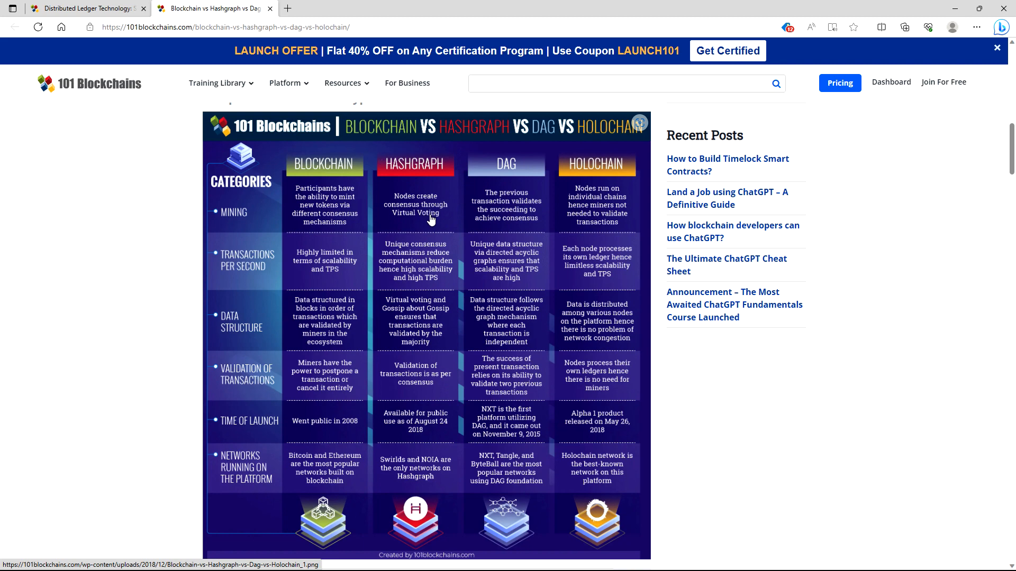
{"action": "mouse_move", "coordinate": [446, 222]}
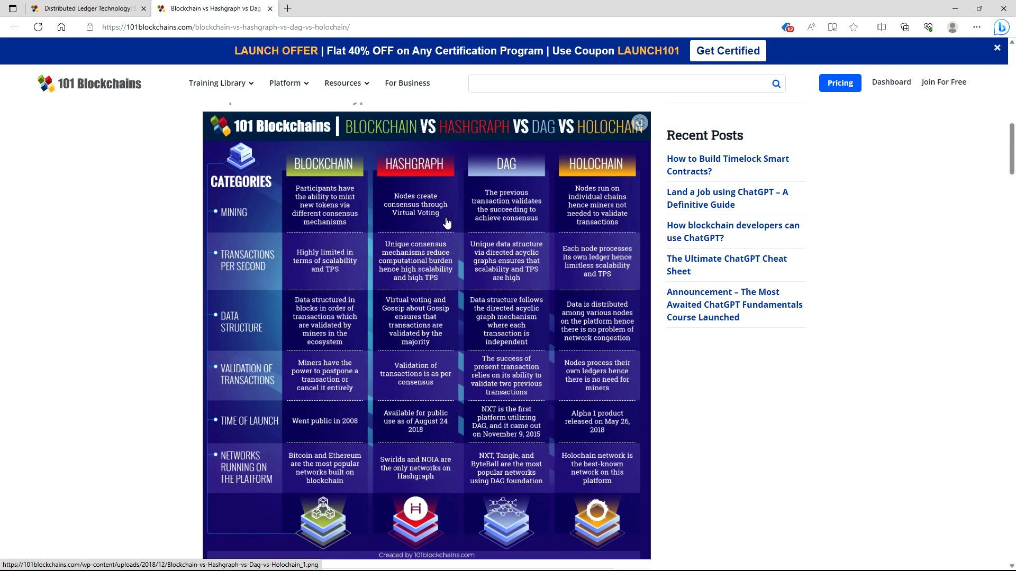
{"action": "mouse_move", "coordinate": [483, 189]}
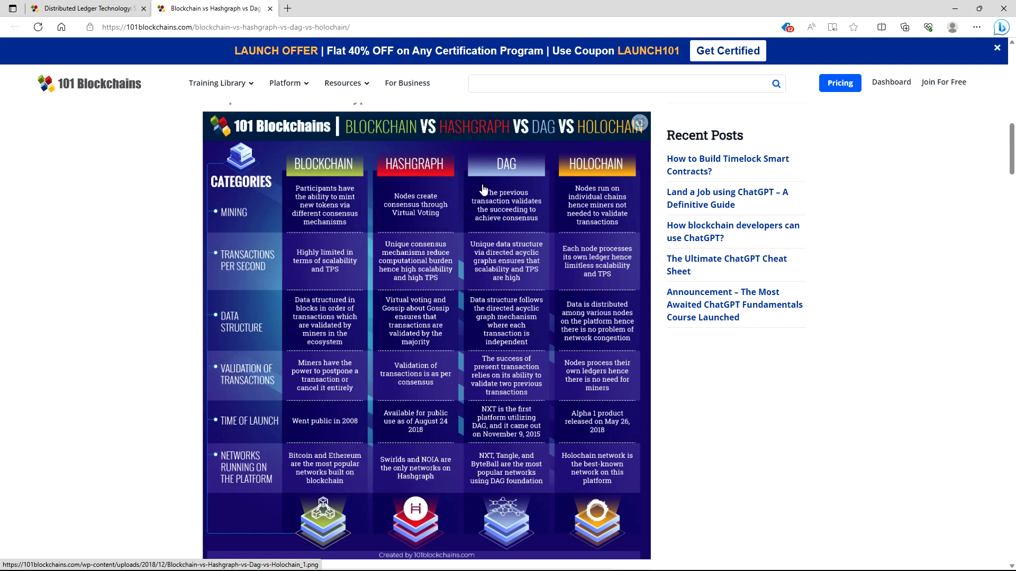
{"action": "mouse_move", "coordinate": [509, 222]}
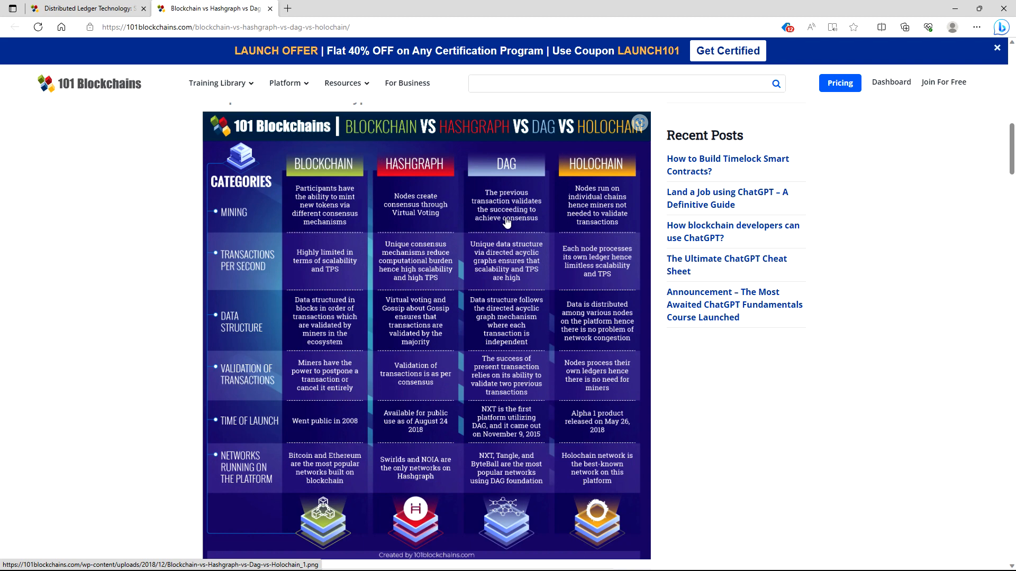
{"action": "mouse_move", "coordinate": [523, 225]}
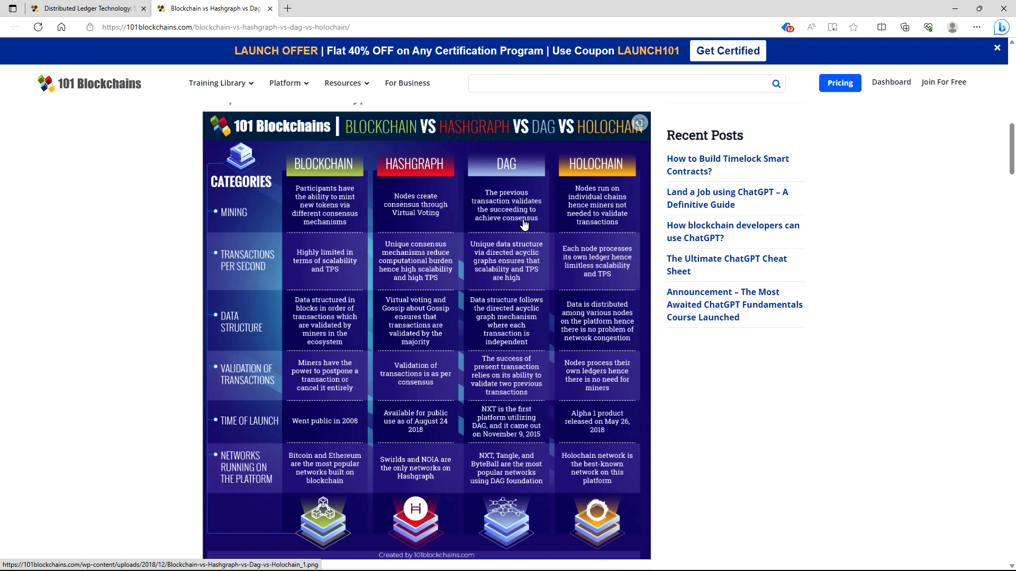
{"action": "mouse_move", "coordinate": [586, 181]}
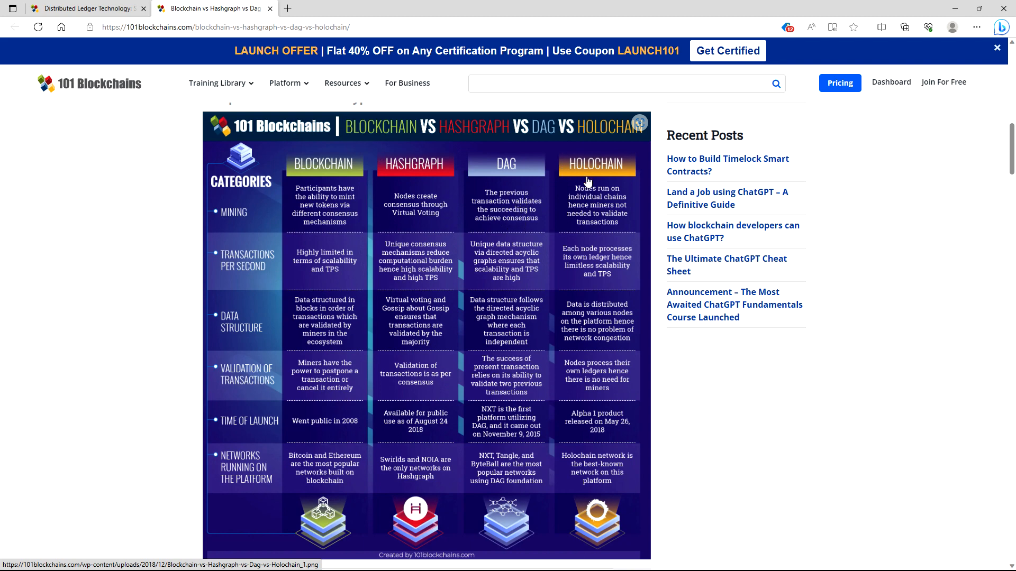
{"action": "mouse_move", "coordinate": [583, 206]}
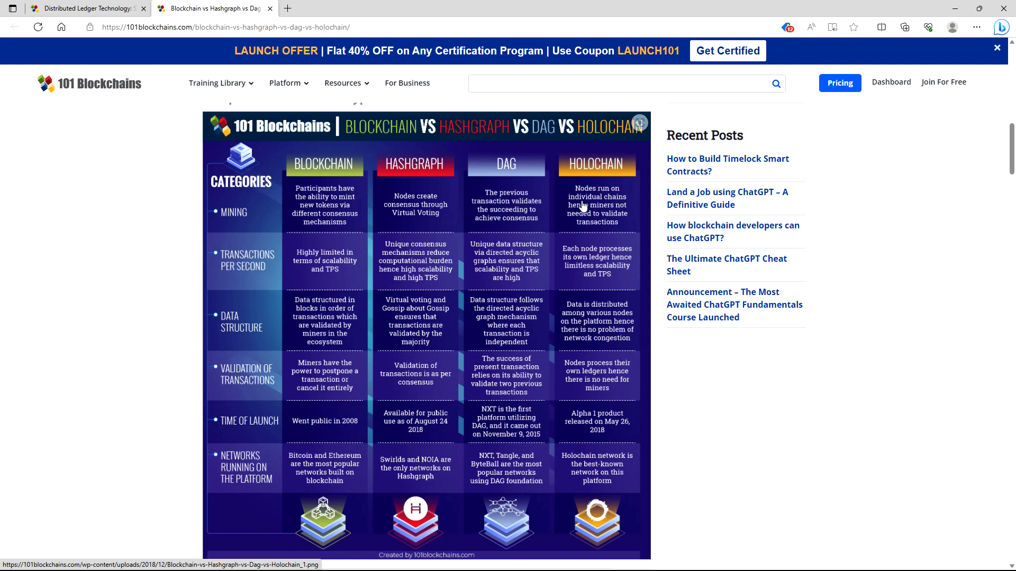
{"action": "mouse_move", "coordinate": [580, 225]}
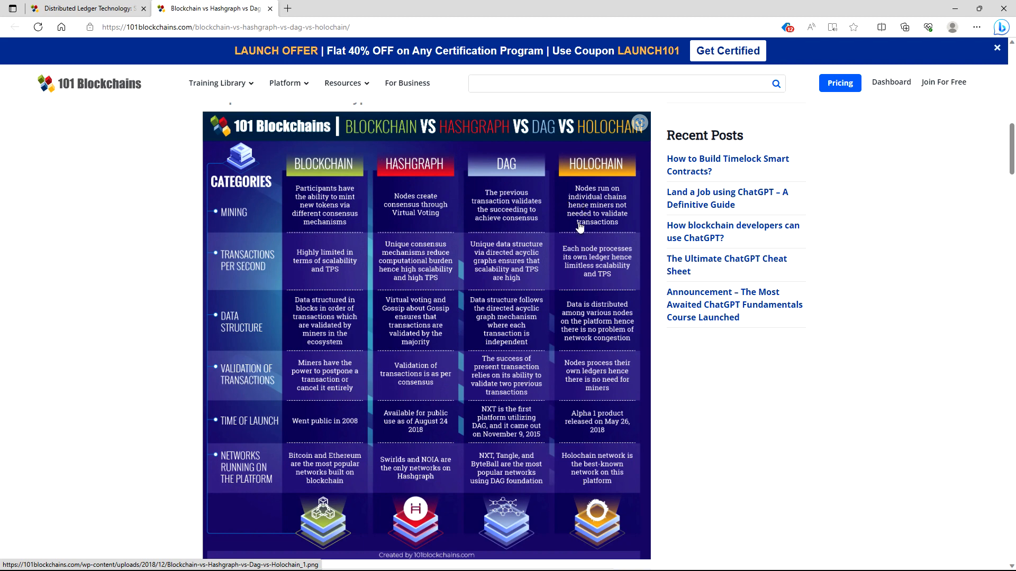
{"action": "mouse_move", "coordinate": [615, 234]}
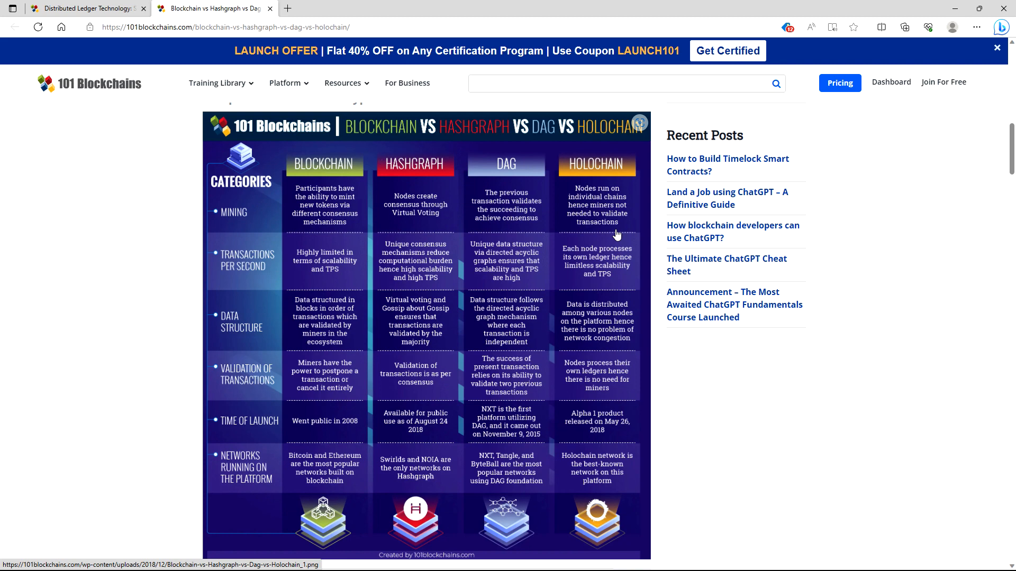
{"action": "mouse_move", "coordinate": [563, 245]}
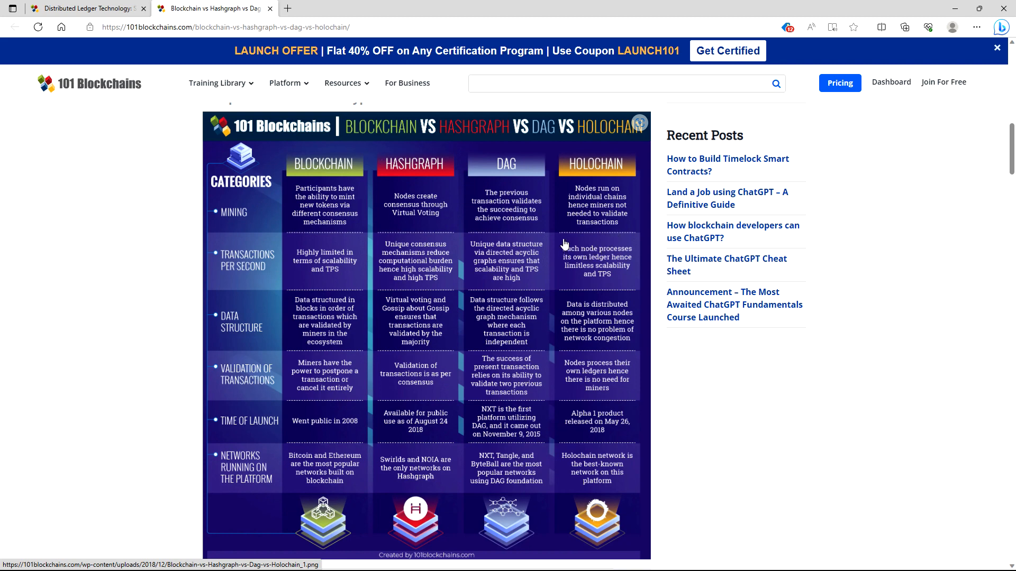
{"action": "mouse_move", "coordinate": [376, 283]}
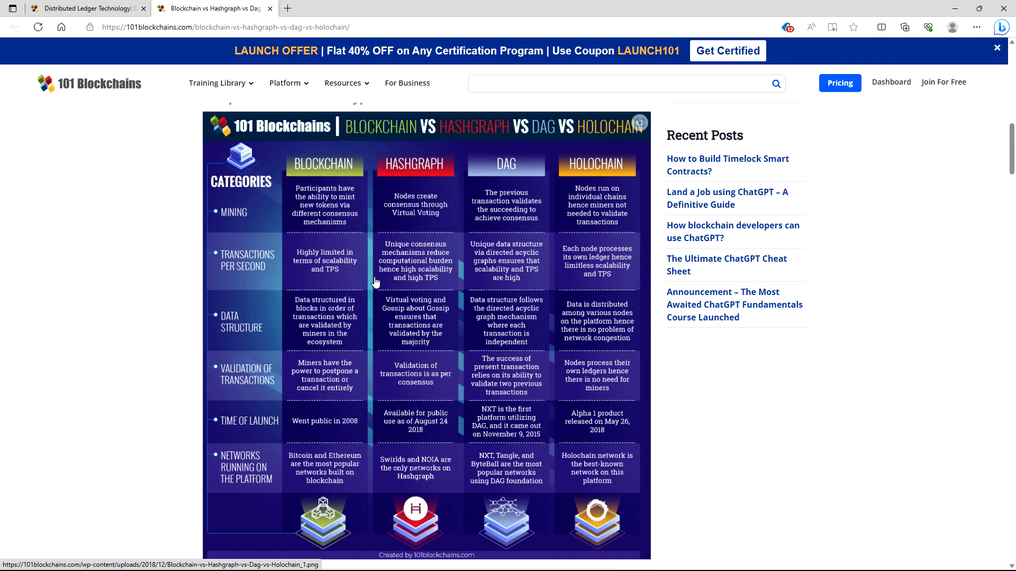
{"action": "mouse_move", "coordinate": [369, 299]}
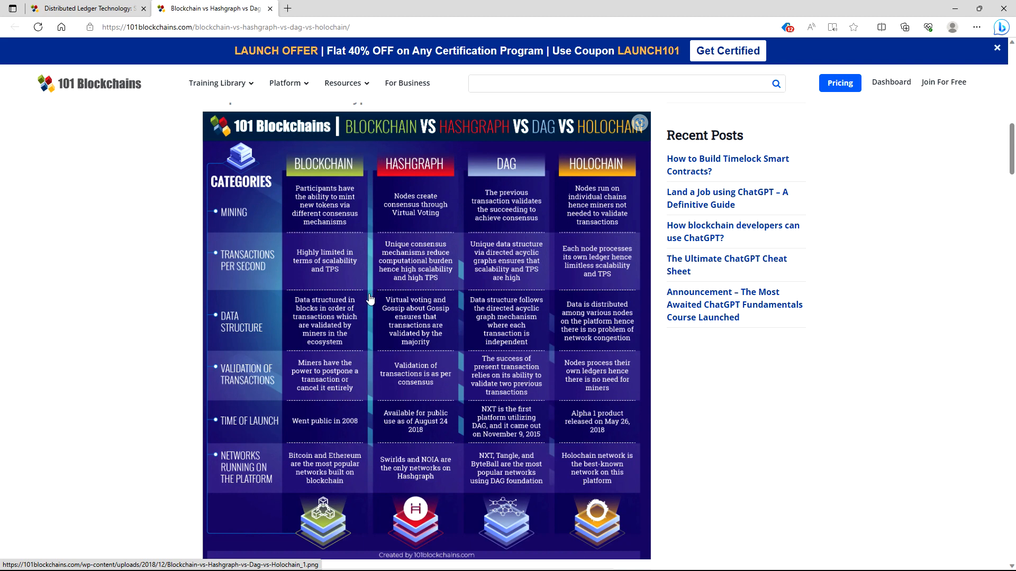
{"action": "mouse_move", "coordinate": [360, 283]}
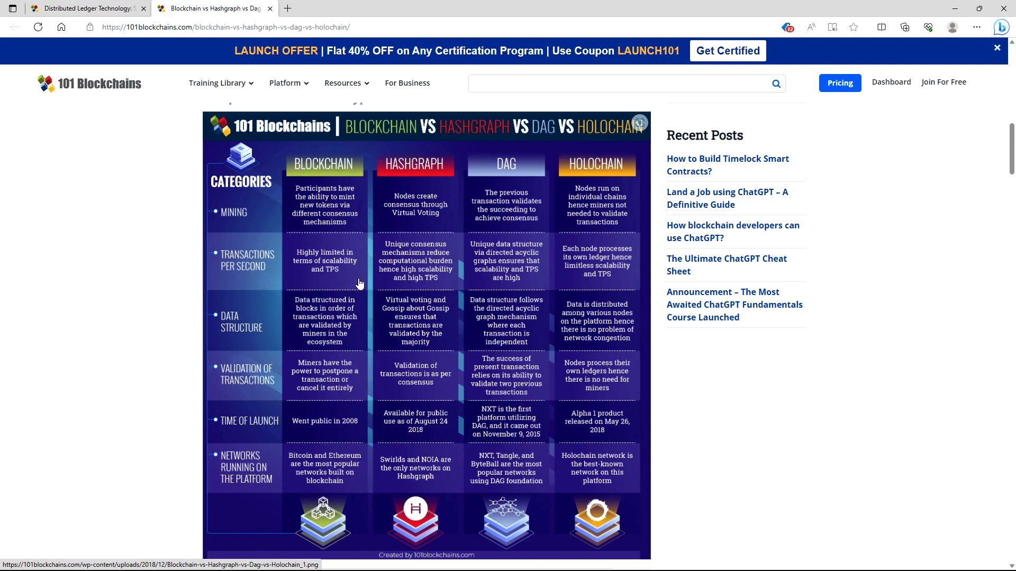
{"action": "mouse_move", "coordinate": [384, 268]}
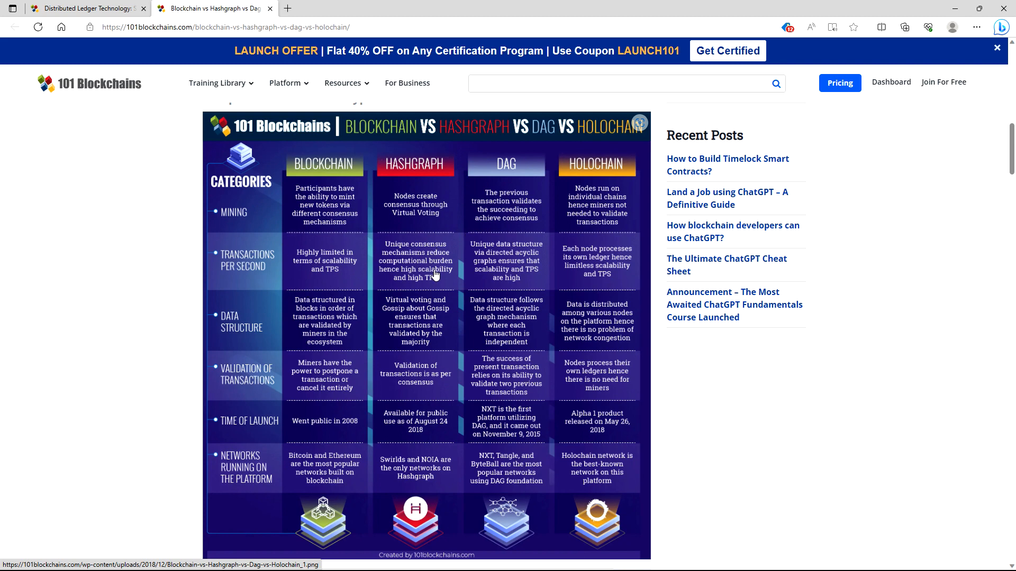
{"action": "mouse_move", "coordinate": [413, 289]}
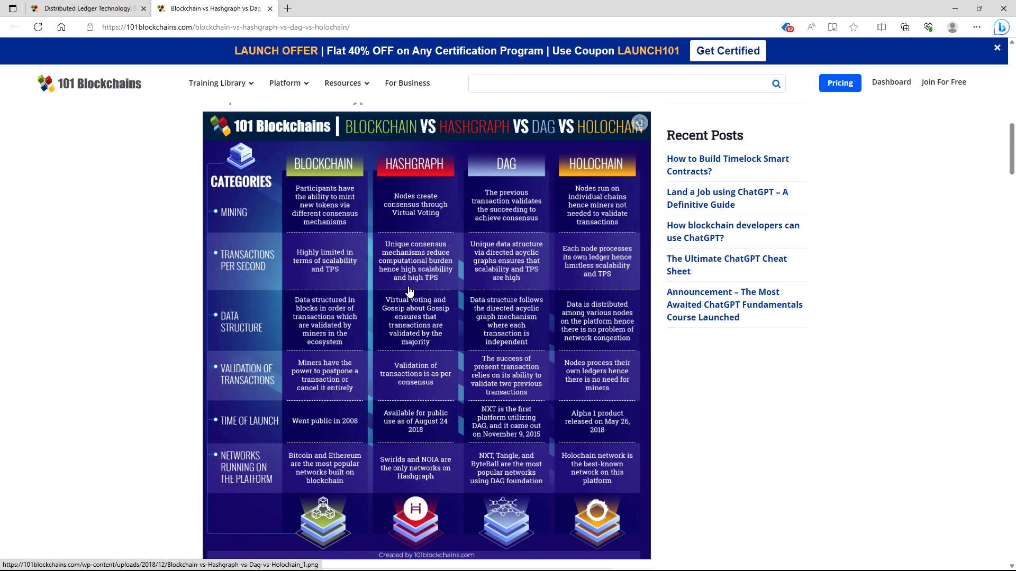
{"action": "mouse_move", "coordinate": [438, 289]}
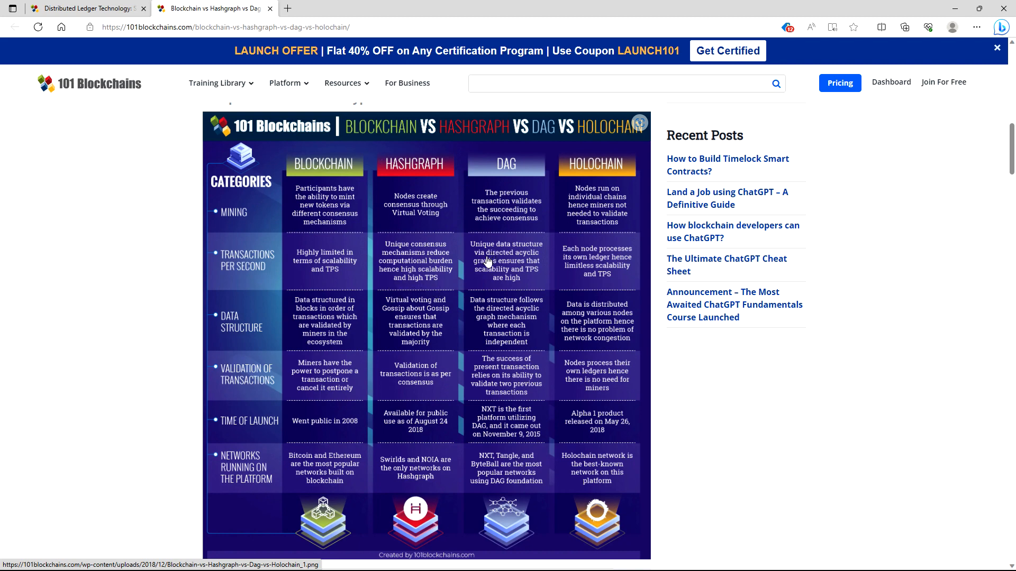
{"action": "mouse_move", "coordinate": [441, 297]}
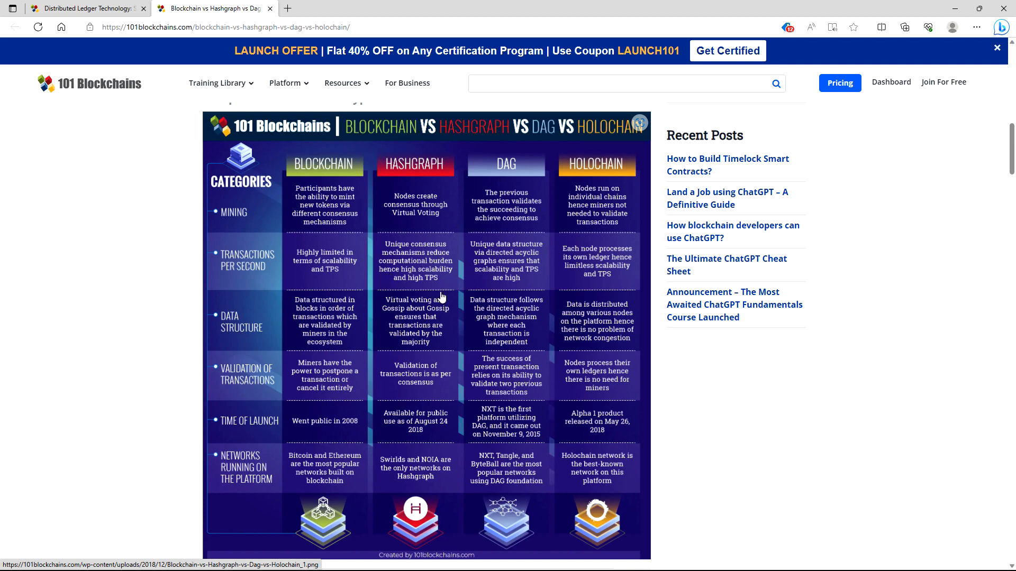
{"action": "mouse_move", "coordinate": [522, 257]}
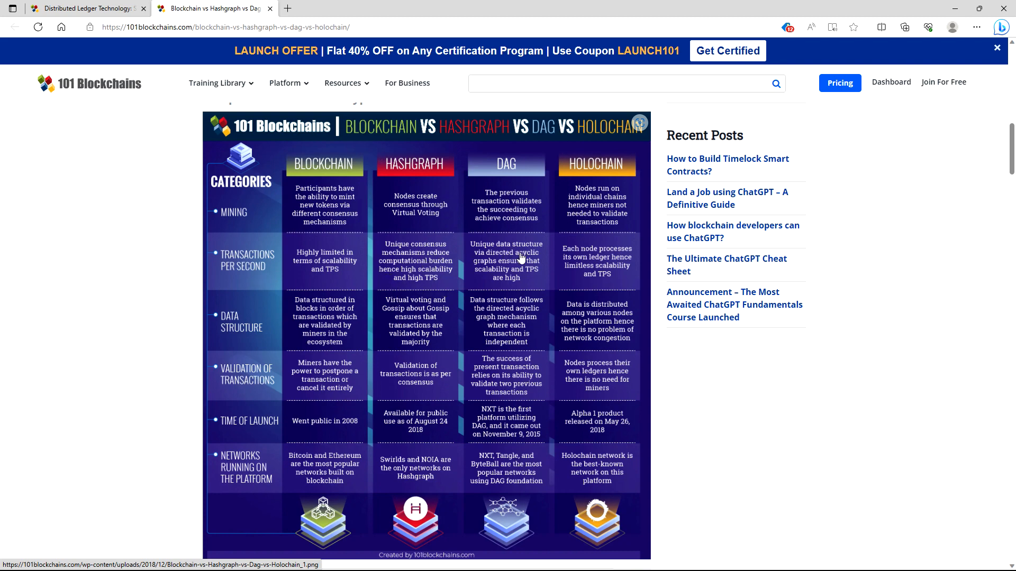
{"action": "mouse_move", "coordinate": [505, 274]}
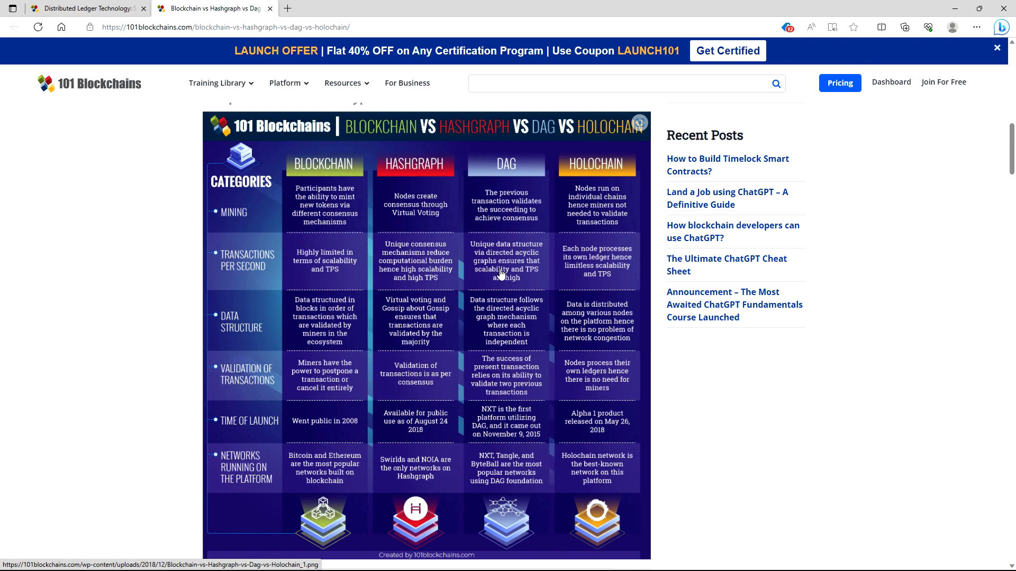
{"action": "mouse_move", "coordinate": [513, 287]}
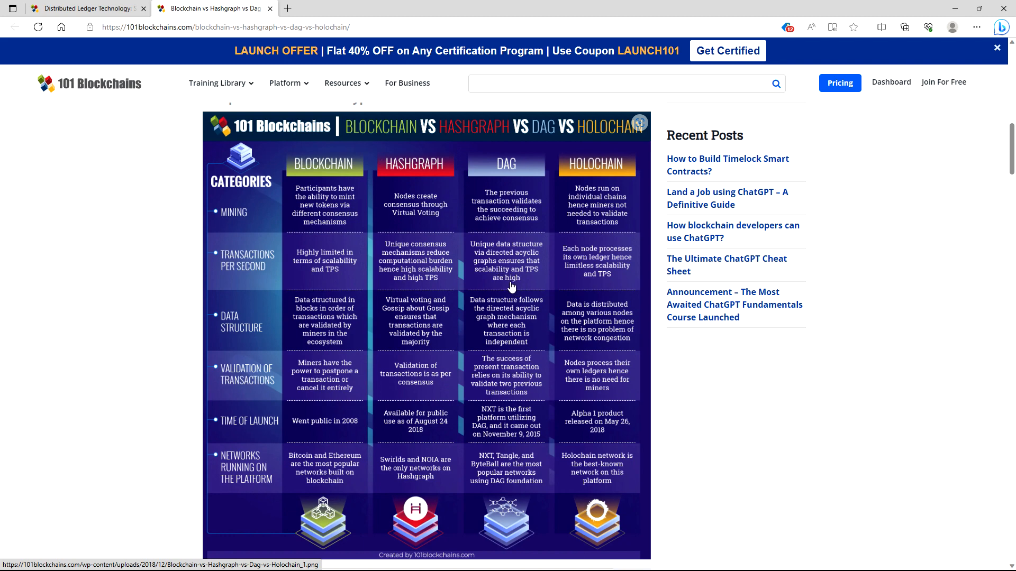
{"action": "mouse_move", "coordinate": [545, 279]}
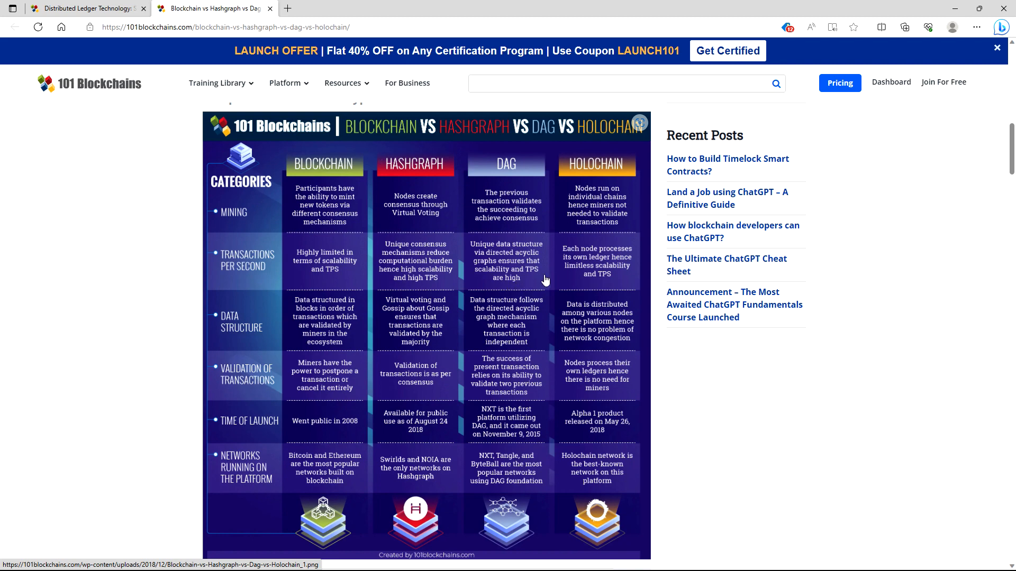
{"action": "mouse_move", "coordinate": [586, 275]}
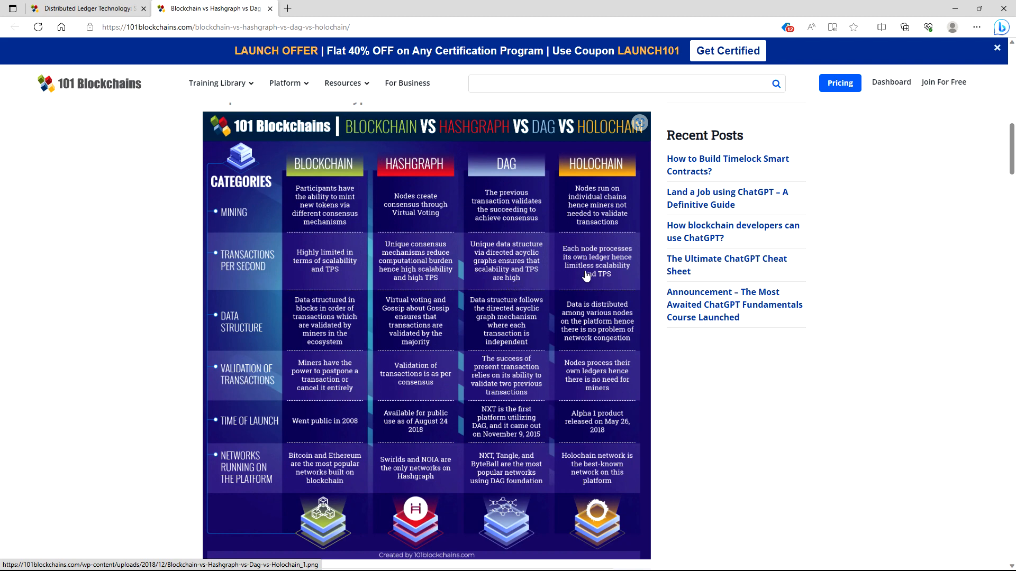
{"action": "mouse_move", "coordinate": [600, 279]}
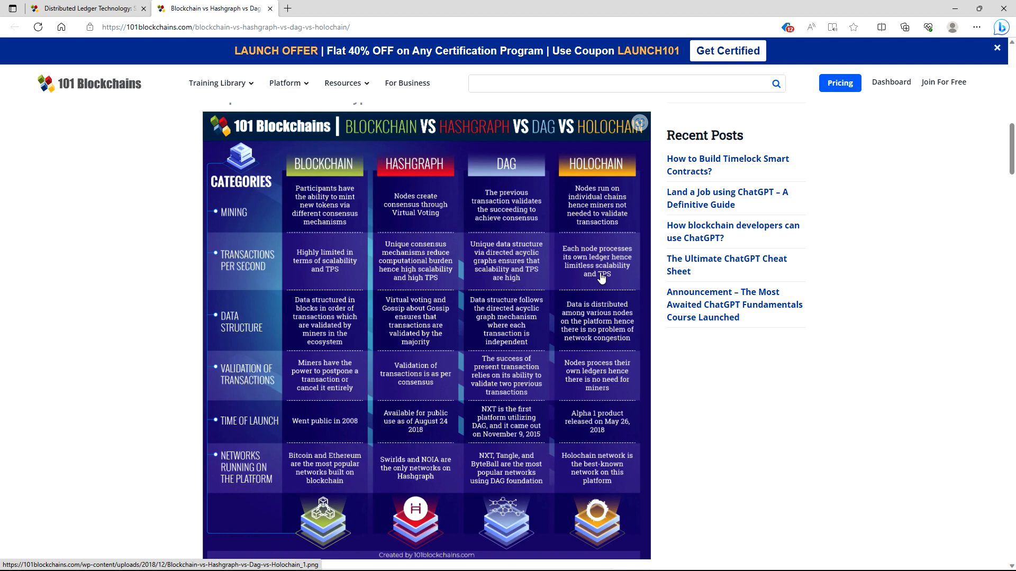
{"action": "mouse_move", "coordinate": [635, 282]}
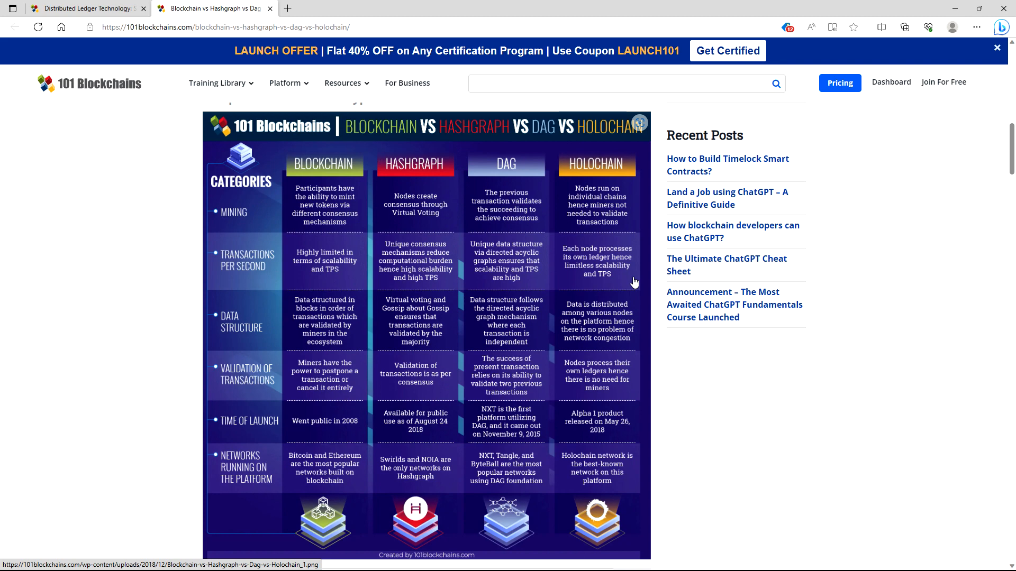
{"action": "mouse_move", "coordinate": [573, 295]}
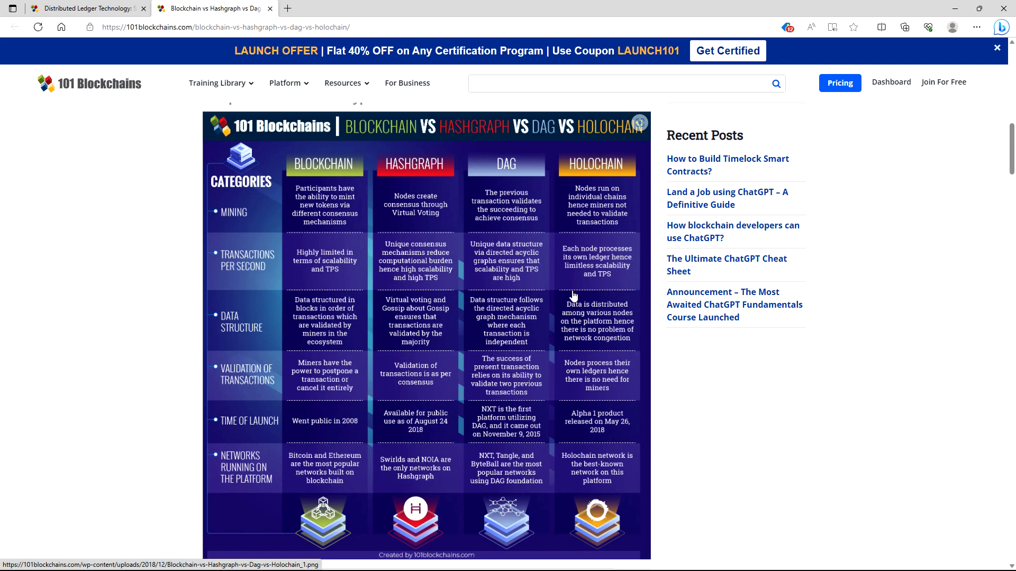
{"action": "mouse_move", "coordinate": [525, 287]}
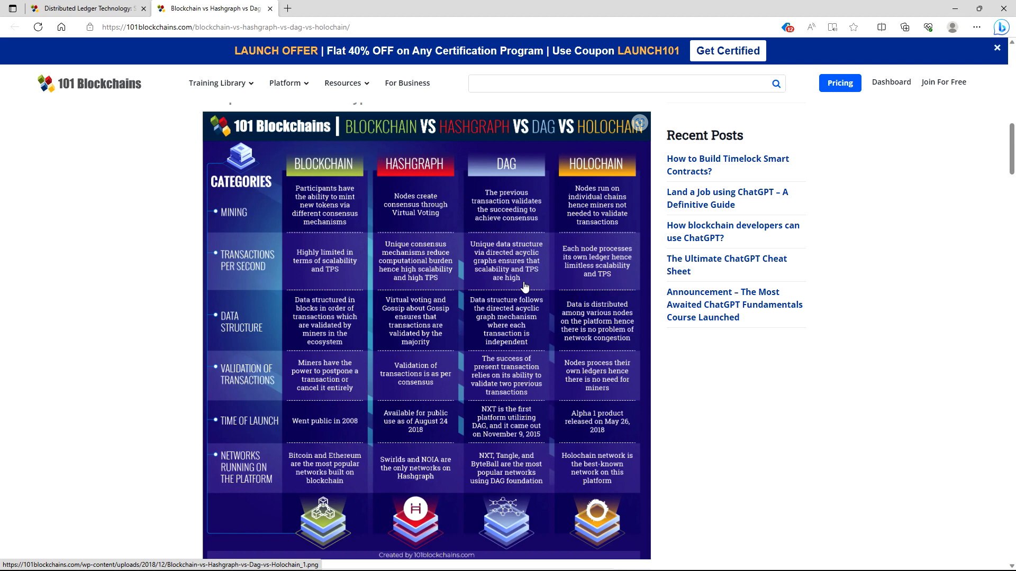
{"action": "mouse_move", "coordinate": [146, 118]}
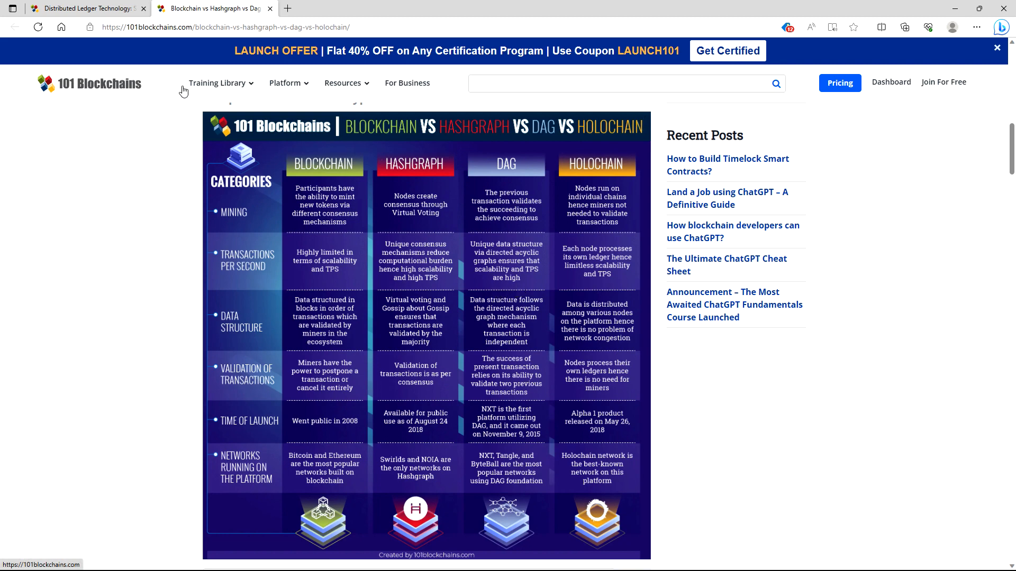
{"action": "mouse_move", "coordinate": [474, 211]}
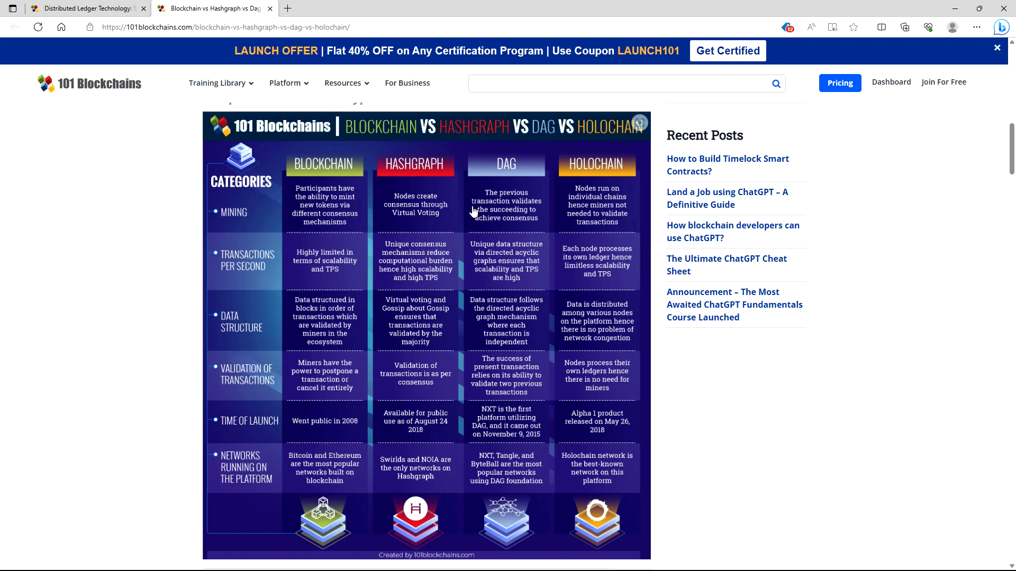
{"action": "mouse_move", "coordinate": [588, 268]}
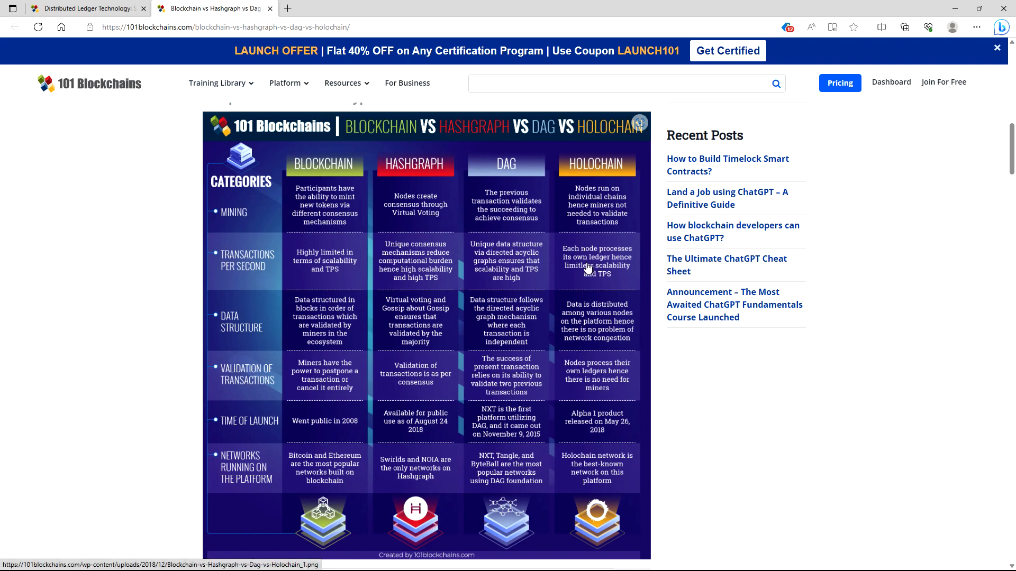
{"action": "mouse_move", "coordinate": [482, 372]}
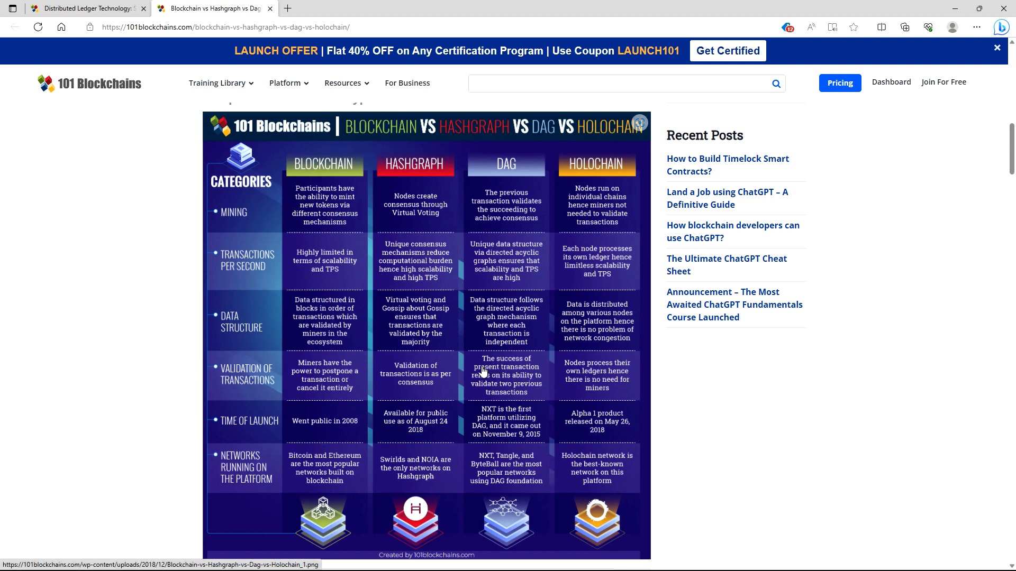
{"action": "mouse_move", "coordinate": [570, 352]}
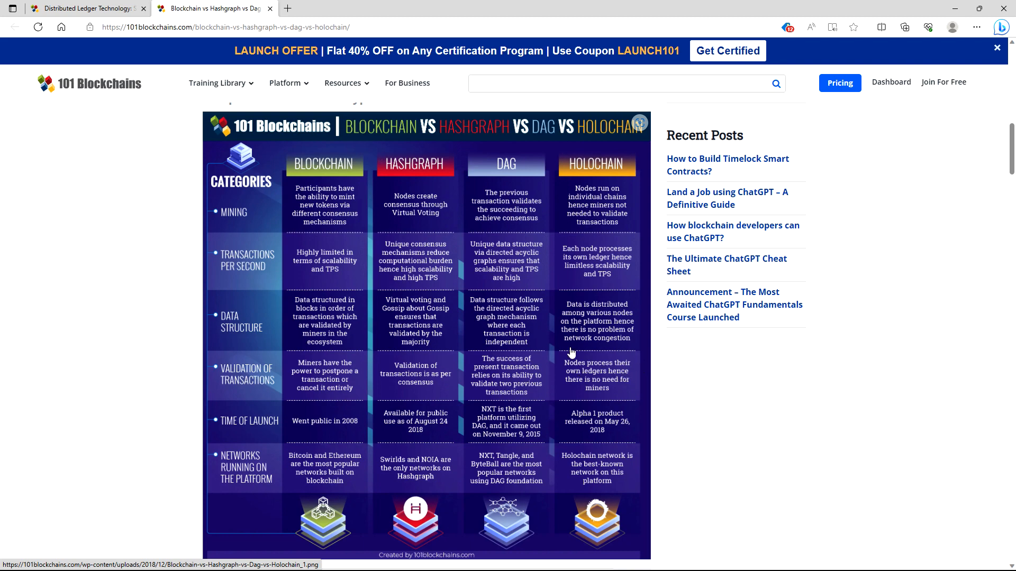
{"action": "mouse_move", "coordinate": [551, 292]}
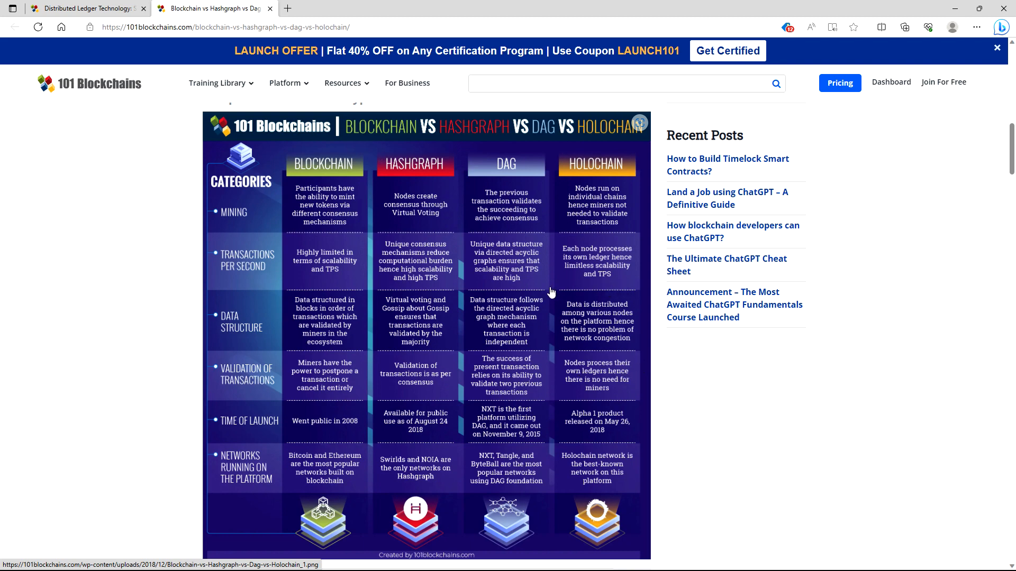
{"action": "mouse_move", "coordinate": [598, 286]}
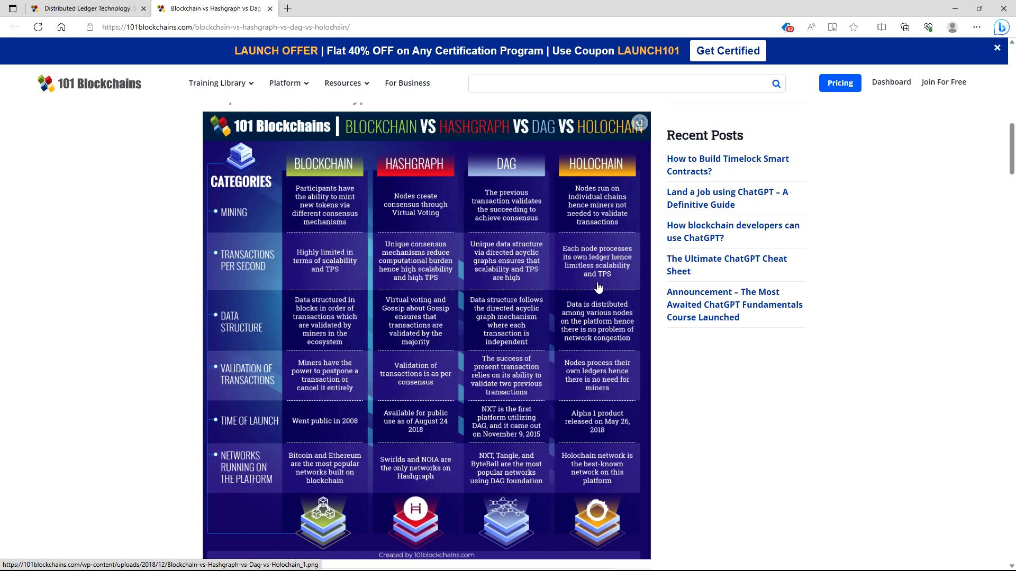
{"action": "mouse_move", "coordinate": [588, 289]}
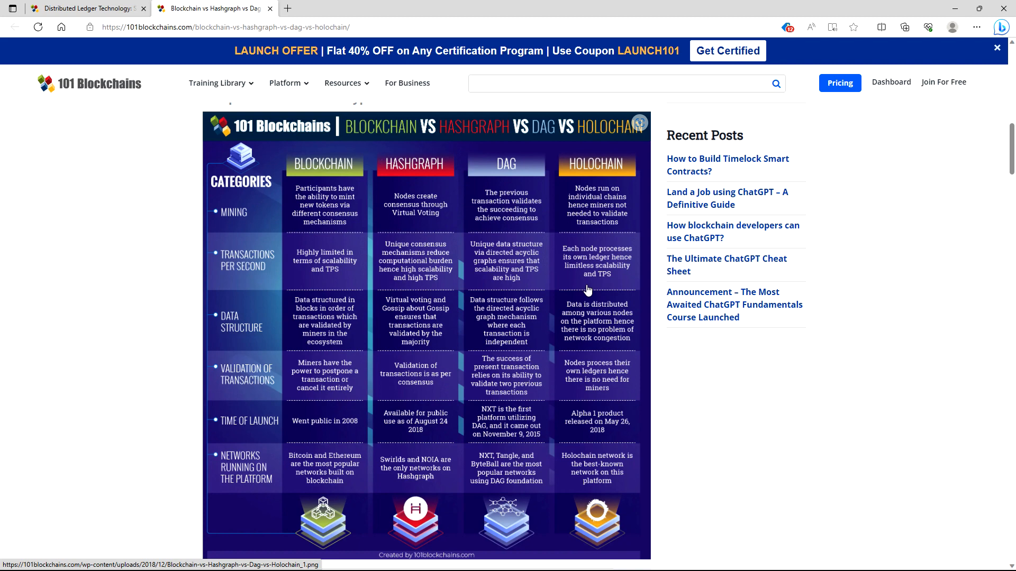
{"action": "mouse_move", "coordinate": [596, 285]}
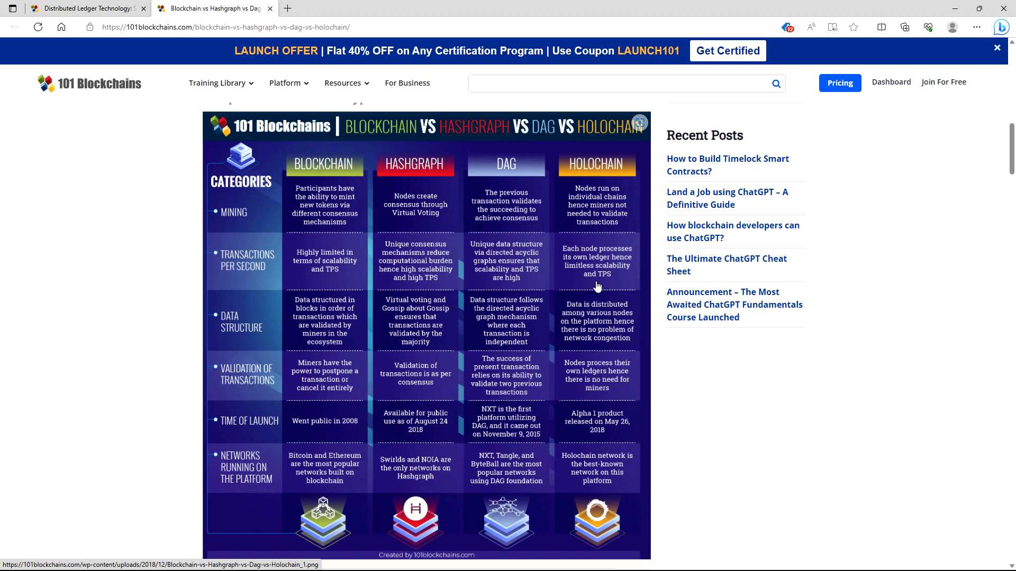
{"action": "mouse_move", "coordinate": [597, 294]}
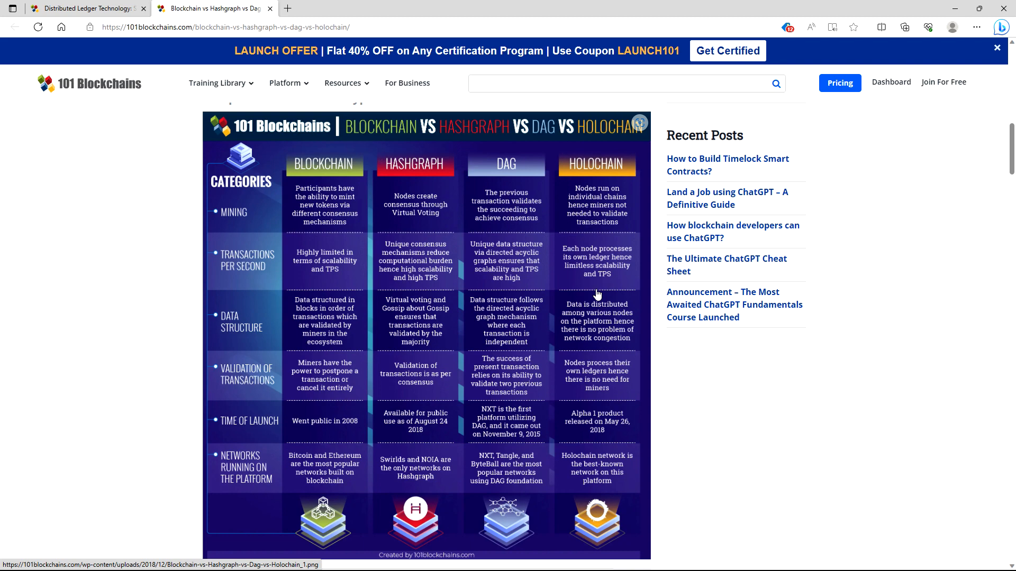
{"action": "mouse_move", "coordinate": [575, 327]}
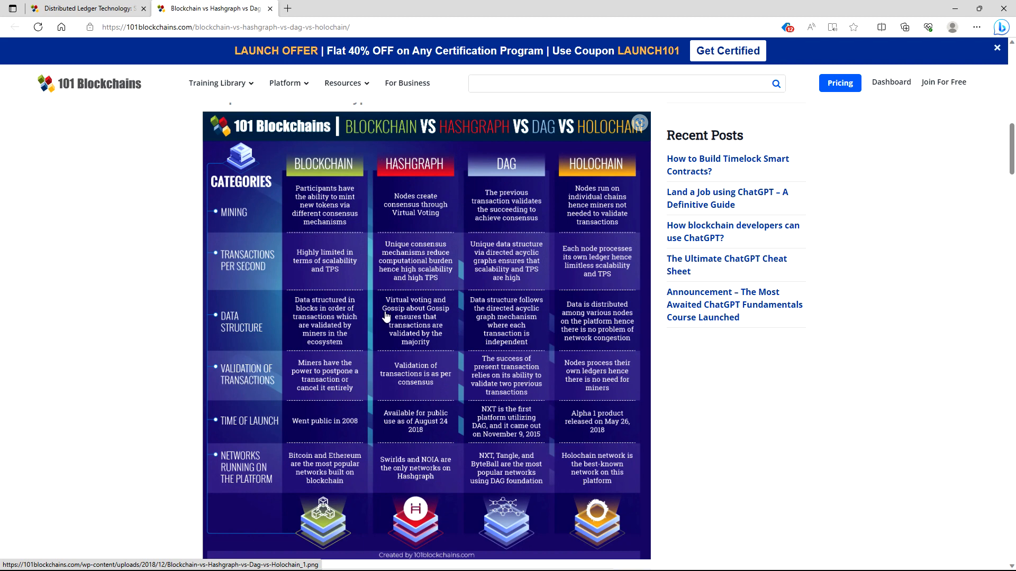
{"action": "mouse_move", "coordinate": [391, 323]}
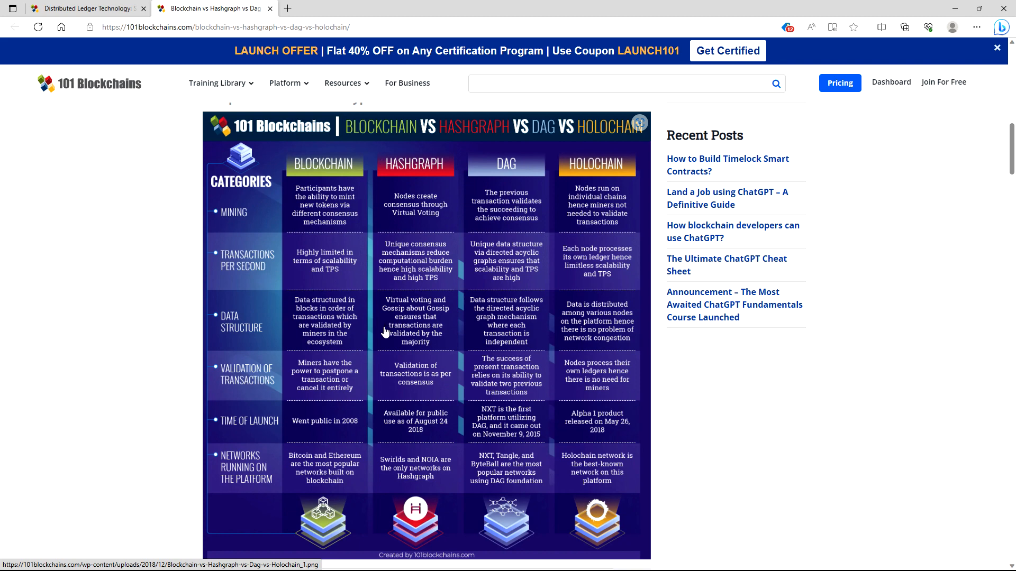
{"action": "mouse_move", "coordinate": [291, 370]}
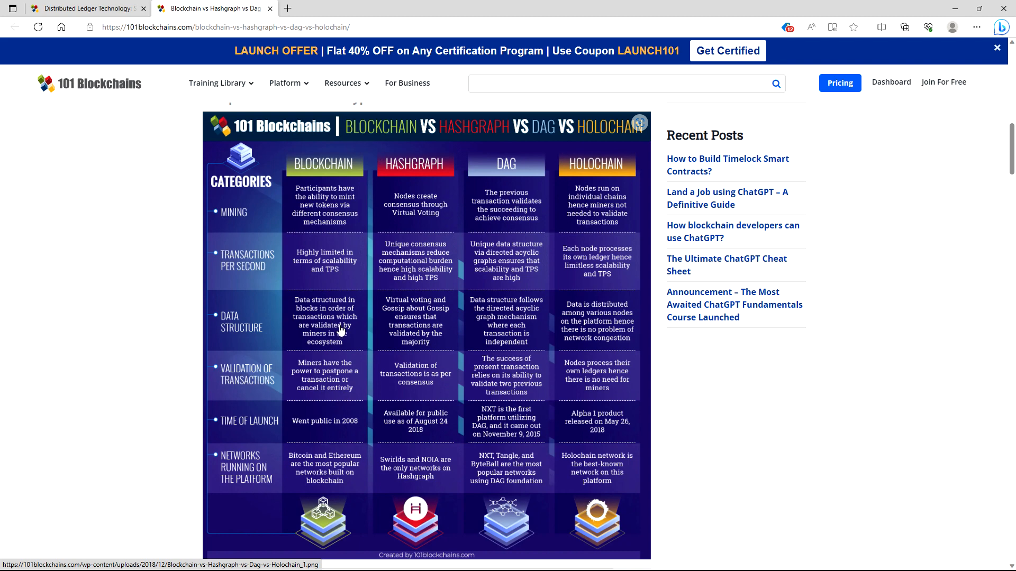
{"action": "mouse_move", "coordinate": [338, 330]}
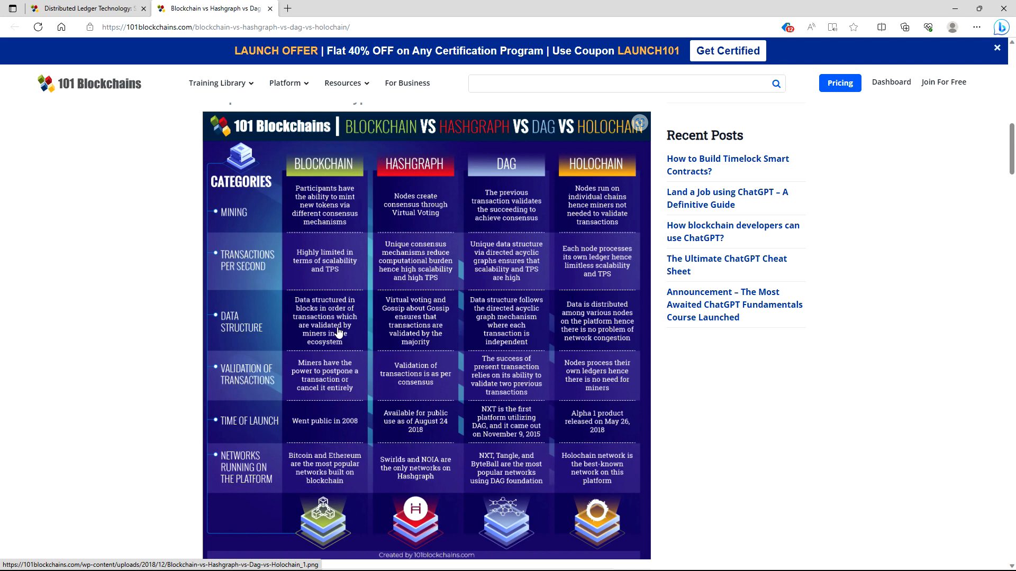
{"action": "mouse_move", "coordinate": [326, 345]}
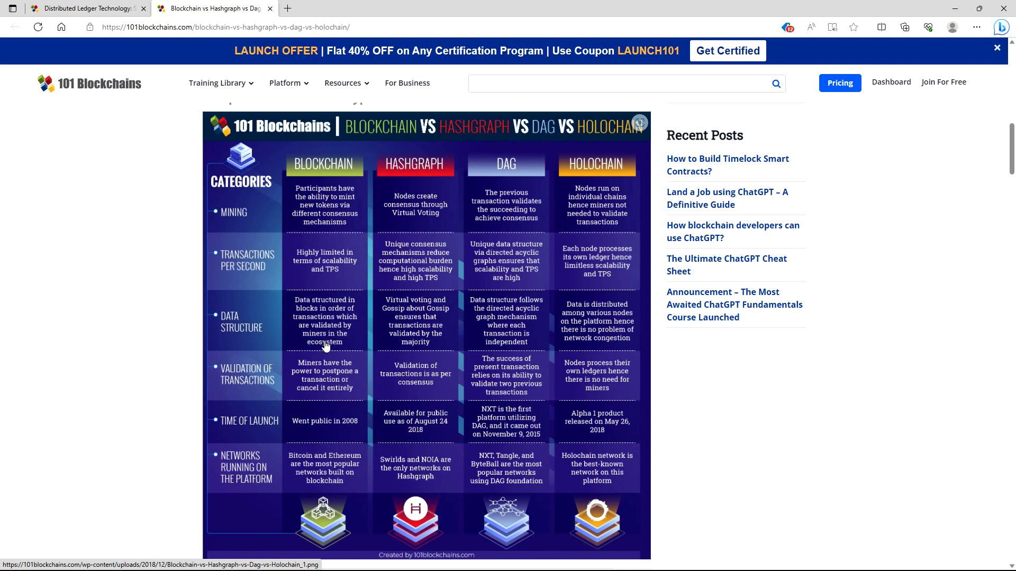
{"action": "mouse_move", "coordinate": [412, 205]}
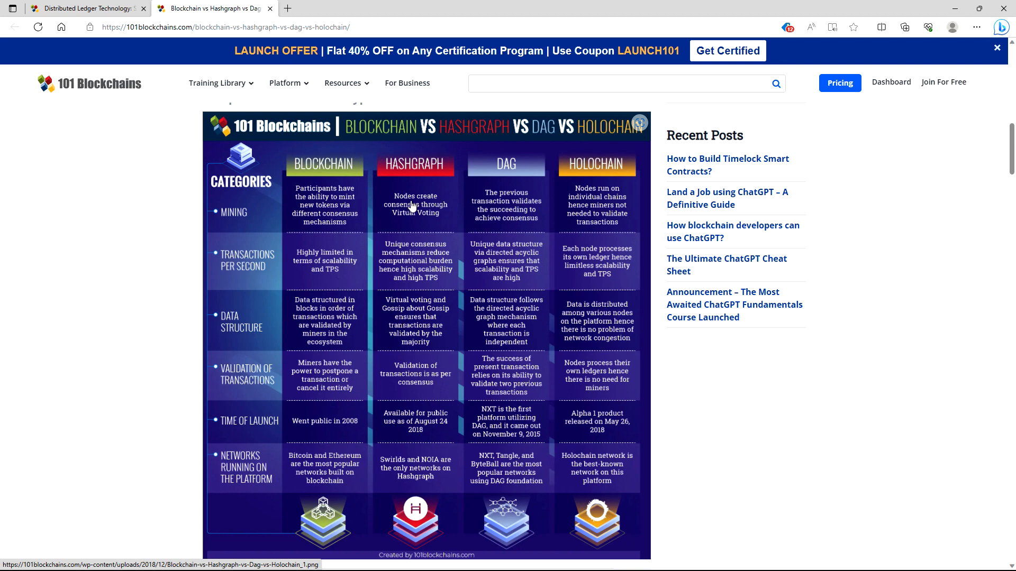
{"action": "mouse_move", "coordinate": [400, 326]}
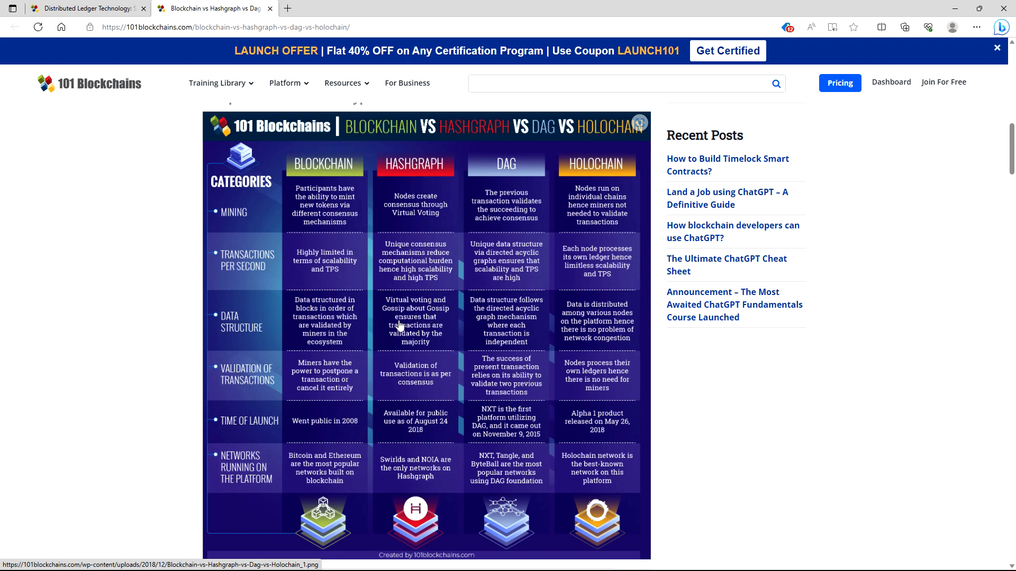
{"action": "mouse_move", "coordinate": [437, 328]}
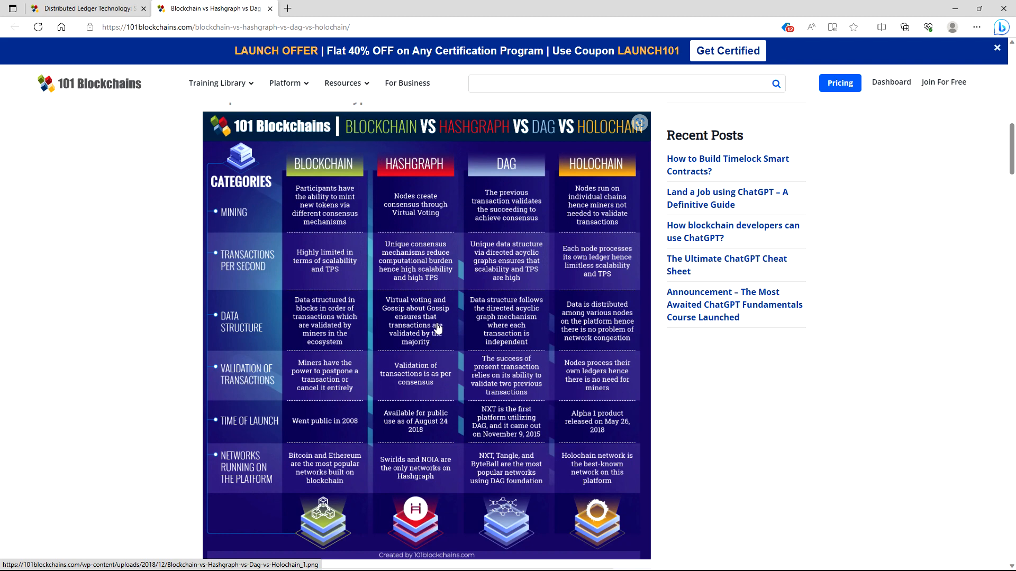
{"action": "mouse_move", "coordinate": [434, 340]}
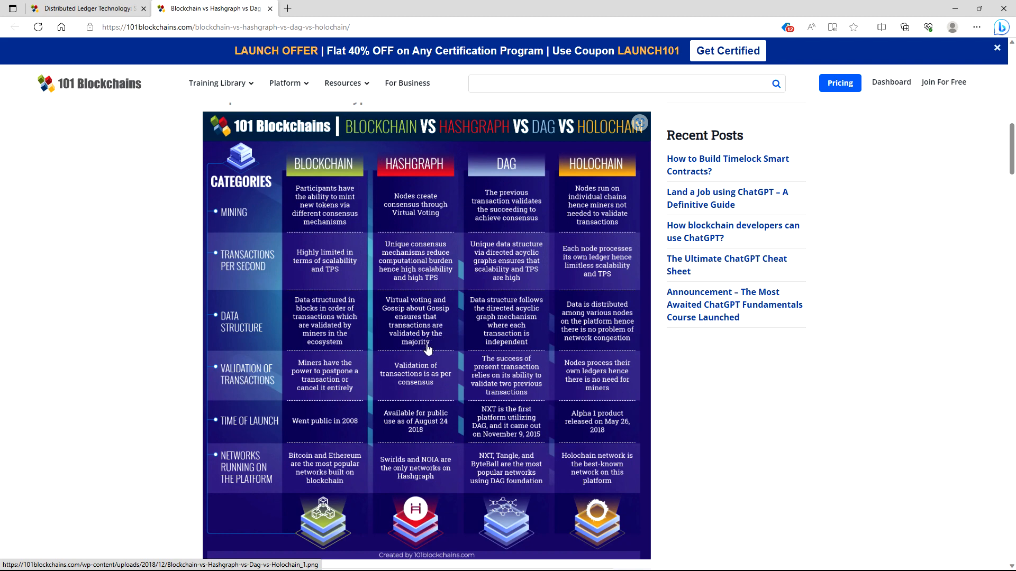
{"action": "mouse_move", "coordinate": [494, 190]}
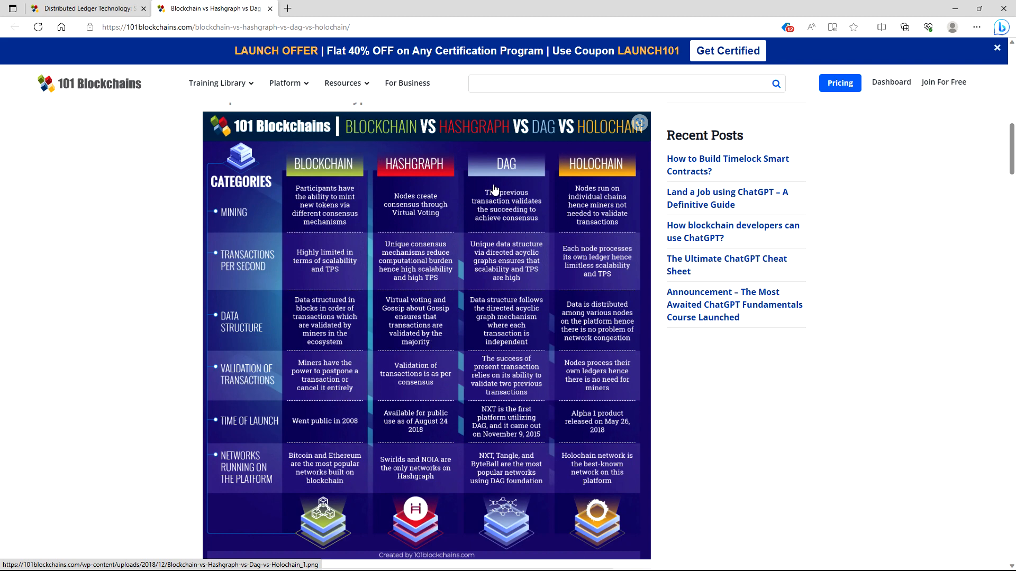
{"action": "mouse_move", "coordinate": [501, 324]}
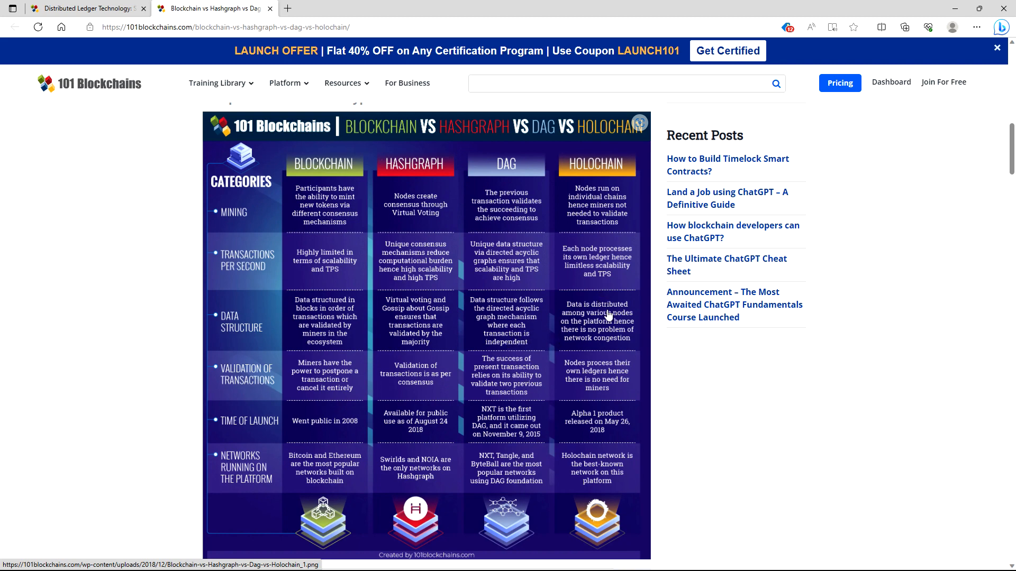
{"action": "mouse_move", "coordinate": [622, 335]}
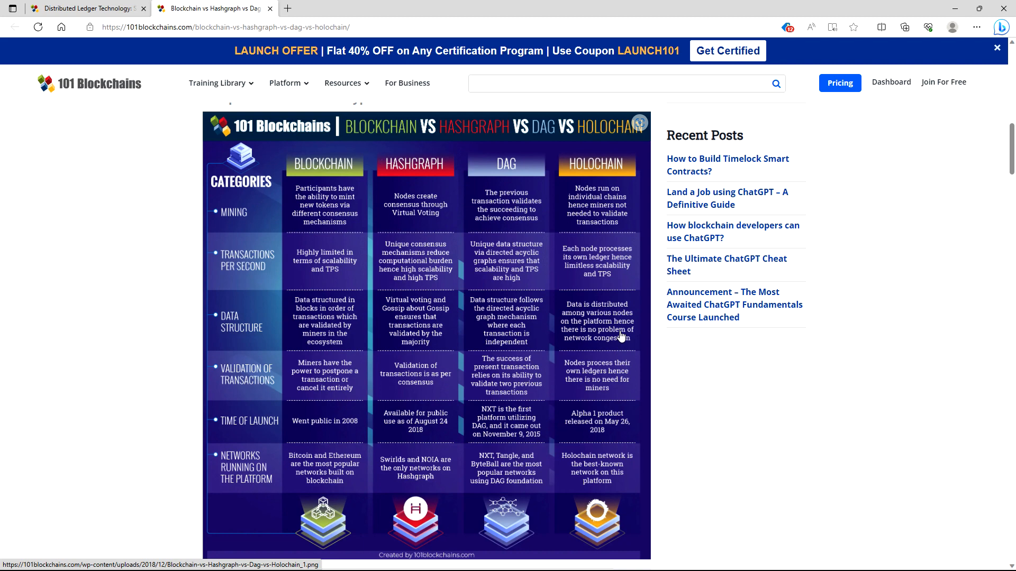
{"action": "mouse_move", "coordinate": [605, 346]}
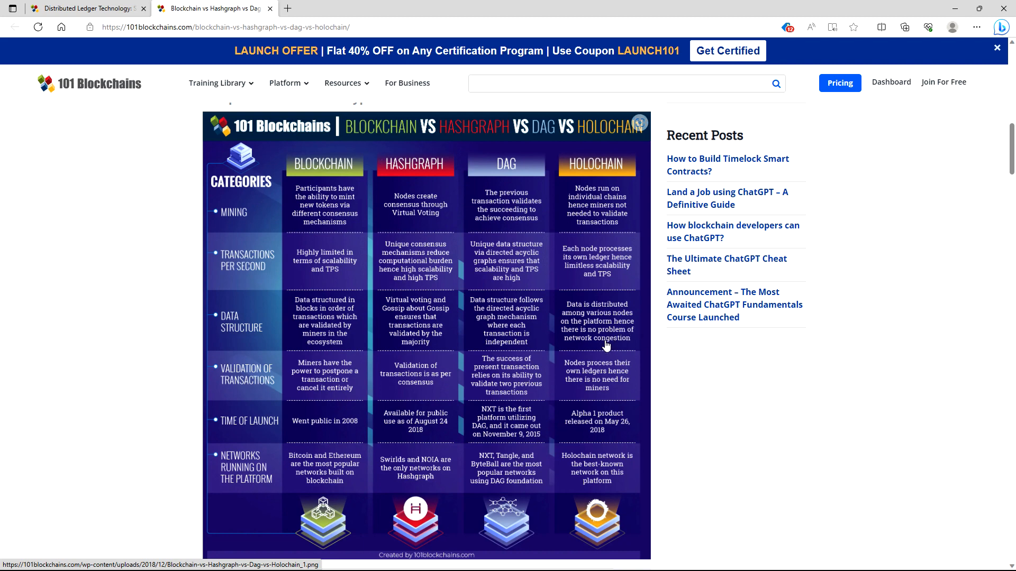
{"action": "mouse_move", "coordinate": [559, 288]}
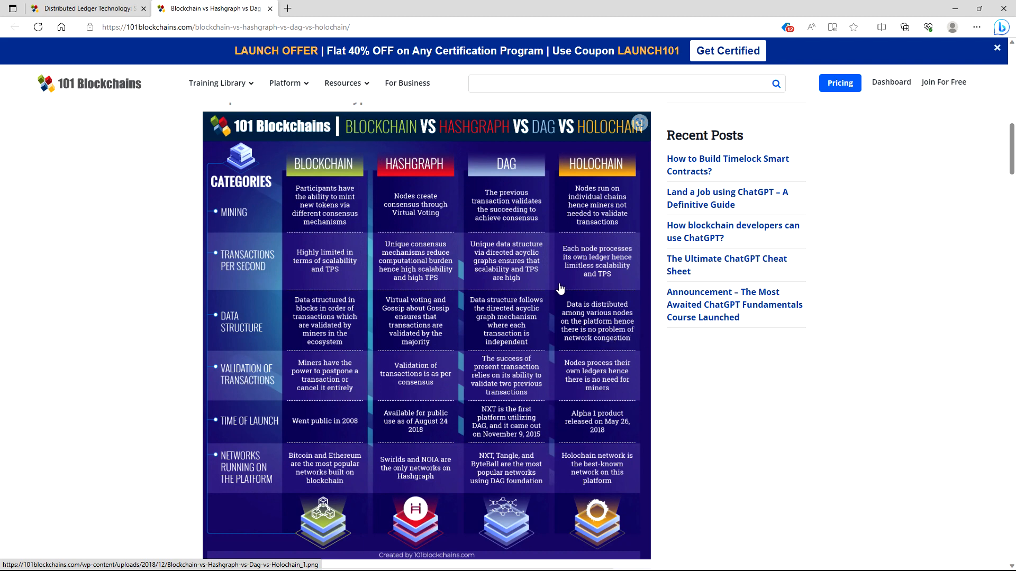
{"action": "scroll", "scroll_direction": "down", "scroll_amount": 3}
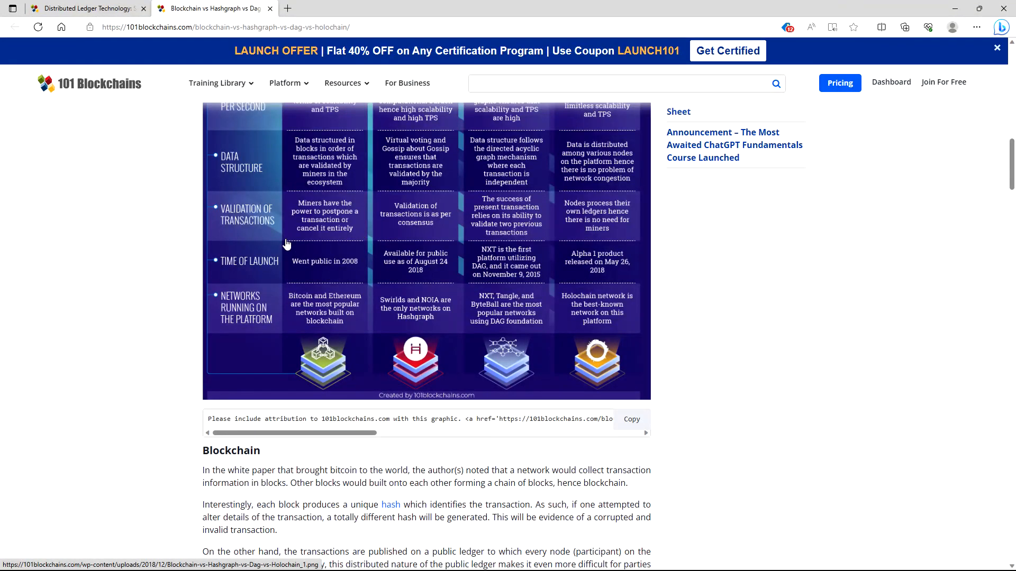
{"action": "mouse_move", "coordinate": [307, 233]}
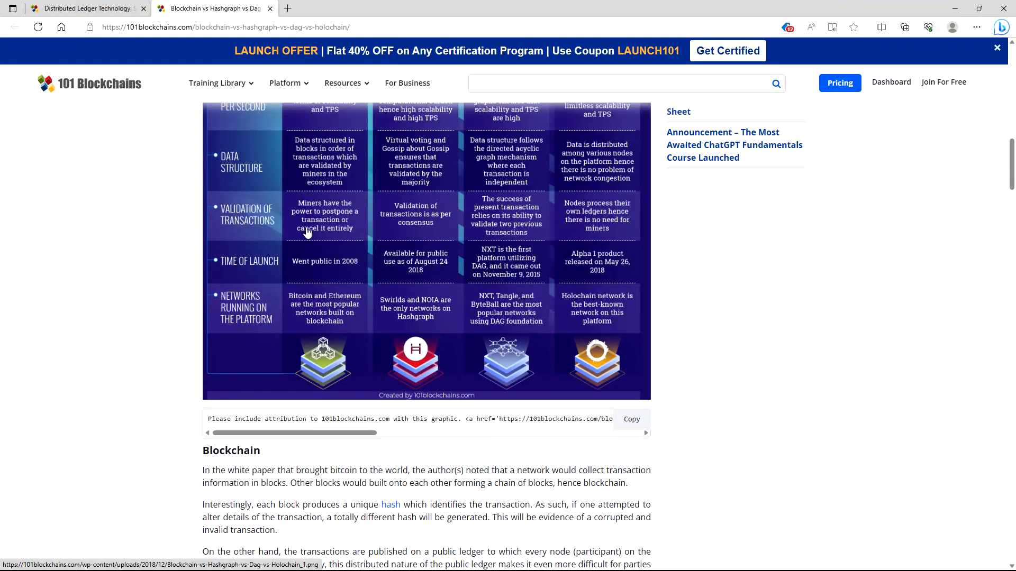
{"action": "scroll", "scroll_direction": "up", "scroll_amount": 3}
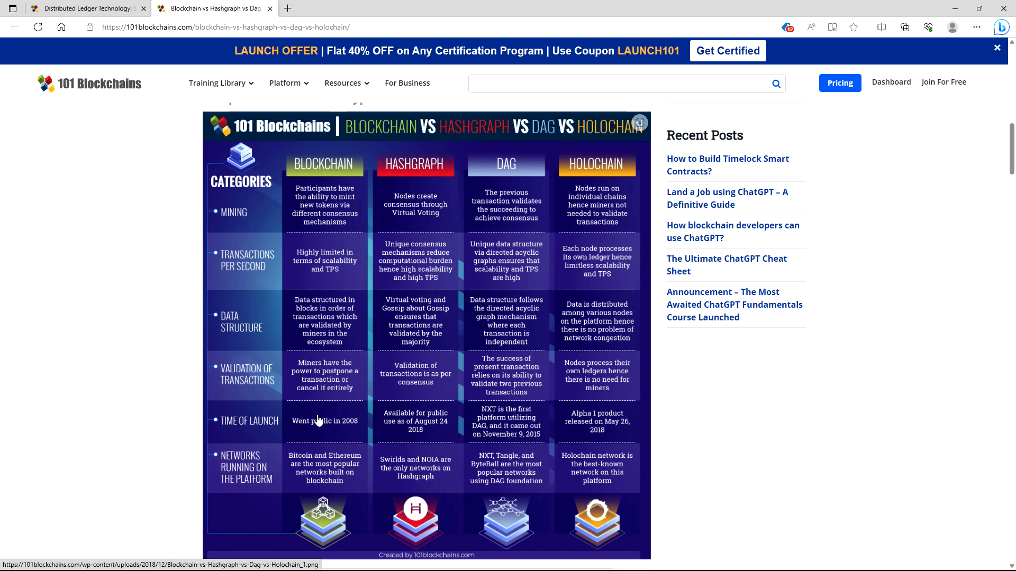
{"action": "mouse_move", "coordinate": [337, 403]}
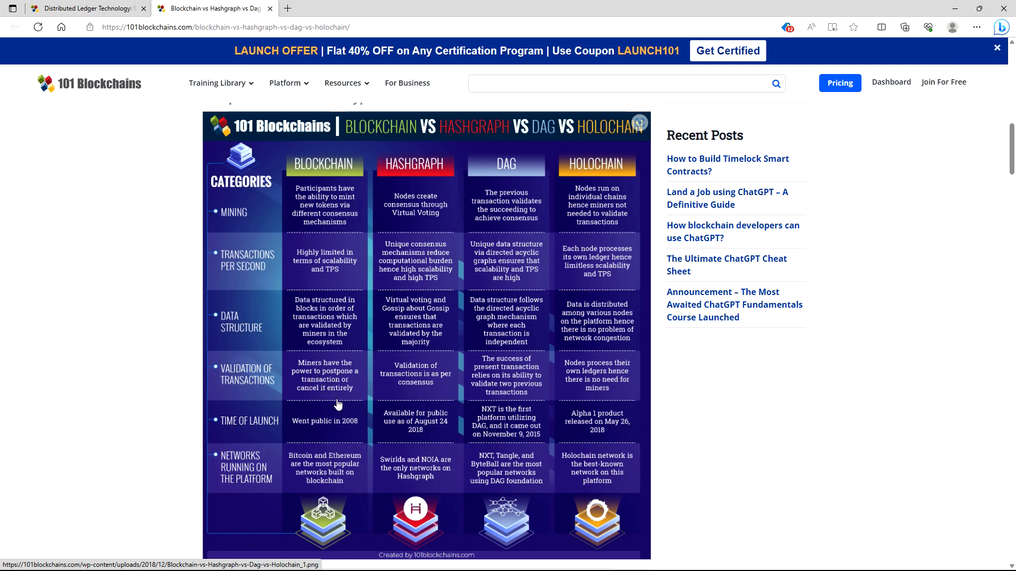
{"action": "mouse_move", "coordinate": [355, 410]}
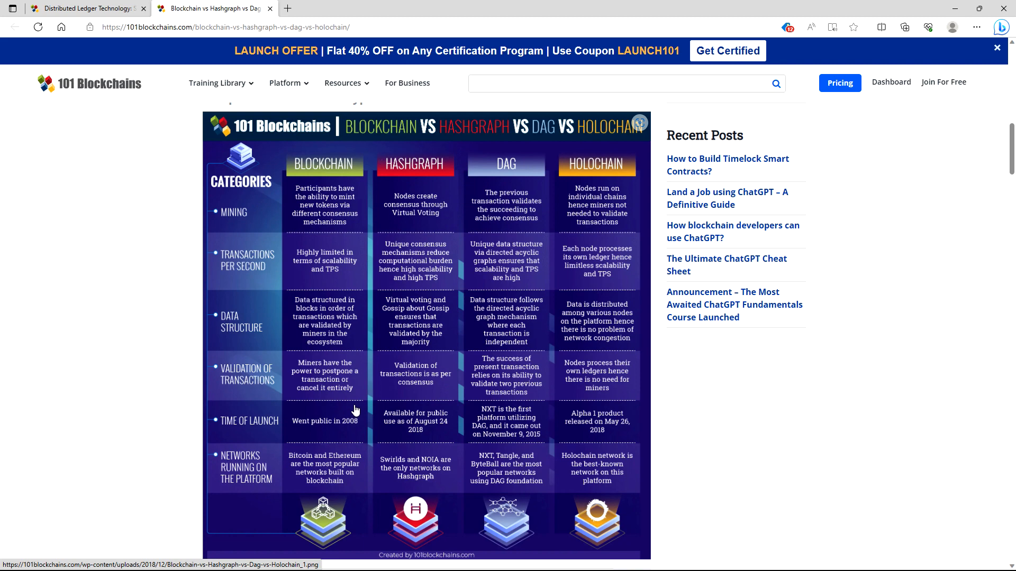
{"action": "mouse_move", "coordinate": [363, 401]}
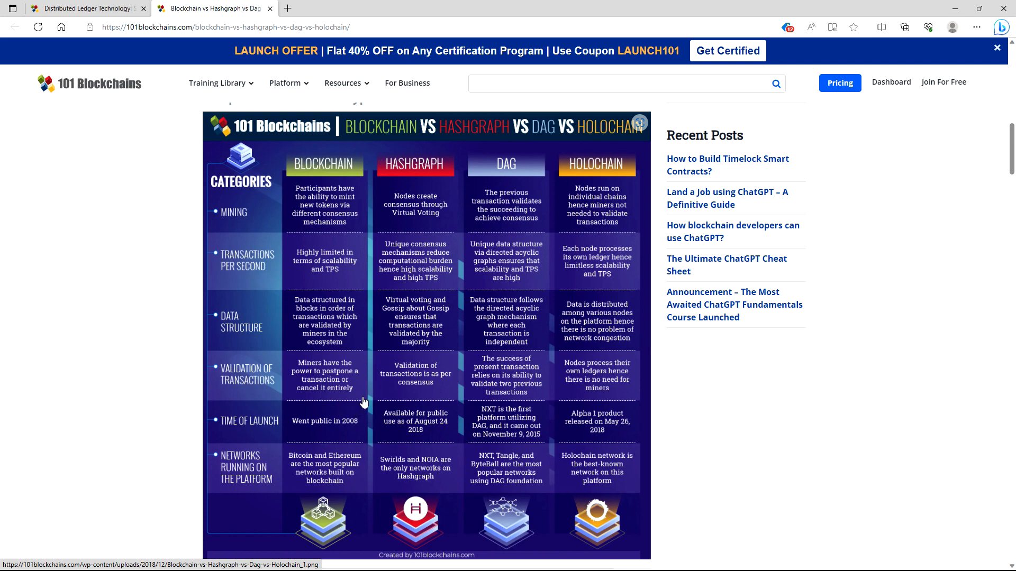
{"action": "mouse_move", "coordinate": [341, 376]}
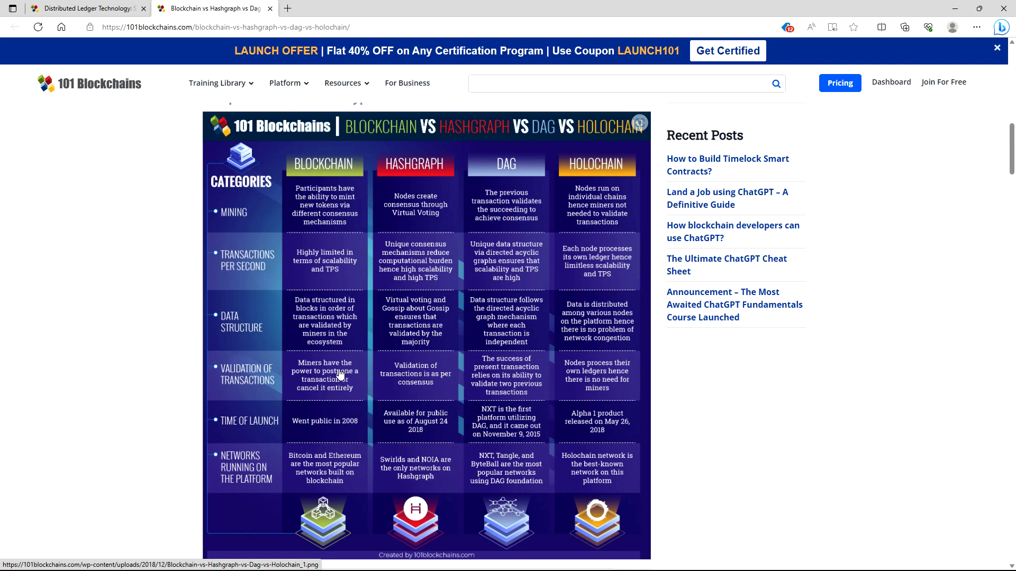
{"action": "mouse_move", "coordinate": [339, 395]}
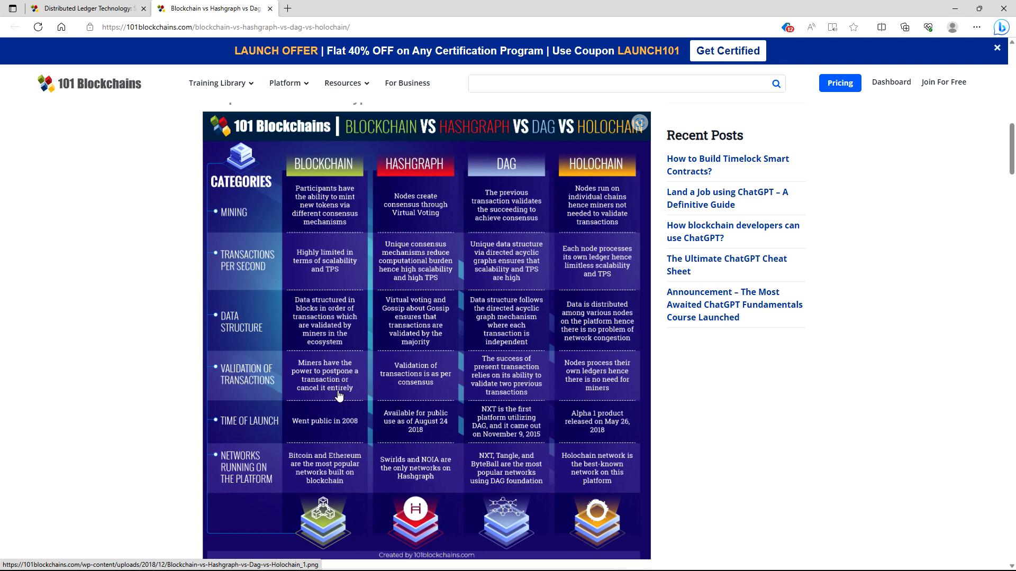
{"action": "mouse_move", "coordinate": [337, 396]}
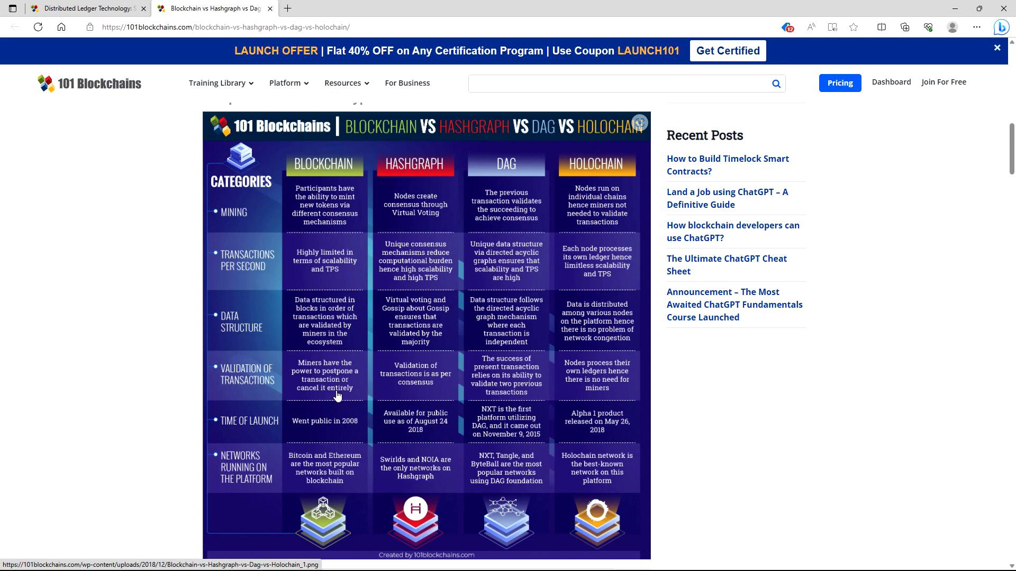
{"action": "mouse_move", "coordinate": [337, 393]}
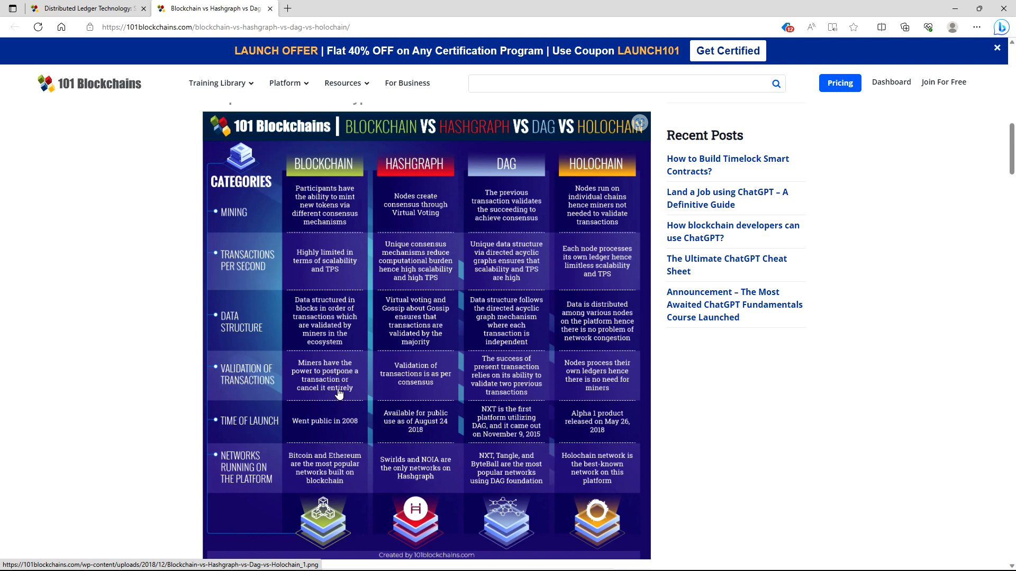
{"action": "mouse_move", "coordinate": [473, 147]}
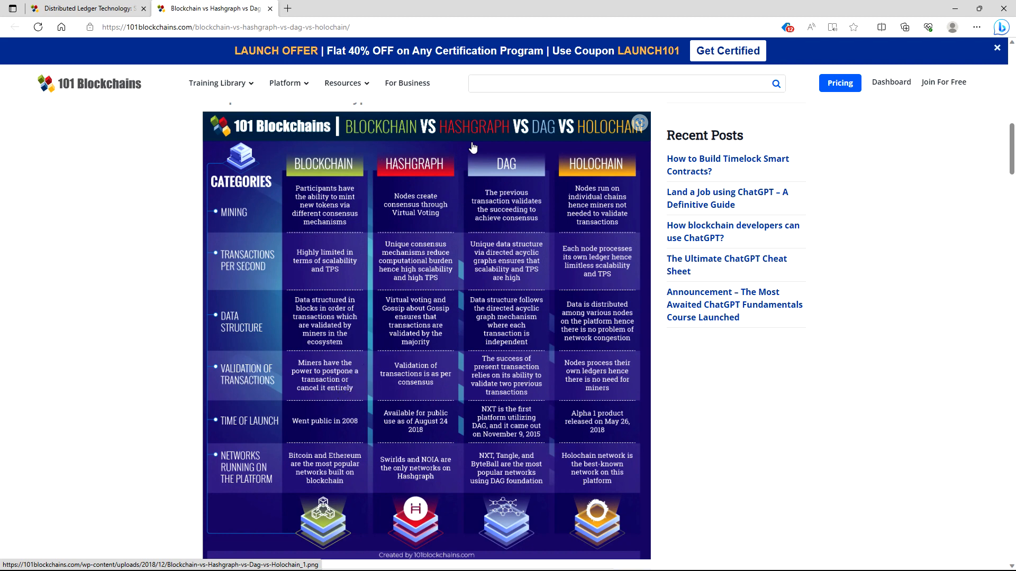
{"action": "mouse_move", "coordinate": [485, 377]}
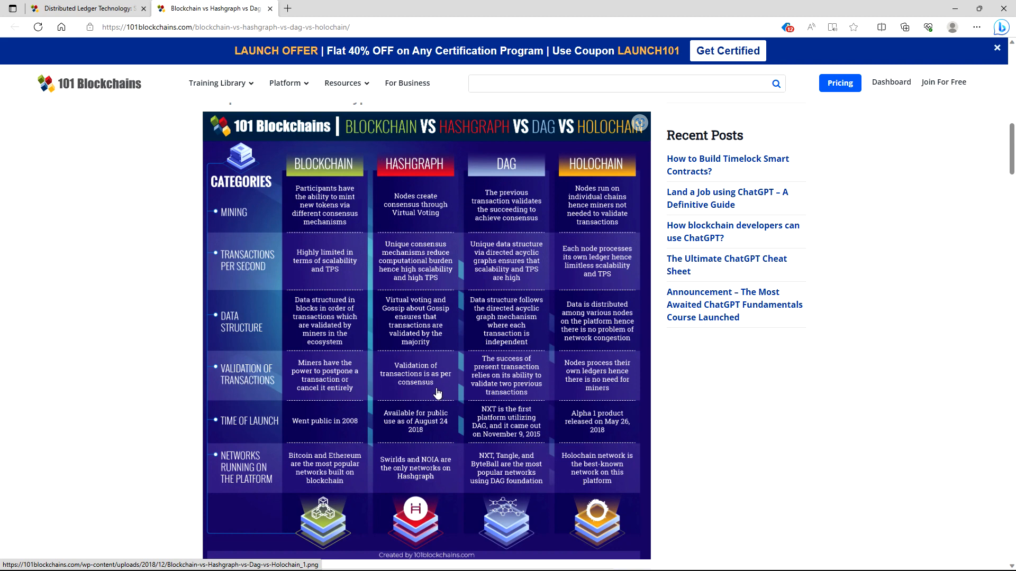
{"action": "mouse_move", "coordinate": [531, 377]}
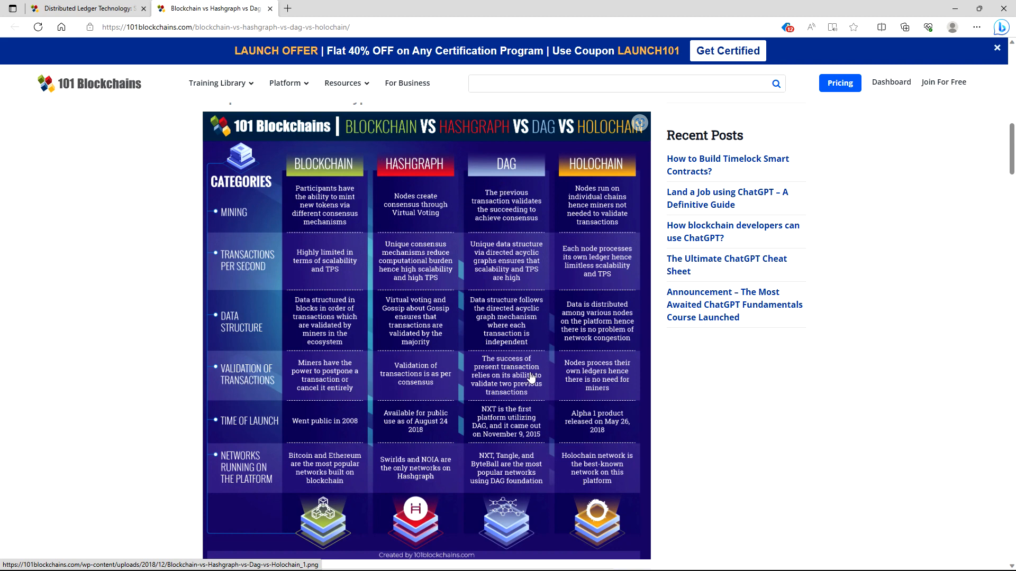
{"action": "mouse_move", "coordinate": [512, 401]}
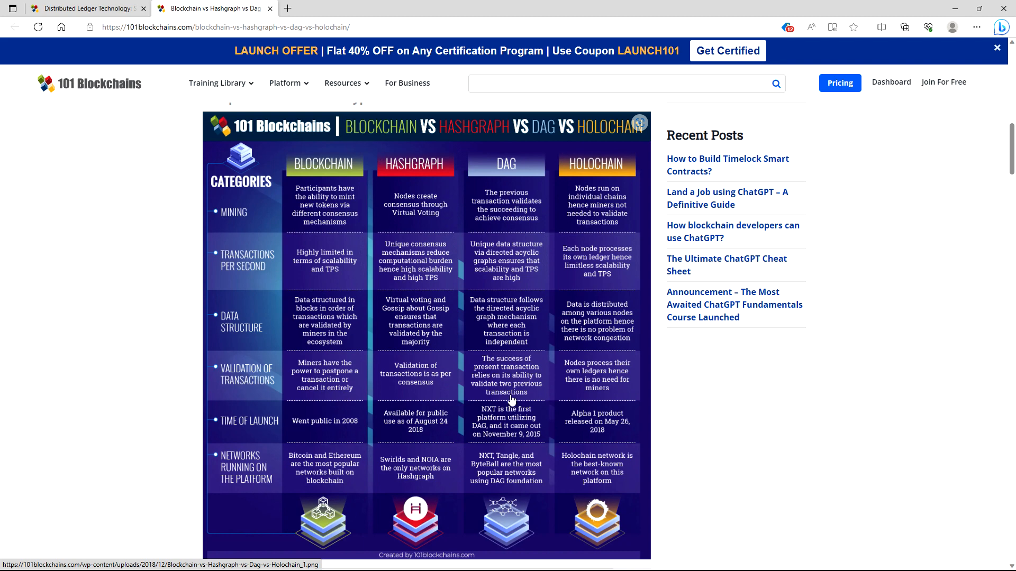
{"action": "mouse_move", "coordinate": [507, 401]}
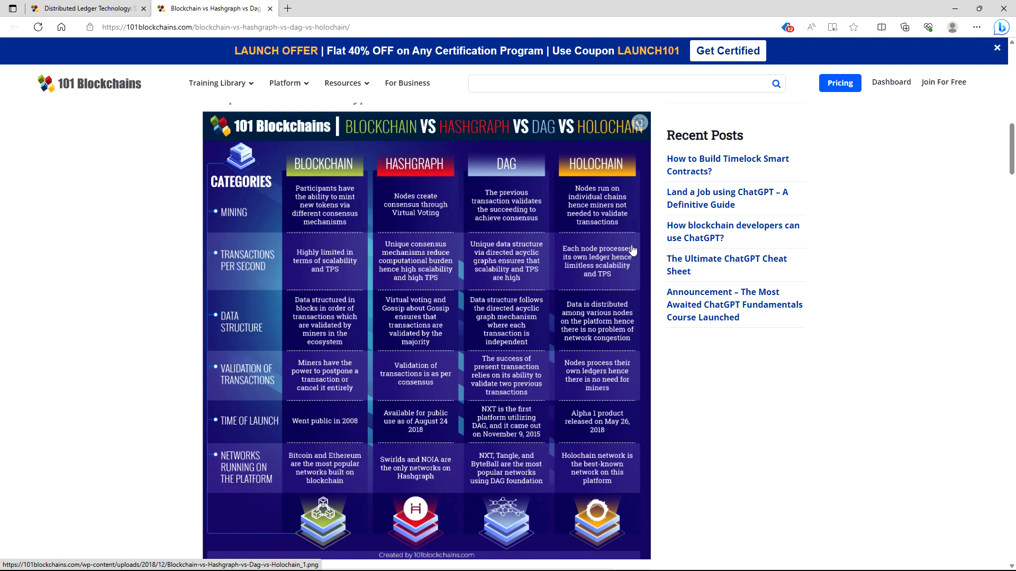
{"action": "mouse_move", "coordinate": [585, 384]}
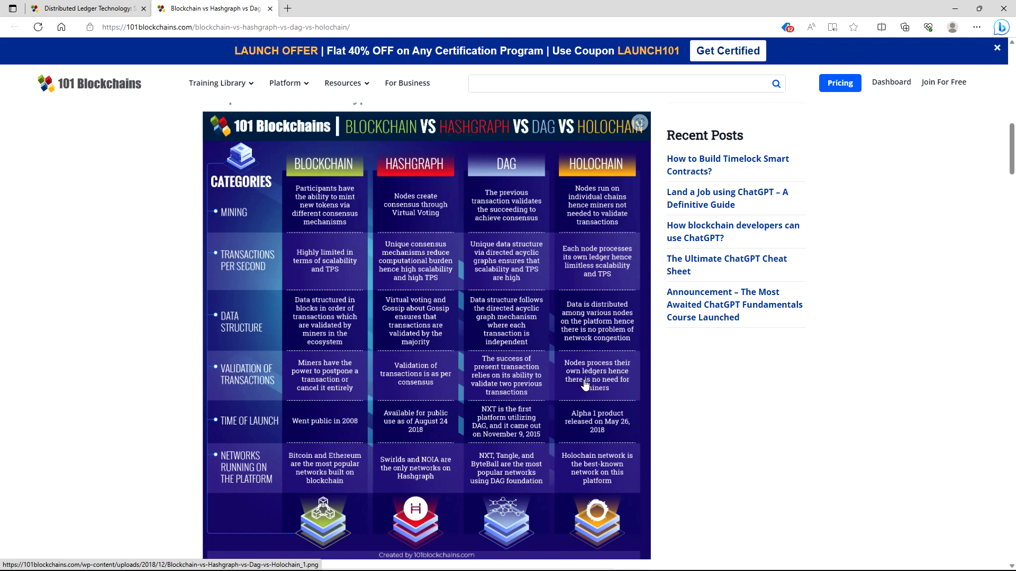
{"action": "mouse_move", "coordinate": [590, 393]}
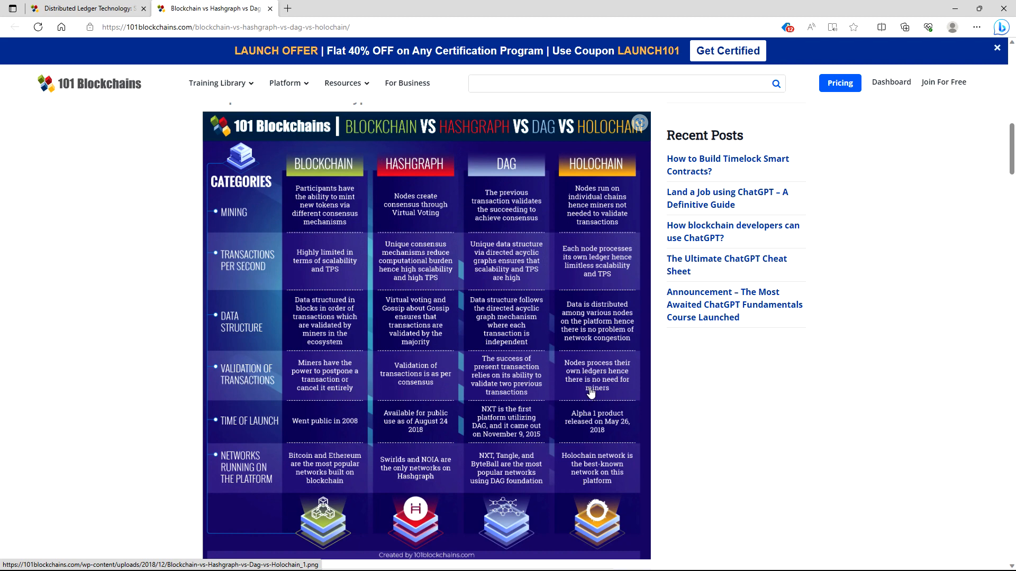
{"action": "mouse_move", "coordinate": [632, 395]}
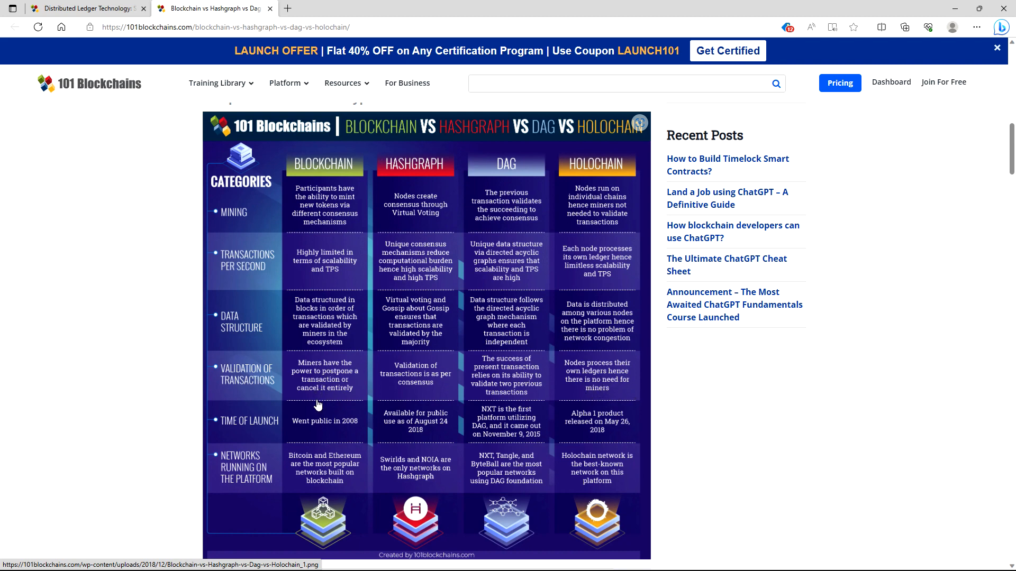
{"action": "mouse_move", "coordinate": [341, 434]}
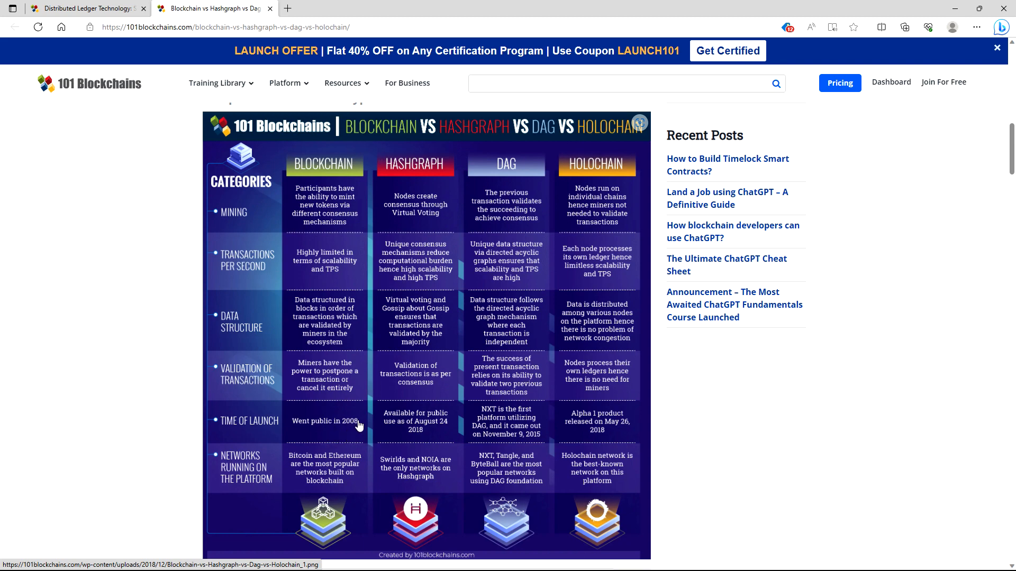
{"action": "mouse_move", "coordinate": [342, 424]}
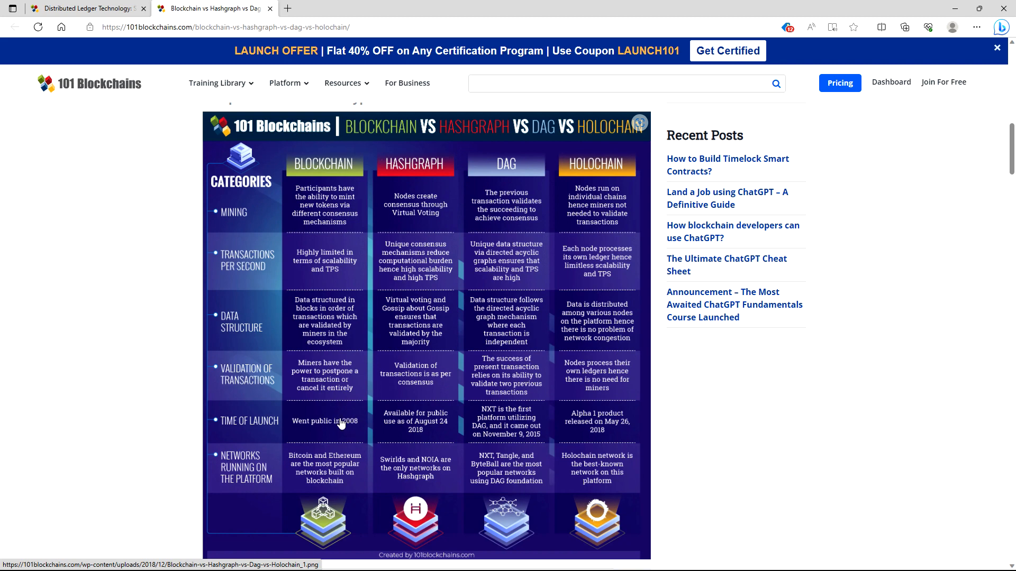
{"action": "mouse_move", "coordinate": [340, 428]}
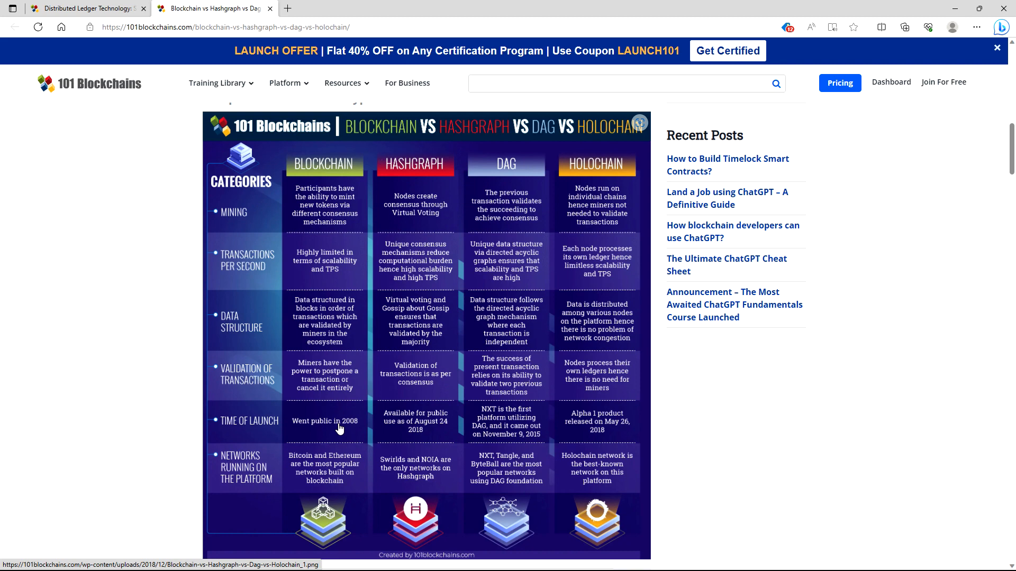
{"action": "mouse_move", "coordinate": [342, 432]}
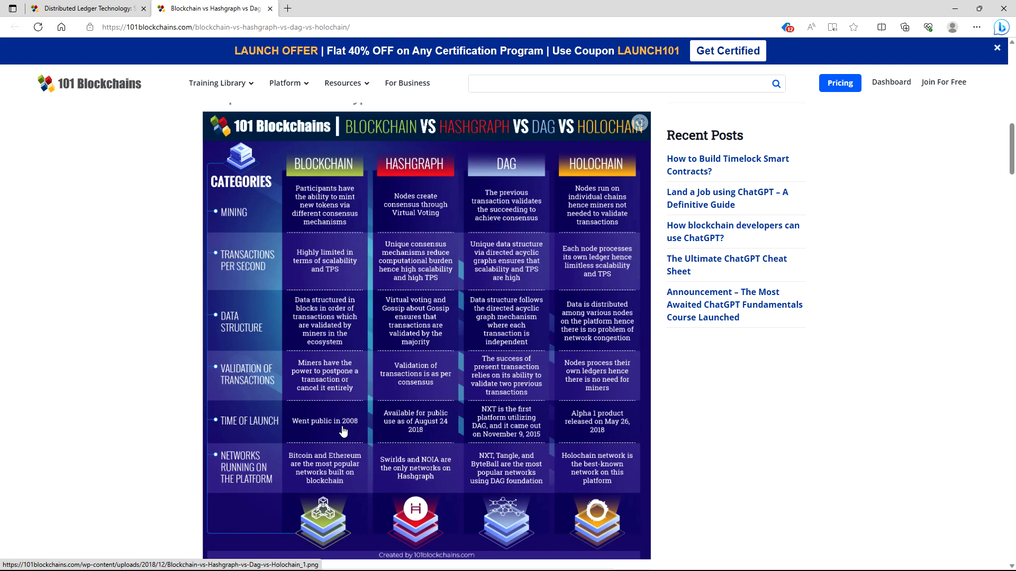
{"action": "mouse_move", "coordinate": [415, 444]}
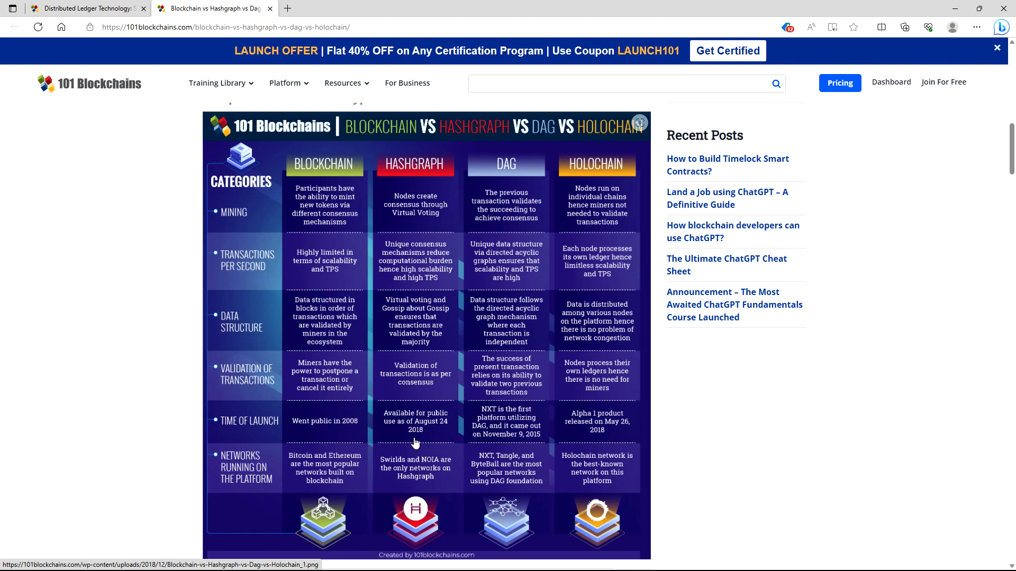
{"action": "mouse_move", "coordinate": [439, 458]}
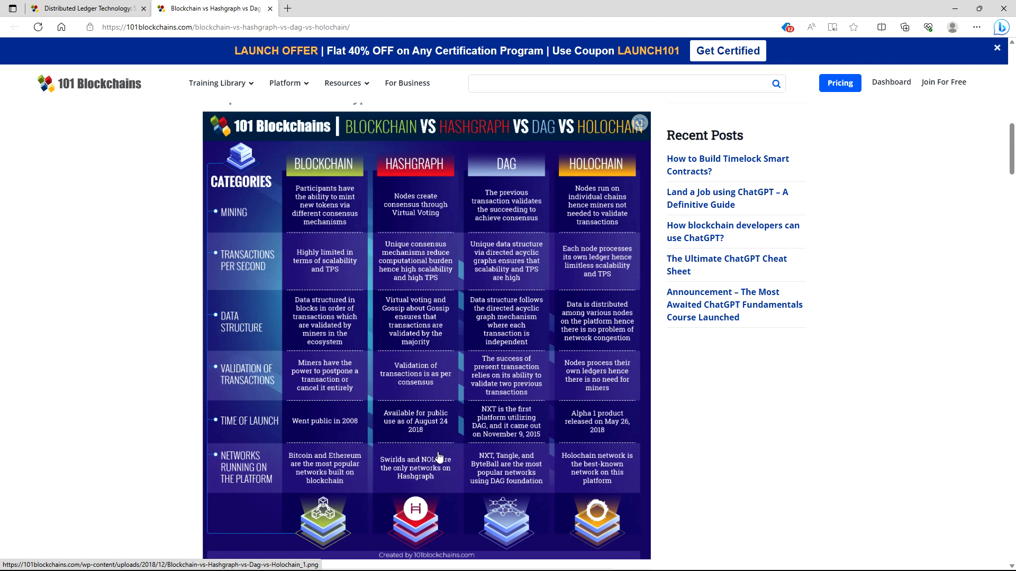
{"action": "mouse_move", "coordinate": [432, 454]}
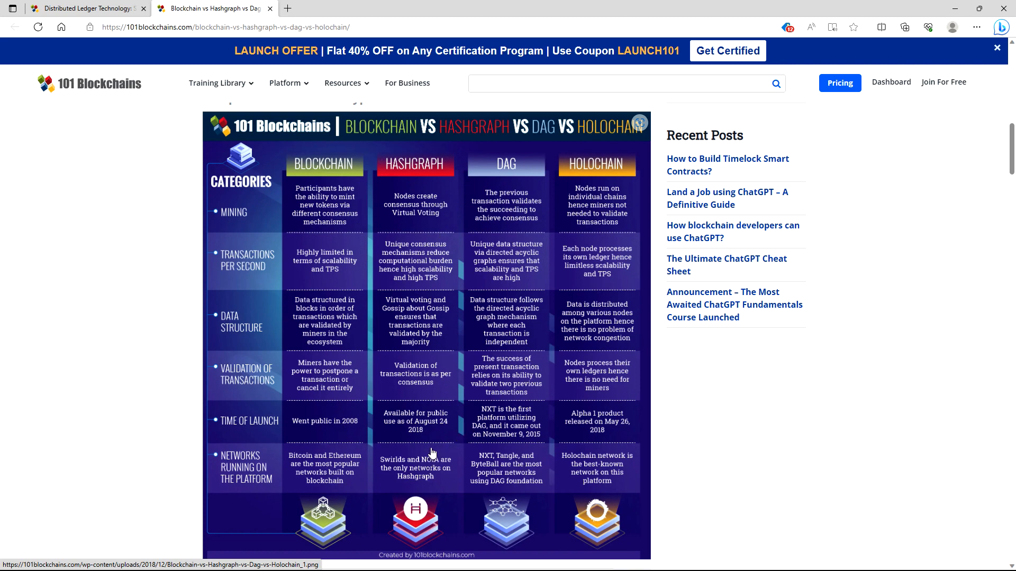
{"action": "mouse_move", "coordinate": [437, 430]}
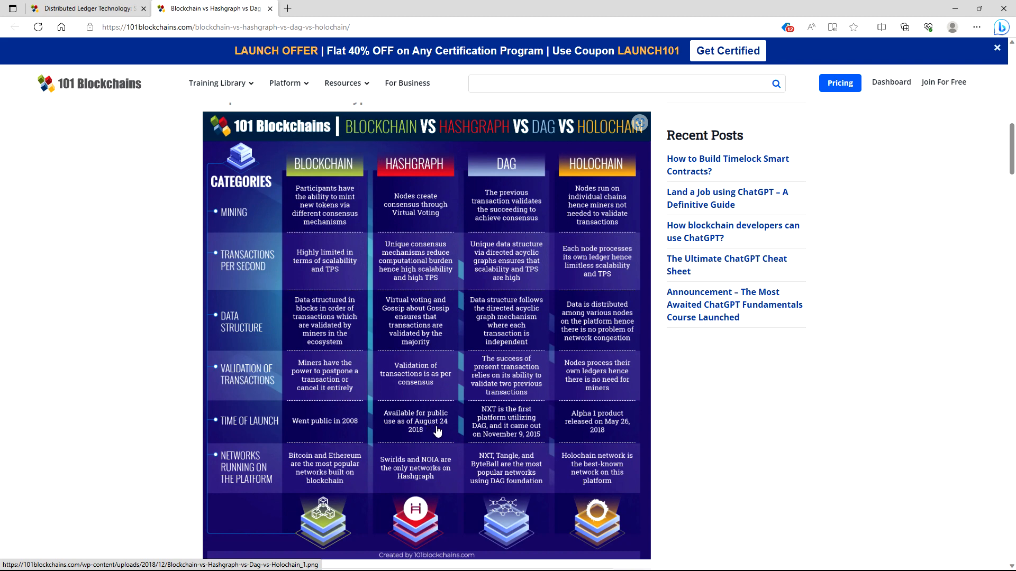
{"action": "mouse_move", "coordinate": [433, 442]}
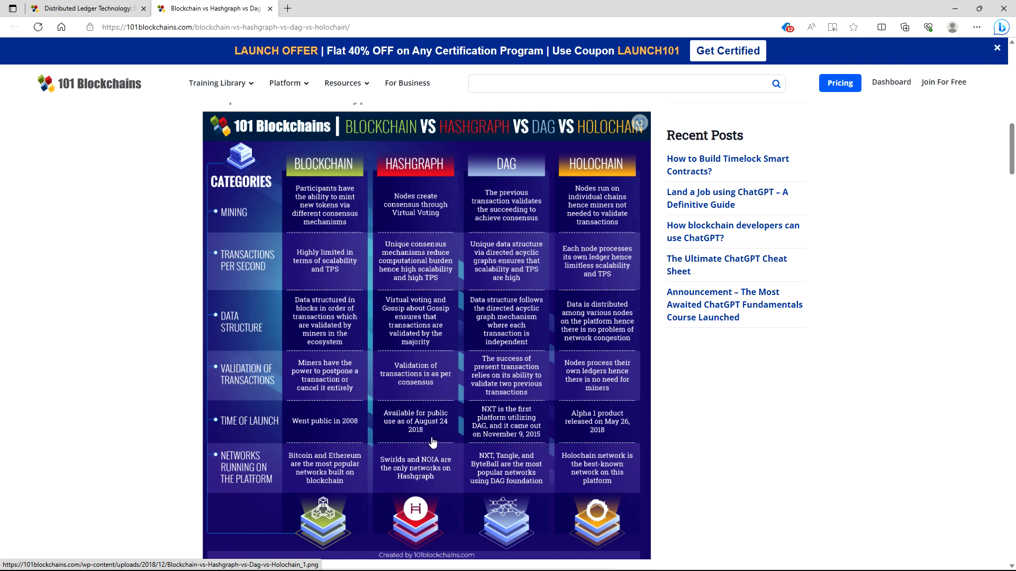
{"action": "mouse_move", "coordinate": [517, 183]}
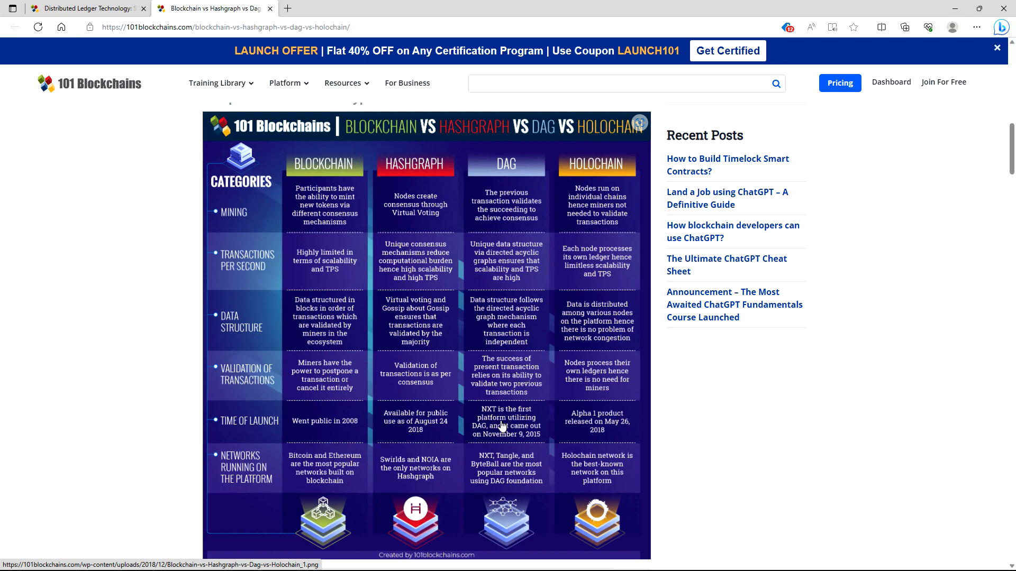
{"action": "mouse_move", "coordinate": [500, 428]}
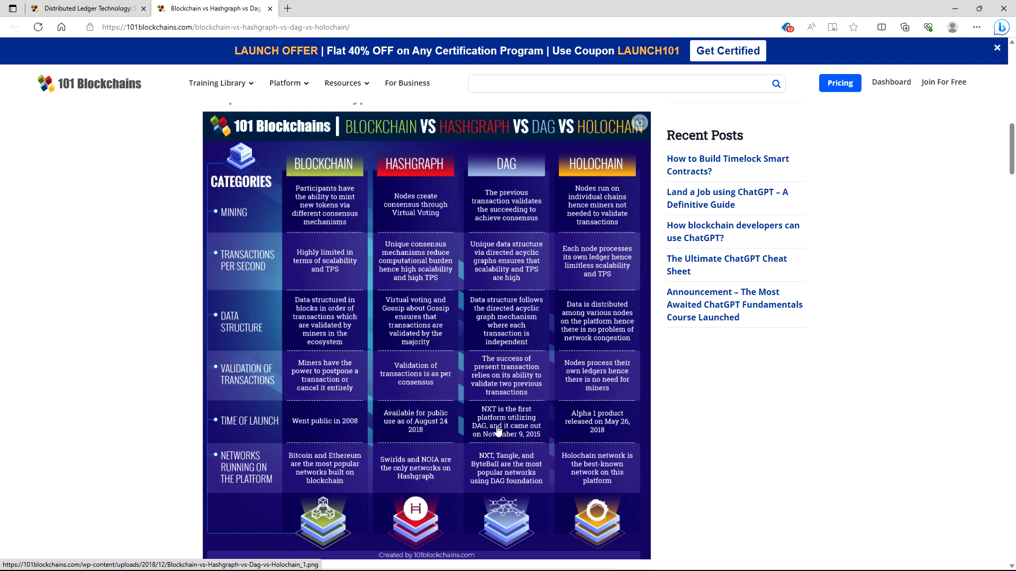
{"action": "mouse_move", "coordinate": [491, 438]}
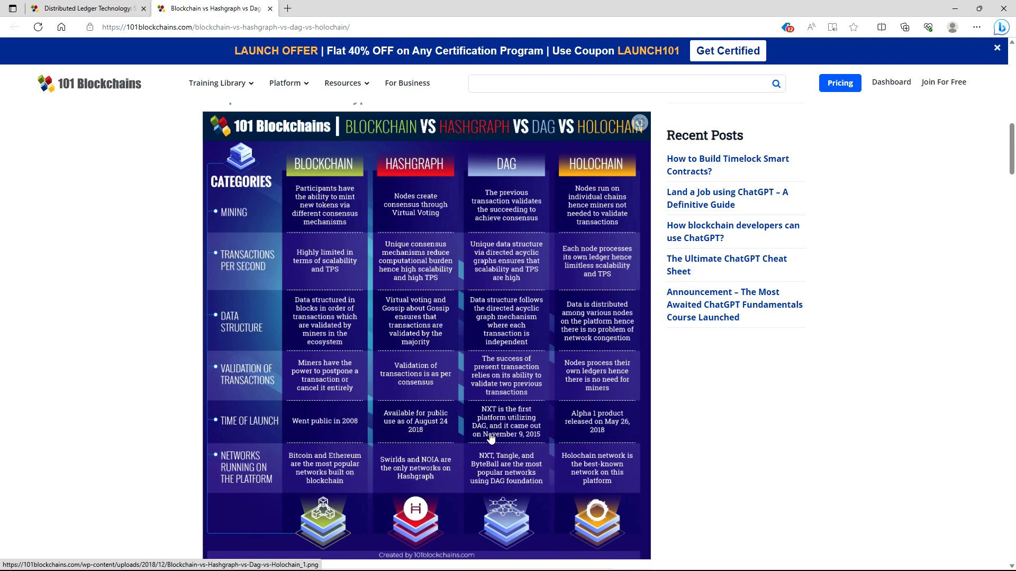
{"action": "mouse_move", "coordinate": [500, 447]}
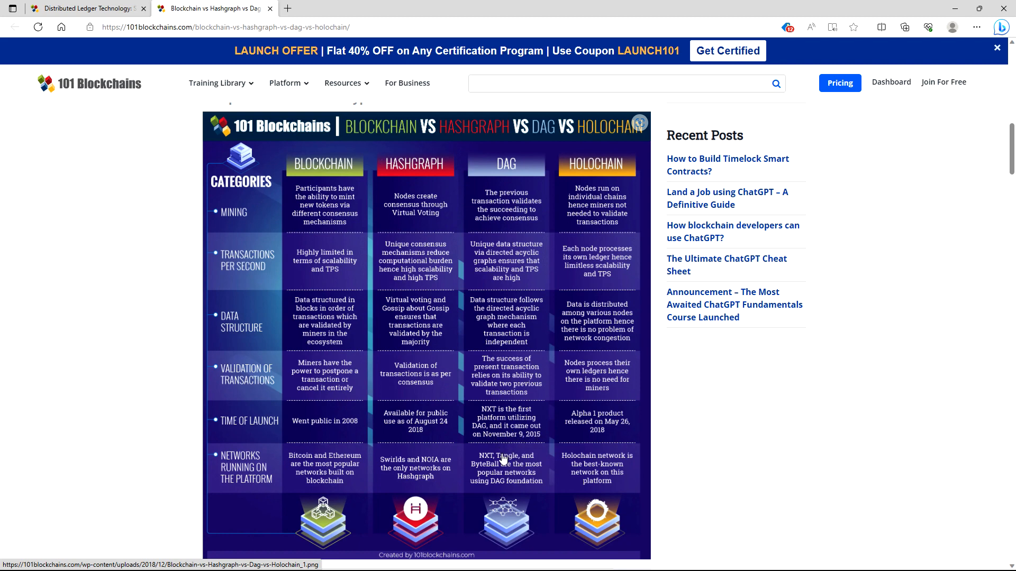
{"action": "mouse_move", "coordinate": [655, 315]}
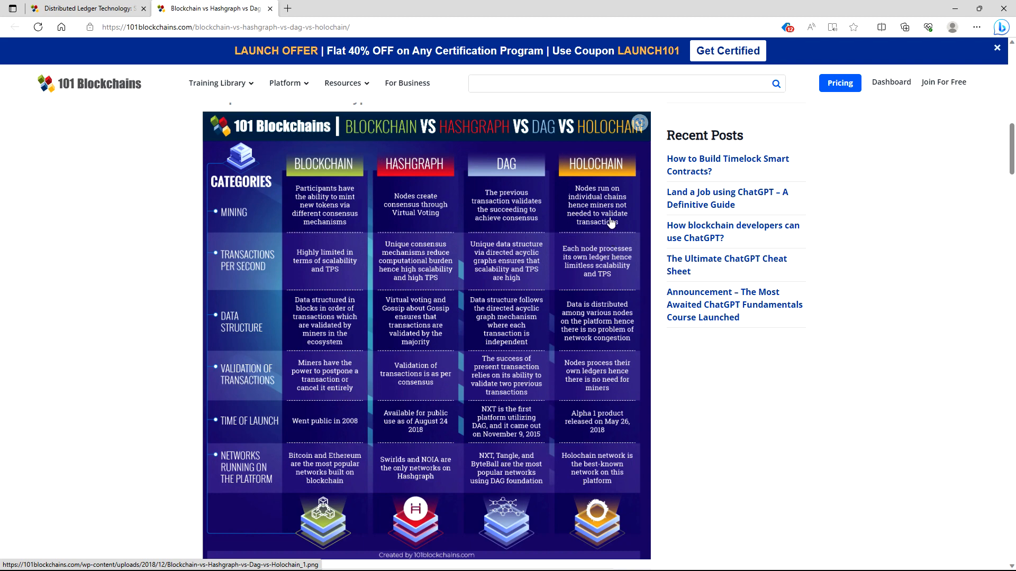
{"action": "mouse_move", "coordinate": [609, 231]}
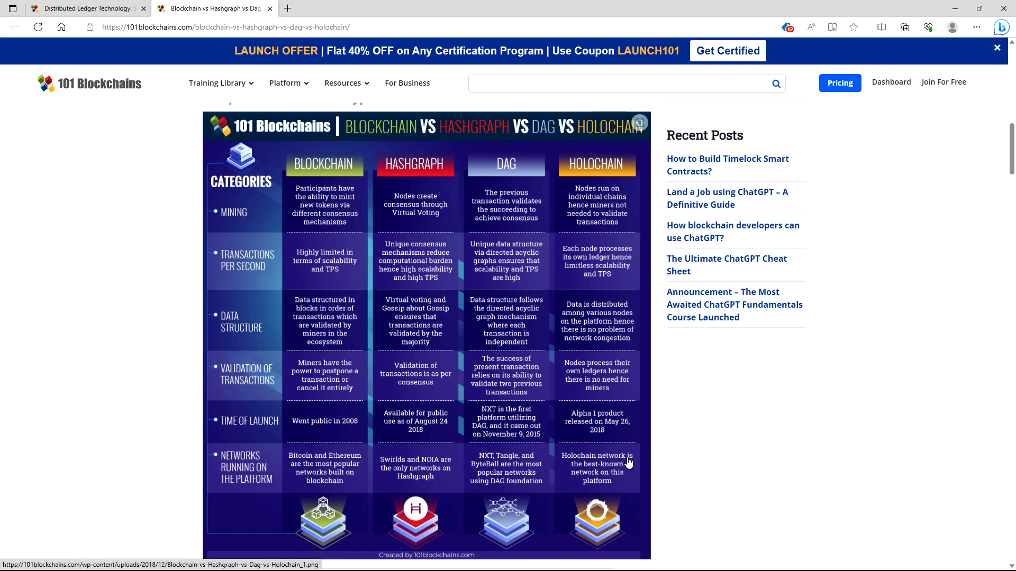
{"action": "mouse_move", "coordinate": [627, 451]}
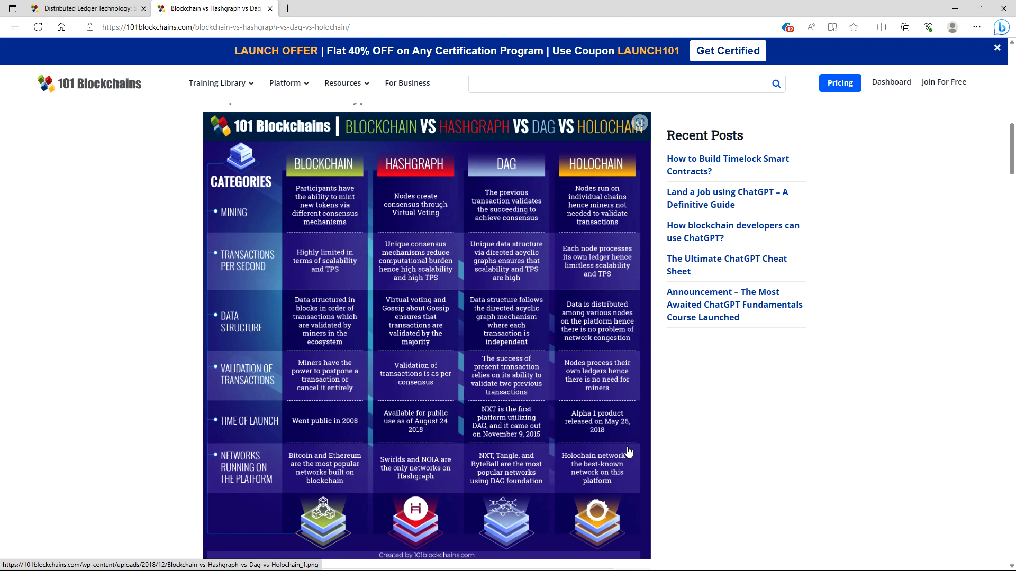
{"action": "mouse_move", "coordinate": [621, 470]}
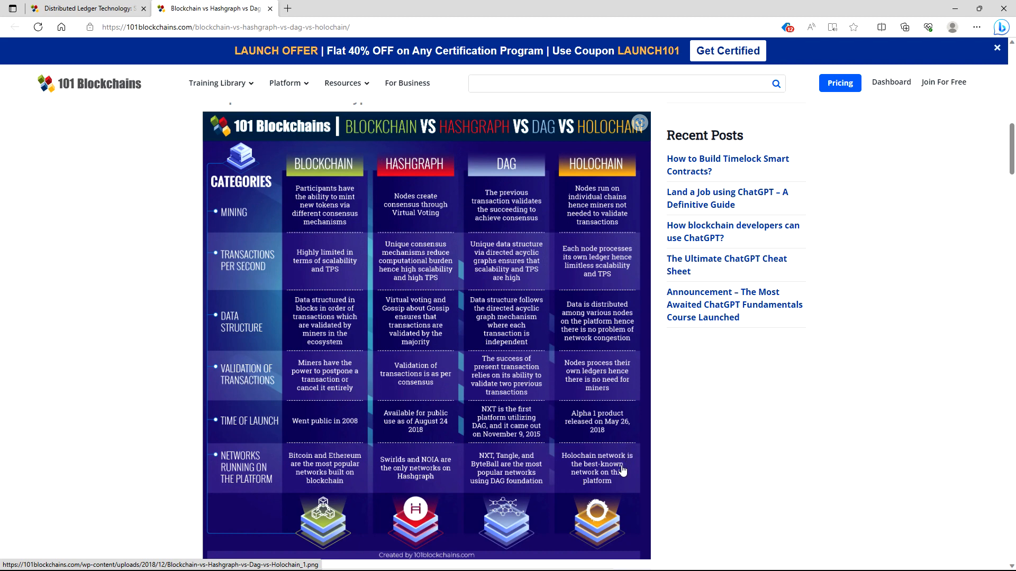
{"action": "mouse_move", "coordinate": [317, 478]}
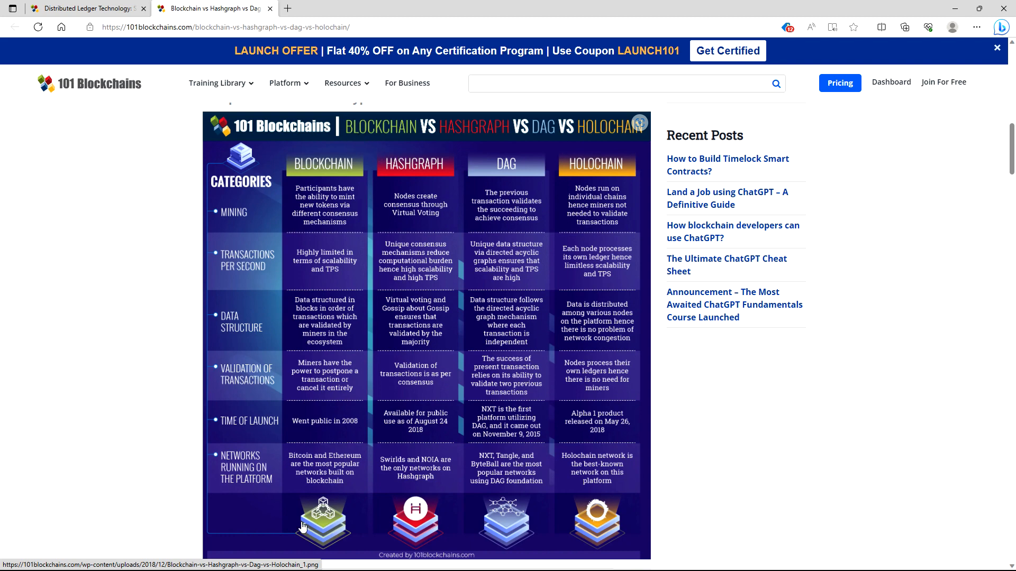
{"action": "mouse_move", "coordinate": [243, 211]}
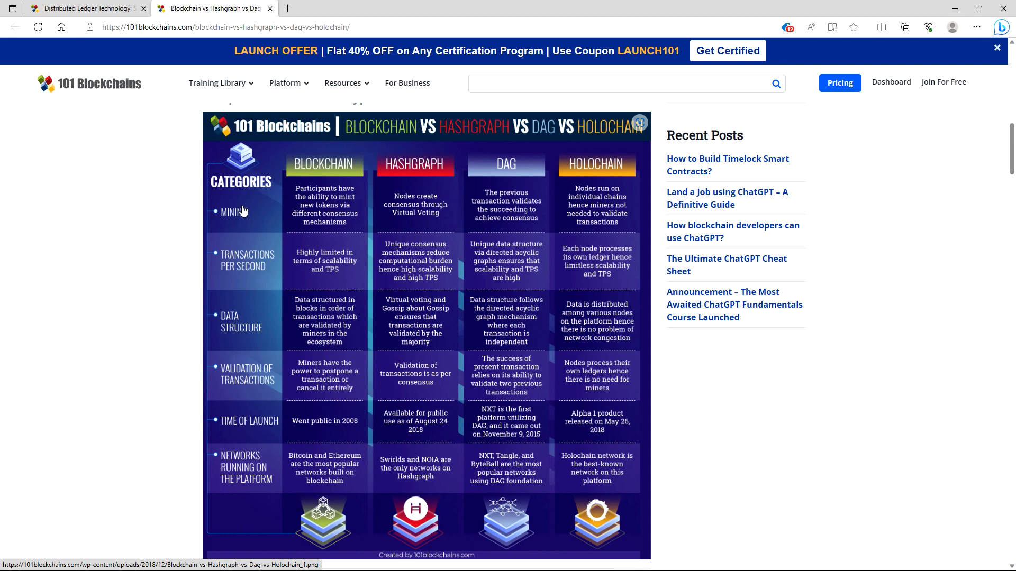
{"action": "mouse_move", "coordinate": [313, 473]}
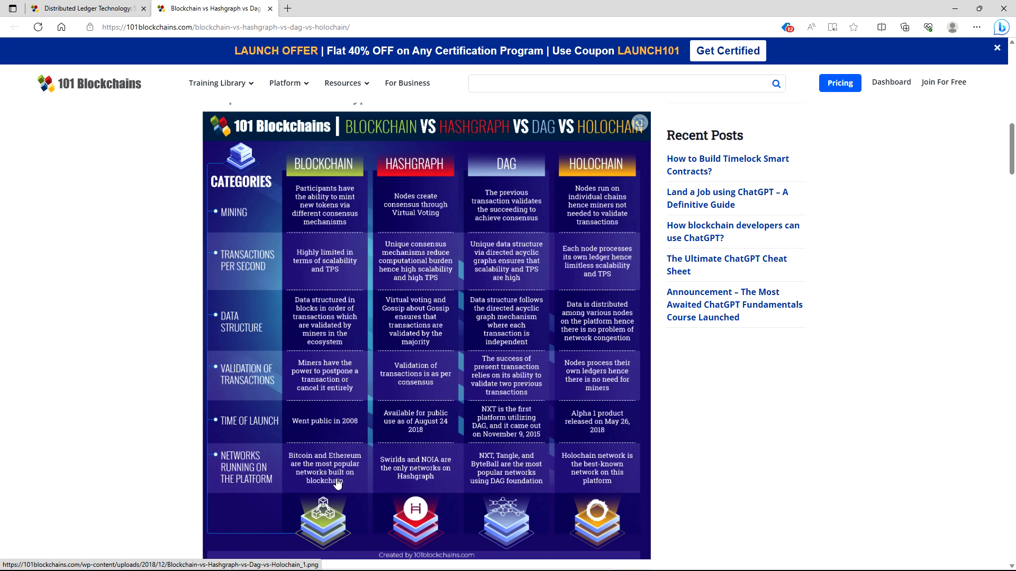
{"action": "mouse_move", "coordinate": [341, 489]}
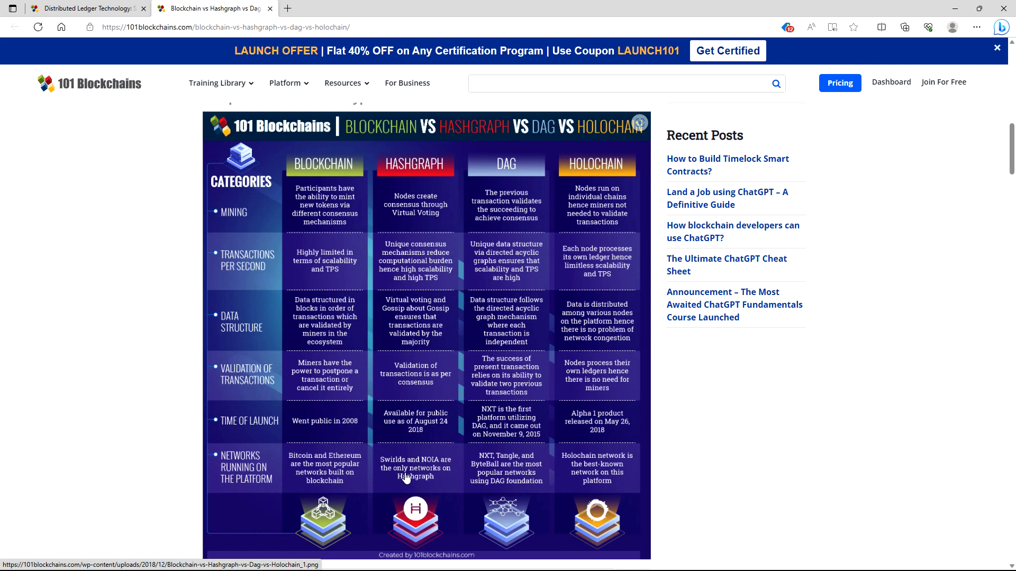
{"action": "mouse_move", "coordinate": [405, 481]}
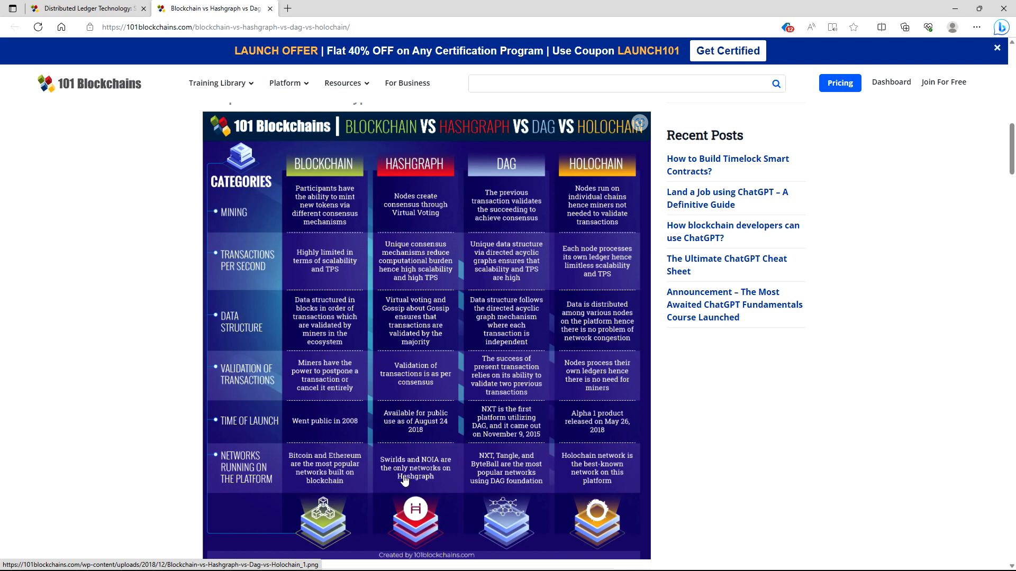
{"action": "mouse_move", "coordinate": [419, 471]}
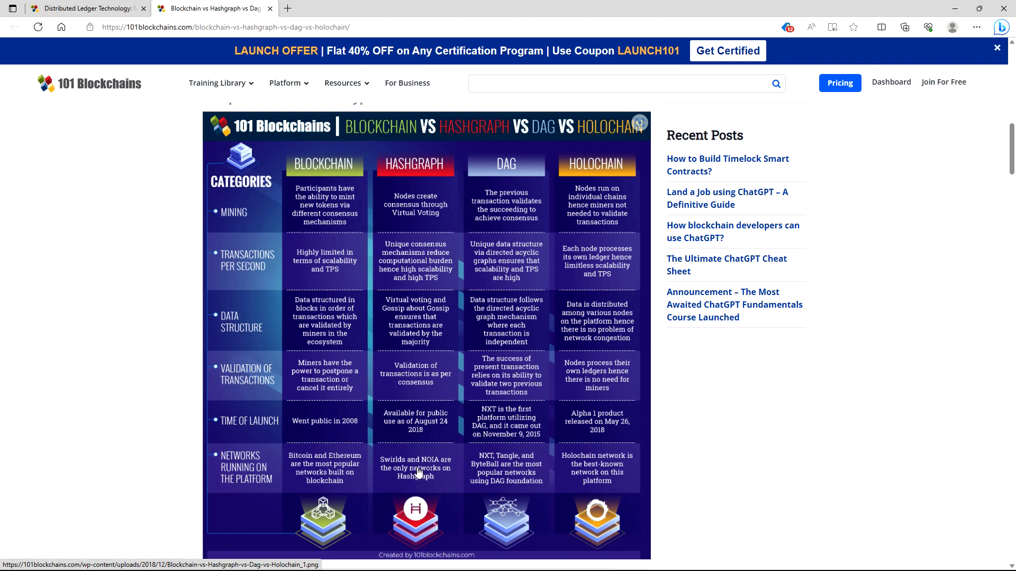
{"action": "mouse_move", "coordinate": [430, 479]}
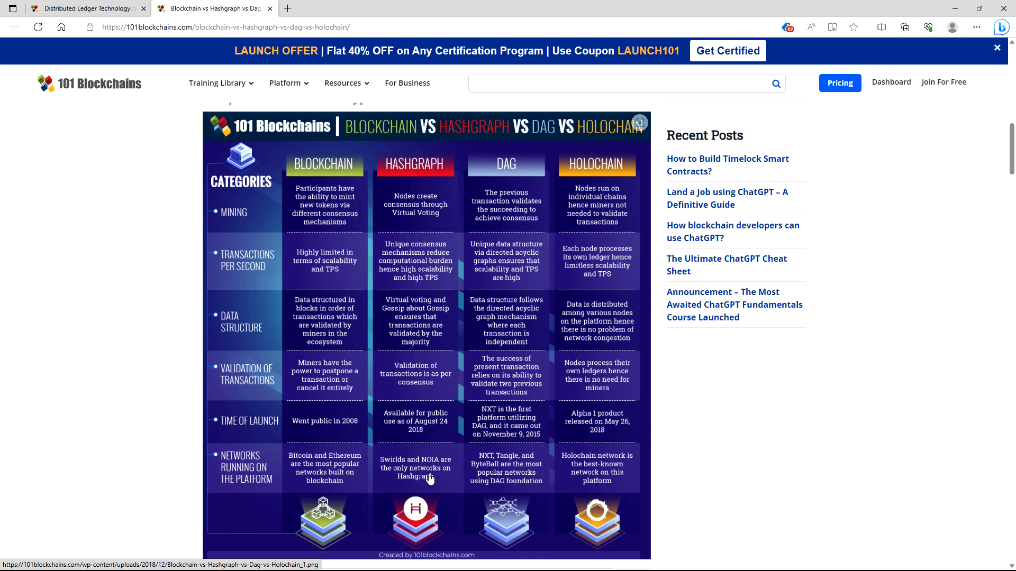
{"action": "mouse_move", "coordinate": [479, 471]}
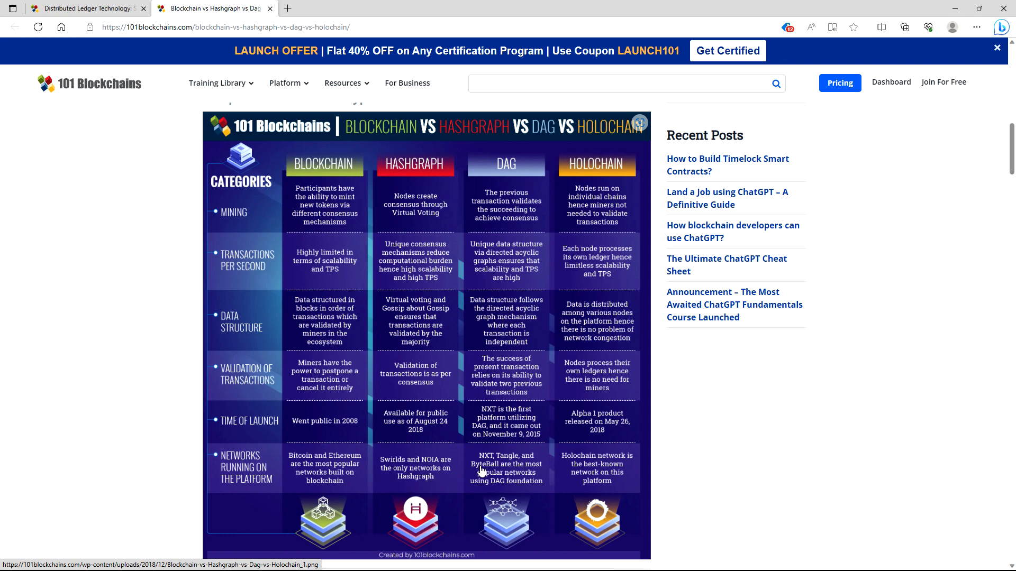
{"action": "mouse_move", "coordinate": [497, 473]}
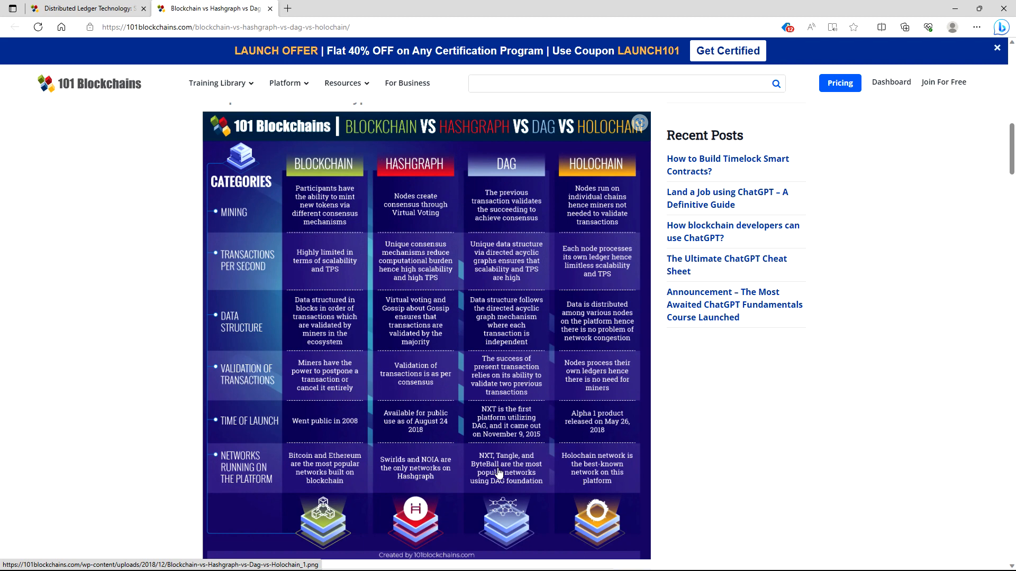
{"action": "mouse_move", "coordinate": [497, 479]}
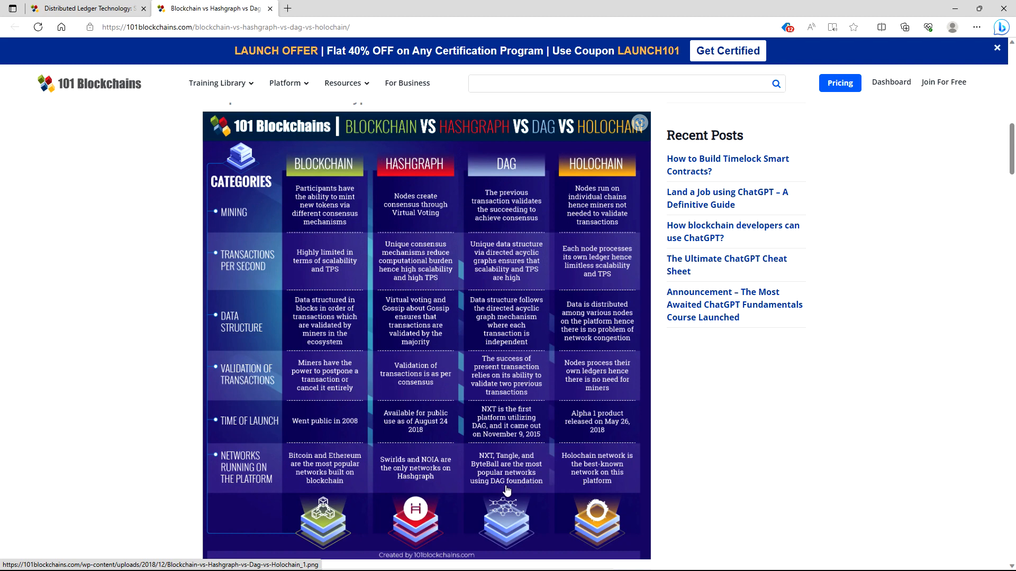
{"action": "mouse_move", "coordinate": [530, 493]}
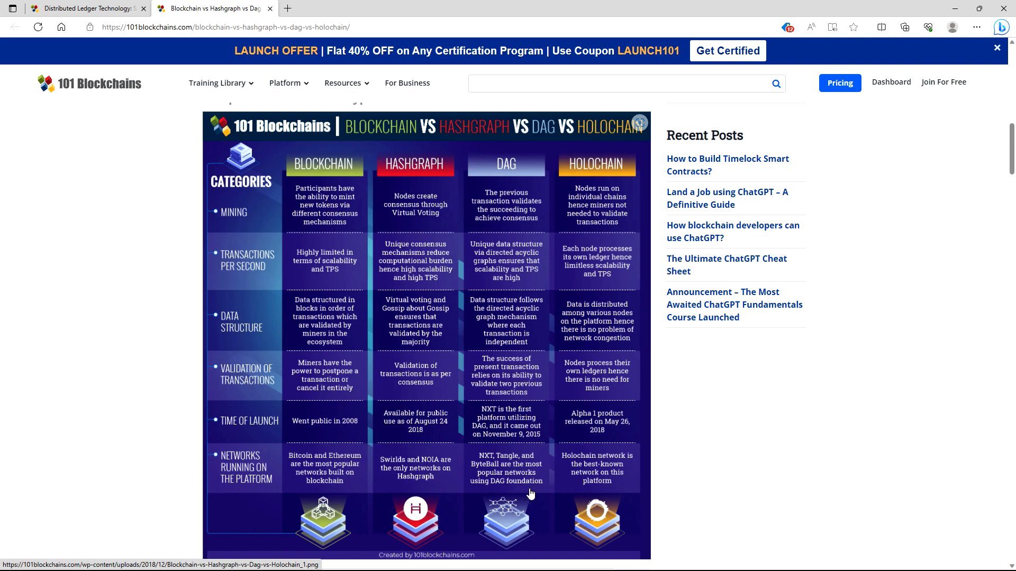
{"action": "mouse_move", "coordinate": [556, 463]}
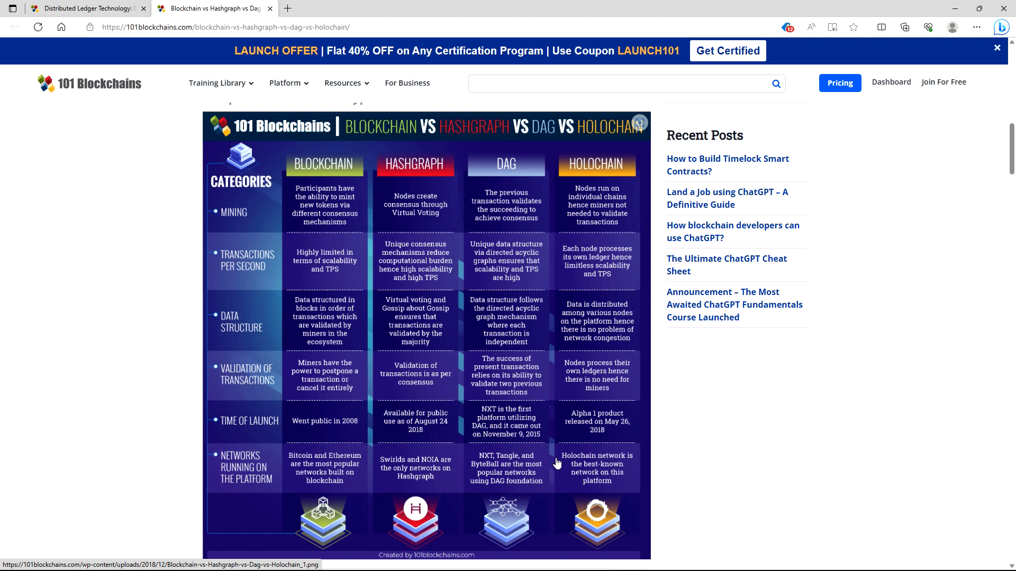
{"action": "mouse_move", "coordinate": [578, 493]}
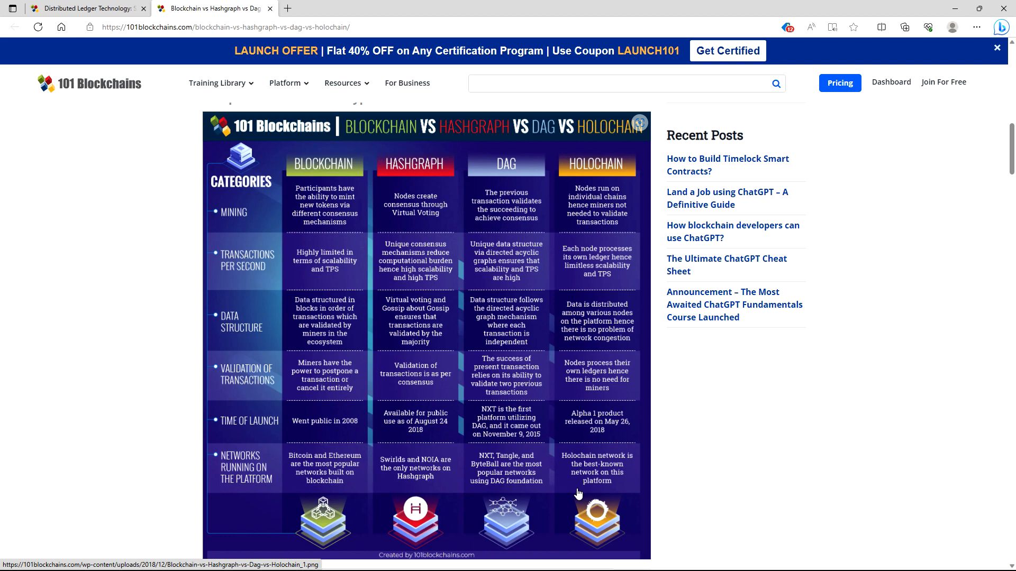
{"action": "mouse_move", "coordinate": [575, 494]}
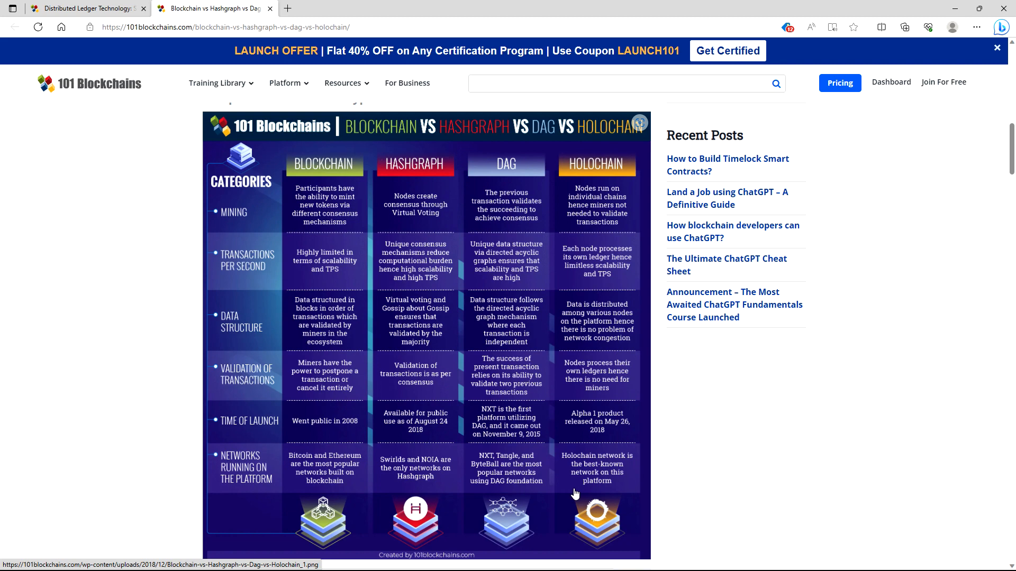
{"action": "mouse_move", "coordinate": [567, 496]}
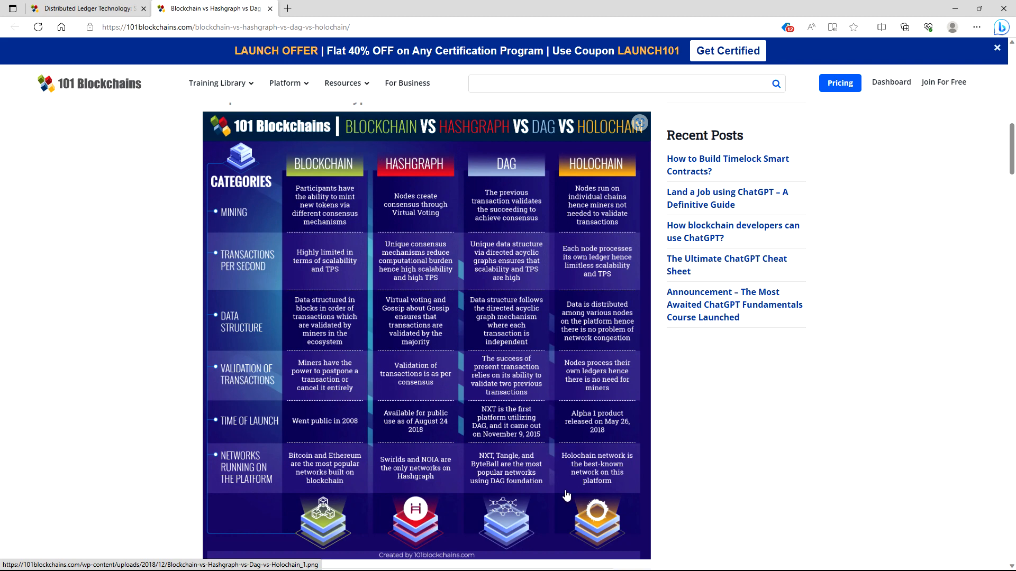
Step: Scroll past the infographic and Blockchain section to the Hashgraph heading
{"action": "scroll", "scroll_direction": "down", "scroll_amount": 3}
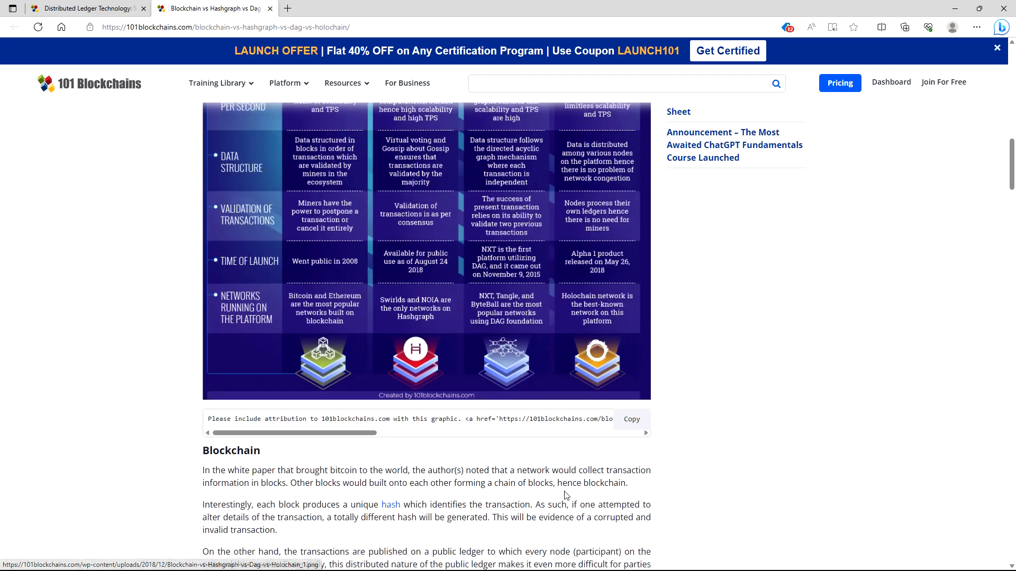
{"action": "scroll", "scroll_direction": "down", "scroll_amount": 3}
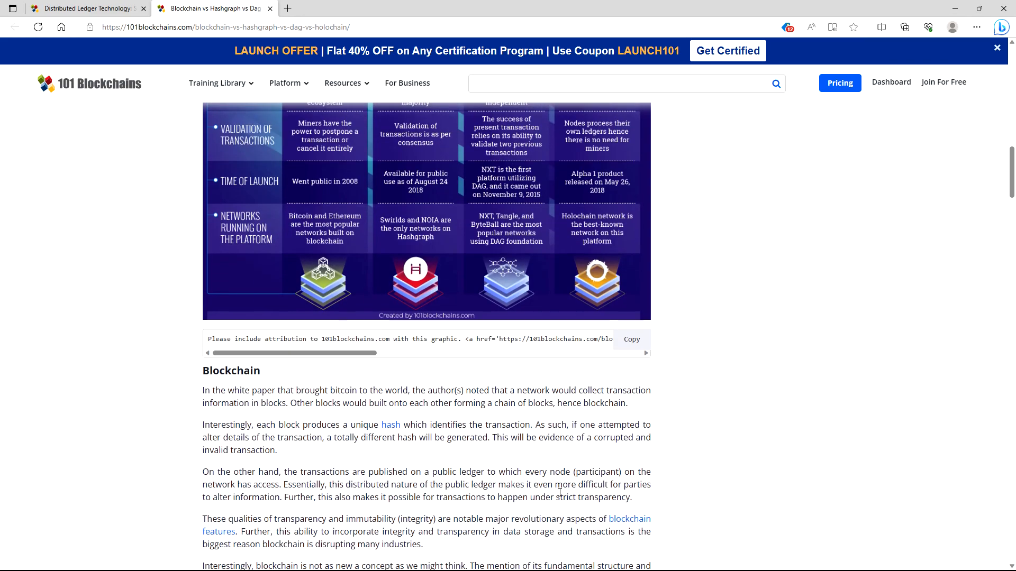
{"action": "scroll", "scroll_direction": "down", "scroll_amount": 3}
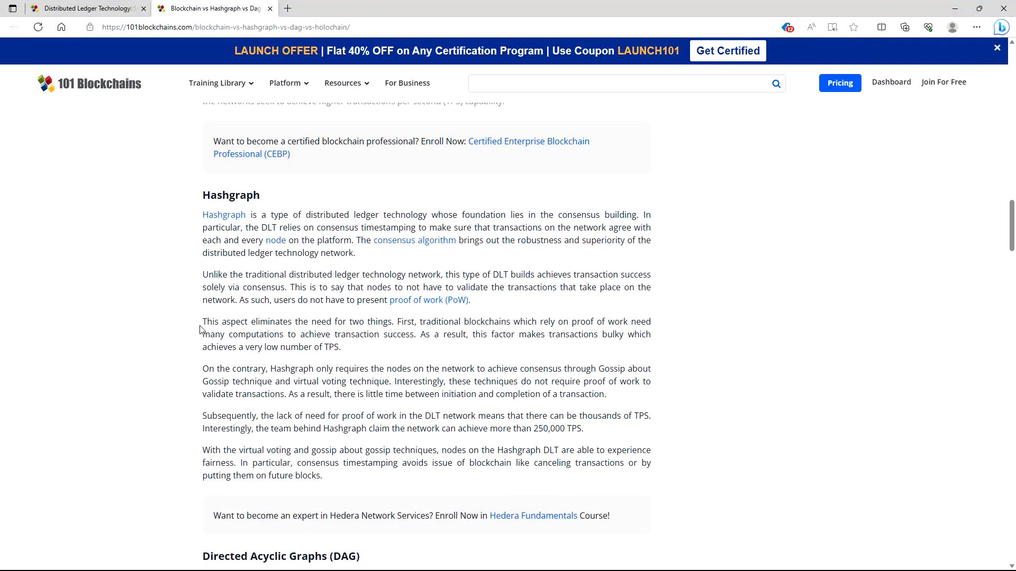
{"action": "scroll", "scroll_direction": "down", "scroll_amount": 3}
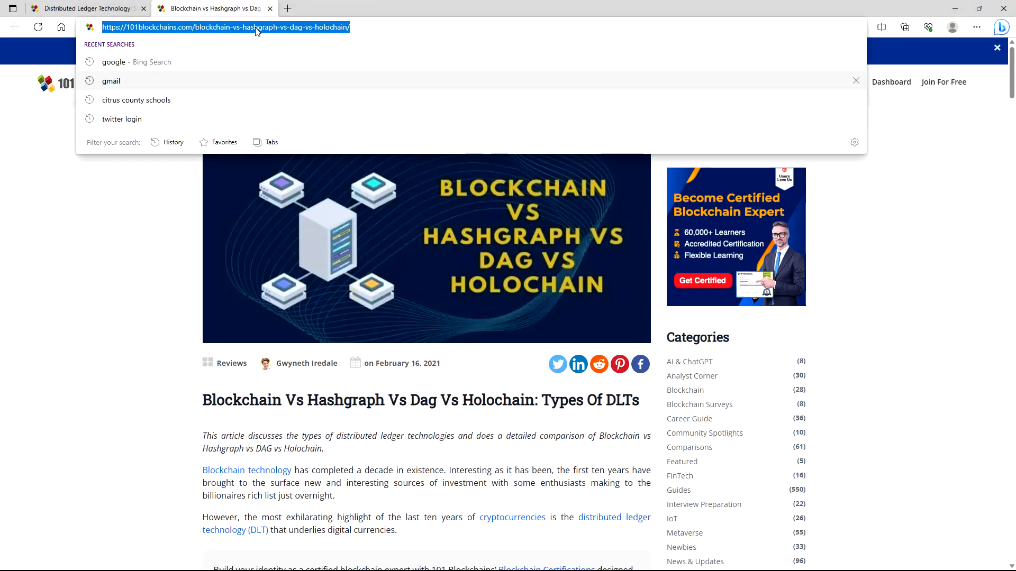
Step: Right-click the address bar URL while the article stays at its top
{"action": "right_click", "coordinate": [224, 27]}
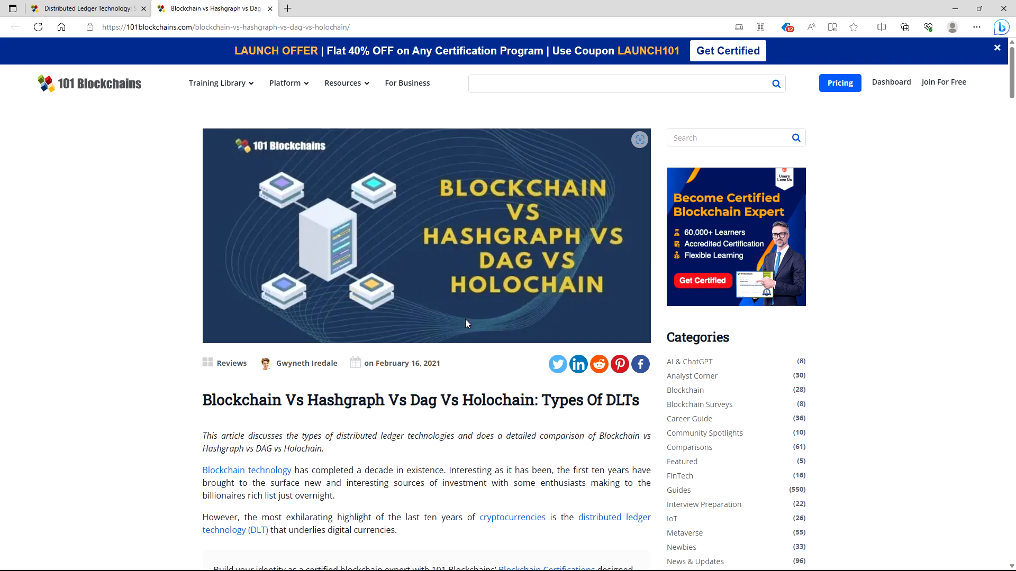
{"action": "mouse_move", "coordinate": [554, 281]}
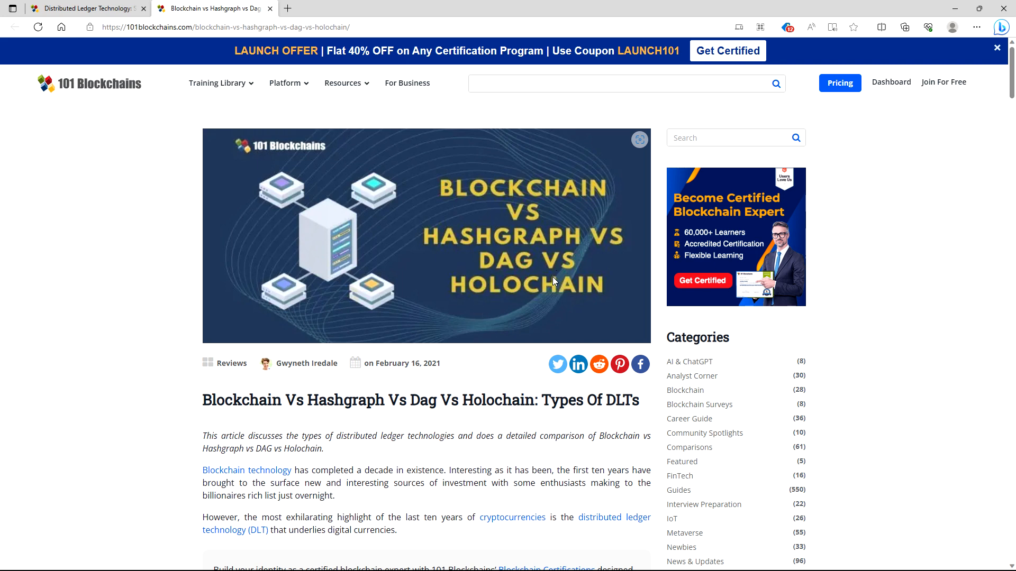
{"action": "mouse_move", "coordinate": [493, 324]}
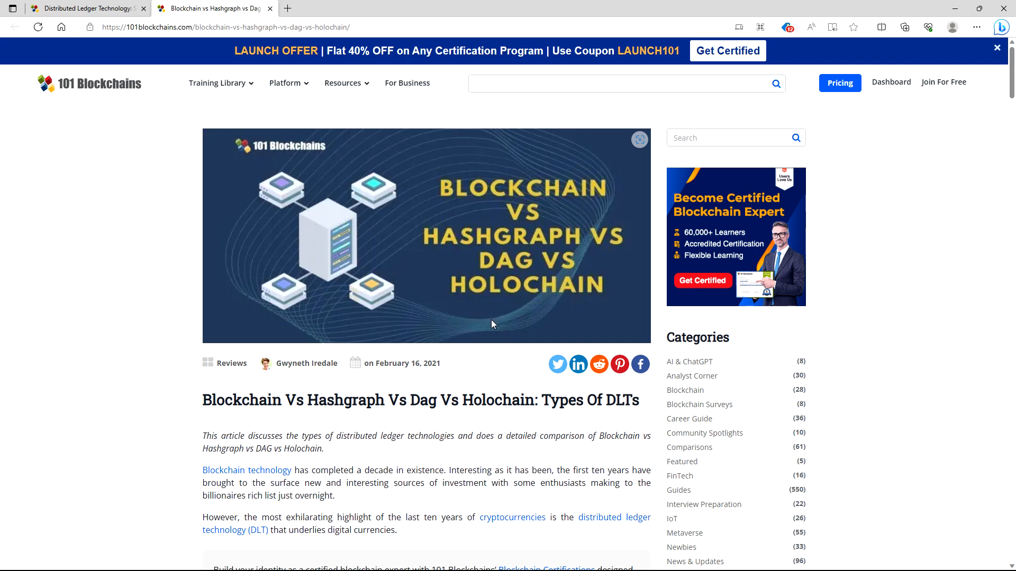
{"action": "mouse_move", "coordinate": [482, 332]}
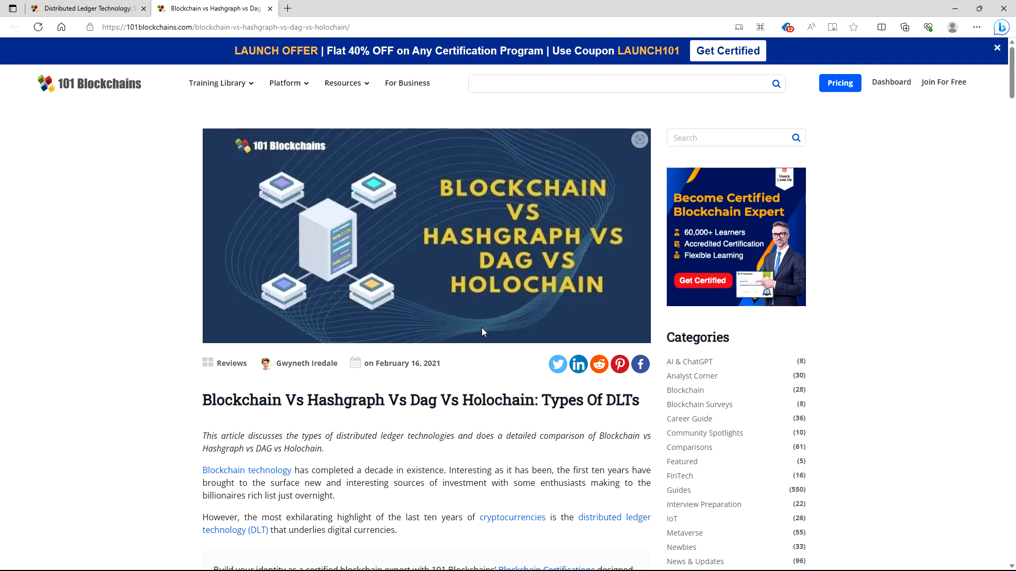
{"action": "scroll", "scroll_direction": "down", "scroll_amount": 3}
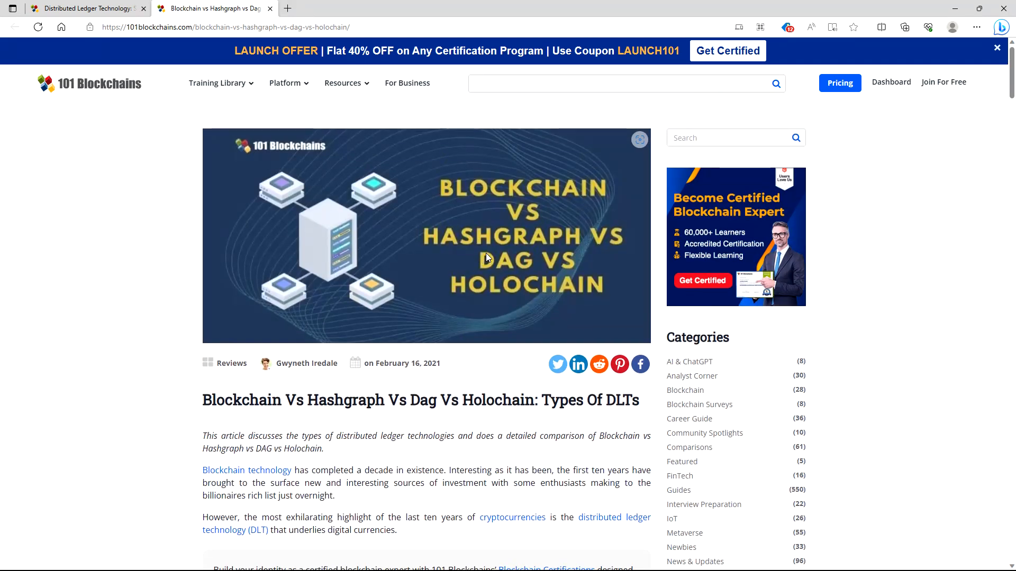
{"action": "mouse_move", "coordinate": [484, 253]}
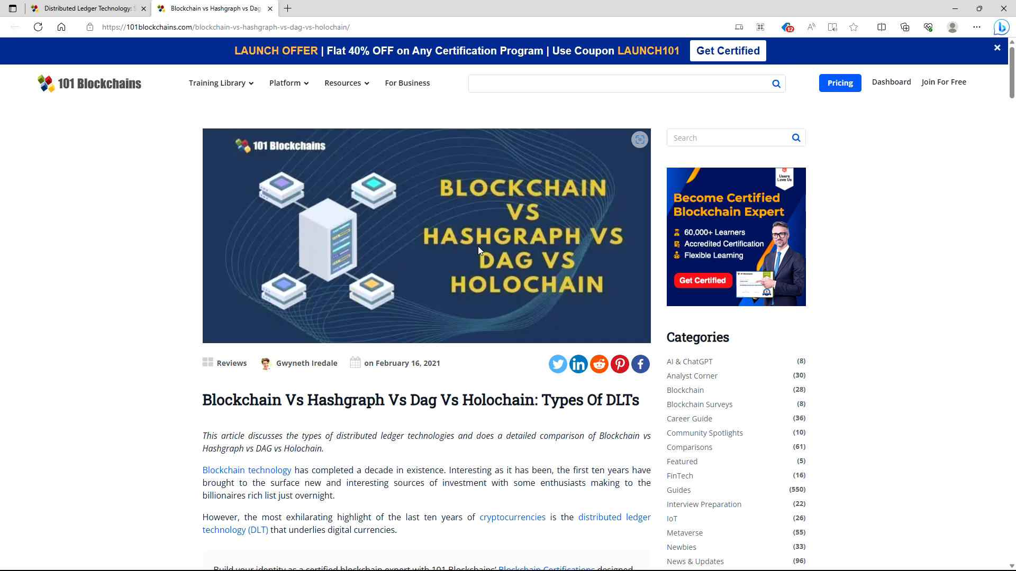
{"action": "mouse_move", "coordinate": [470, 252]}
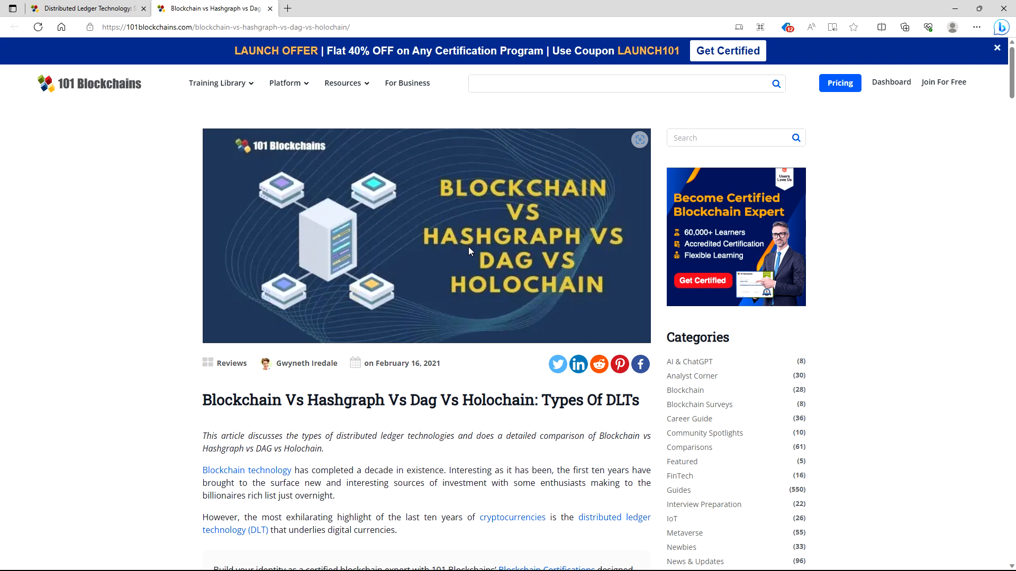
{"action": "mouse_move", "coordinate": [510, 239]}
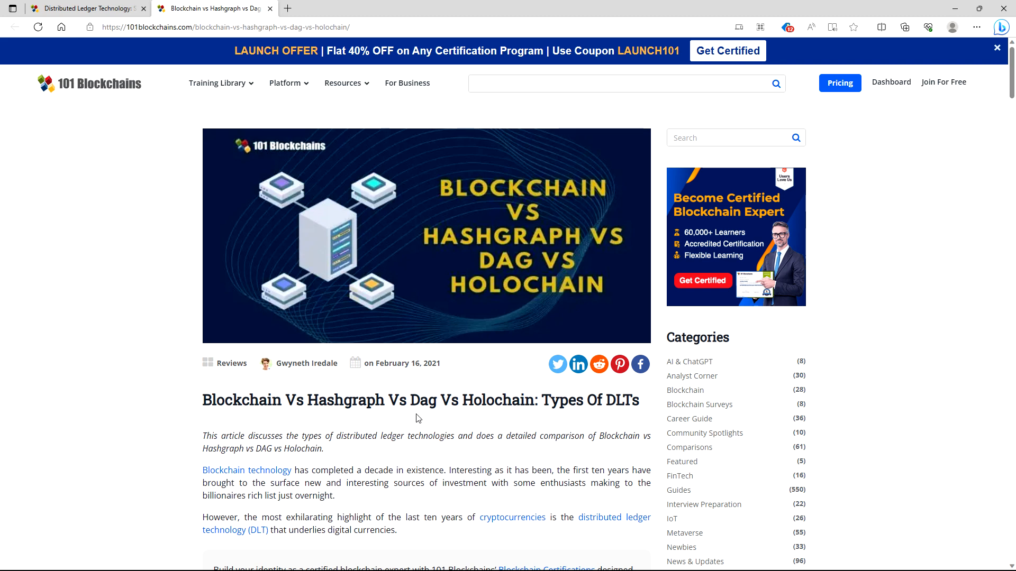
{"action": "mouse_move", "coordinate": [394, 422]}
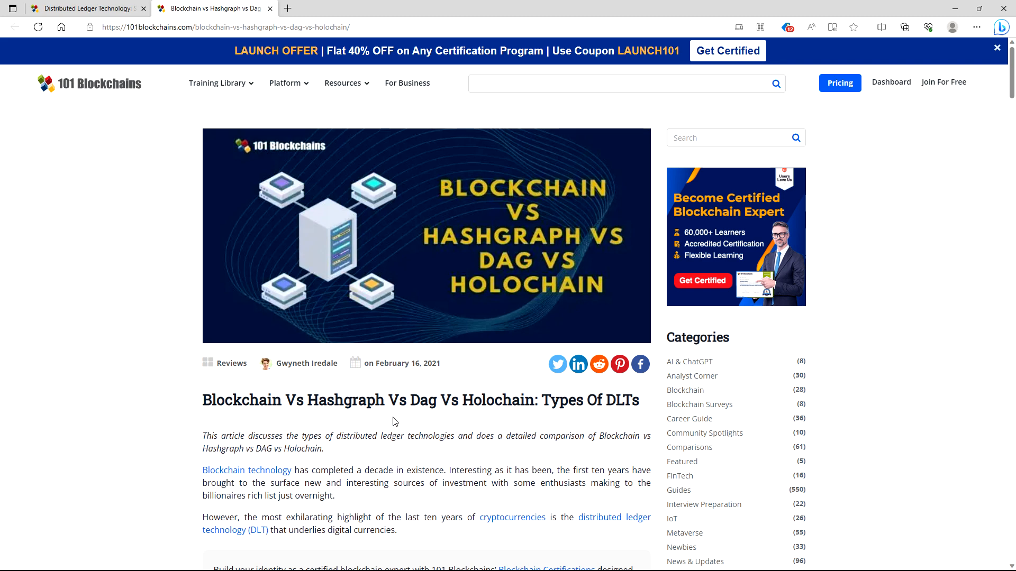
{"action": "mouse_move", "coordinate": [522, 394]}
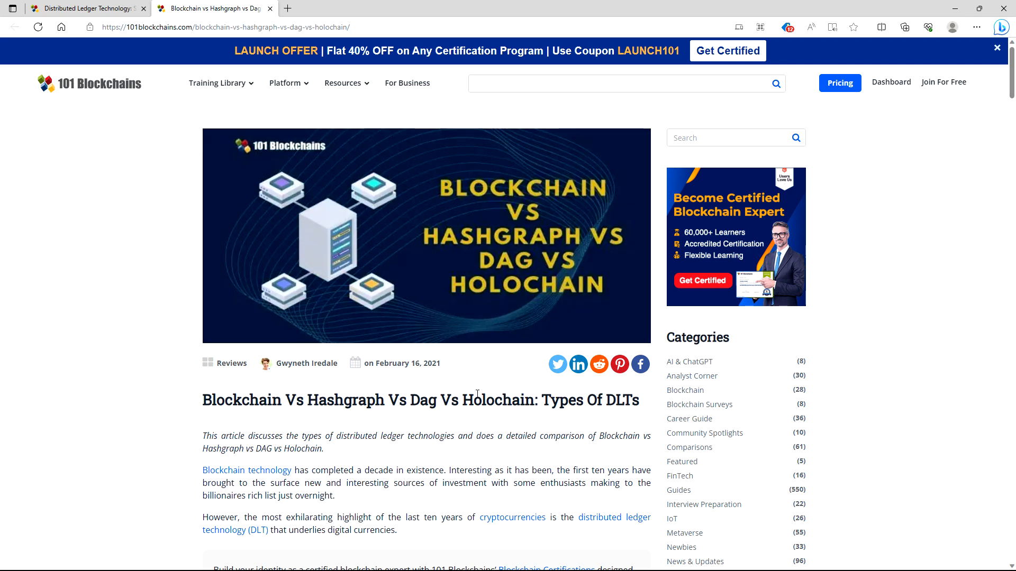
{"action": "mouse_move", "coordinate": [456, 384]}
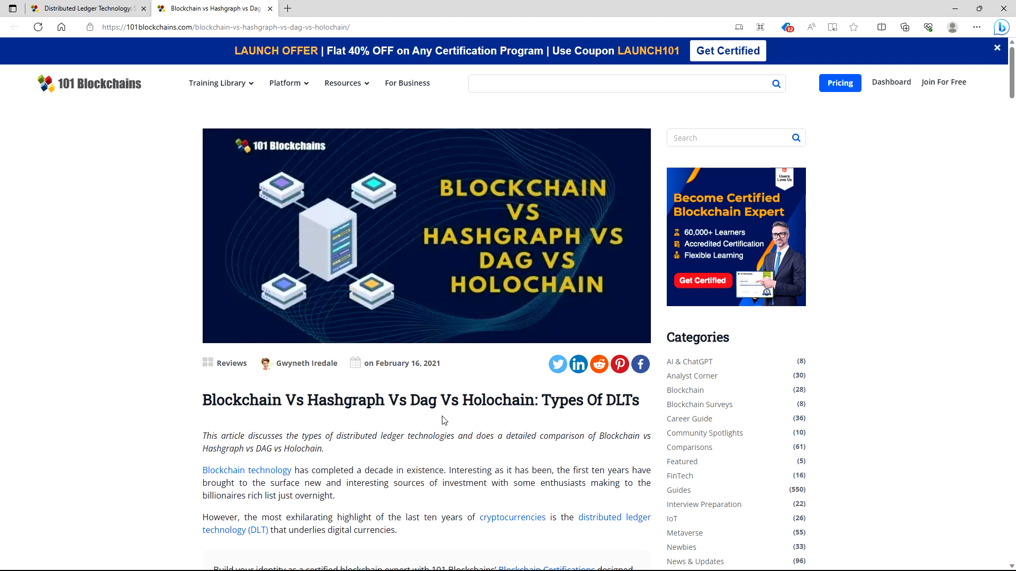
{"action": "mouse_move", "coordinate": [453, 414]}
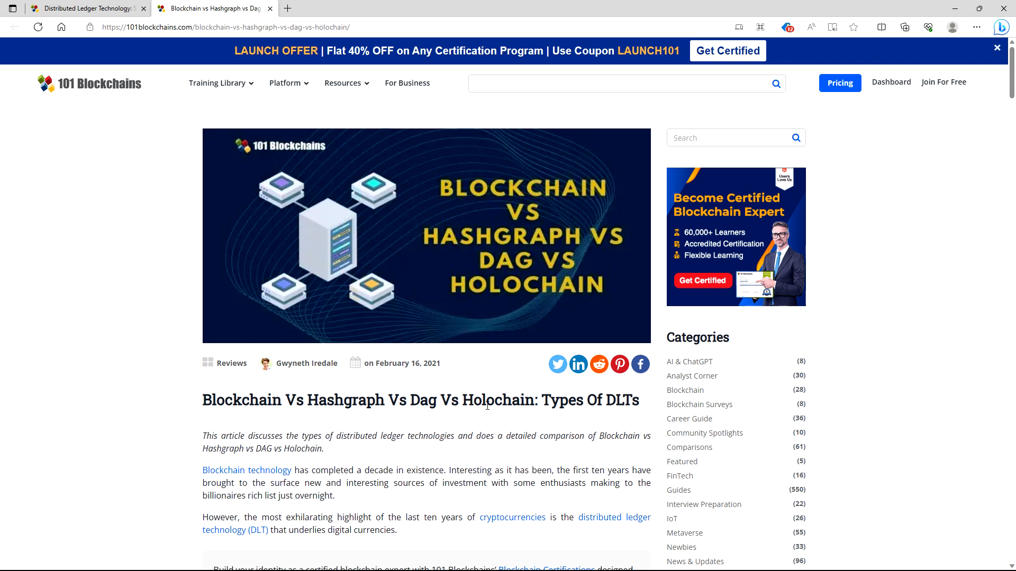
{"action": "mouse_move", "coordinate": [640, 242]}
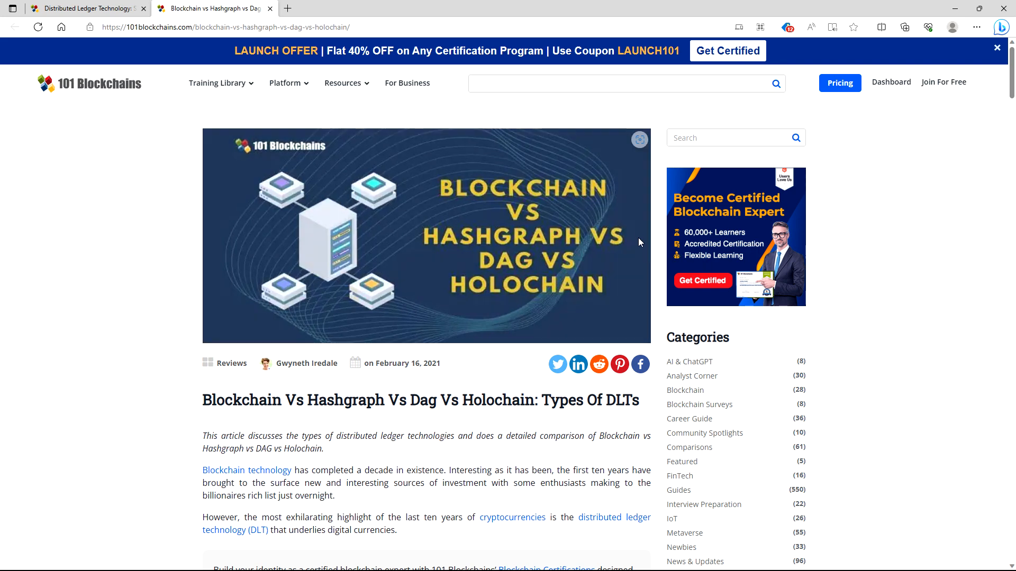
{"action": "mouse_move", "coordinate": [641, 115]}
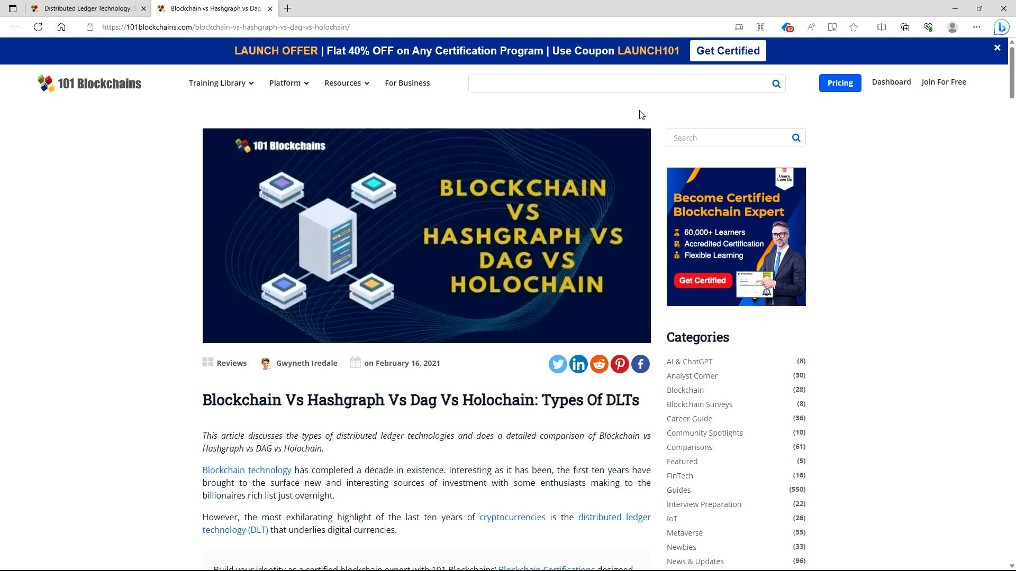
Step: Scroll the Blockchain vs Hashgraph vs DAG vs Holochain article past its introduction to the distributed-technology origins heading
{"action": "scroll", "scroll_direction": "down", "scroll_amount": 3}
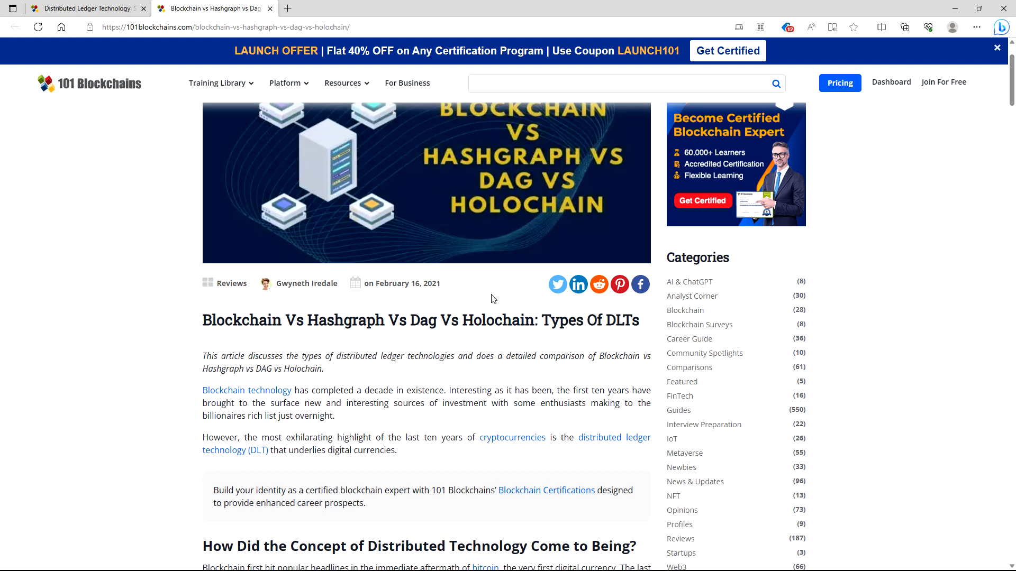
{"action": "scroll", "scroll_direction": "down", "scroll_amount": 3}
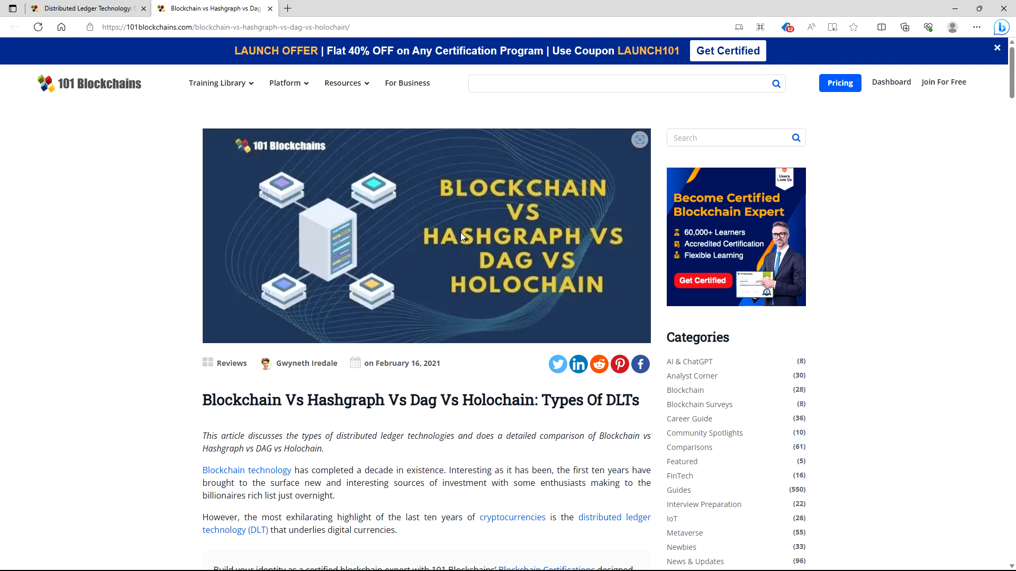
{"action": "scroll", "scroll_direction": "down", "scroll_amount": 3}
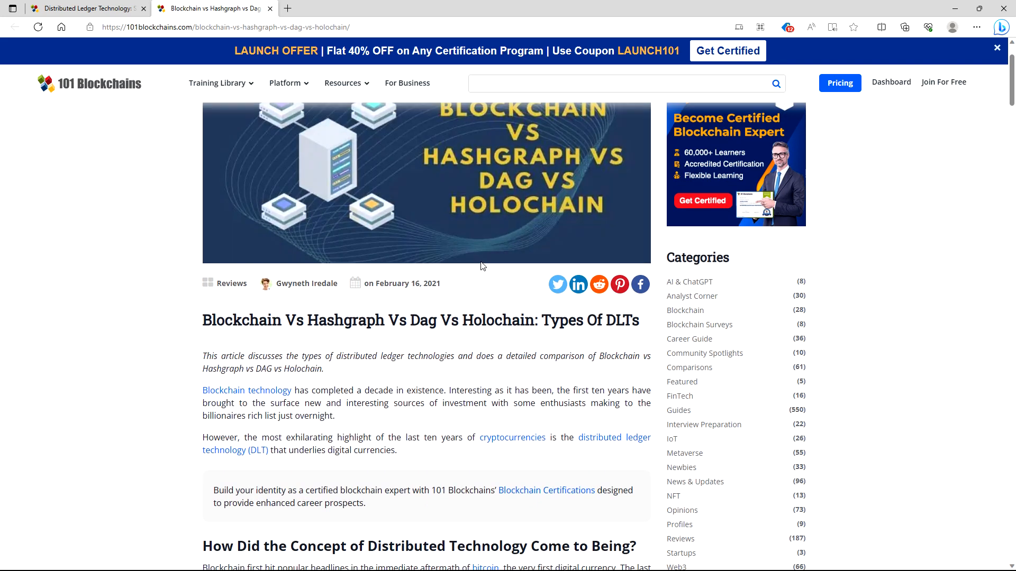
{"action": "mouse_move", "coordinate": [511, 244]}
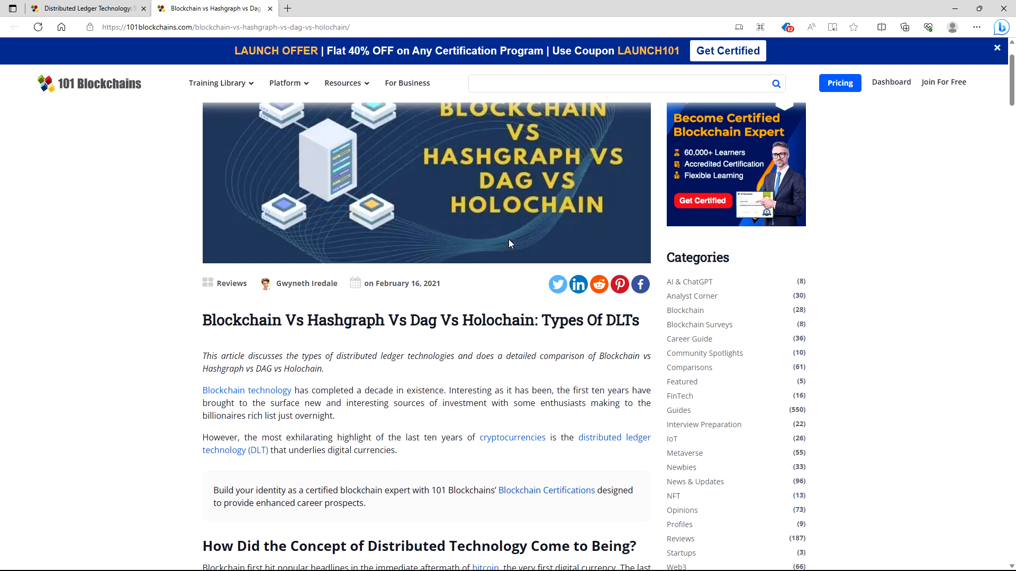
{"action": "mouse_move", "coordinate": [548, 278]}
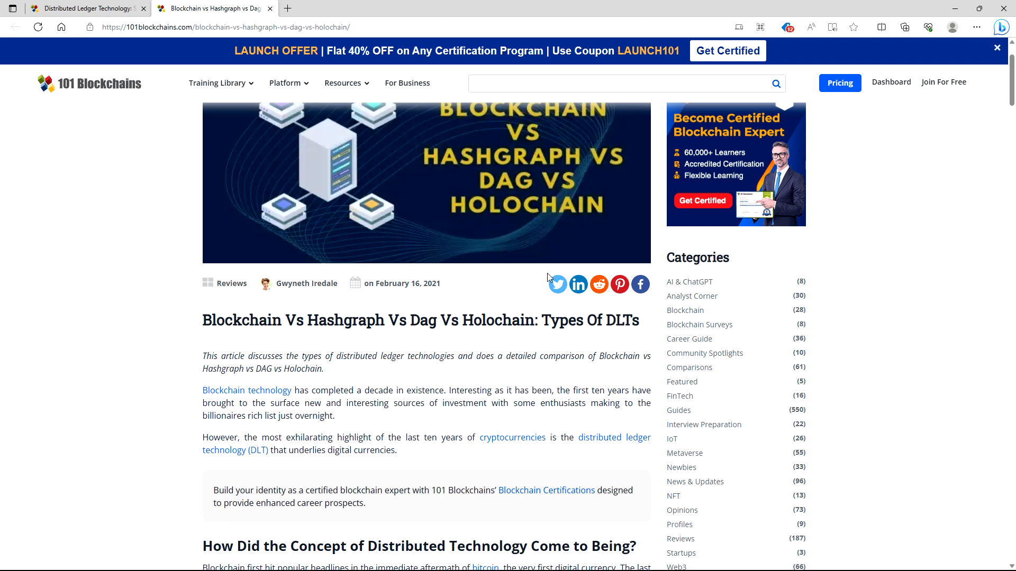
{"action": "mouse_move", "coordinate": [577, 284]}
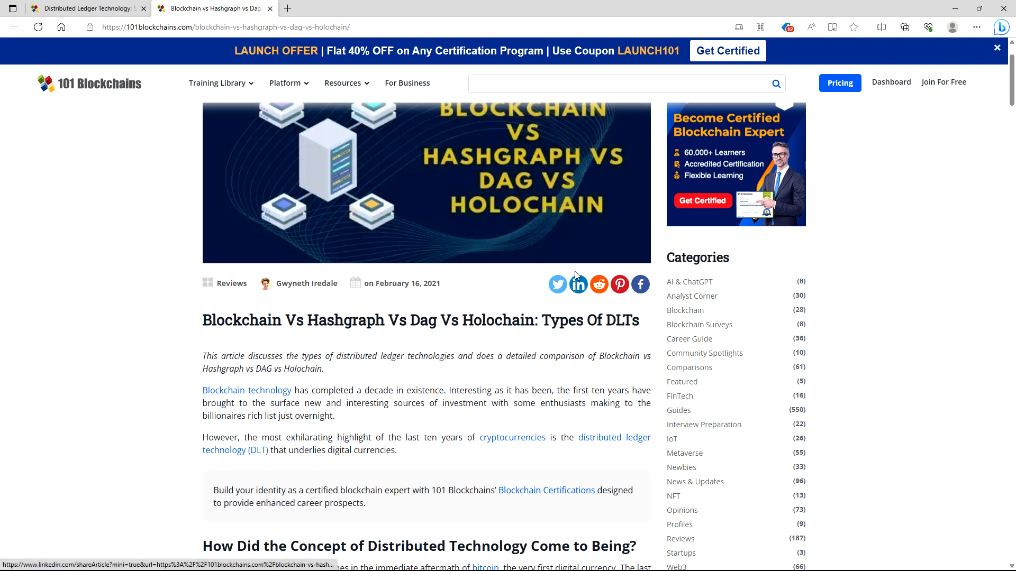
{"action": "mouse_move", "coordinate": [652, 106]}
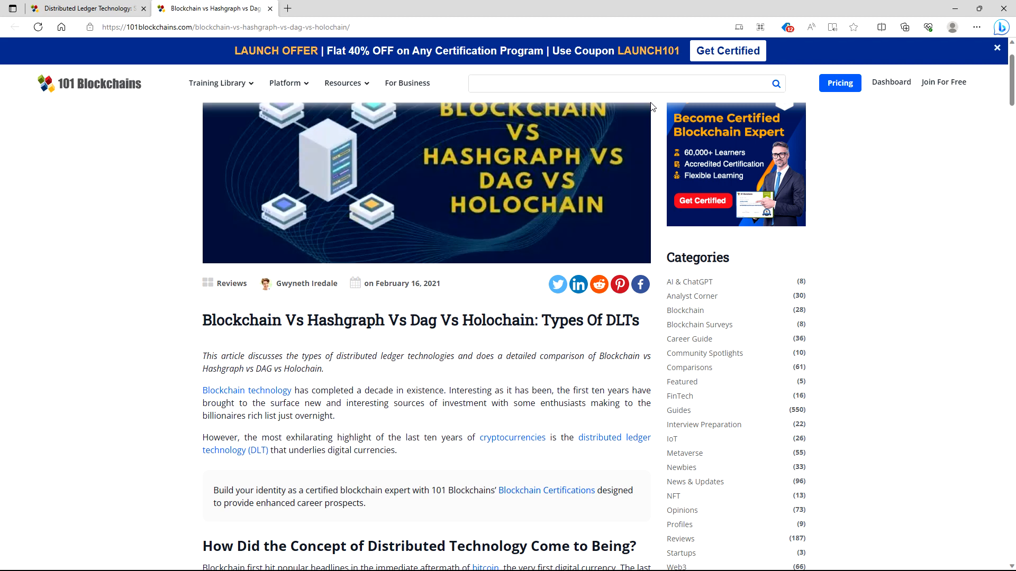
{"action": "mouse_move", "coordinate": [624, 6]}
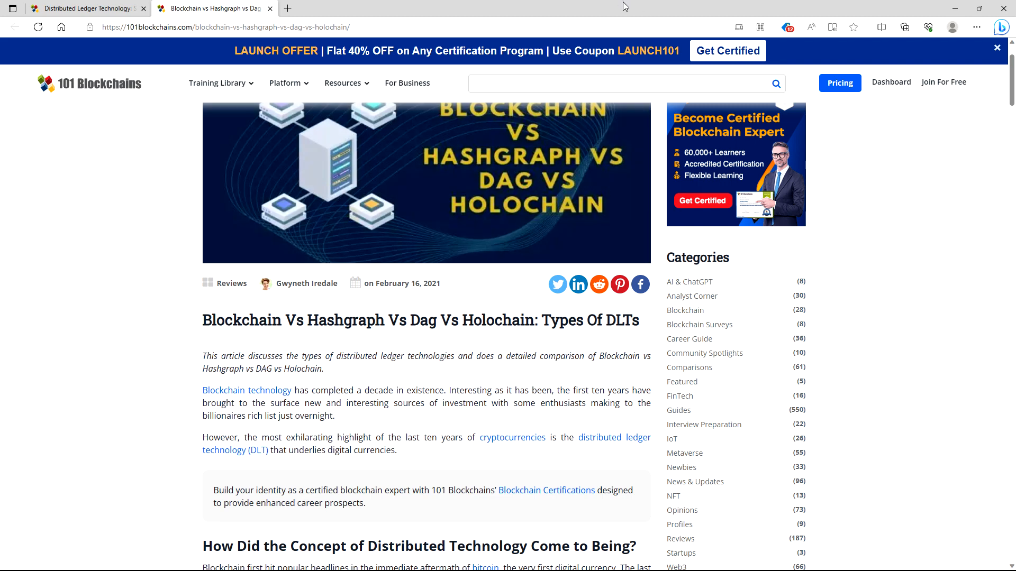